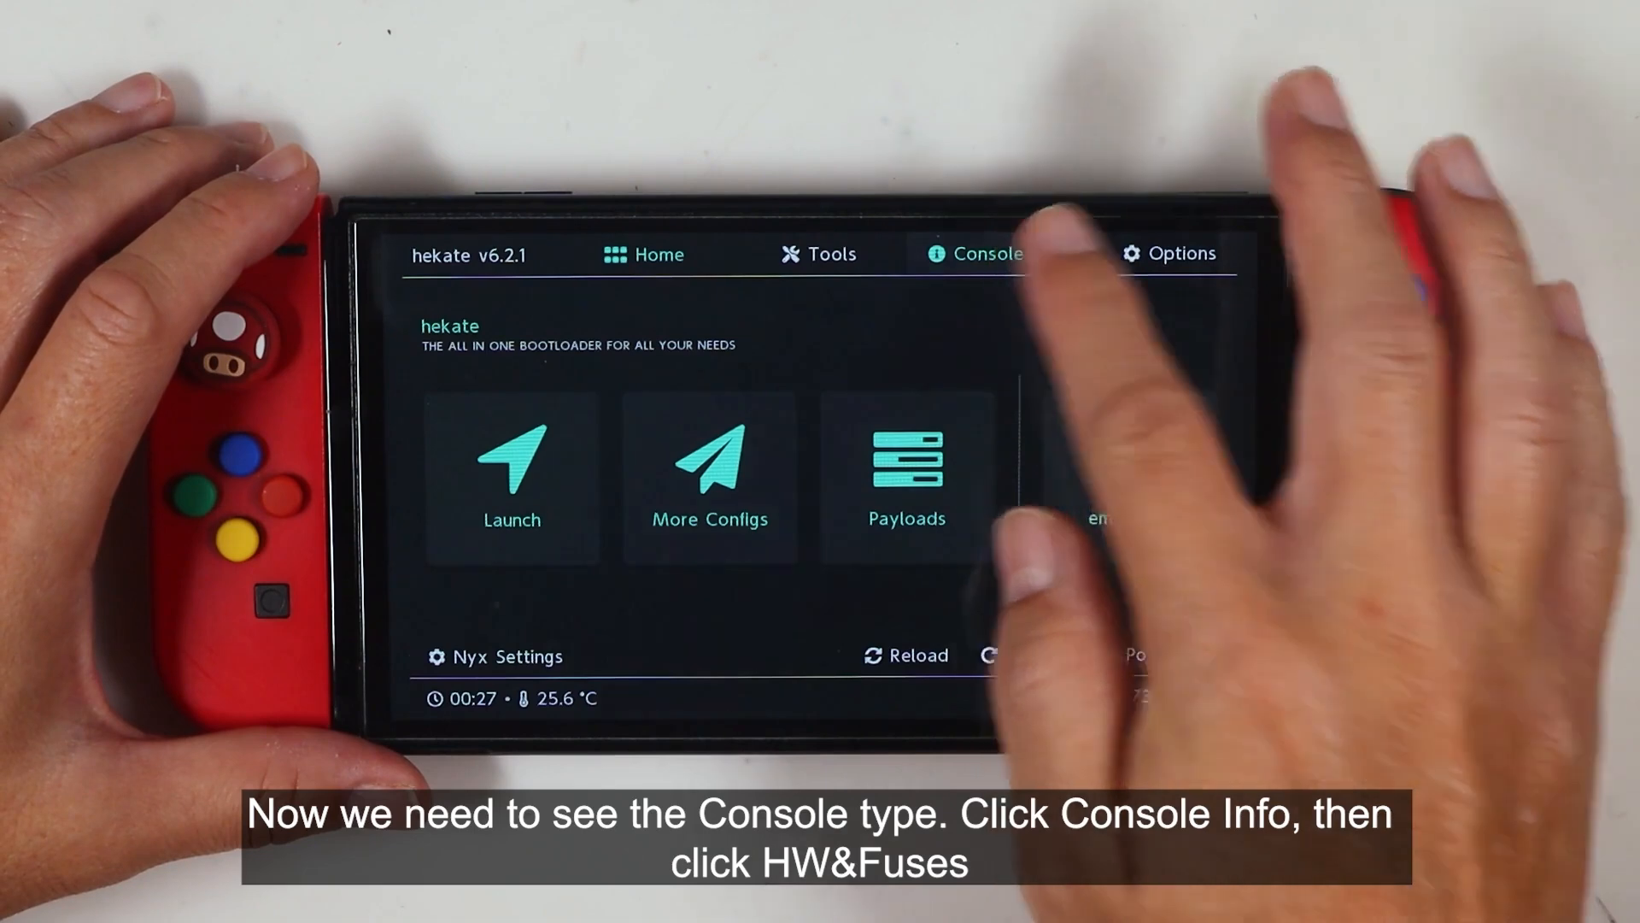
Step: Show the console's HW & Fuses details from Hekate's Console Info page
left_click(991, 253)
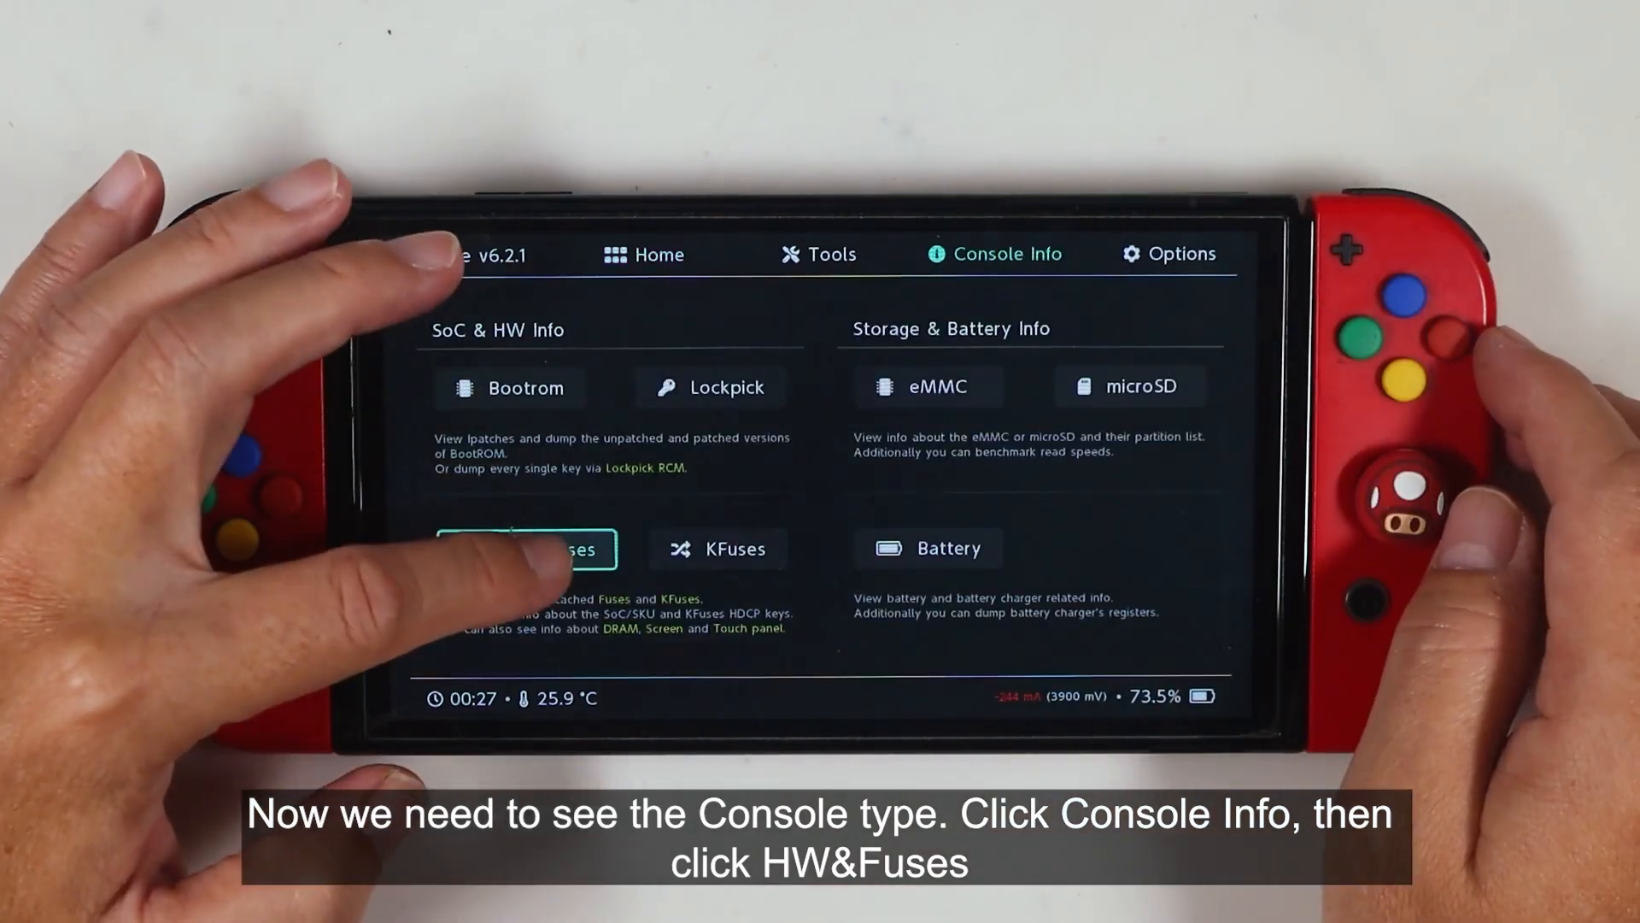
left_click(531, 550)
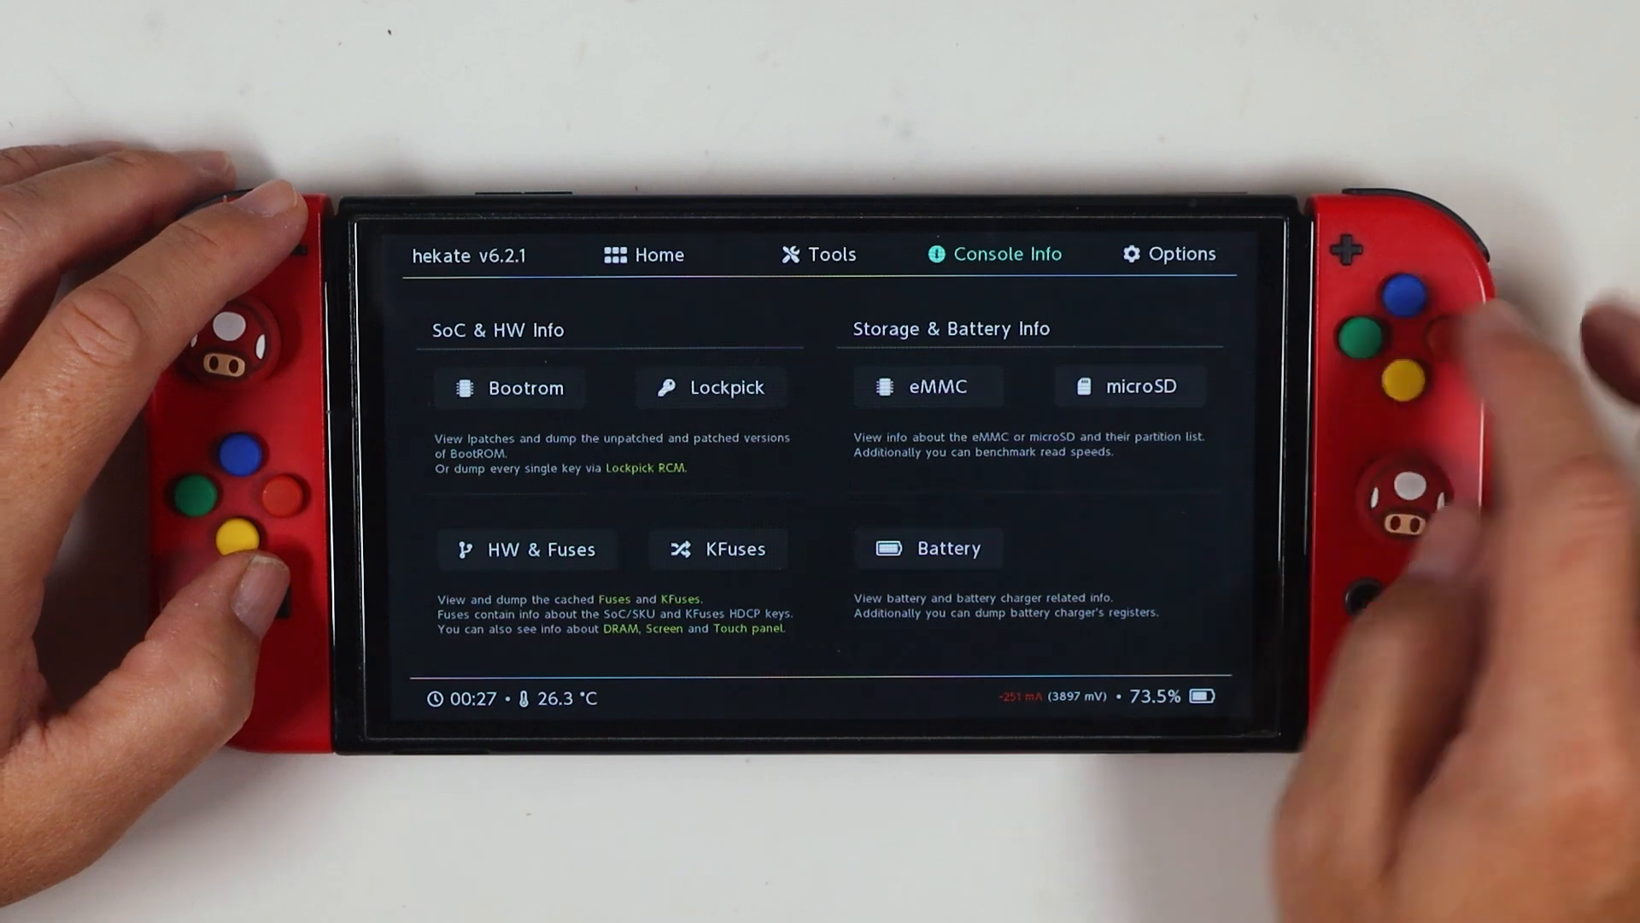
Step: Back up eMMC BOOT0 & BOOT1 to the SD card, then return to Tools after verification
left_click(834, 255)
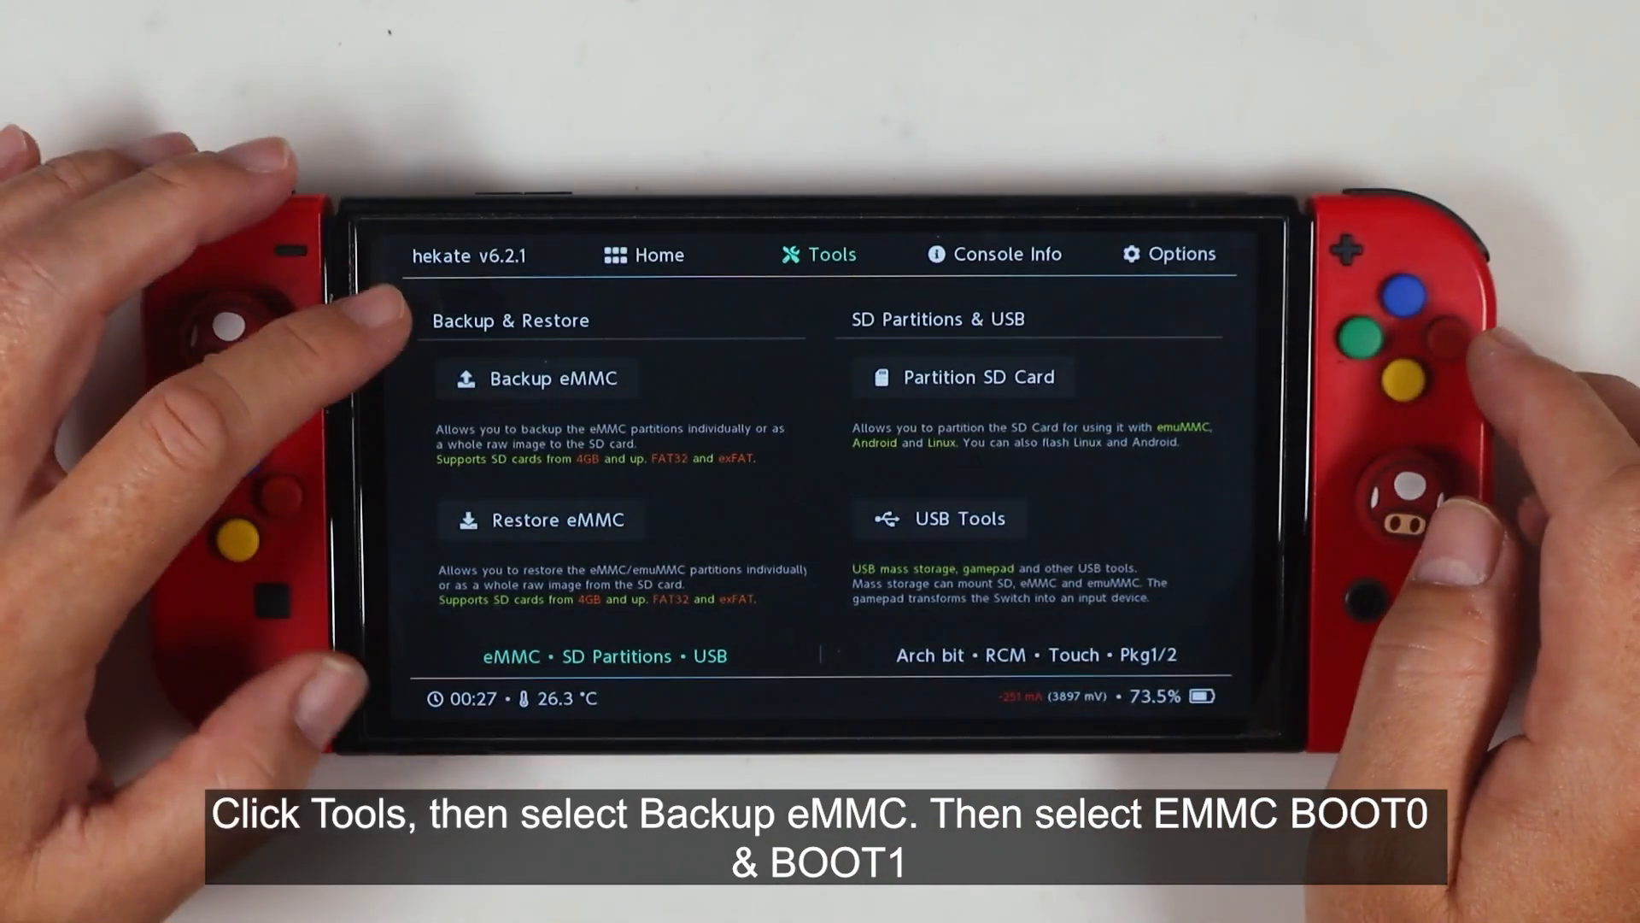
left_click(538, 377)
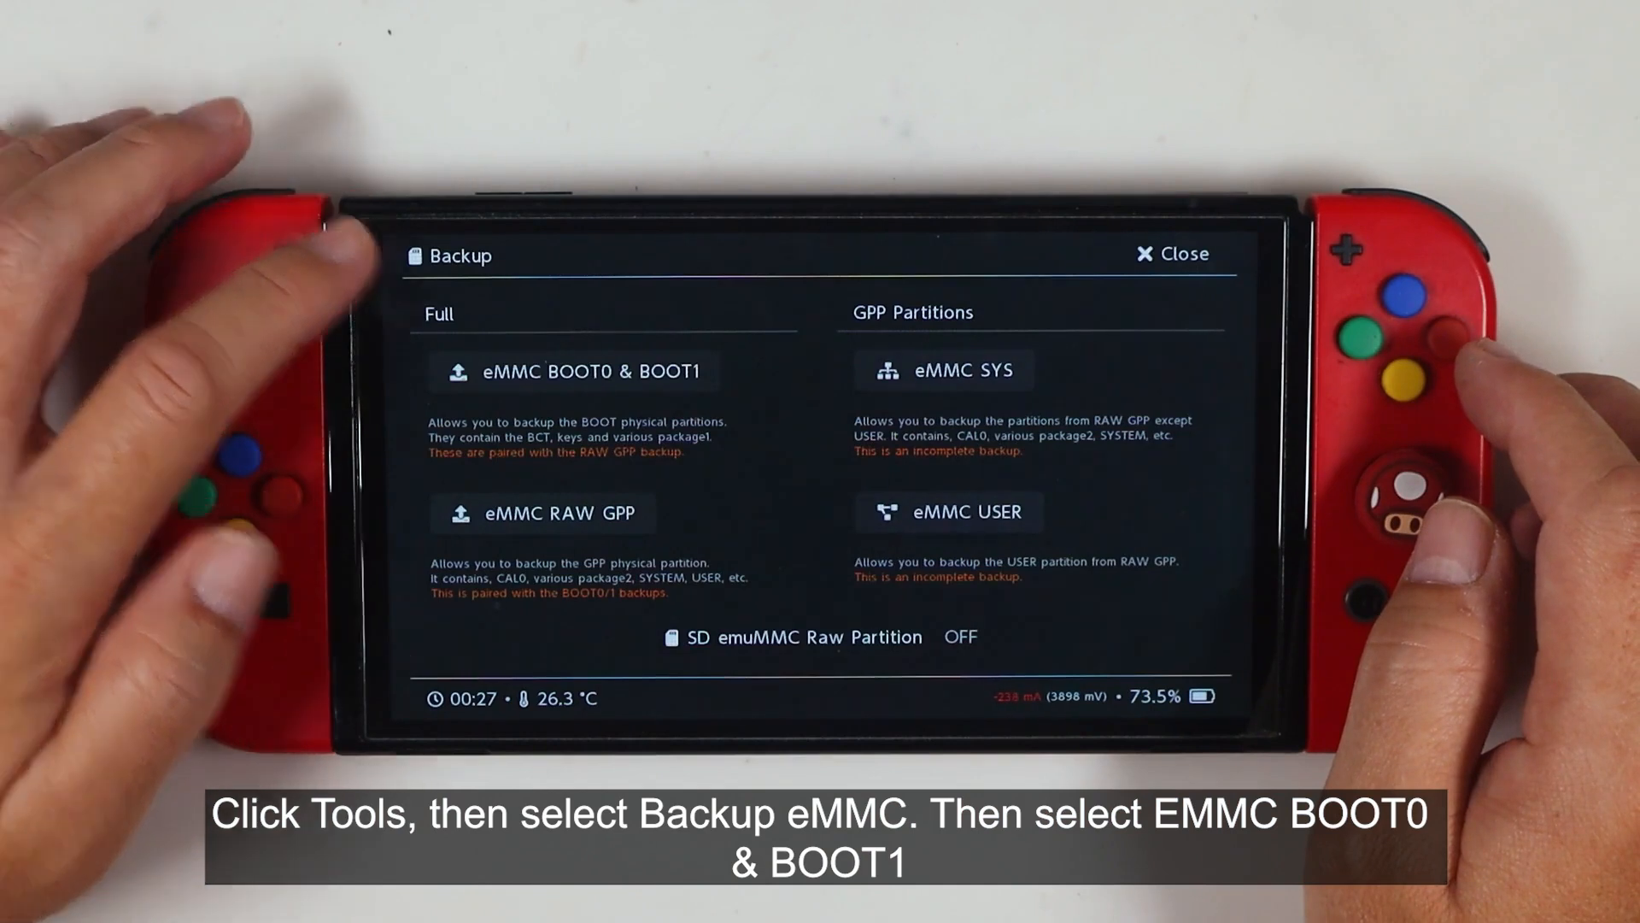
left_click(574, 369)
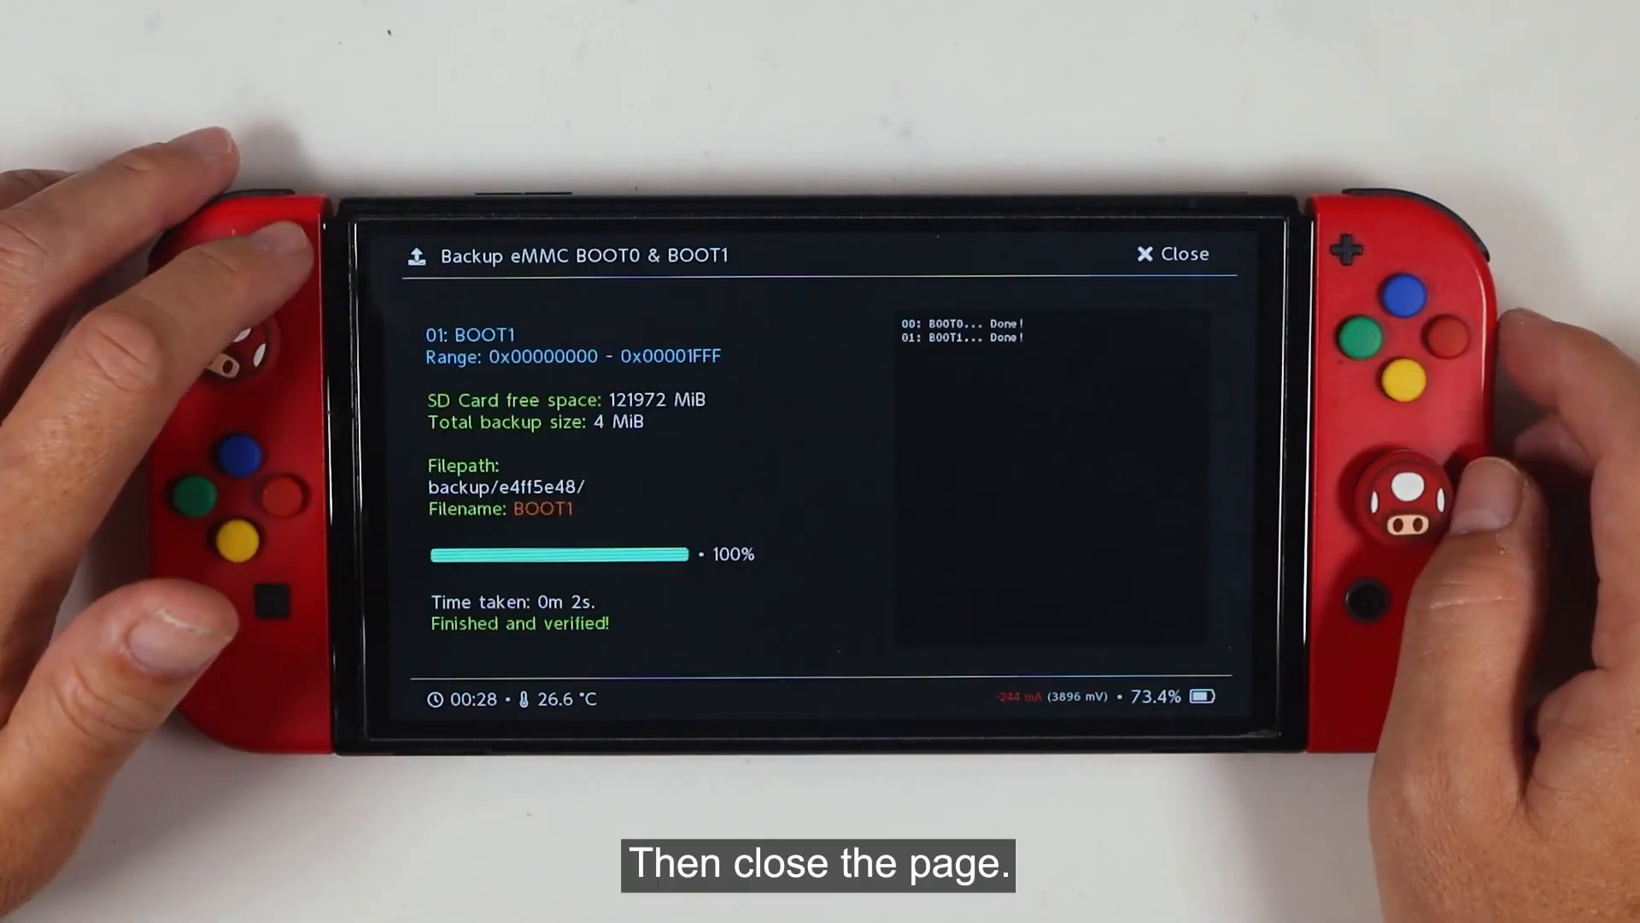
left_click(1175, 255)
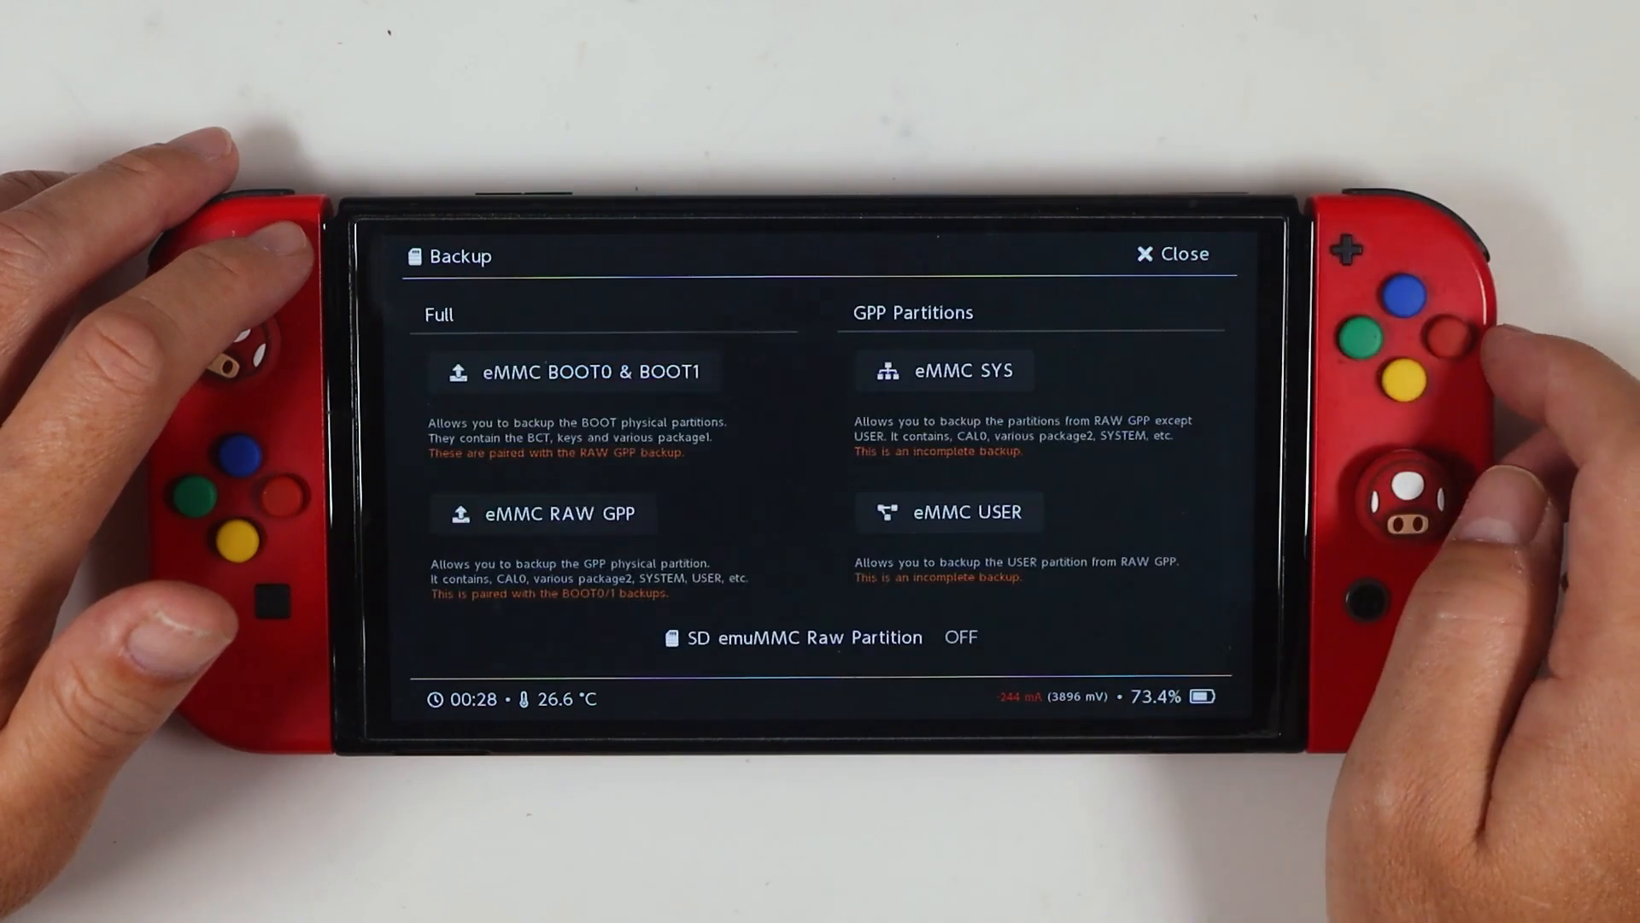
left_click(1170, 253)
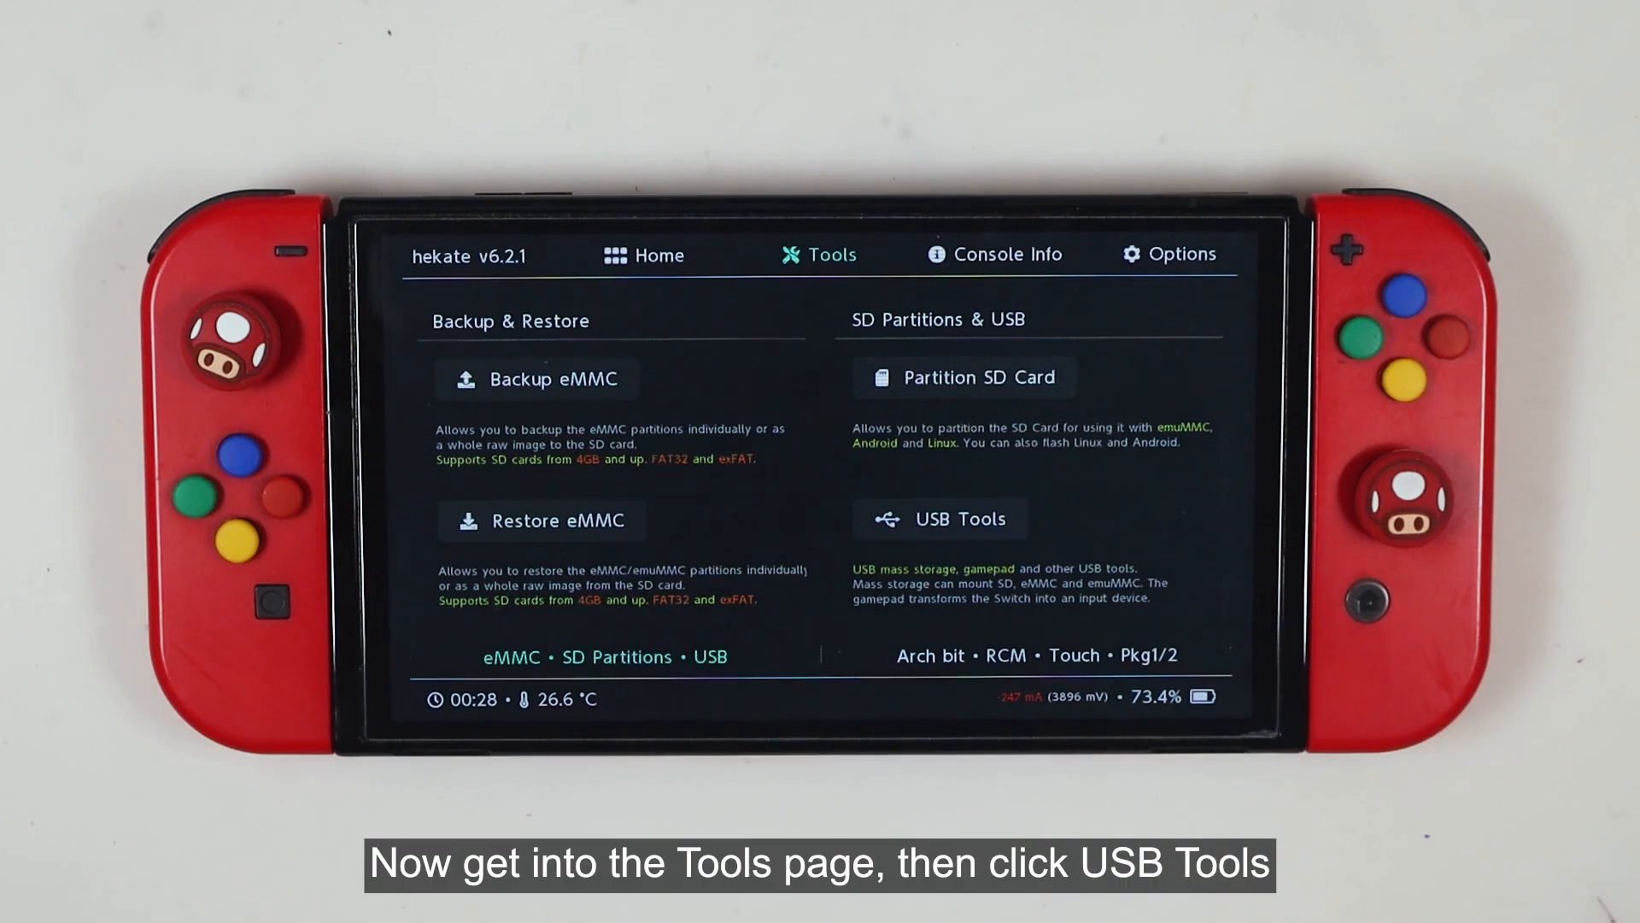
Step: In USB Tools set Read-Only to OFF and mount the SD card over USB to the PC
left_click(940, 519)
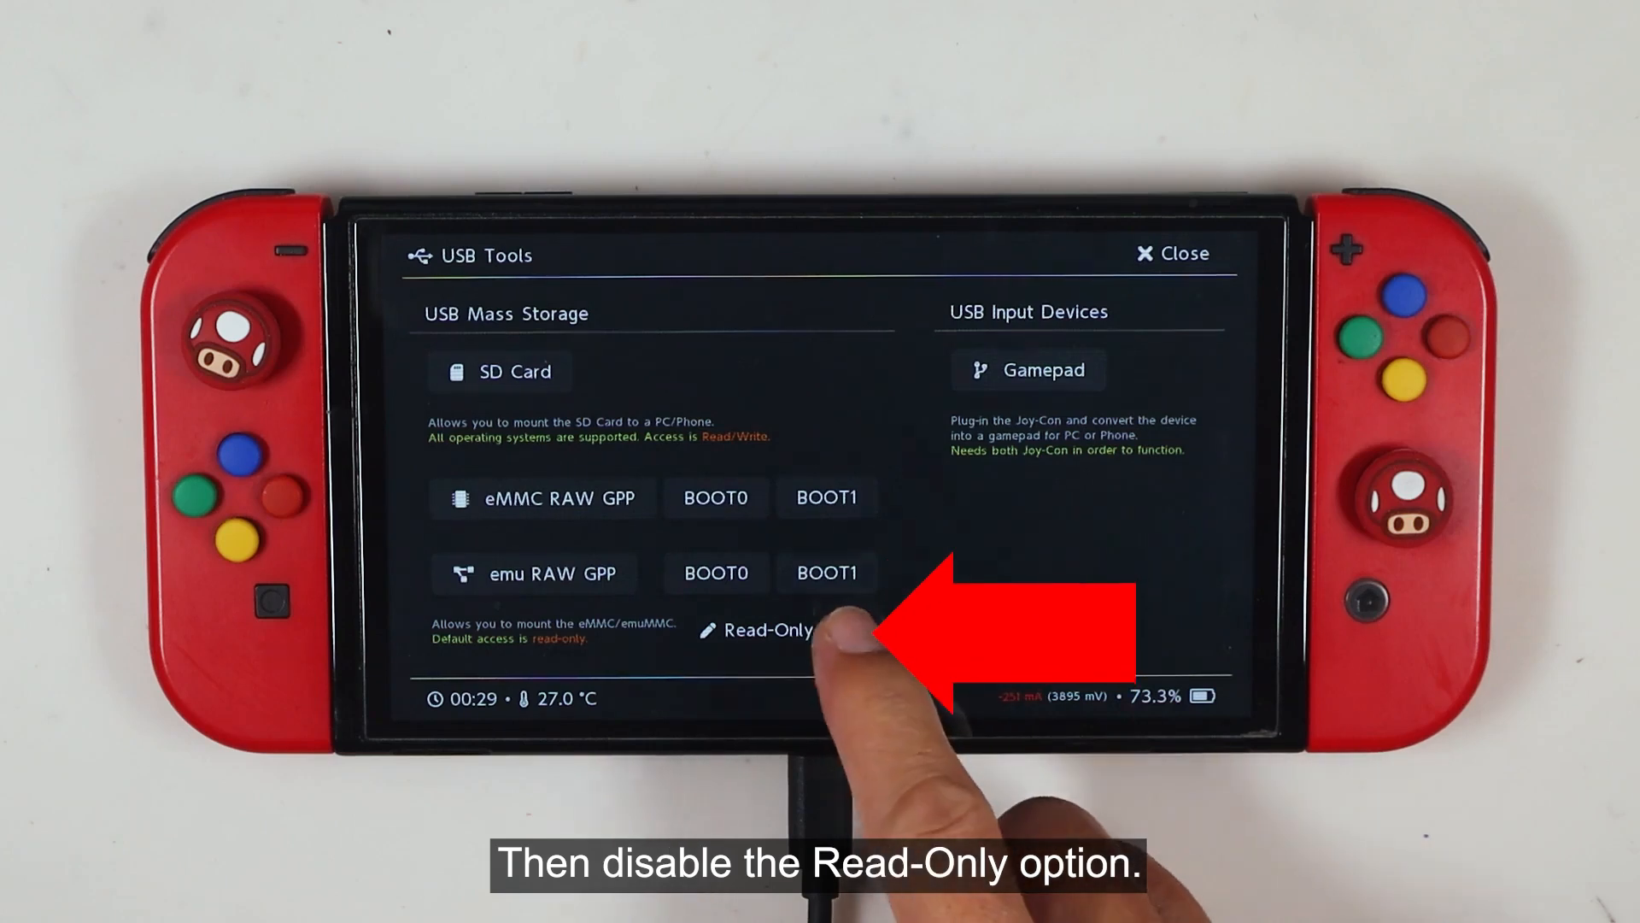
left_click(766, 628)
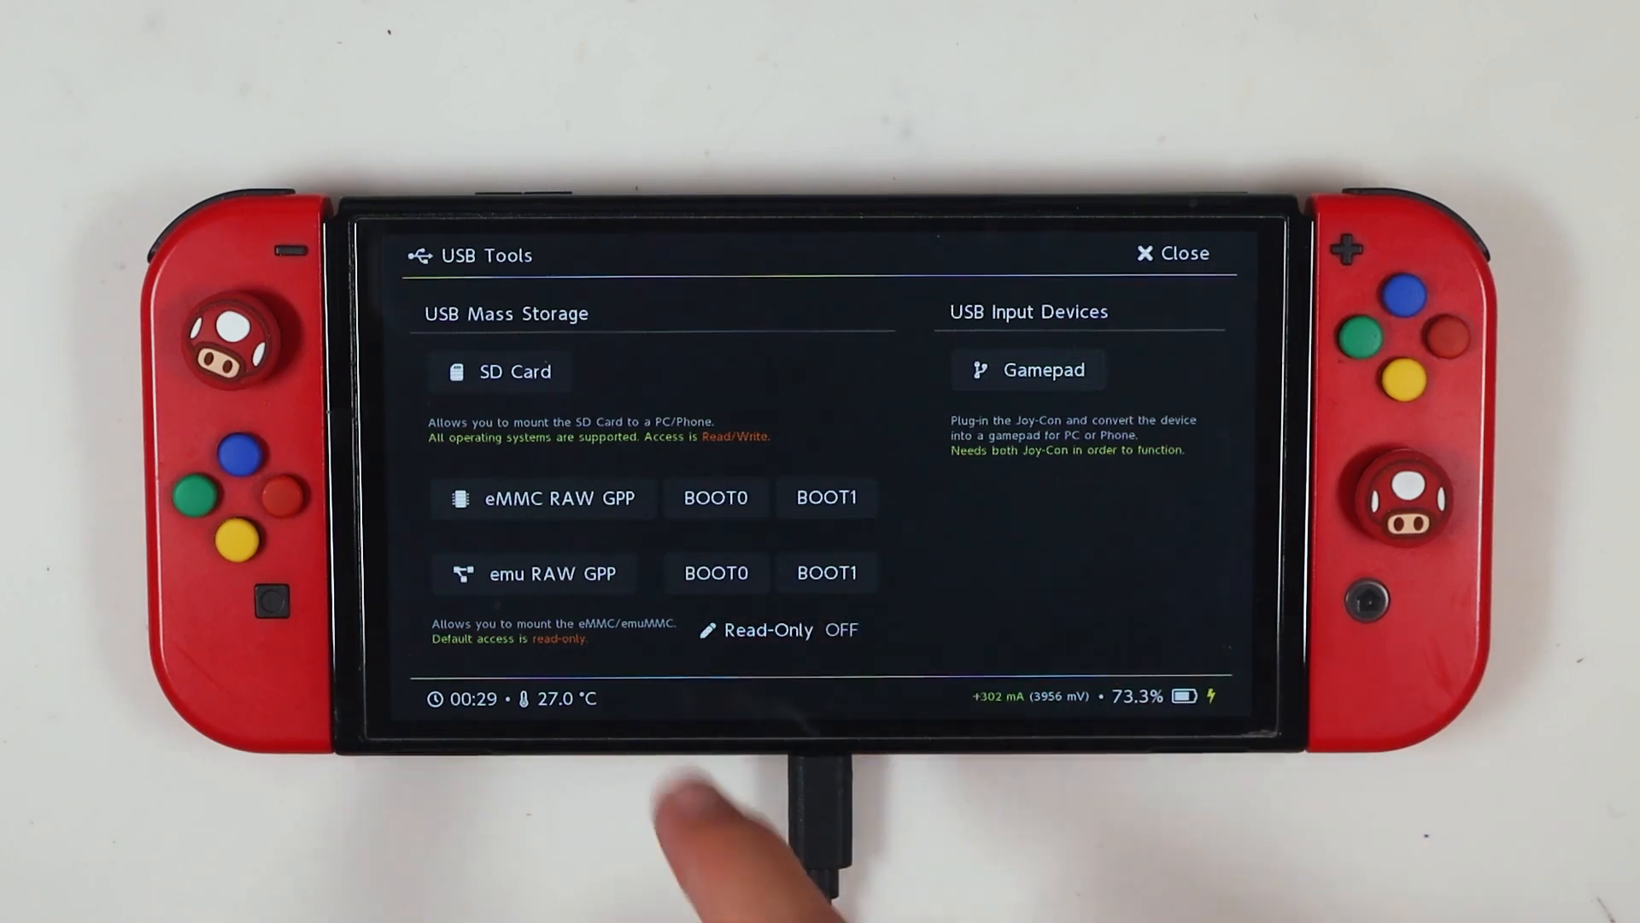
left_click(499, 371)
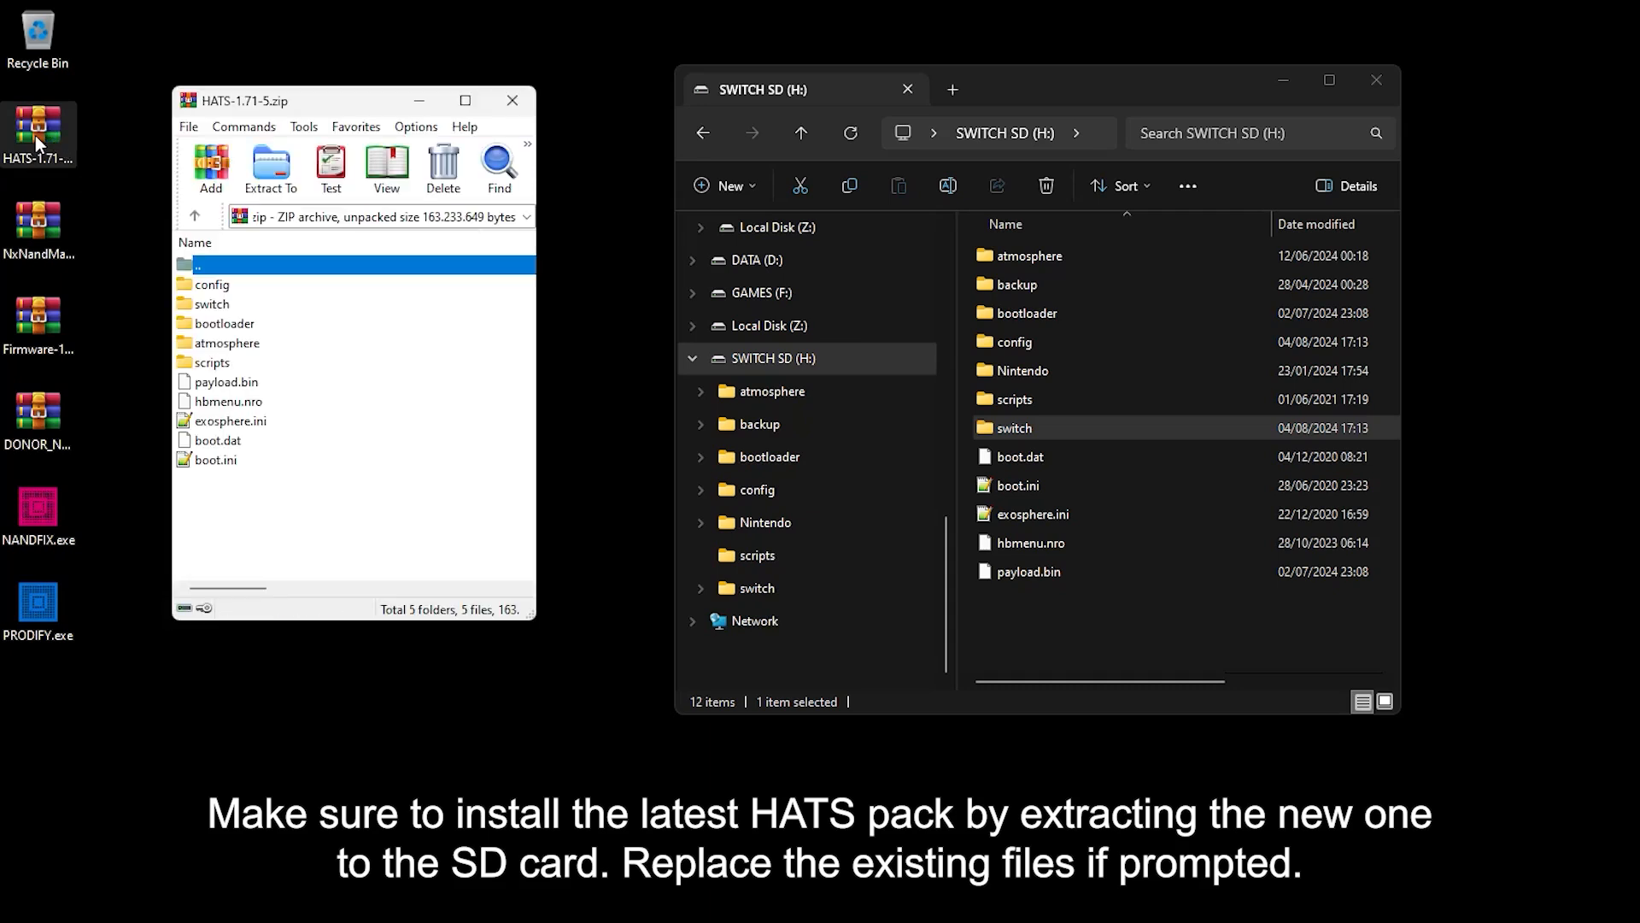
Step: Extract all HATS archive files onto SWITCH SD (H:), replacing the existing files
key("Ctrl+A")
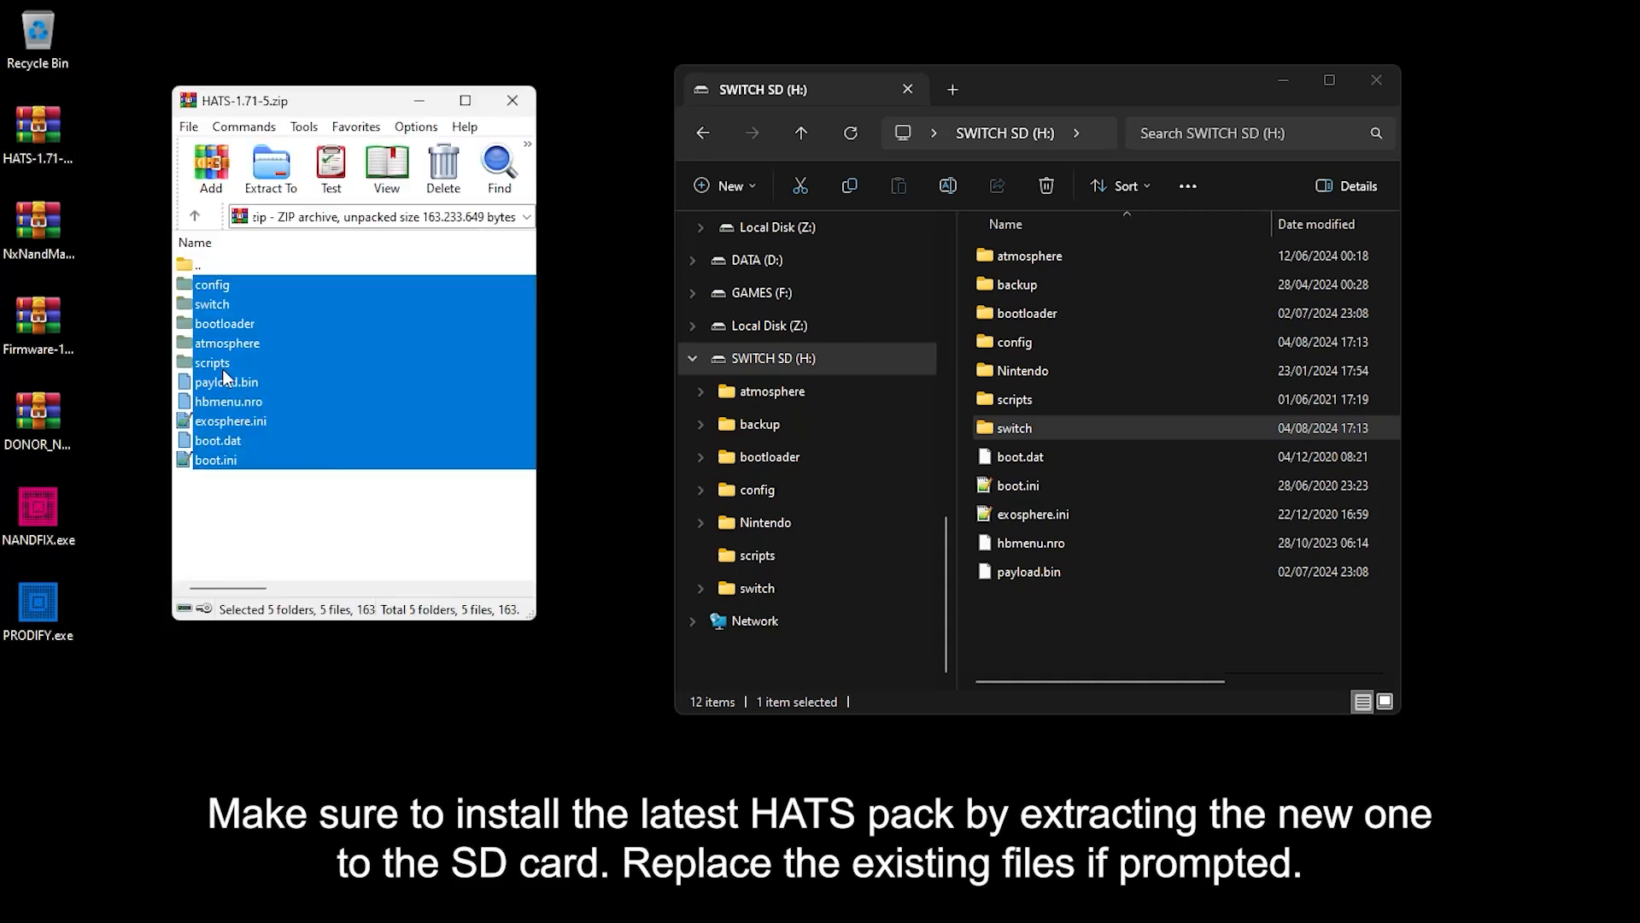
left_click(269, 168)
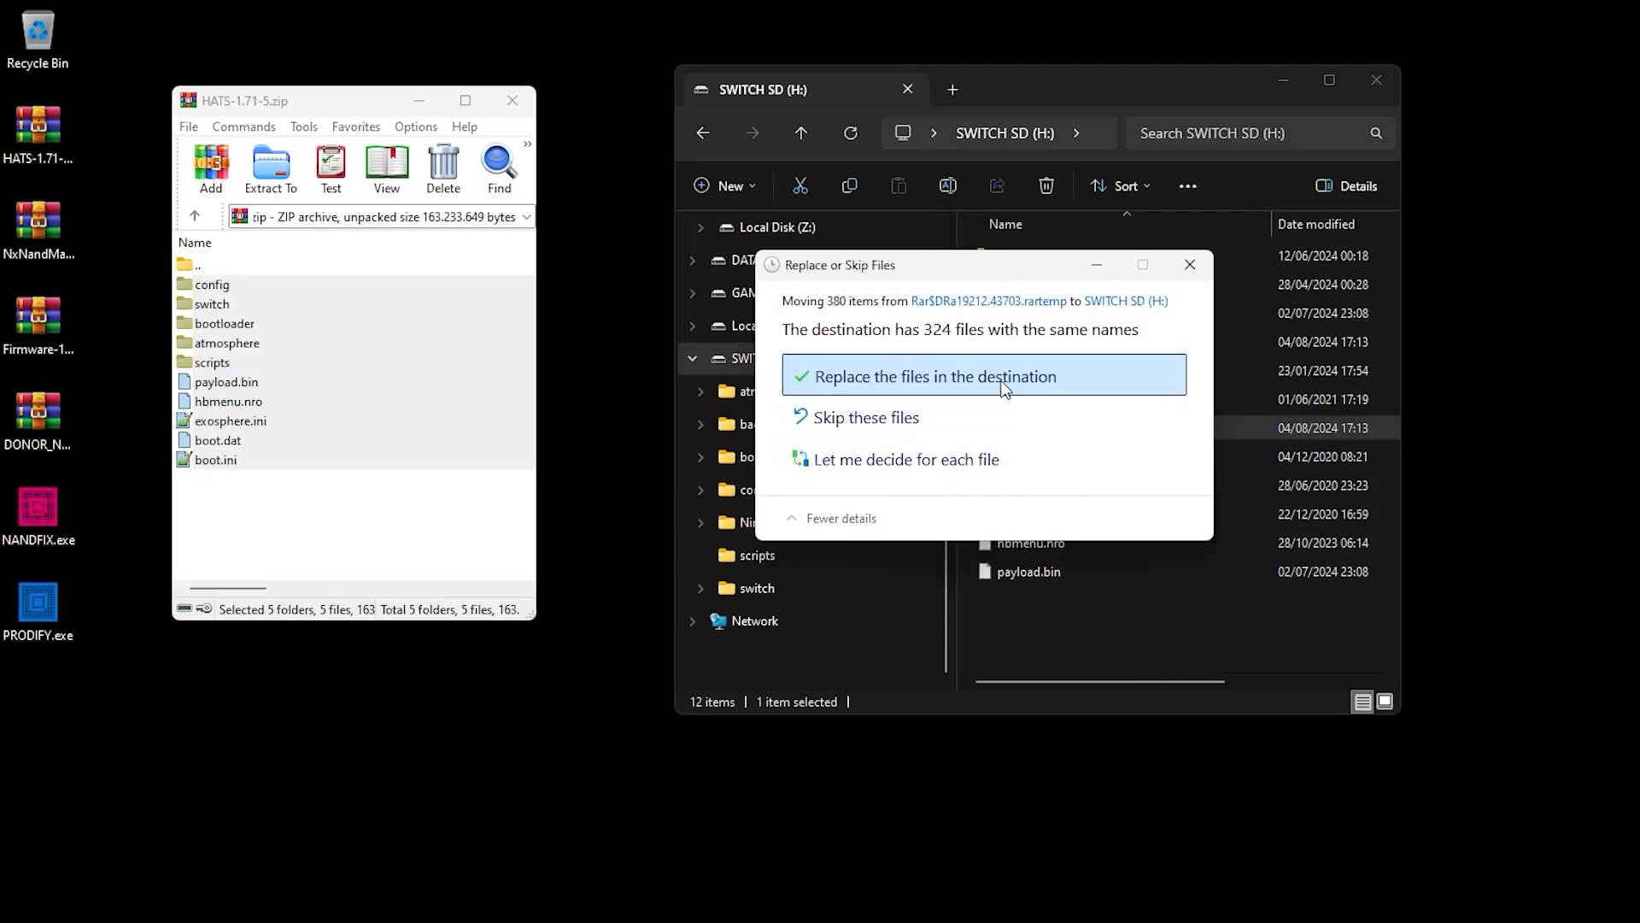
left_click(933, 376)
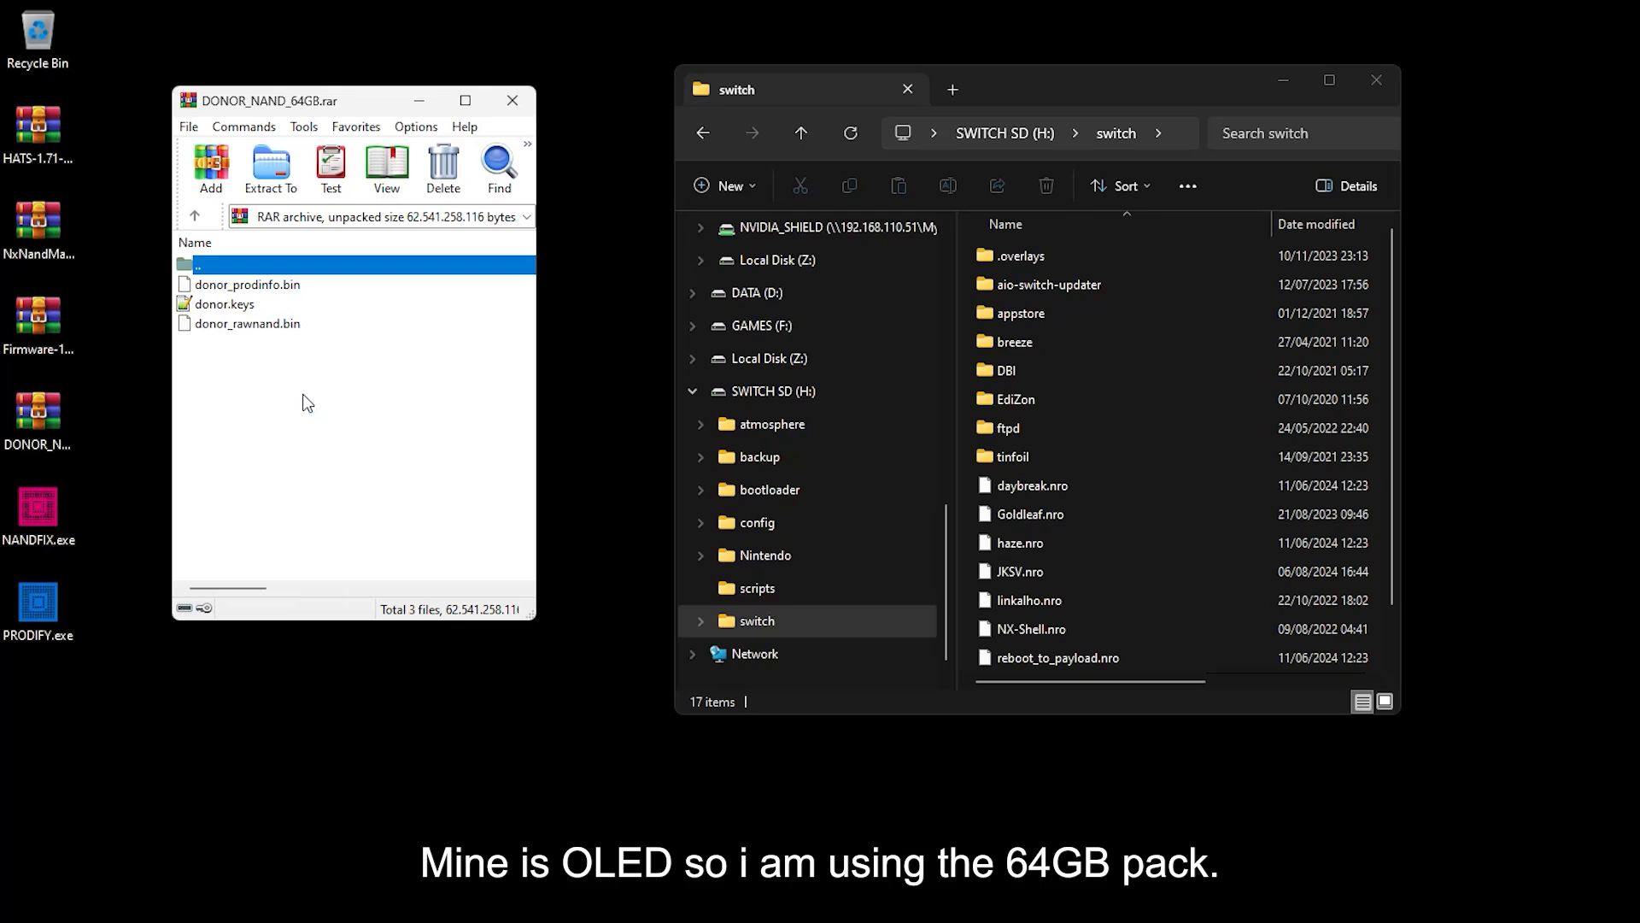
Step: Copy donor.keys and donor_prodinfo.bin from DONOR_NAND_64GB.rar into H:\switch
left_click(248, 284)
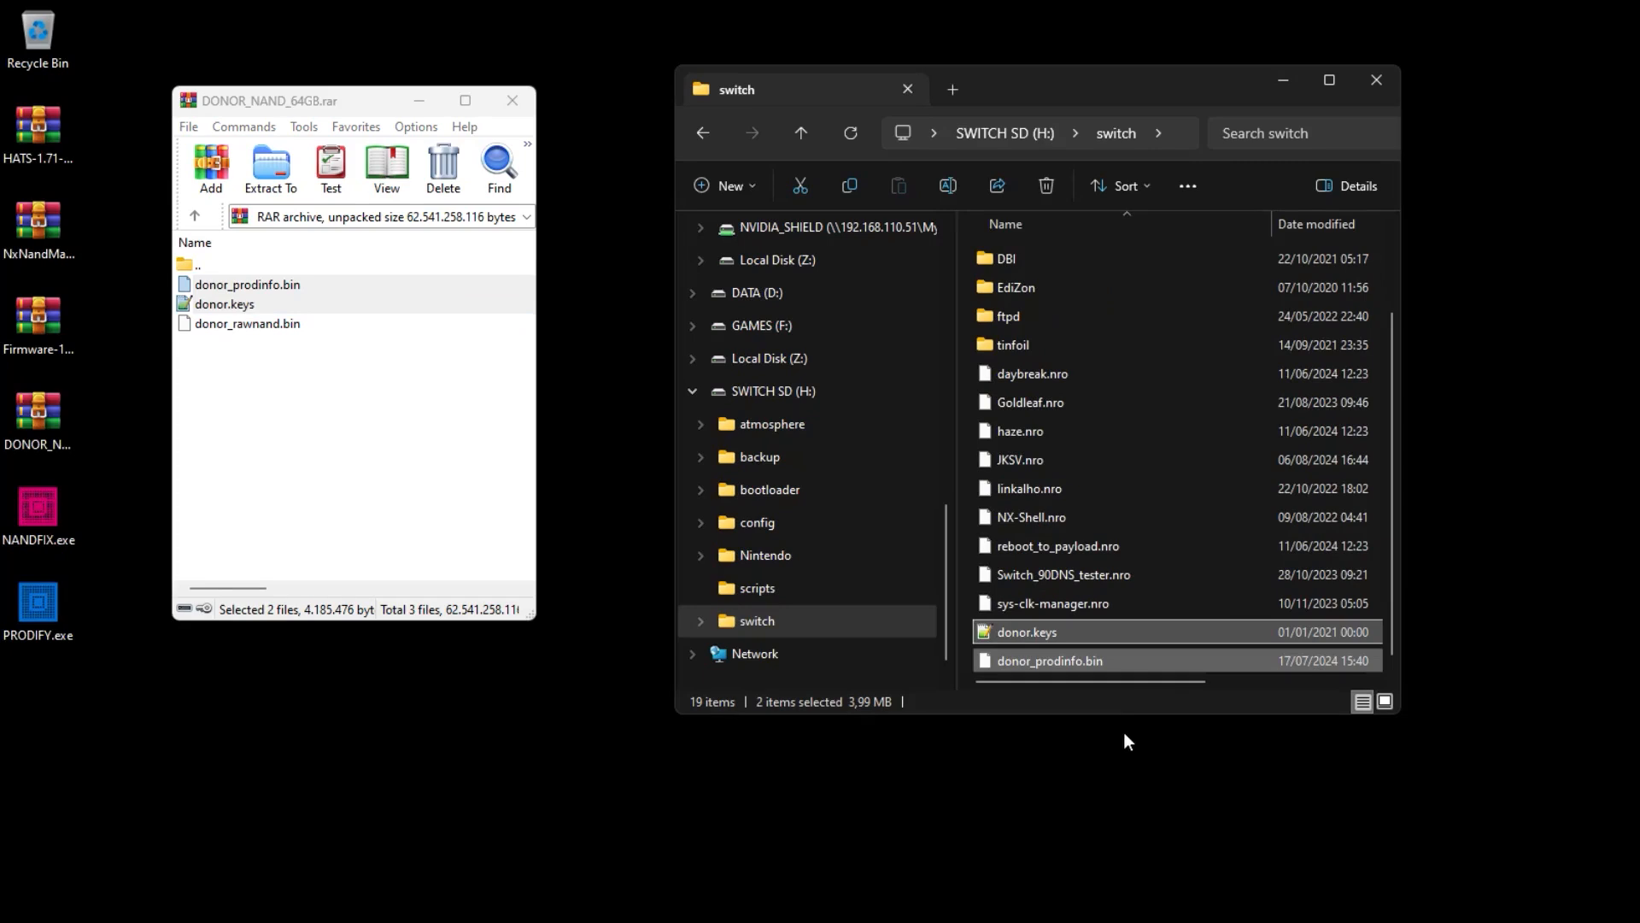
mouse_move(461, 552)
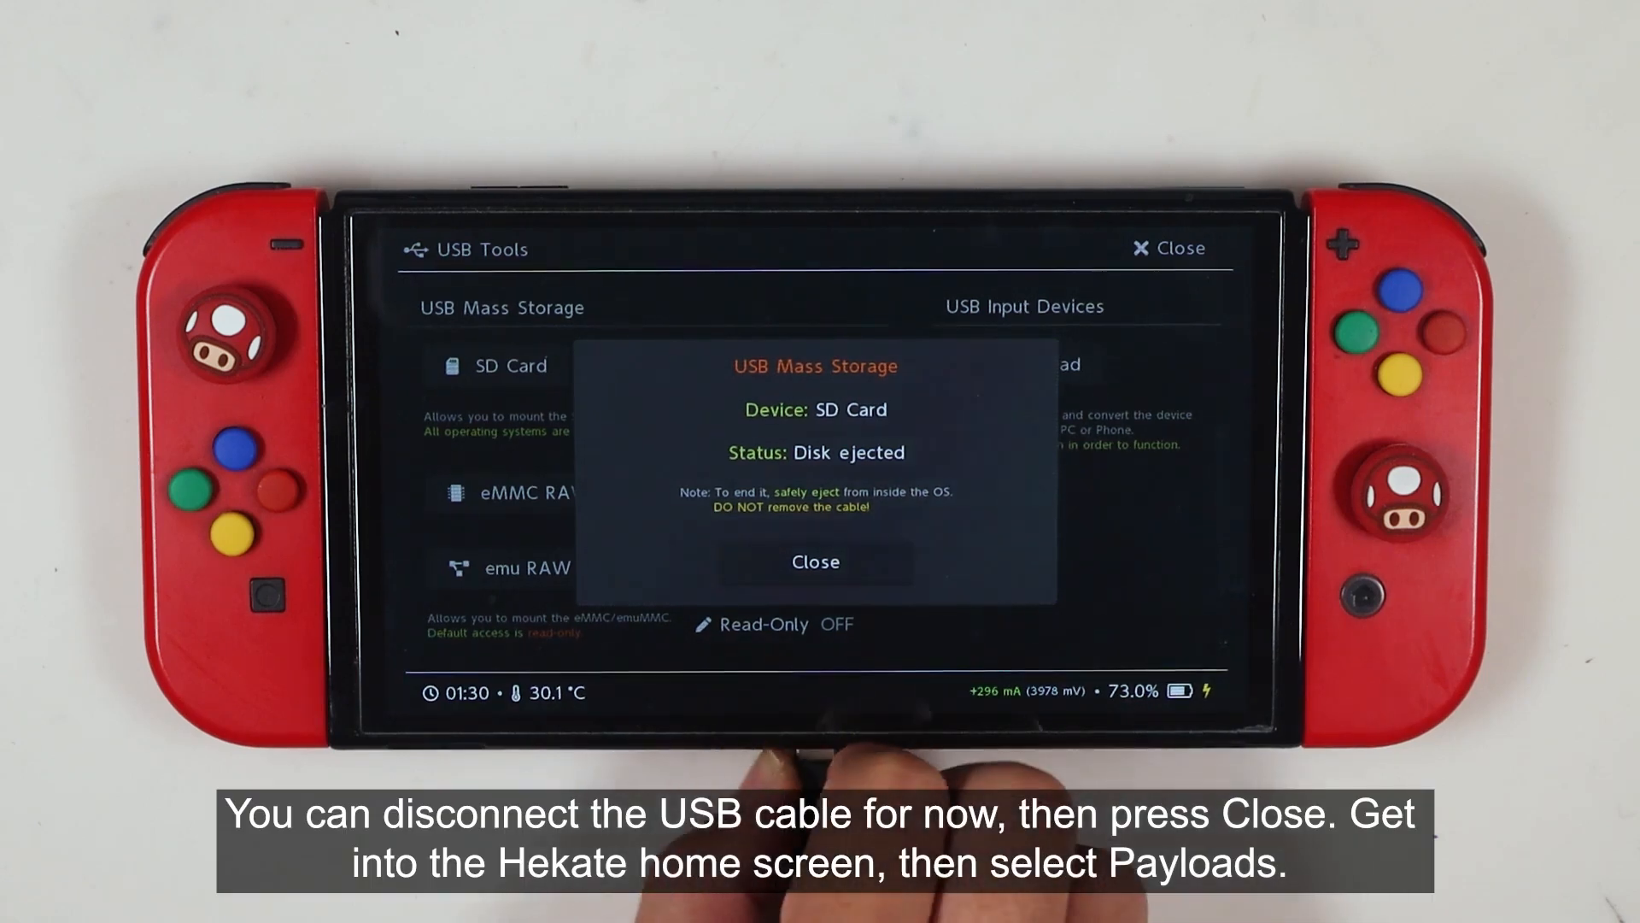
Step: Dismiss the ejected notice, launch the payload, then mount the SD card over USB again
left_click(815, 560)
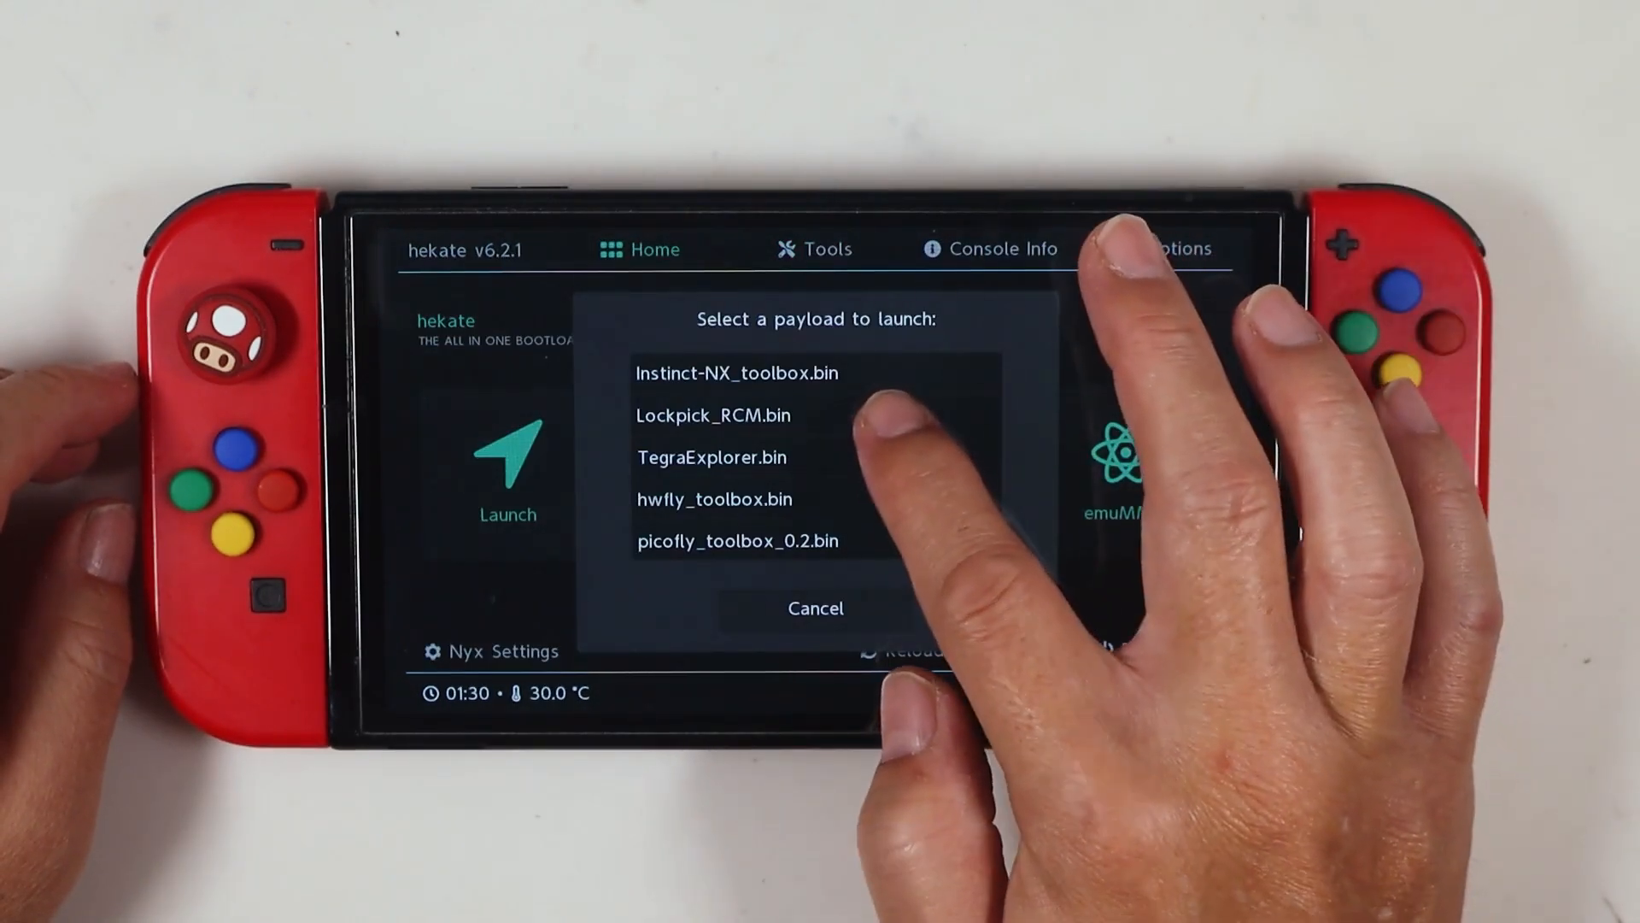
left_click(712, 415)
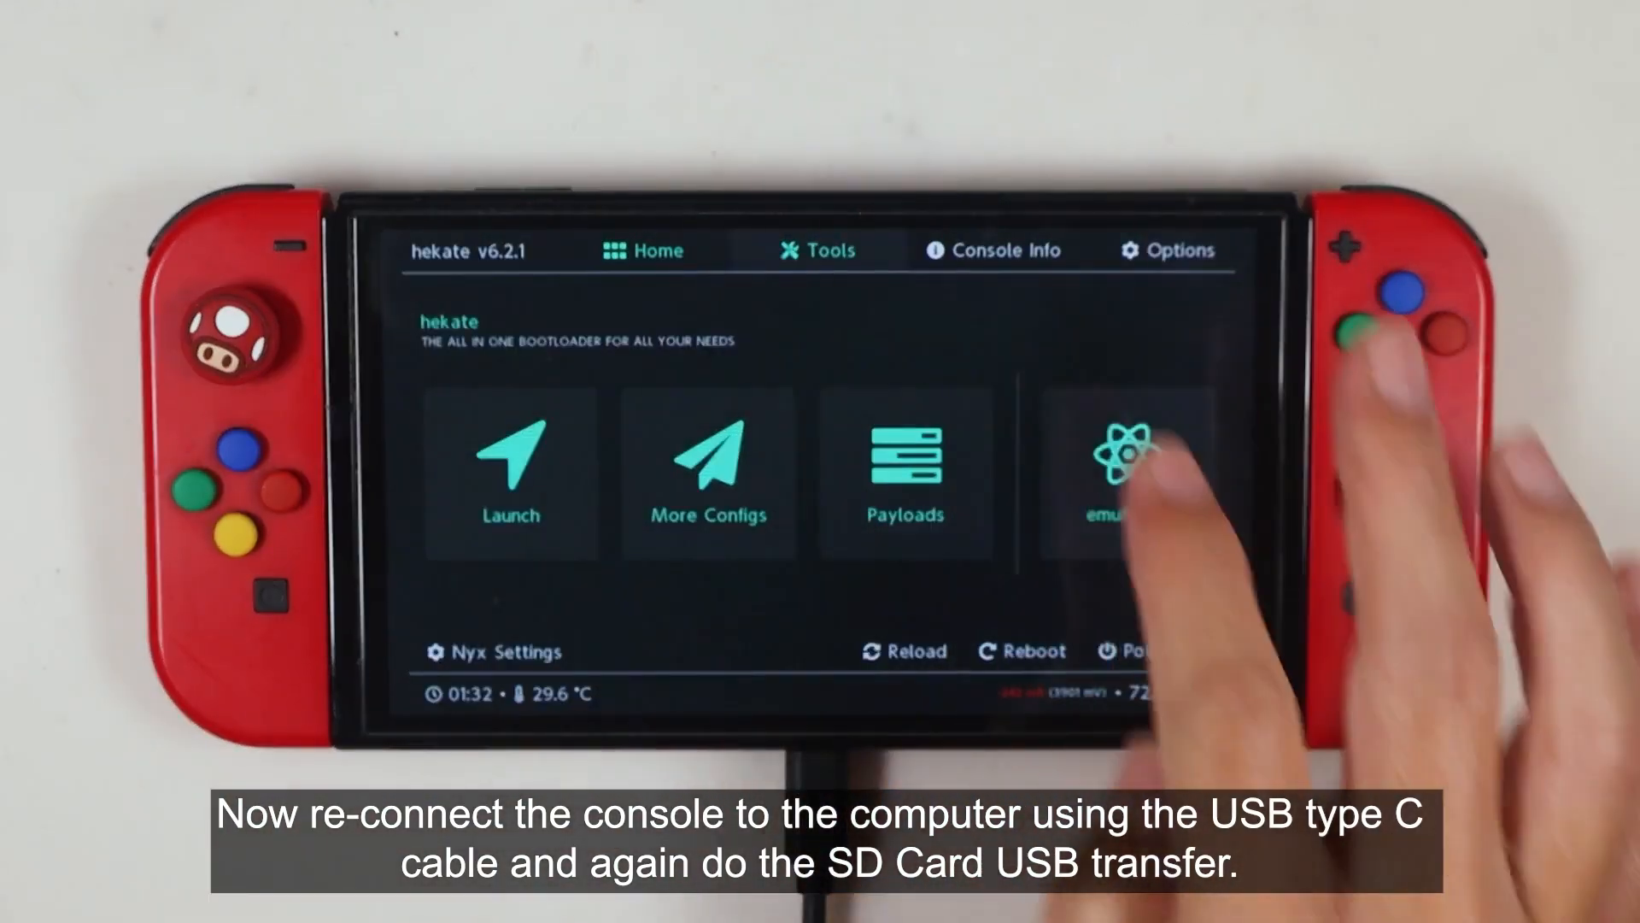
left_click(1120, 461)
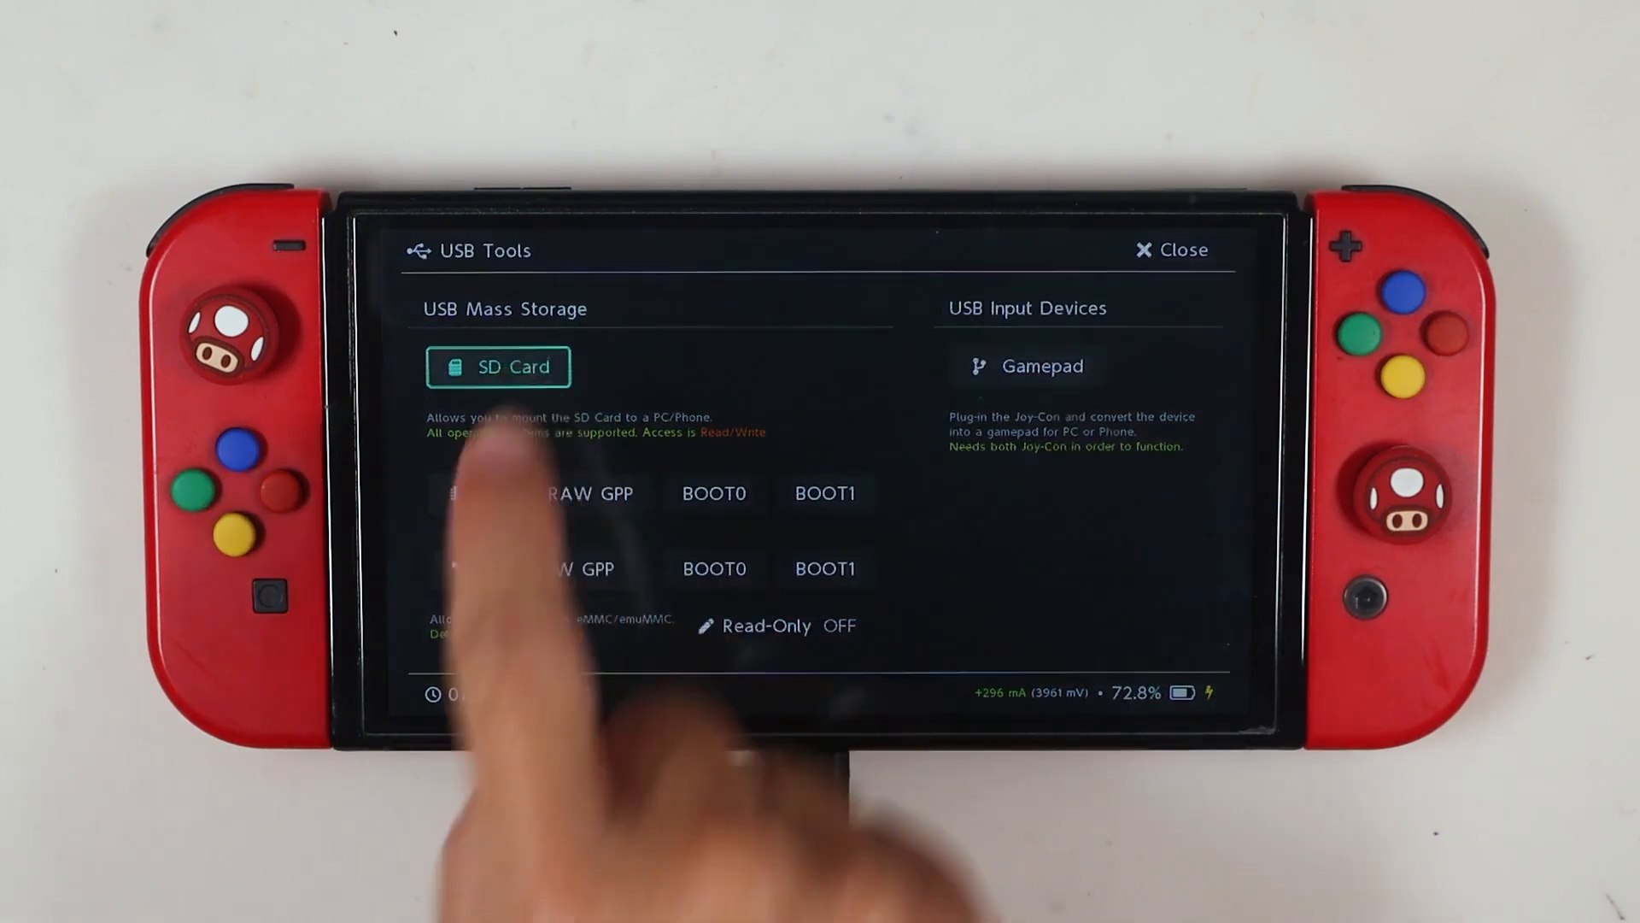
left_click(499, 365)
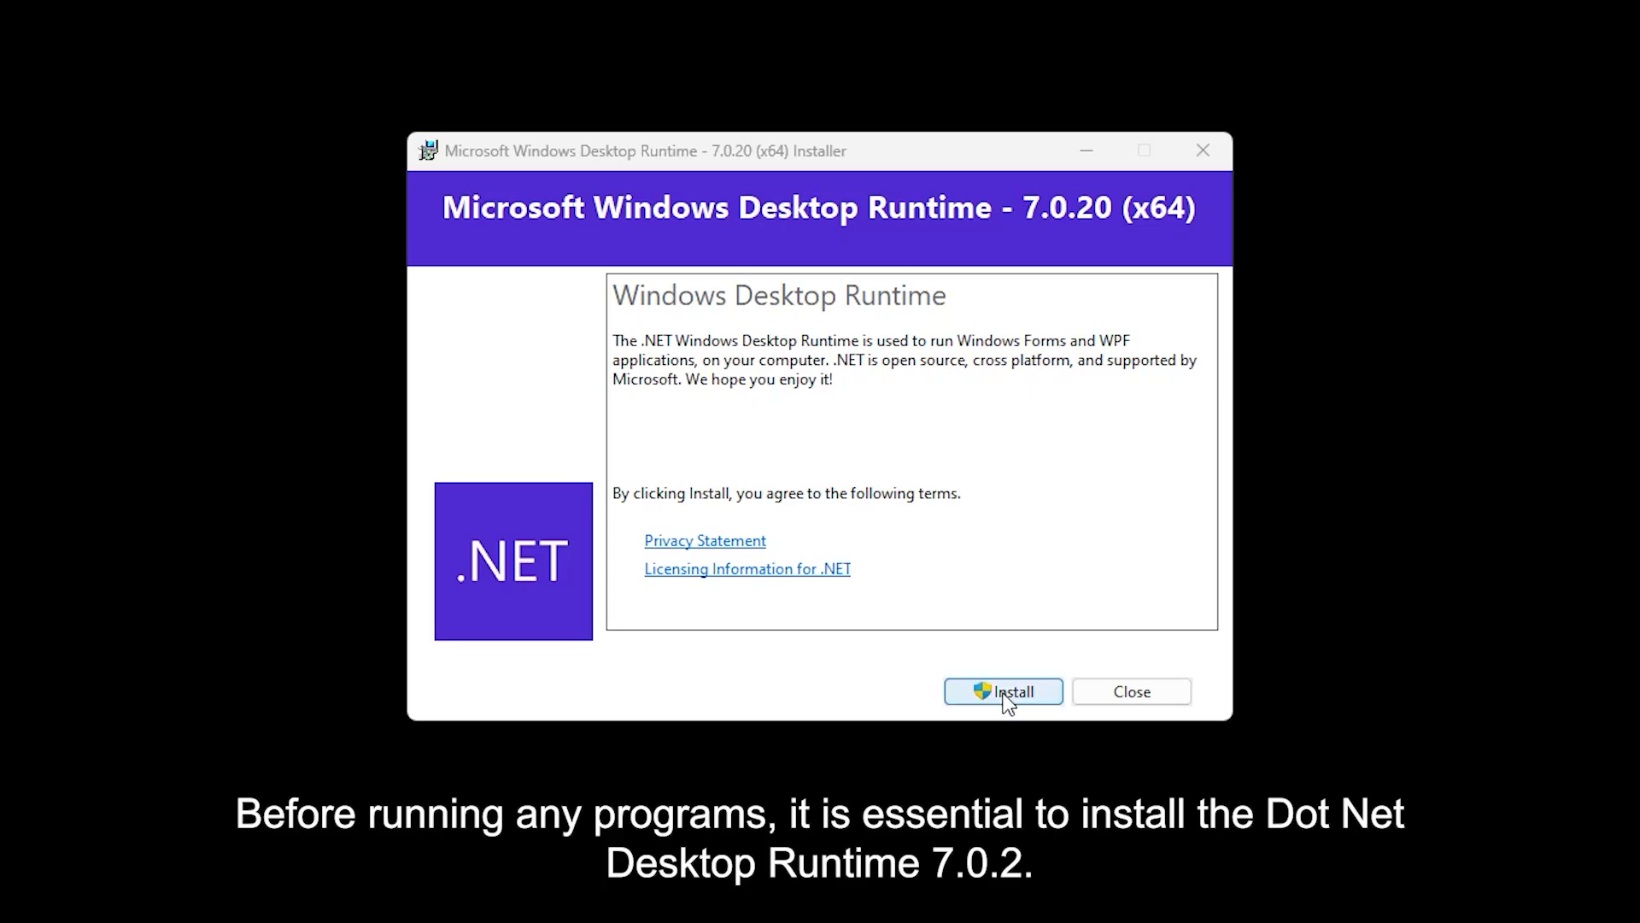
mouse_move(820, 706)
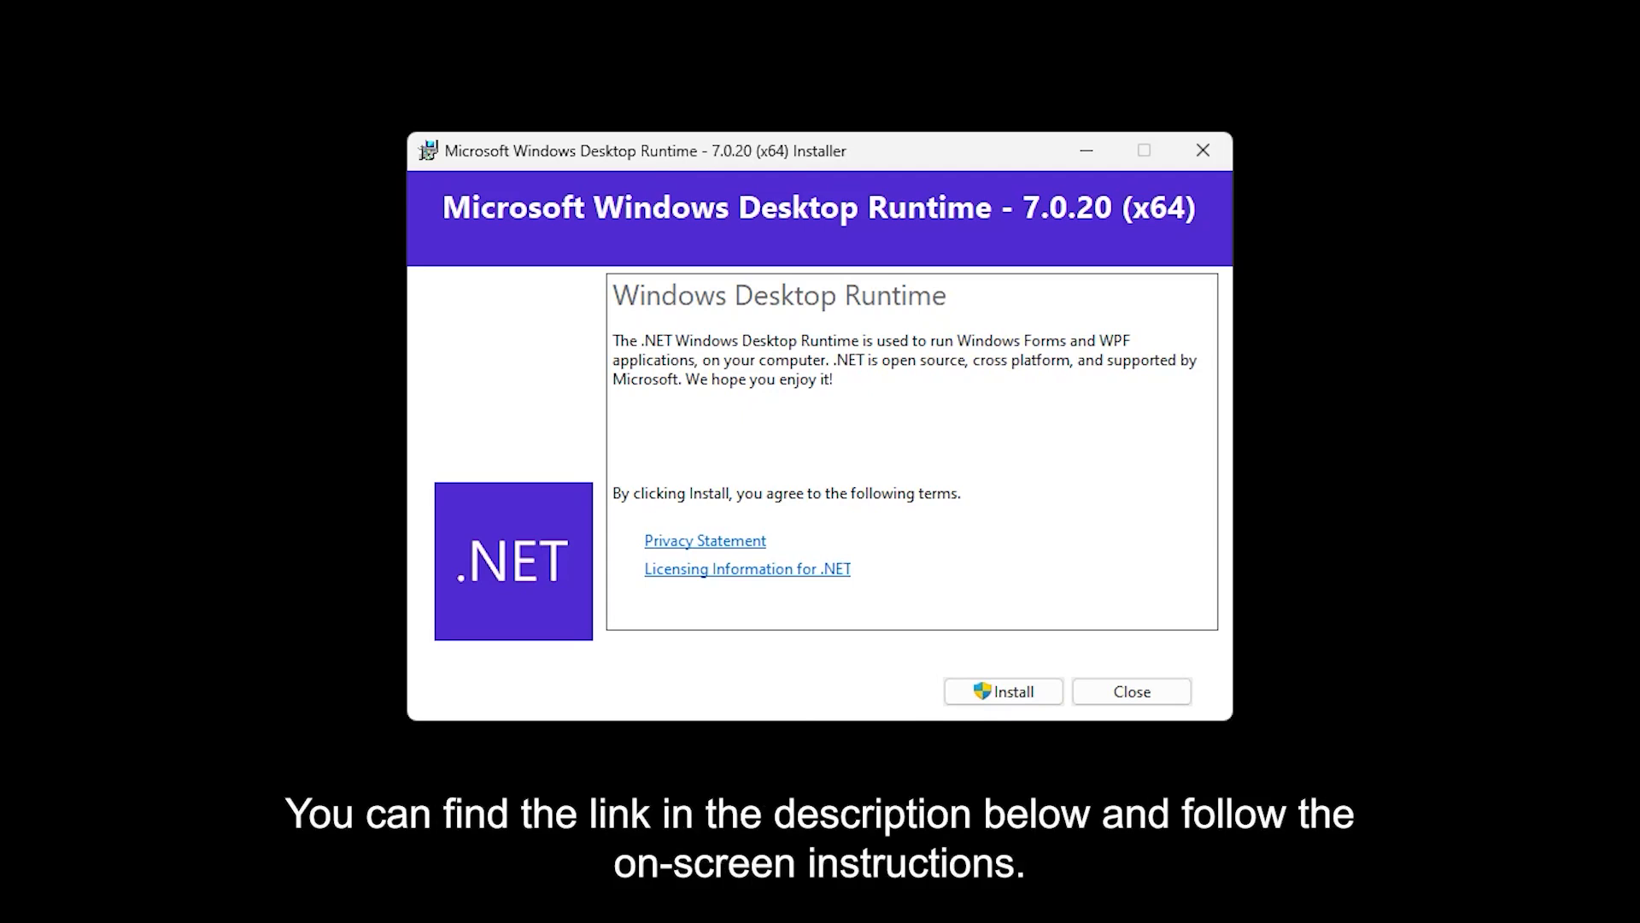
Step: Install .NET Windows Desktop Runtime 7.0.20 (x64) and close the successful installer
left_click(1003, 690)
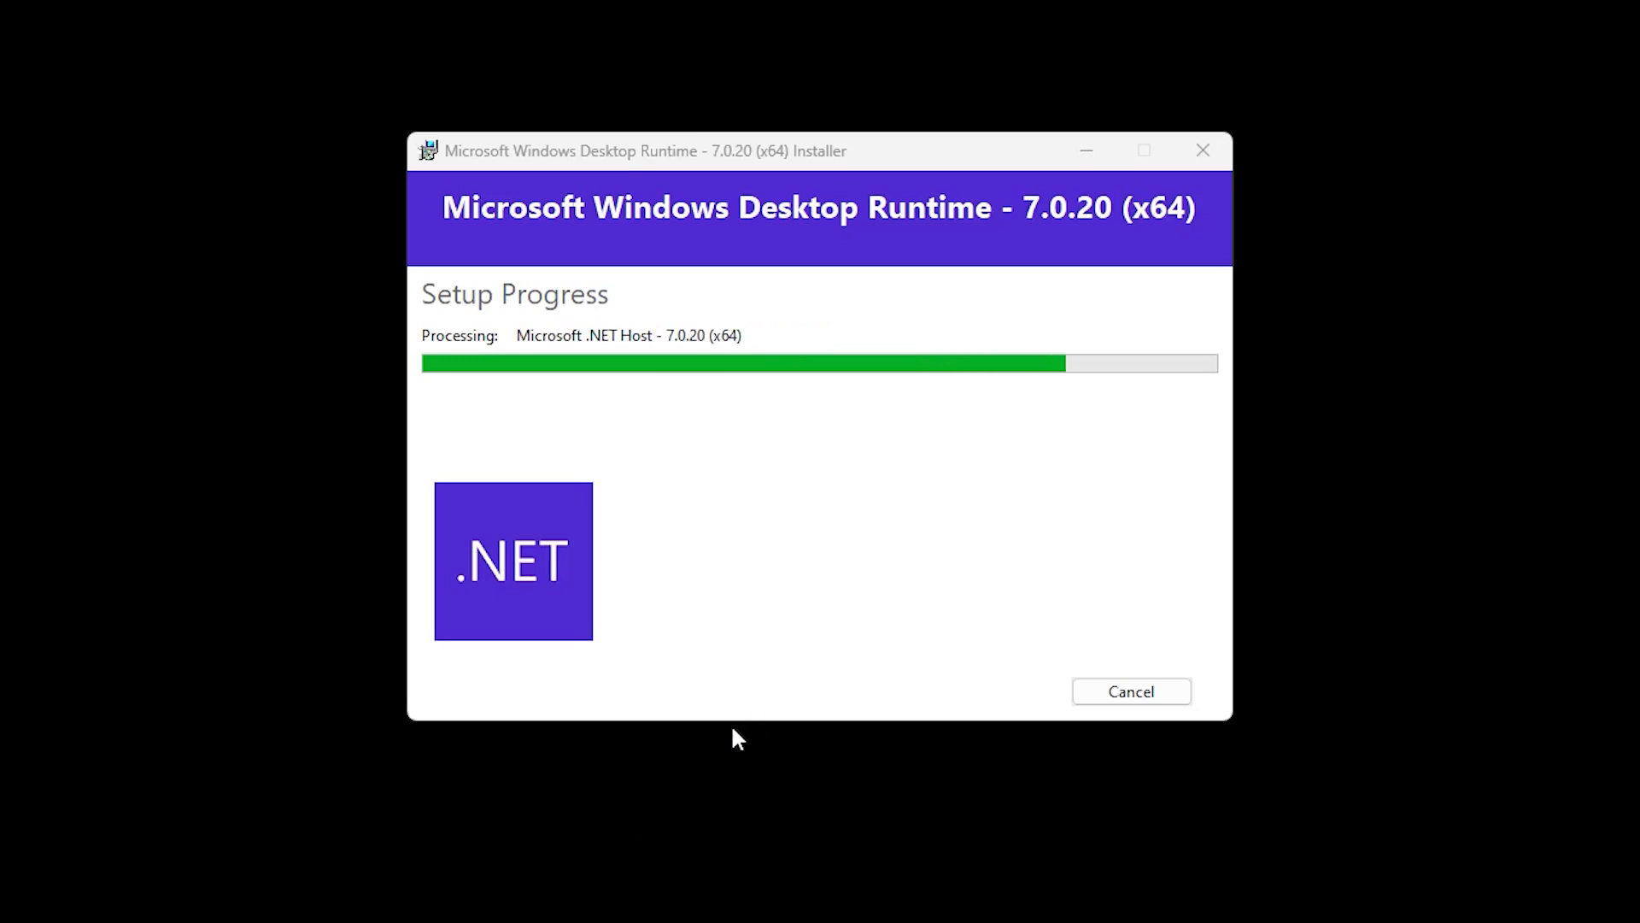
mouse_move(666, 587)
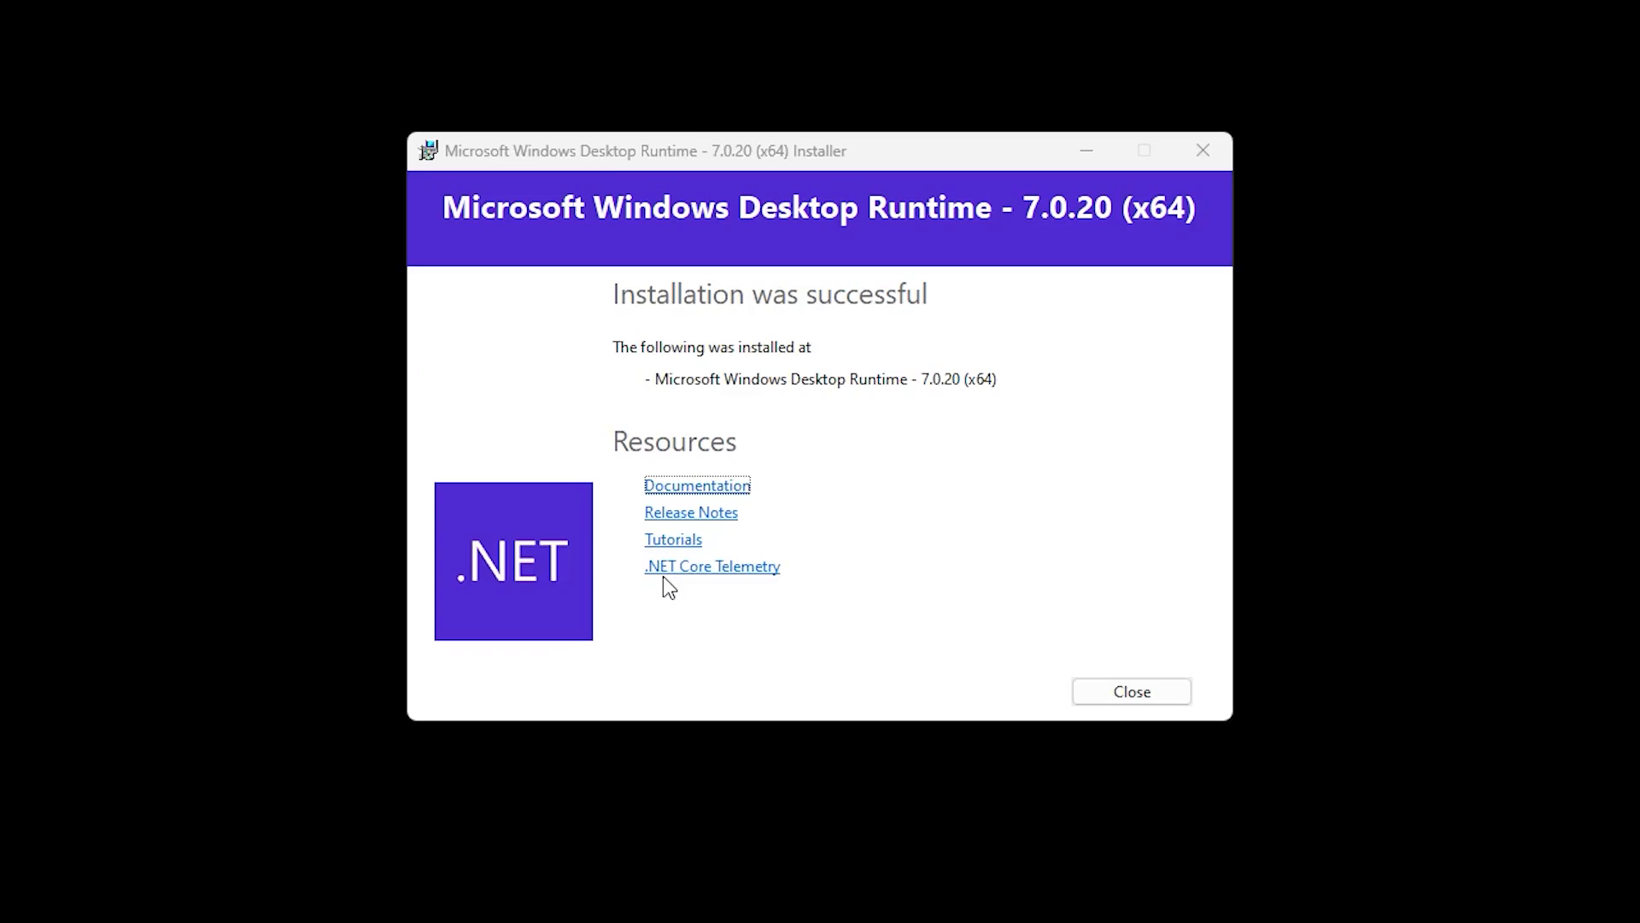
left_click(1131, 690)
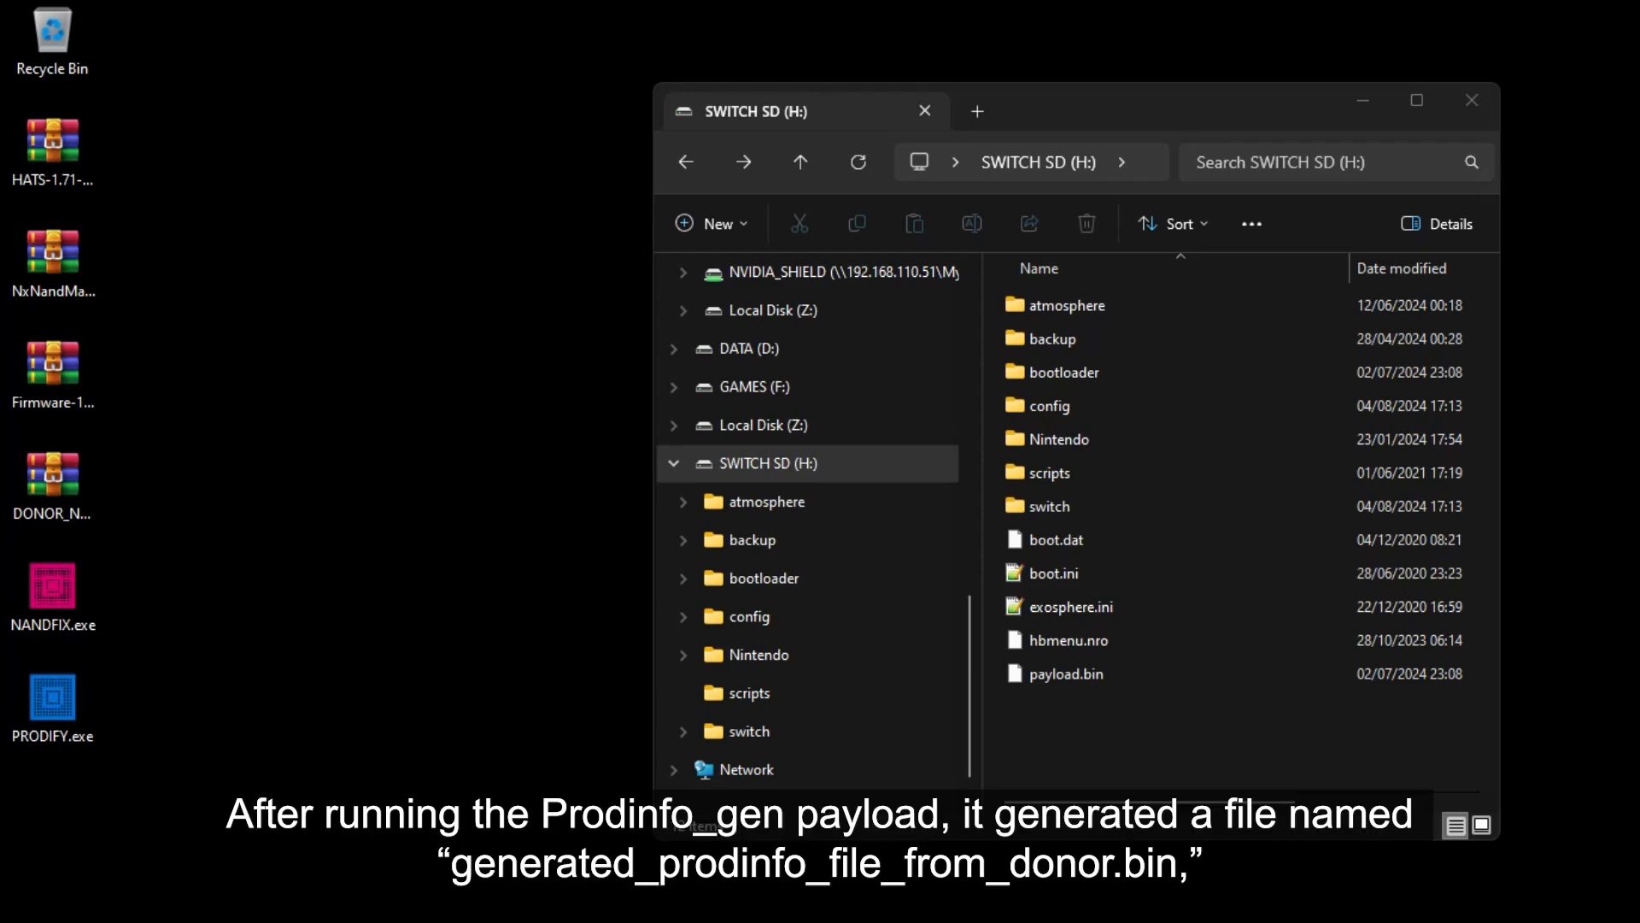
Step: Open the switch folder on SWITCH SD (H:) to find generated_prodinfo_from_donor.bin
double_click(1049, 506)
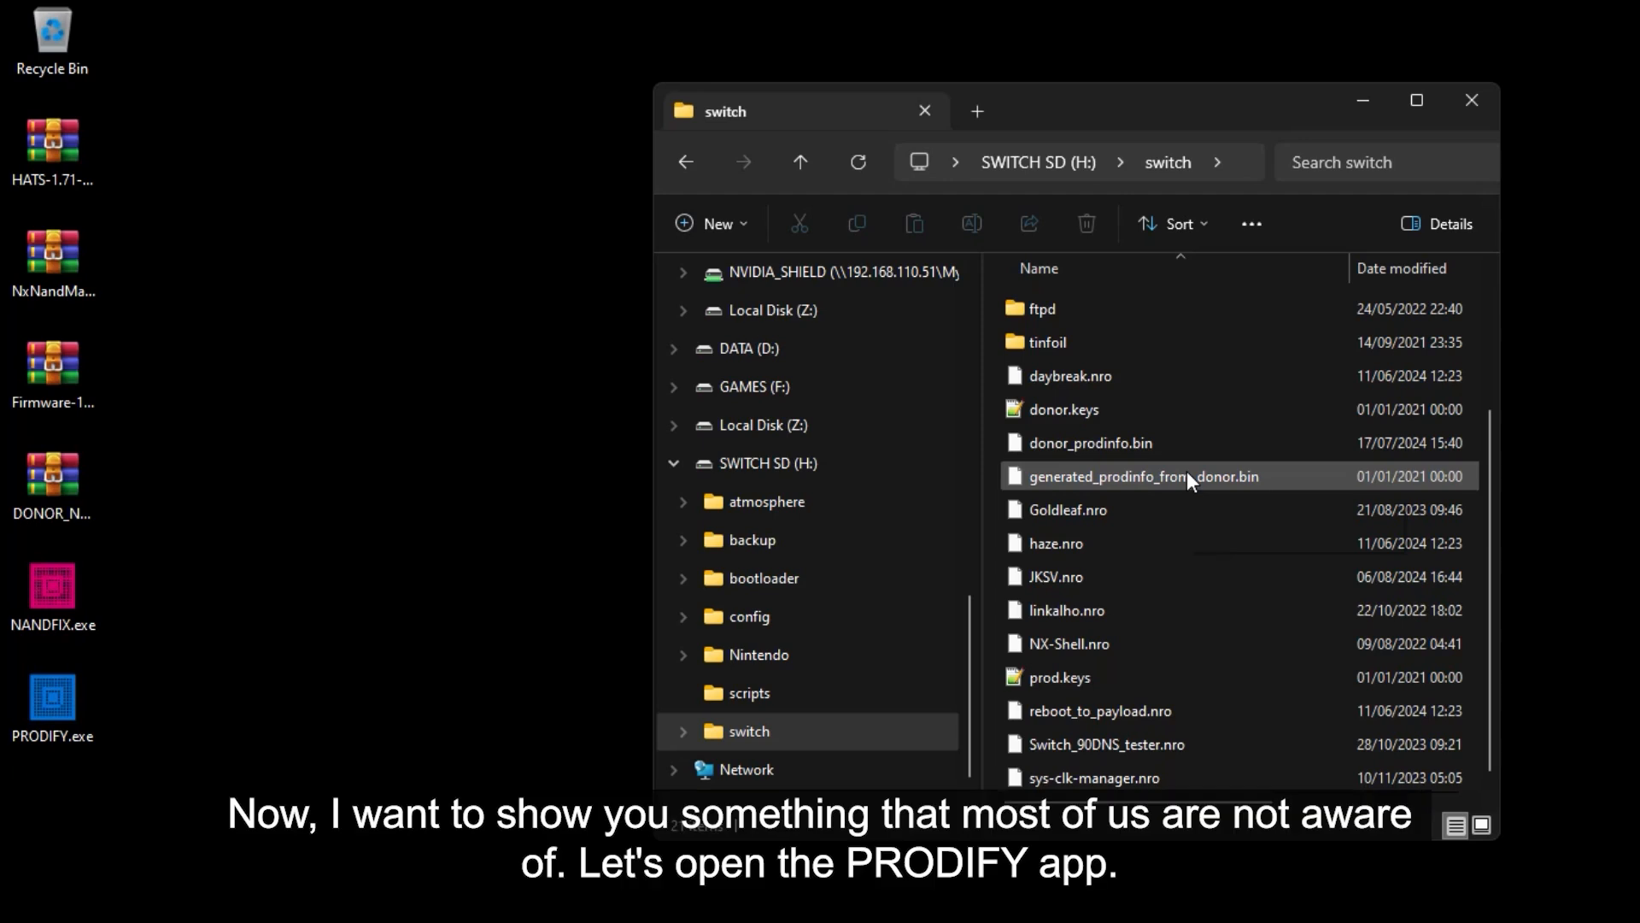
mouse_move(109, 719)
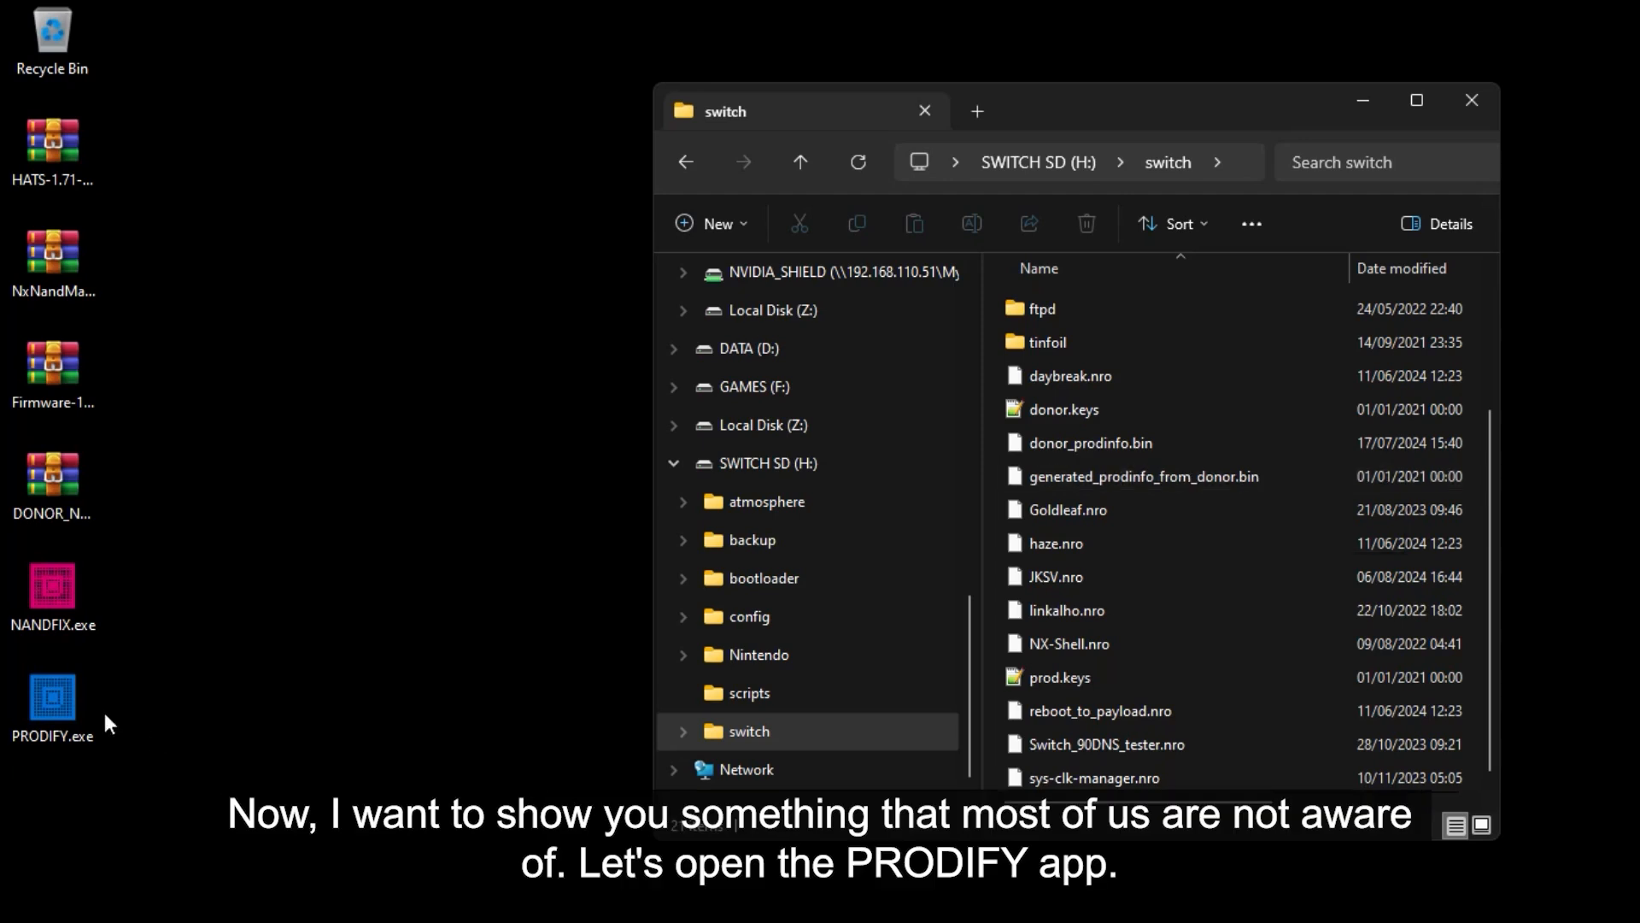
Step: Launch PRODIFY and load generated_prodinfo_from_donor.bin from the SD card
double_click(53, 704)
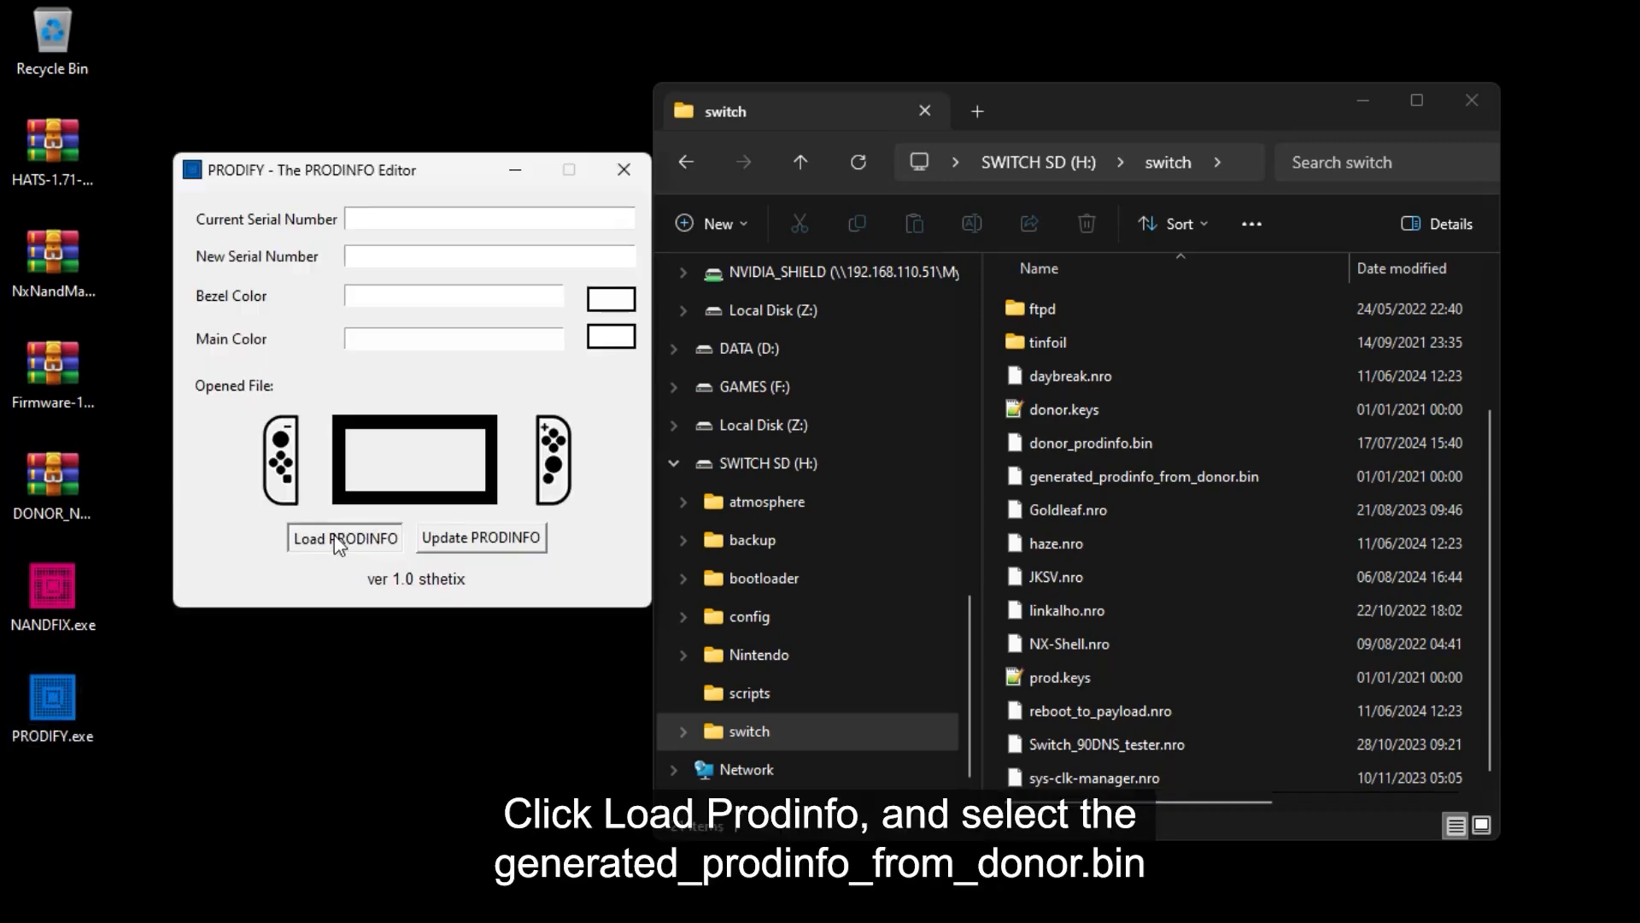
left_click(345, 537)
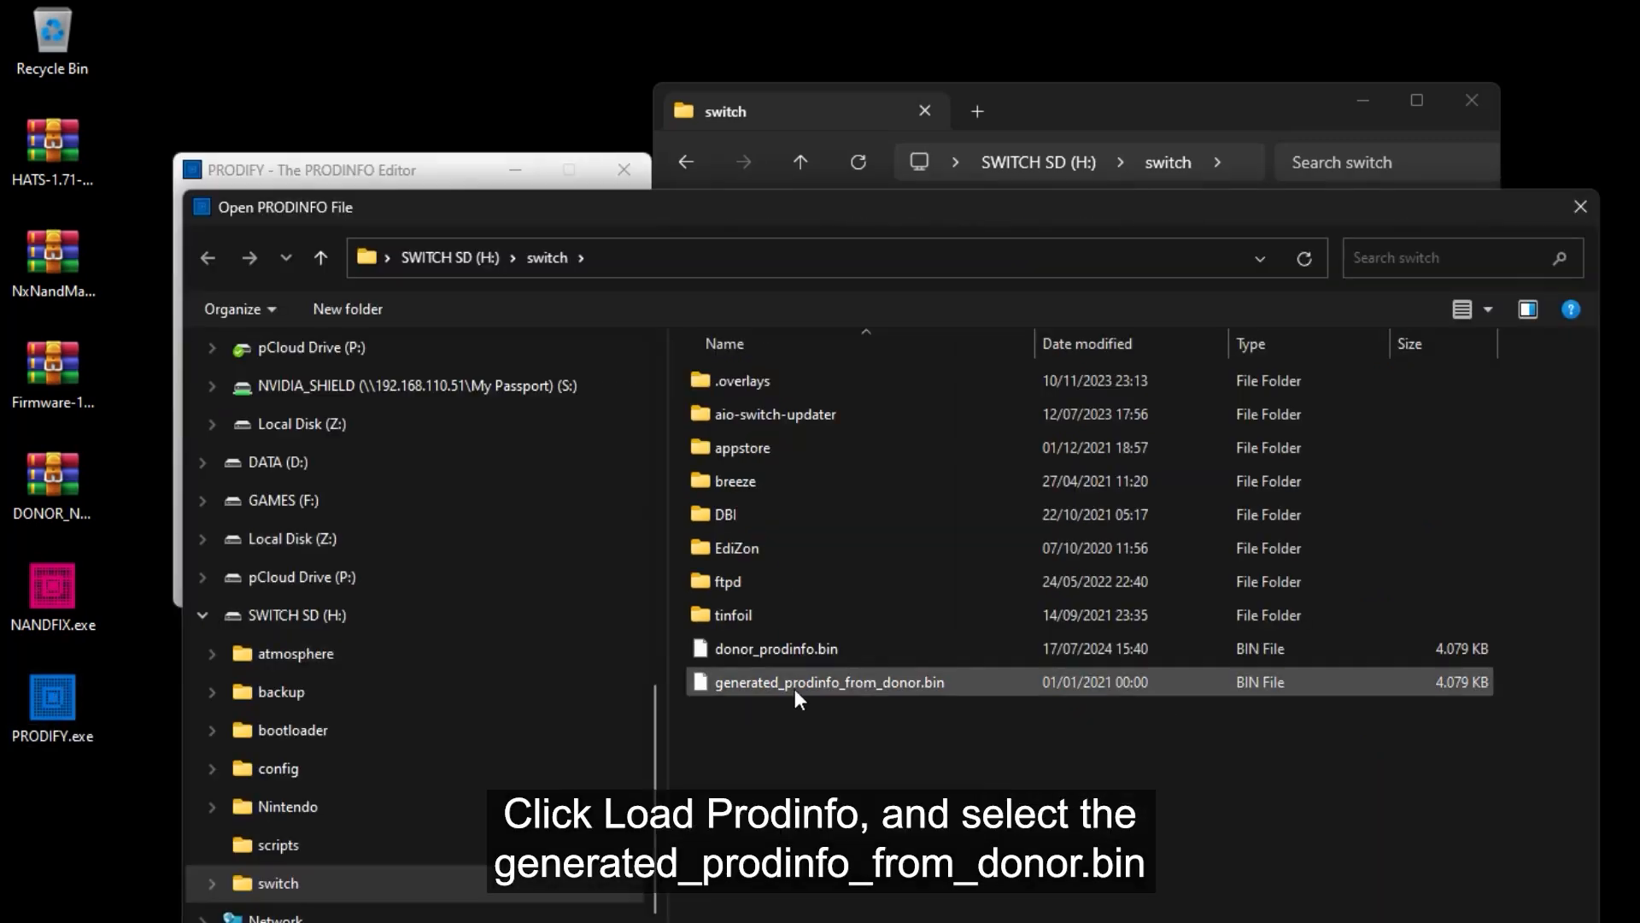
double_click(830, 682)
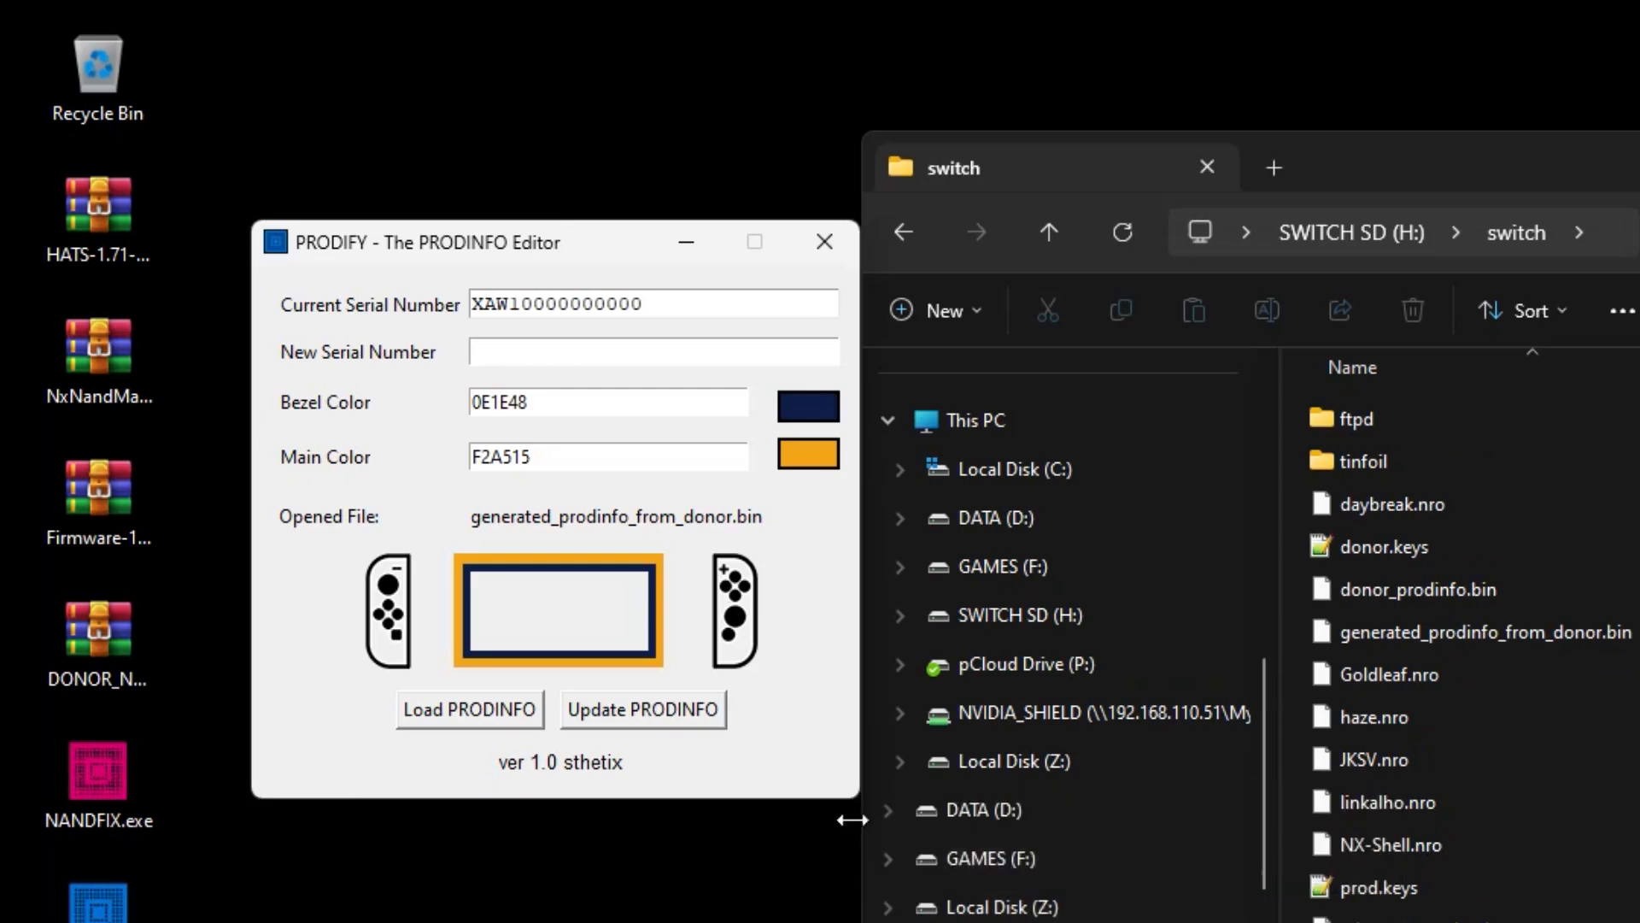
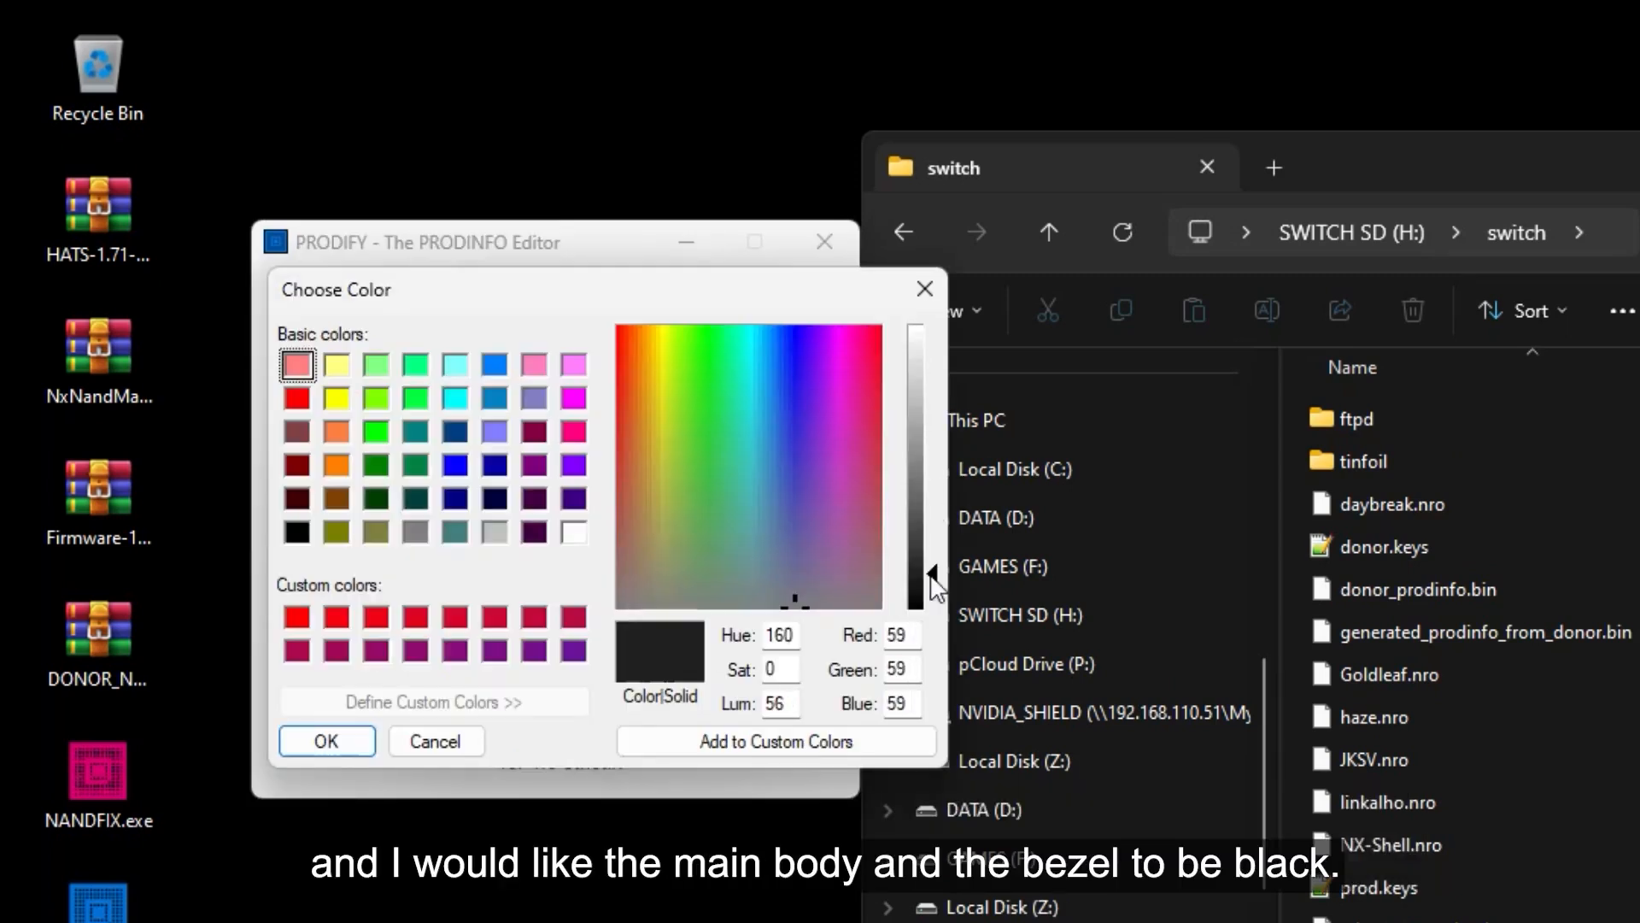
left_click(326, 740)
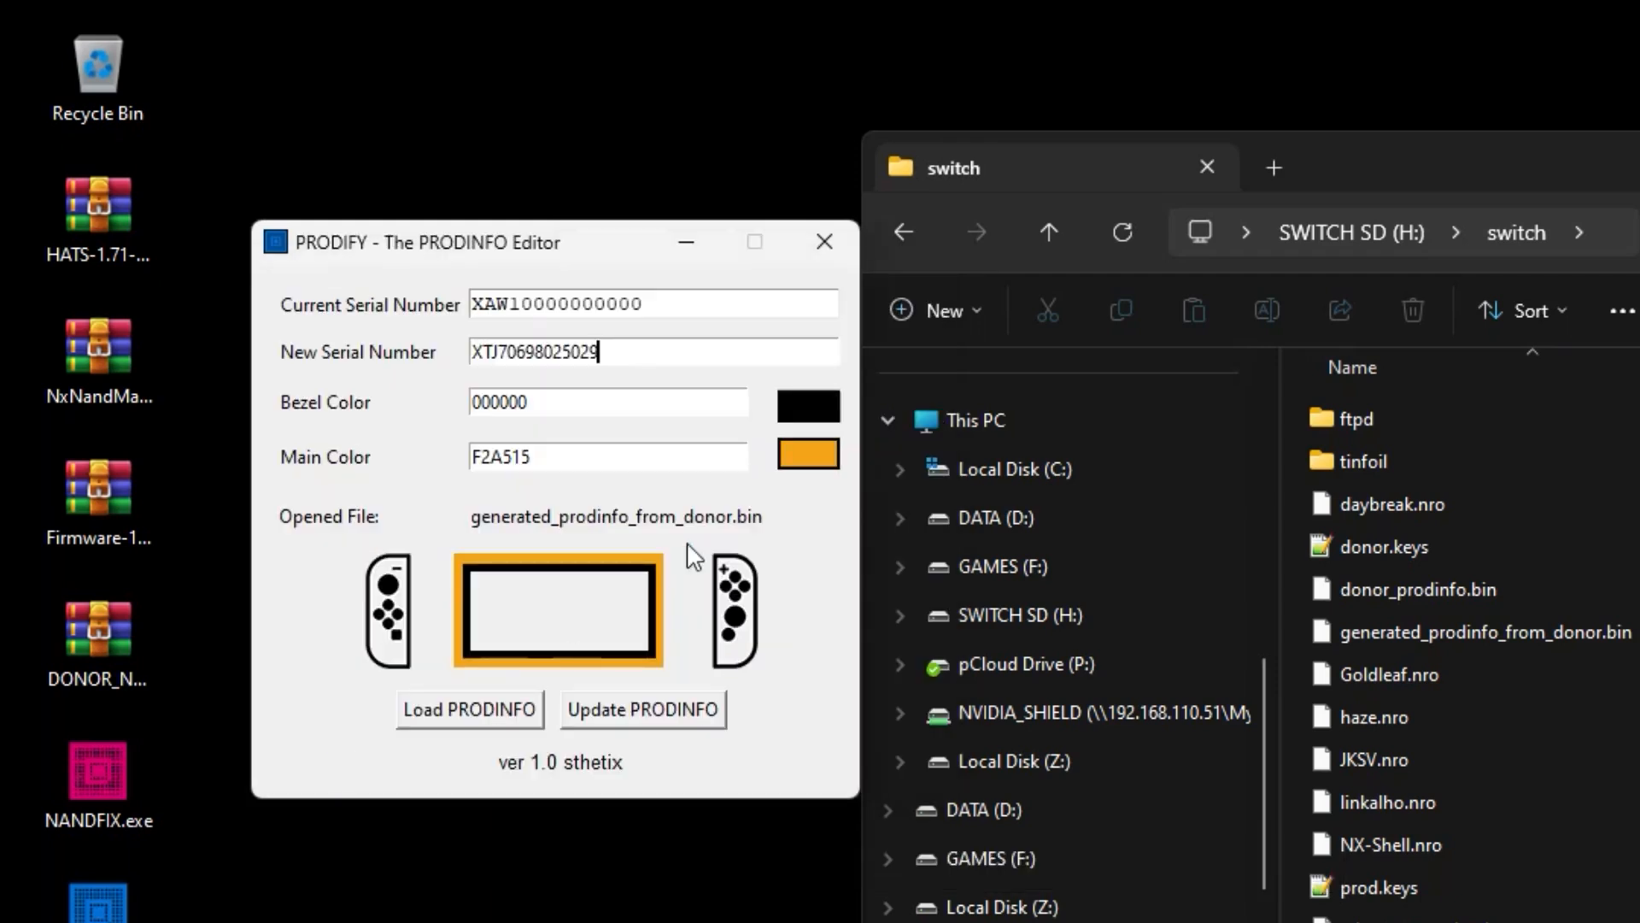
left_click(808, 407)
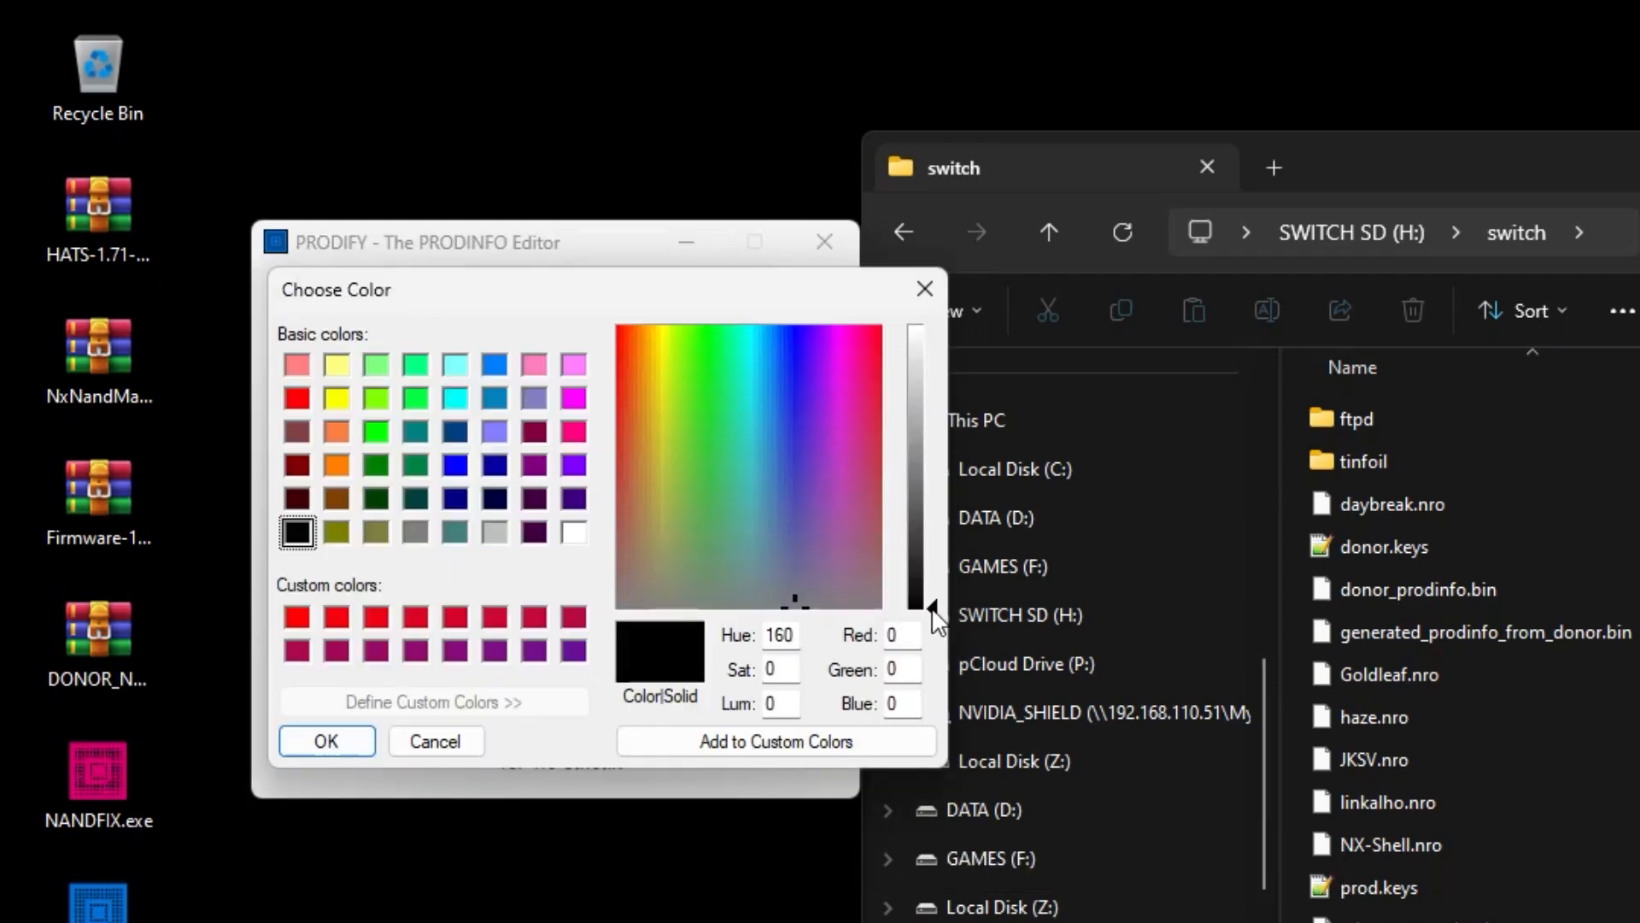
left_click(326, 740)
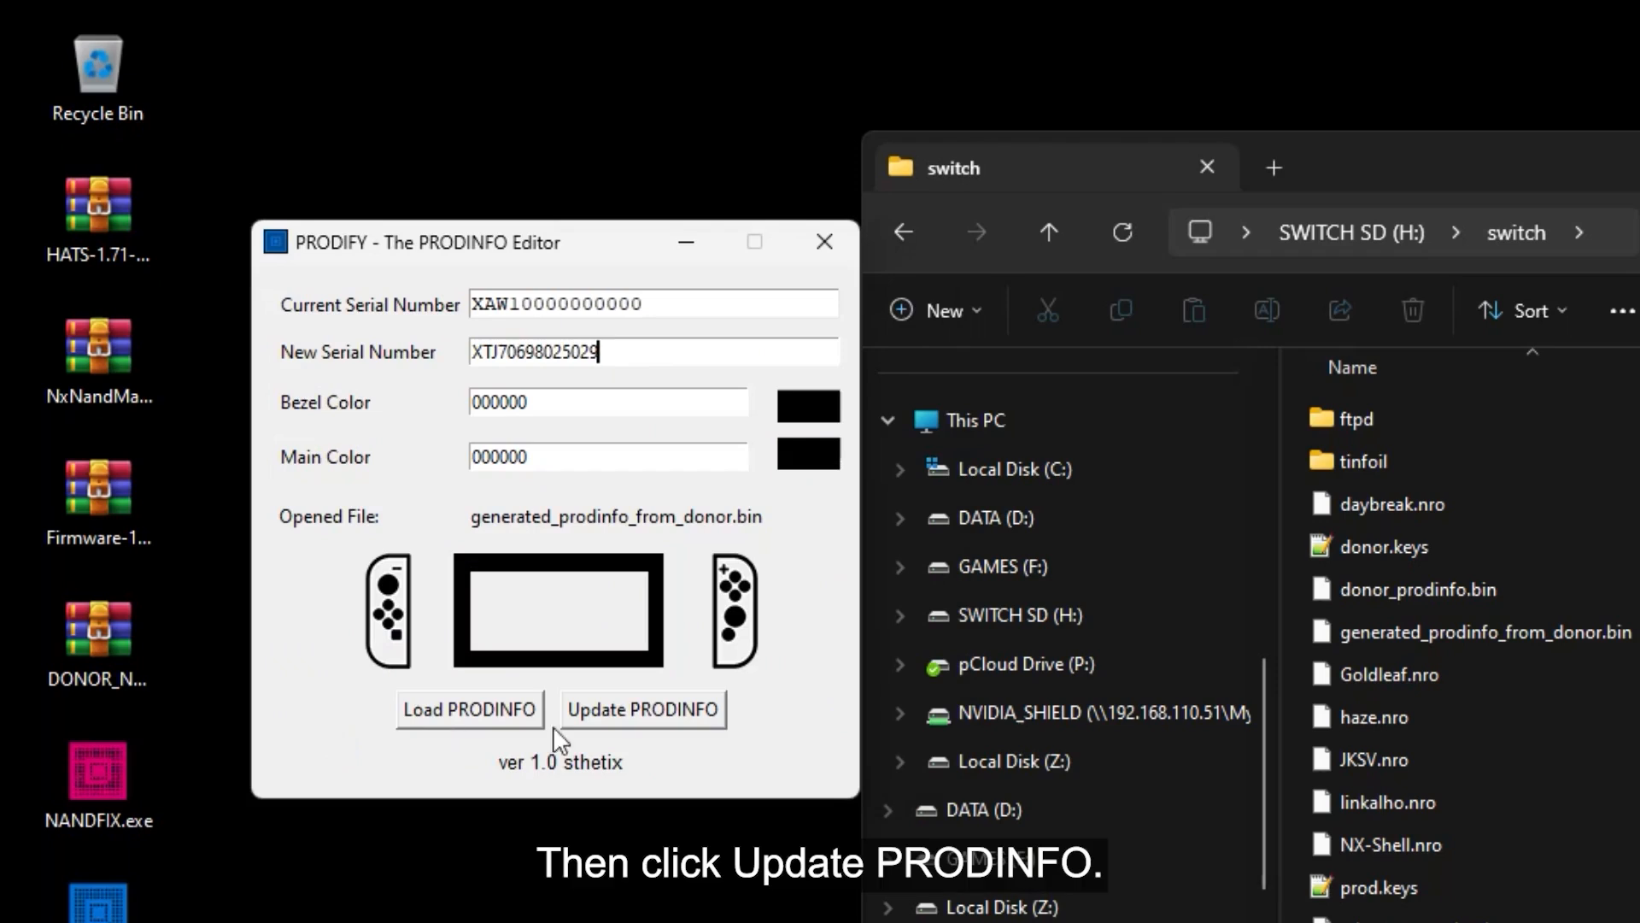
left_click(642, 709)
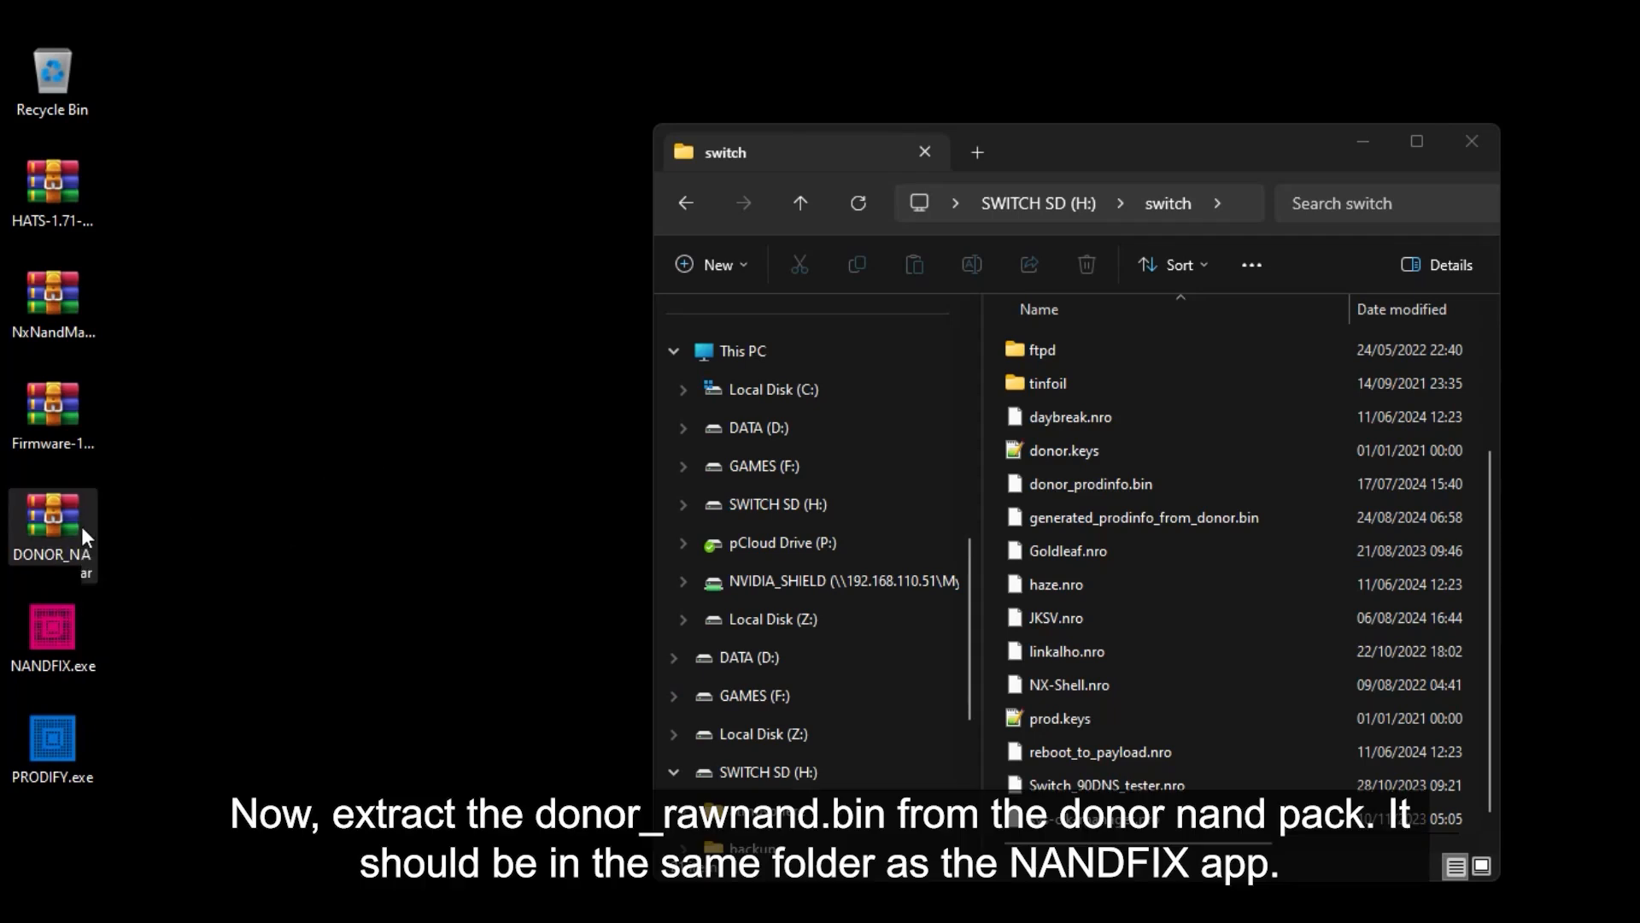
Step: Extract donor_rawnand.bin to the desktop, then extract the firmware archive's files
double_click(53, 520)
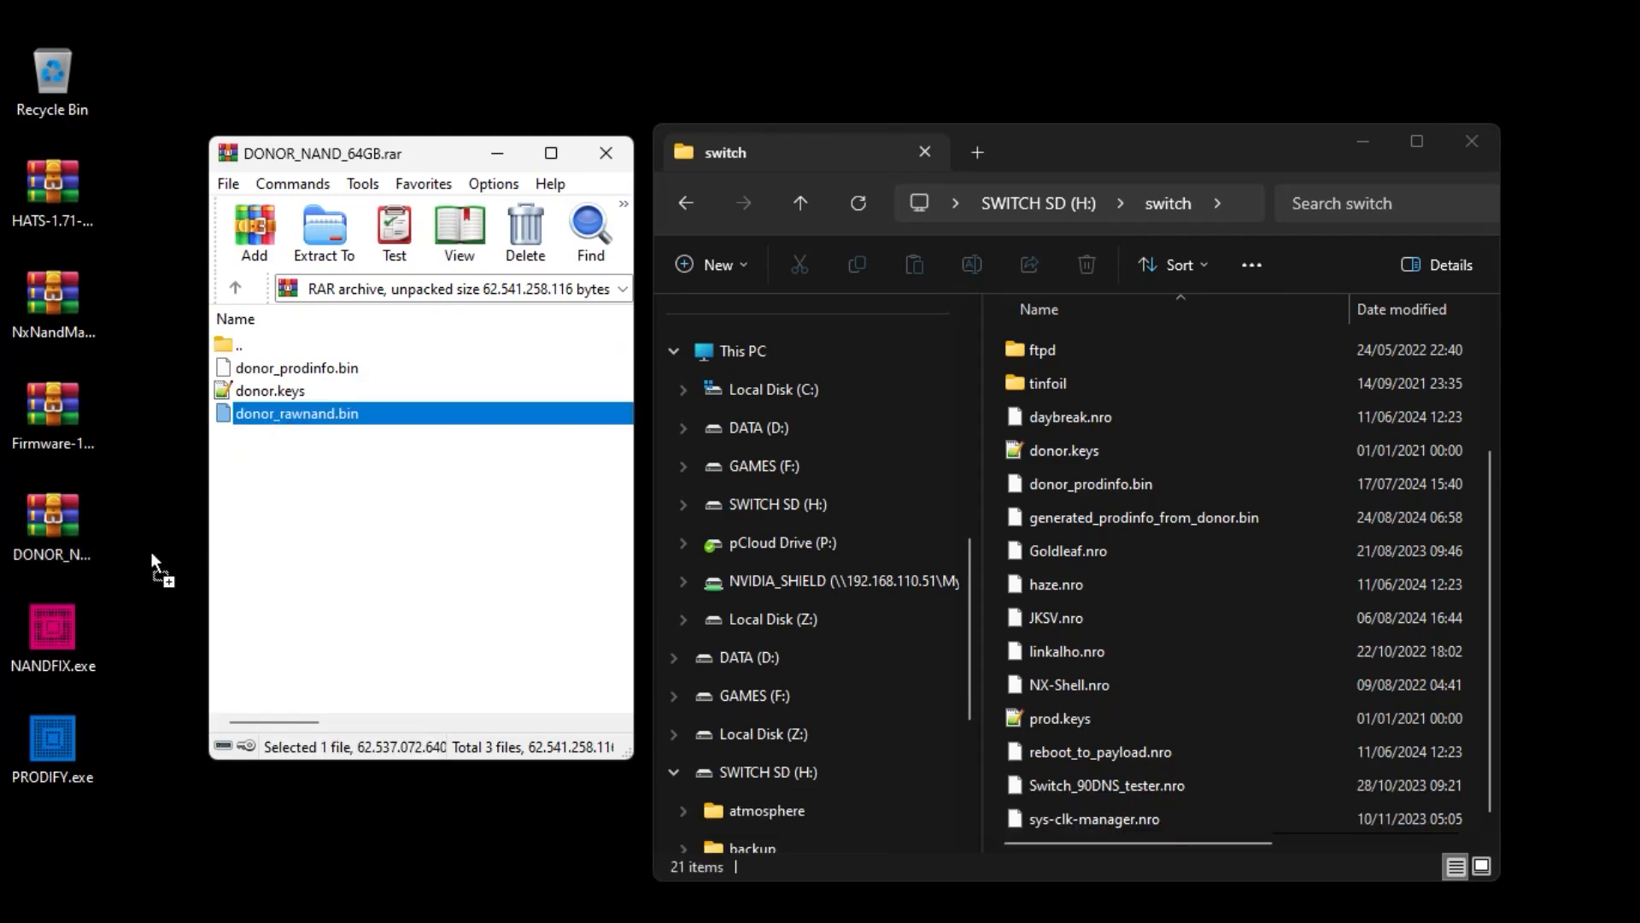
left_click(325, 226)
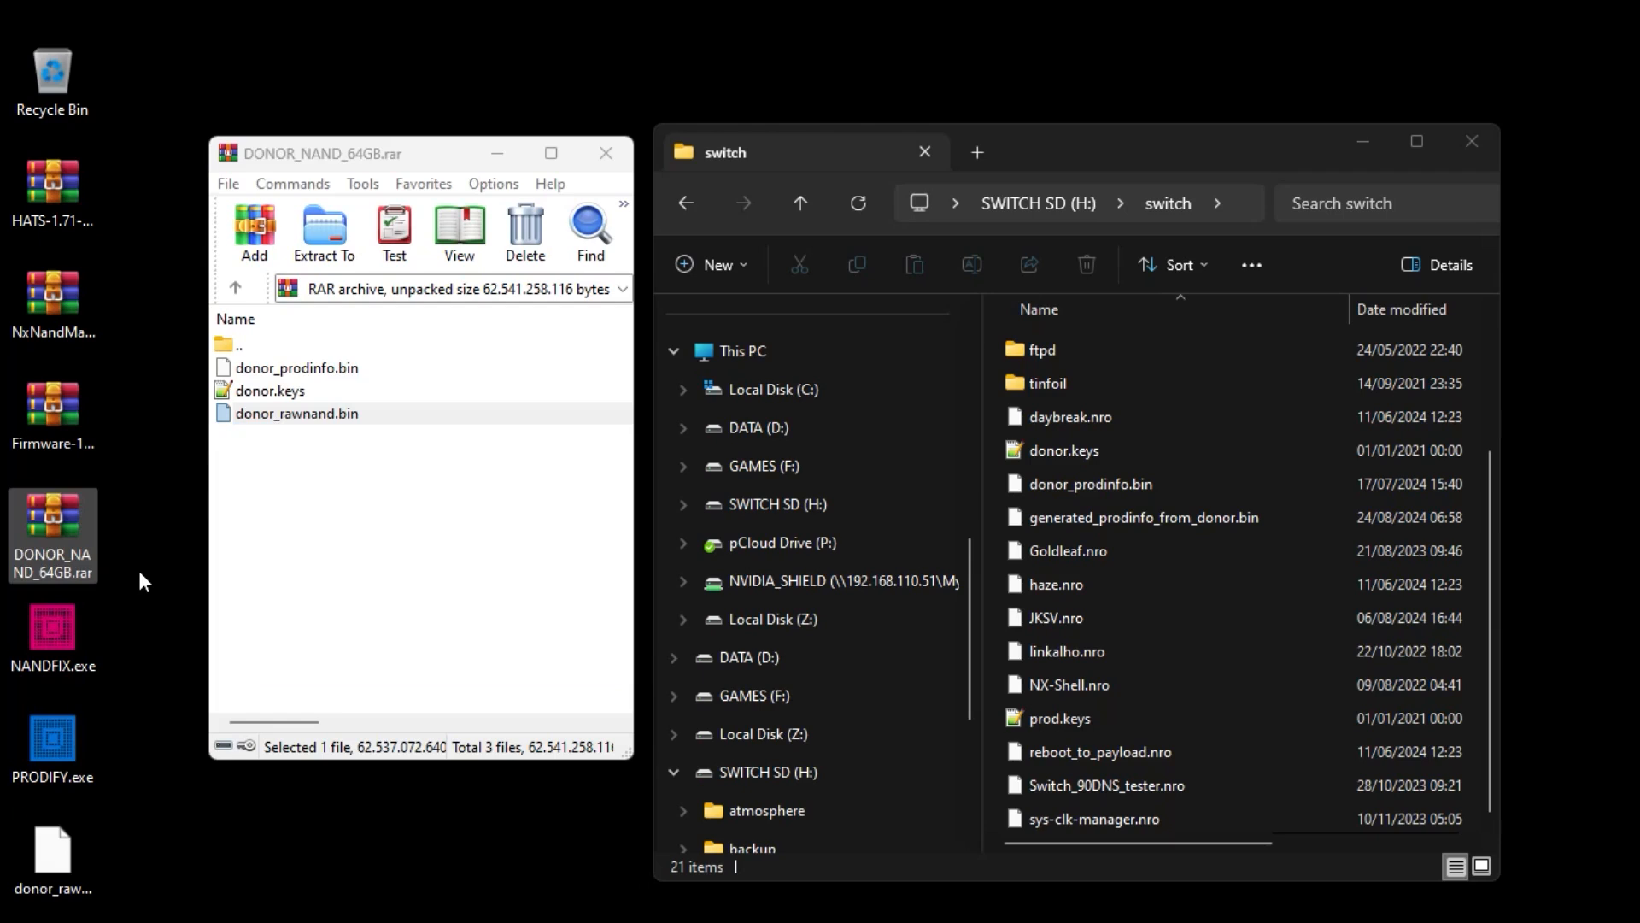
left_click(605, 154)
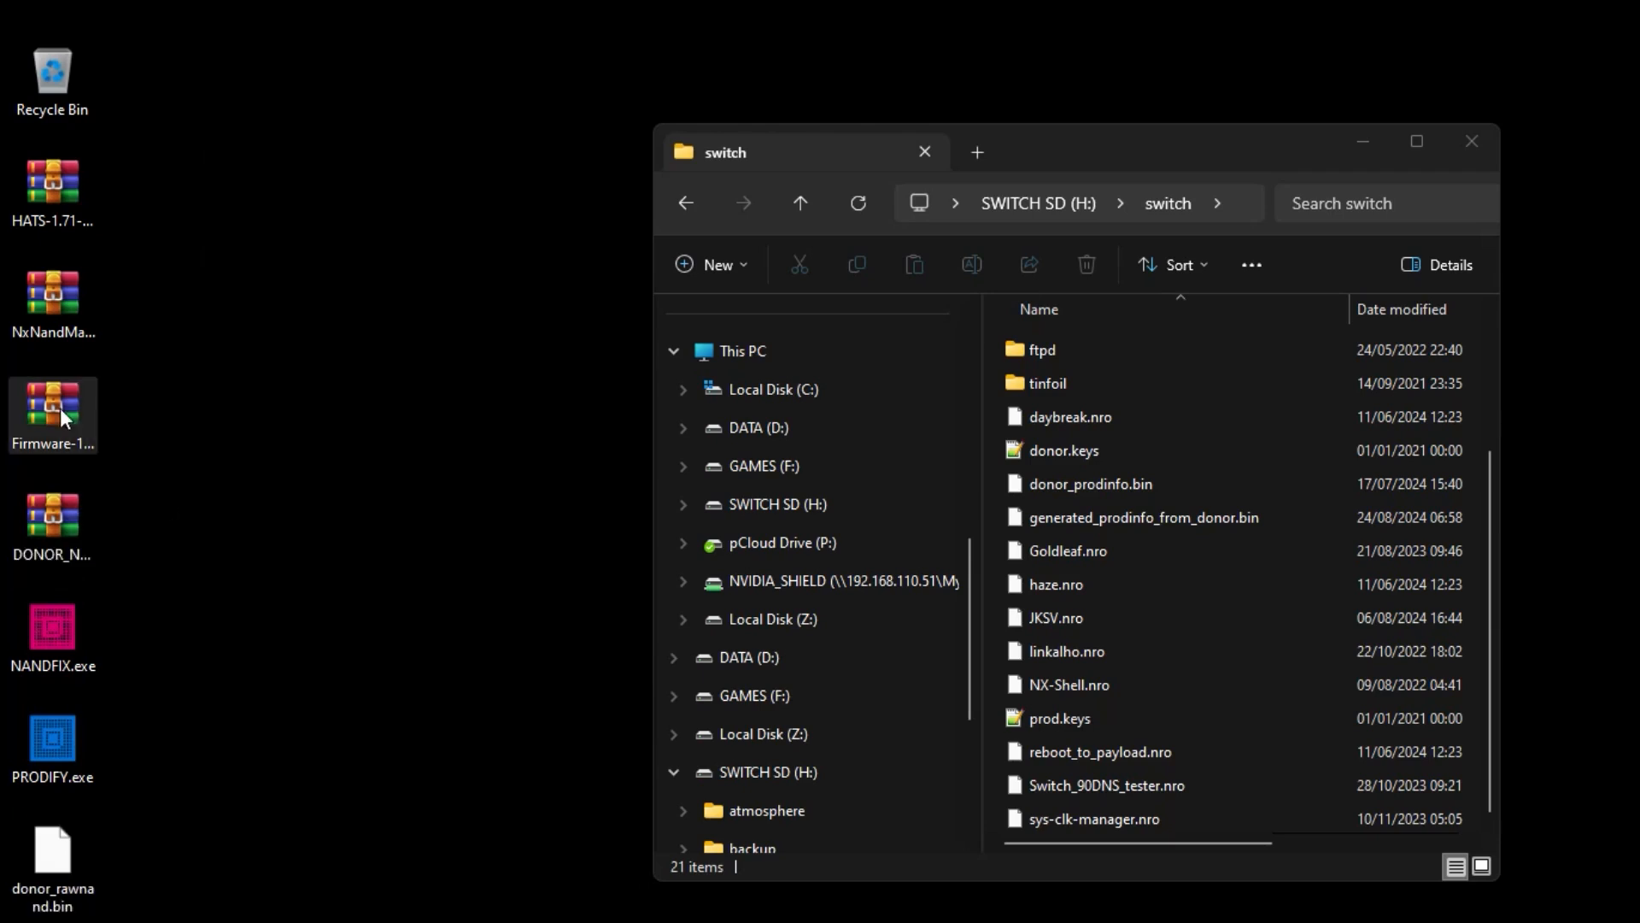
right_click(53, 413)
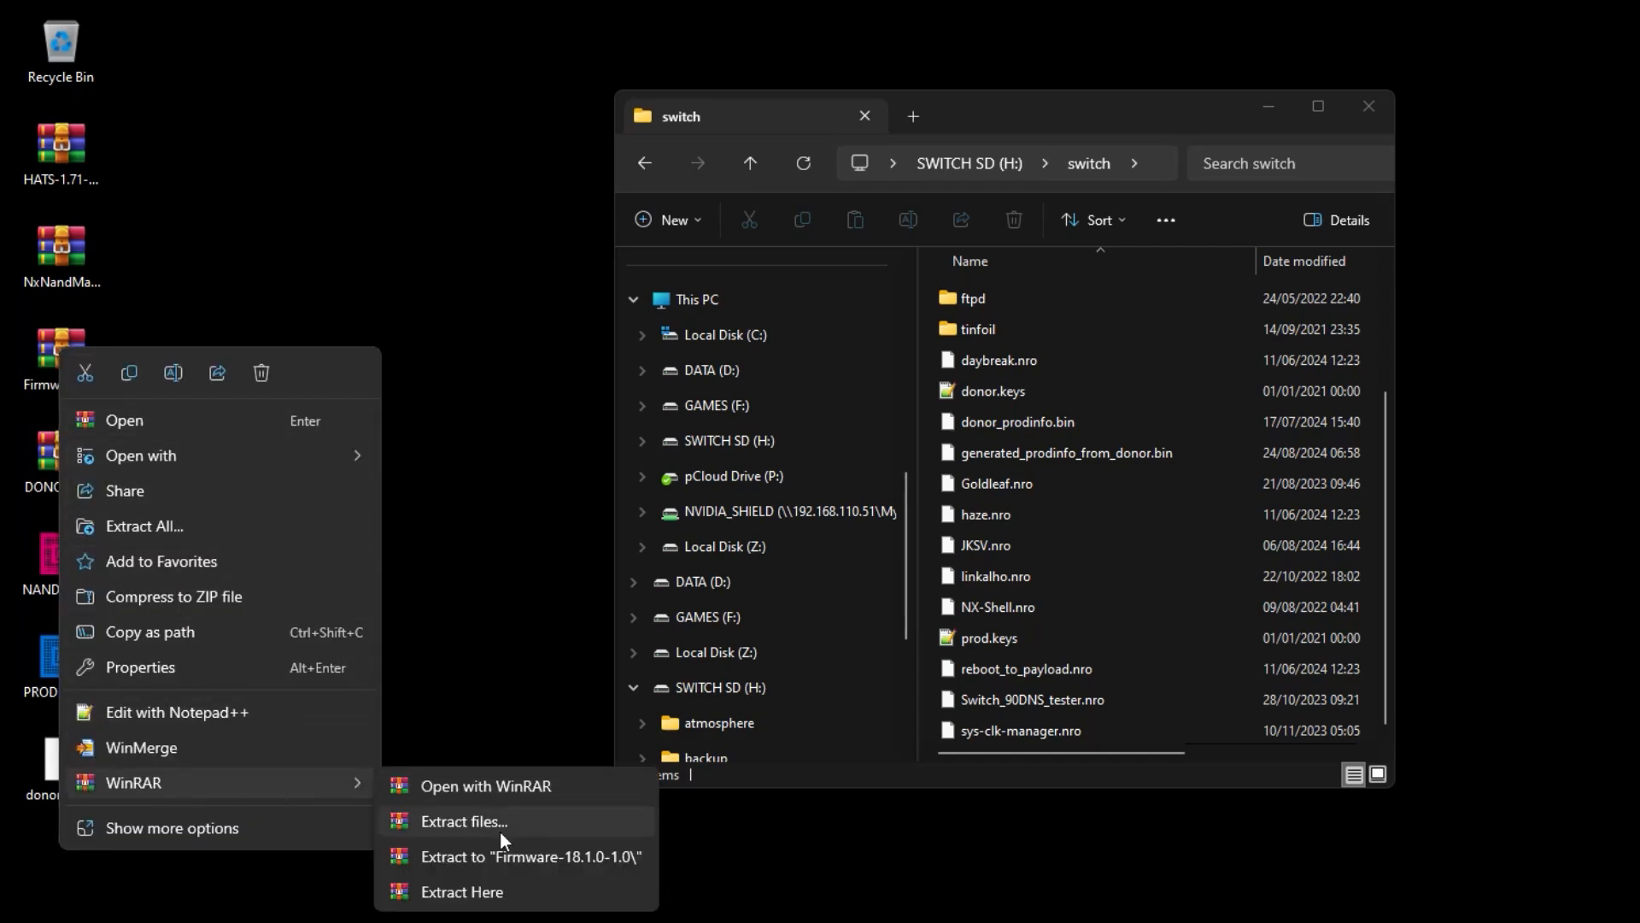
left_click(463, 820)
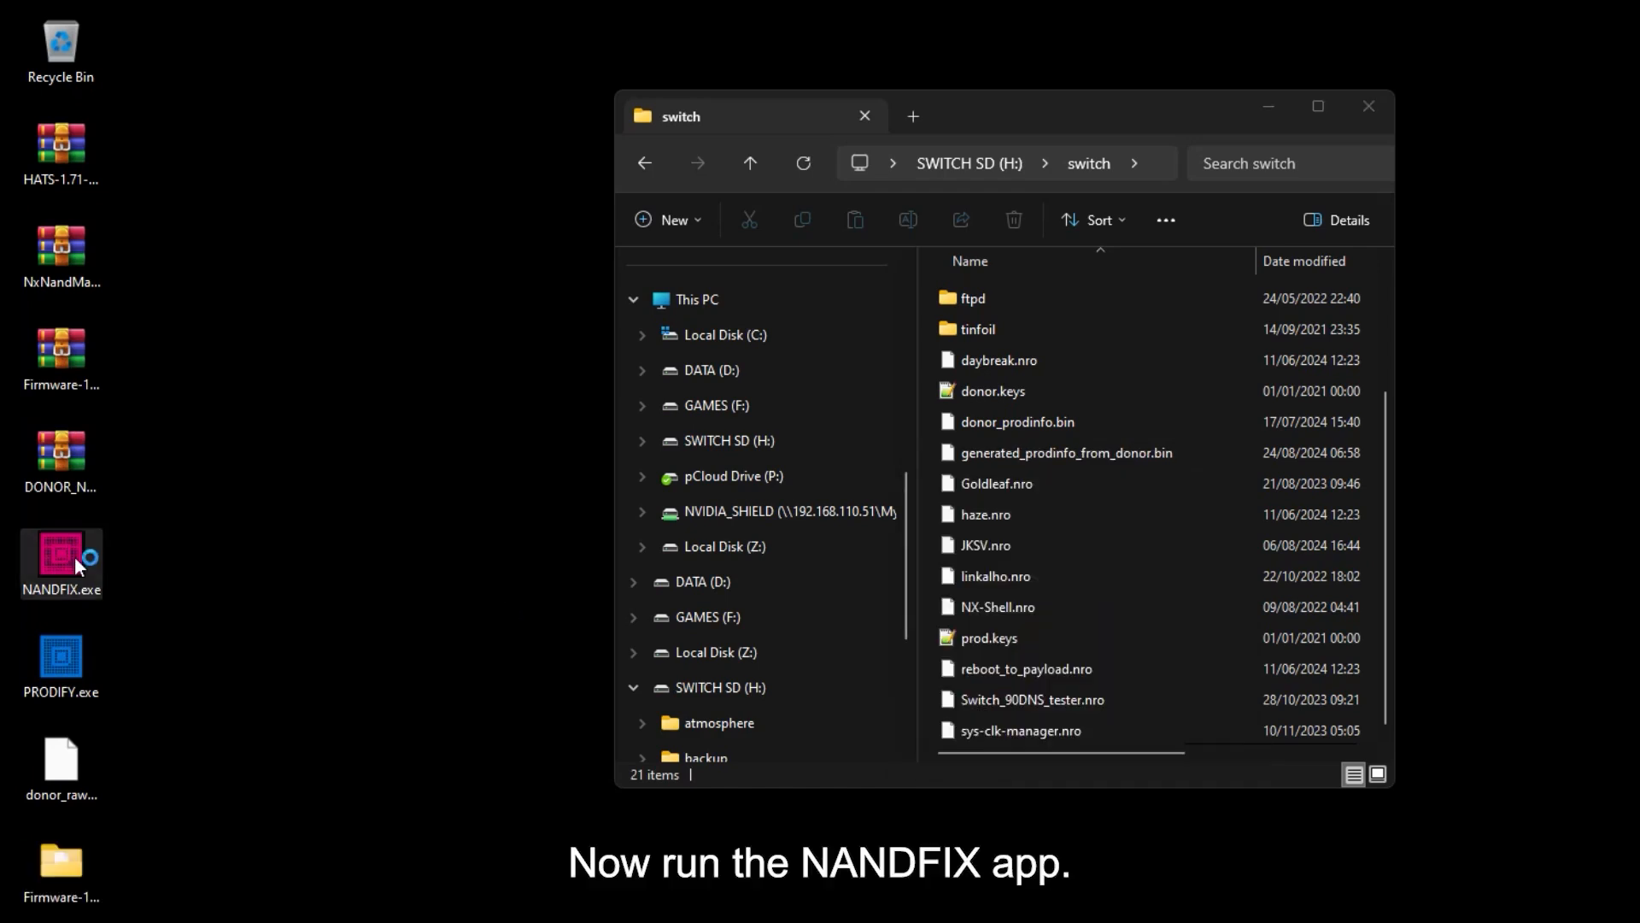
Step: Launch NANDFIX, set the console to V2/Lite/OLED (Mariko) and load prod.keys
double_click(62, 553)
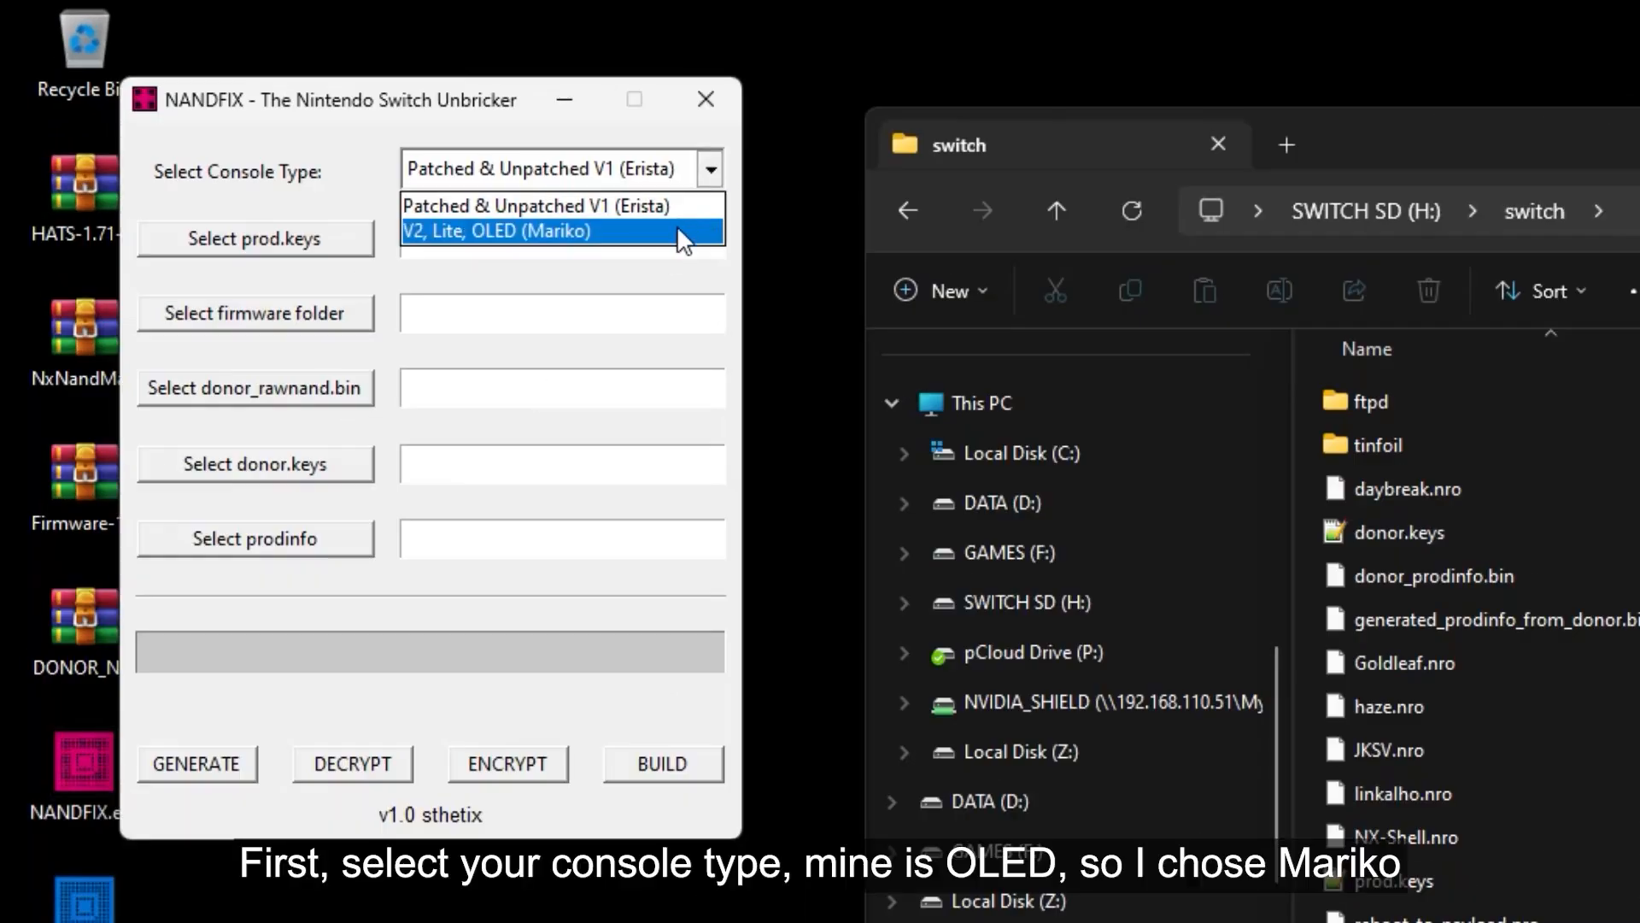
left_click(523, 233)
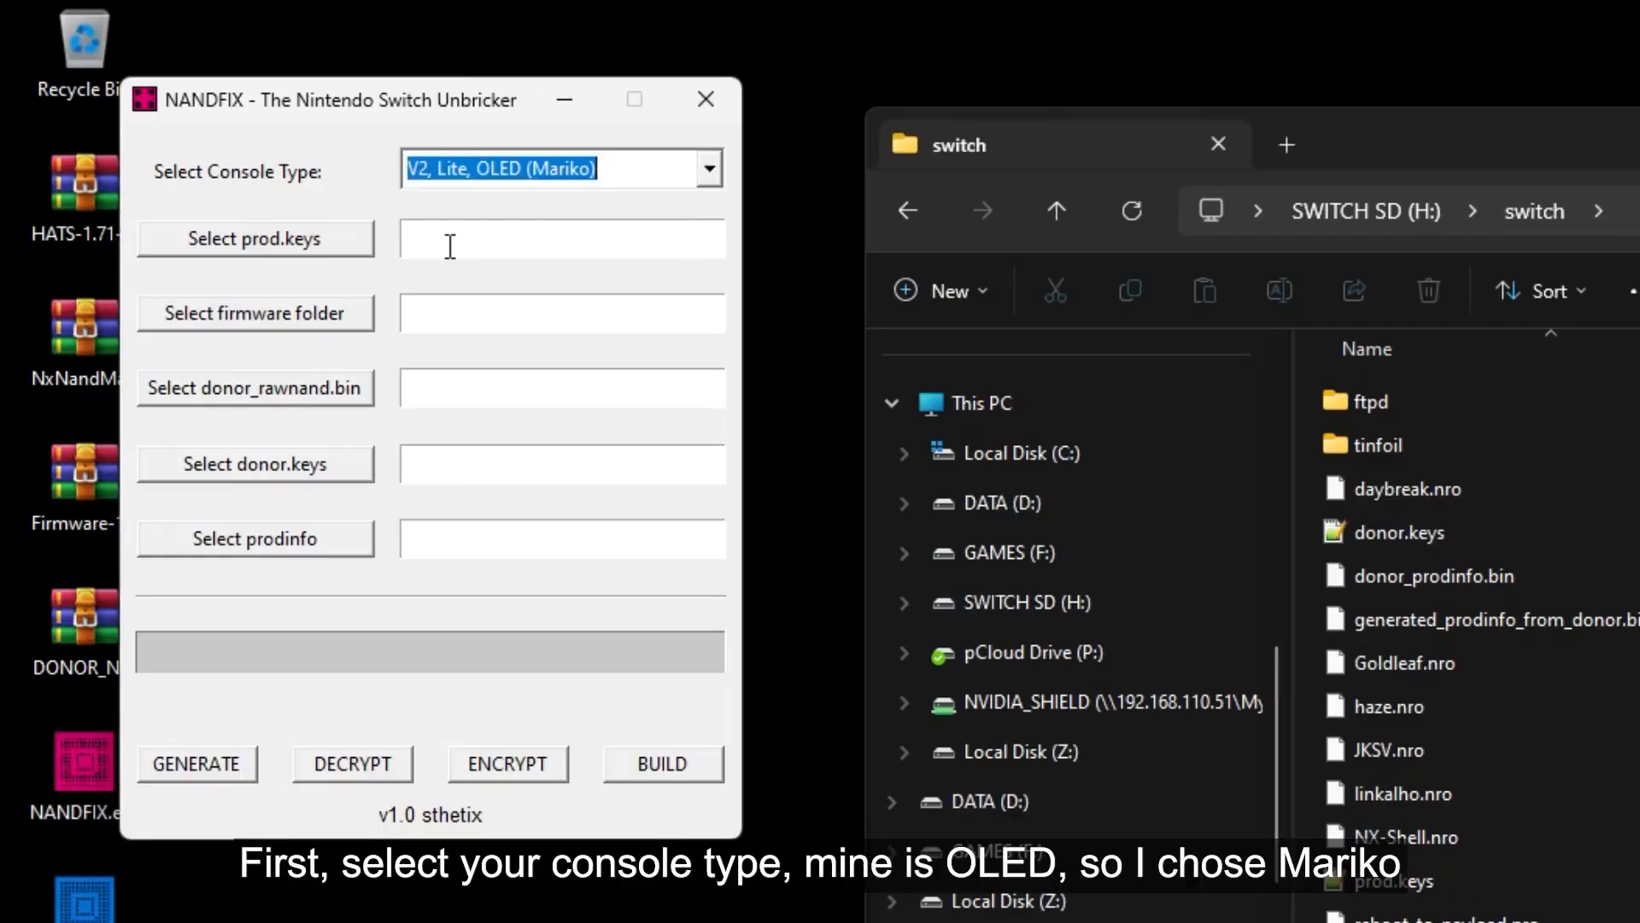
left_click(256, 237)
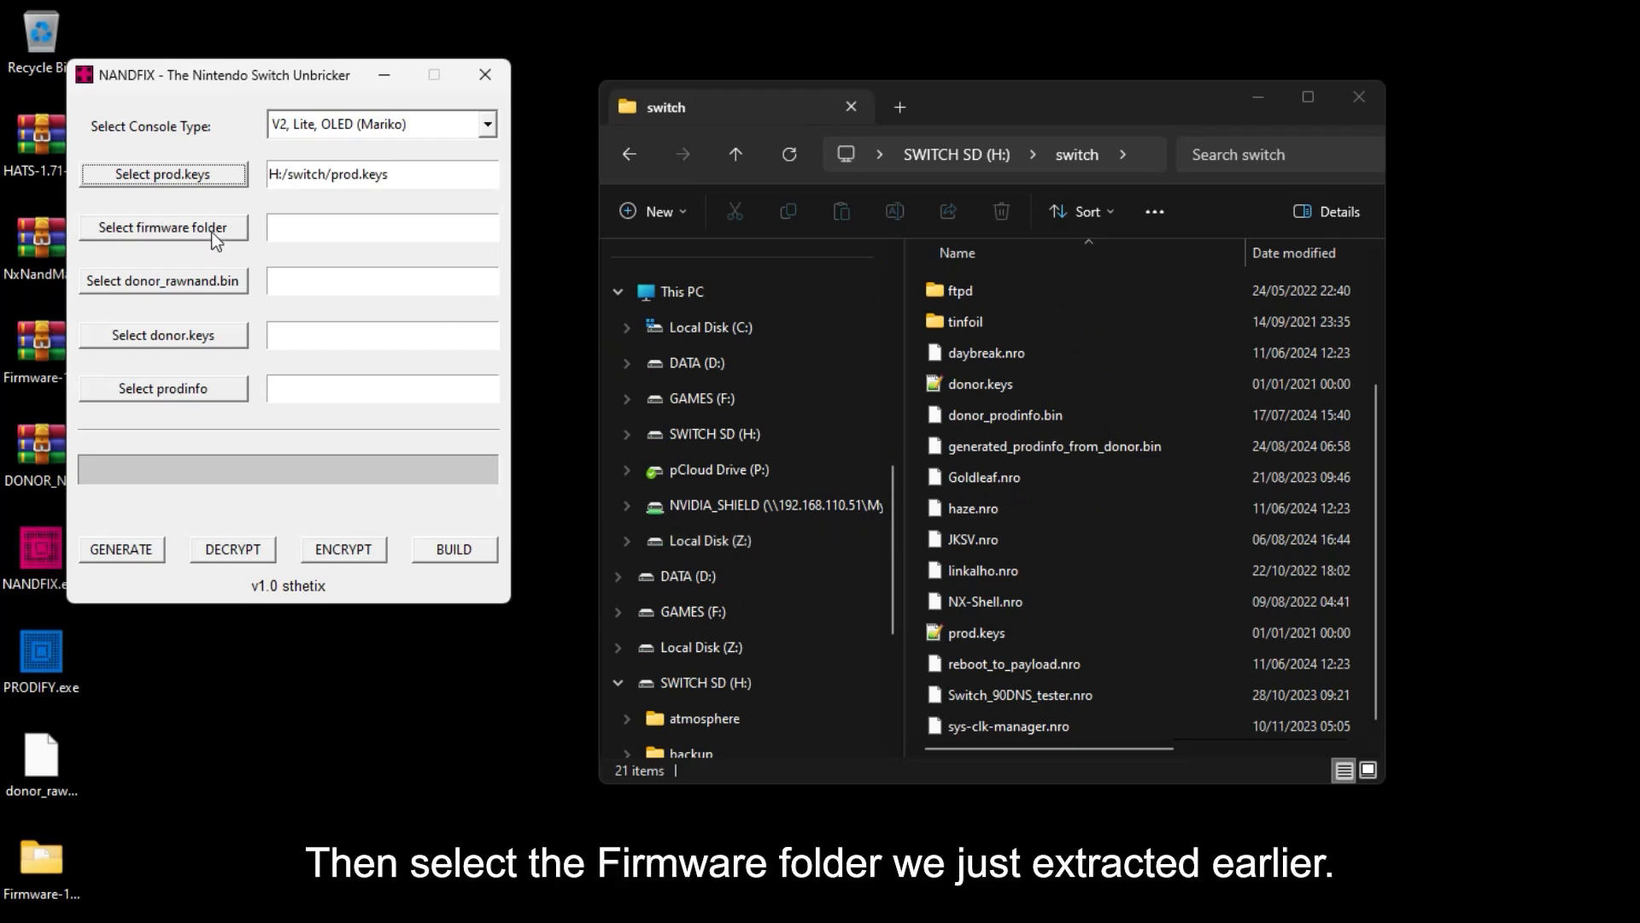
Step: Load the extracted firmware folder and donor_rawnand.bin, then begin choosing the prodinfo file
left_click(164, 228)
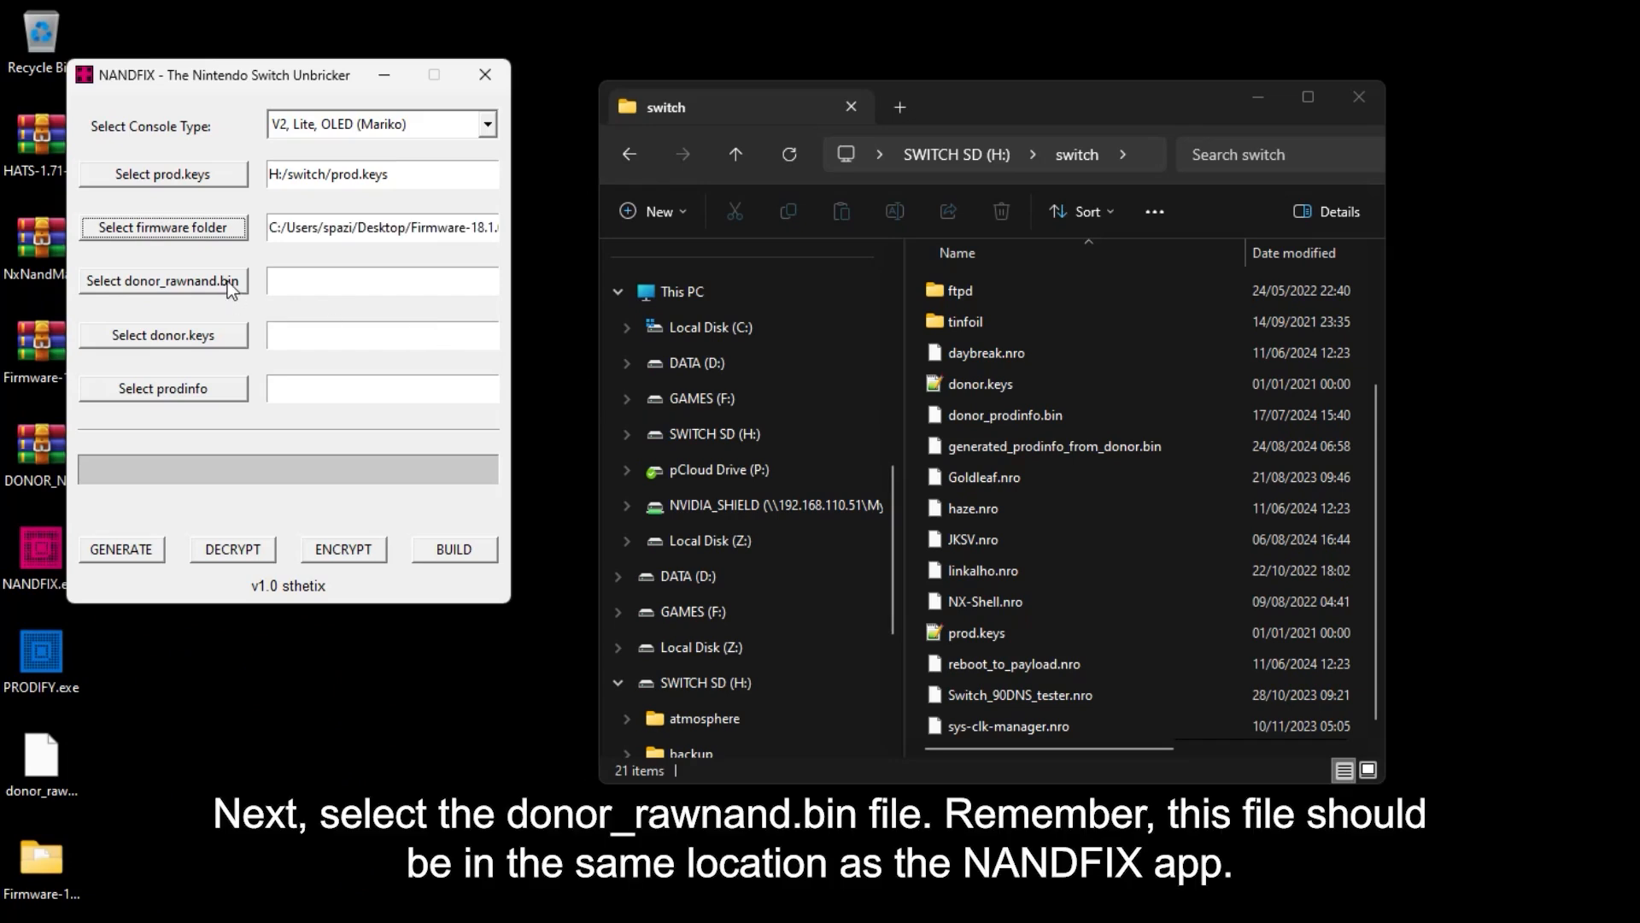
left_click(162, 280)
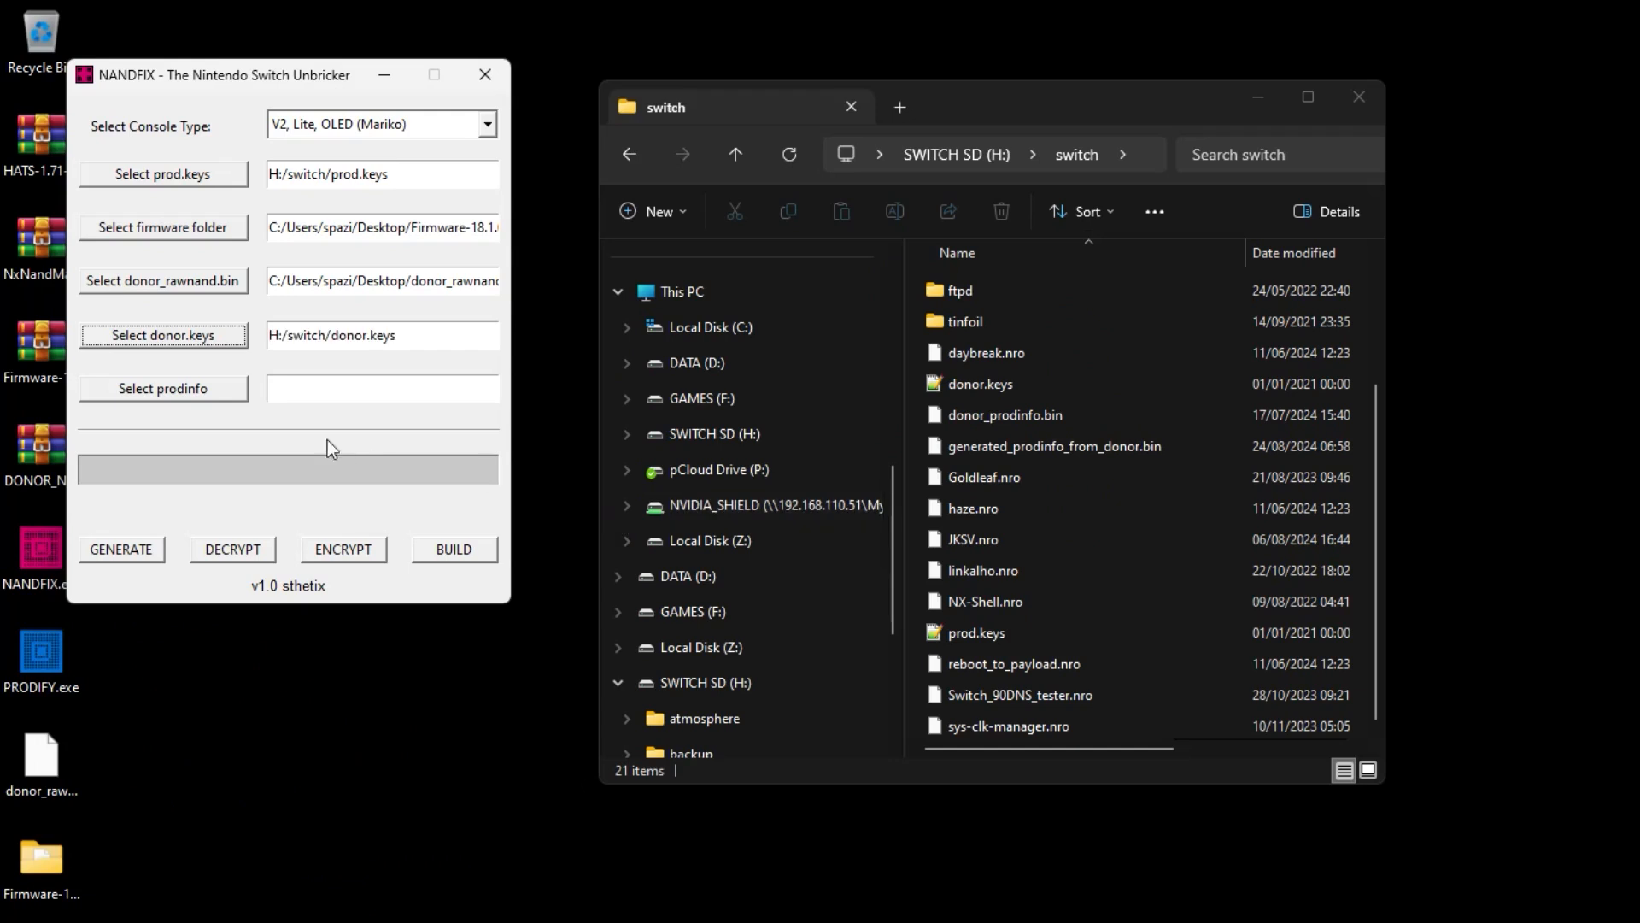
left_click(164, 388)
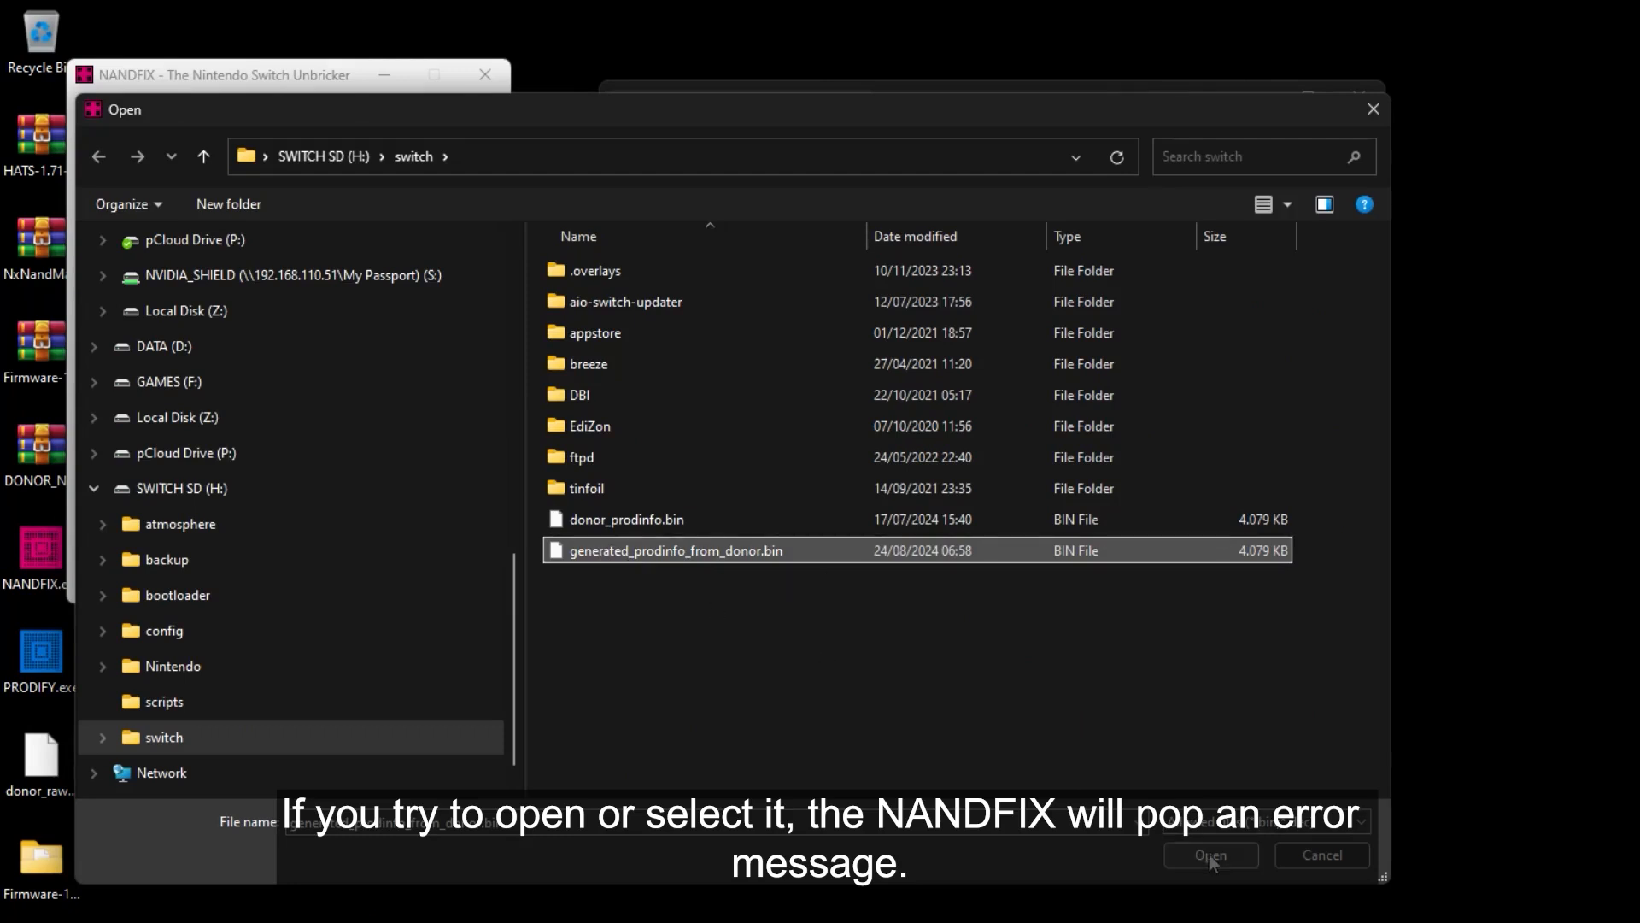
Step: After the file-name error, rename the generated file to prodinfo.bin and load it as prodinfo
left_click(1209, 854)
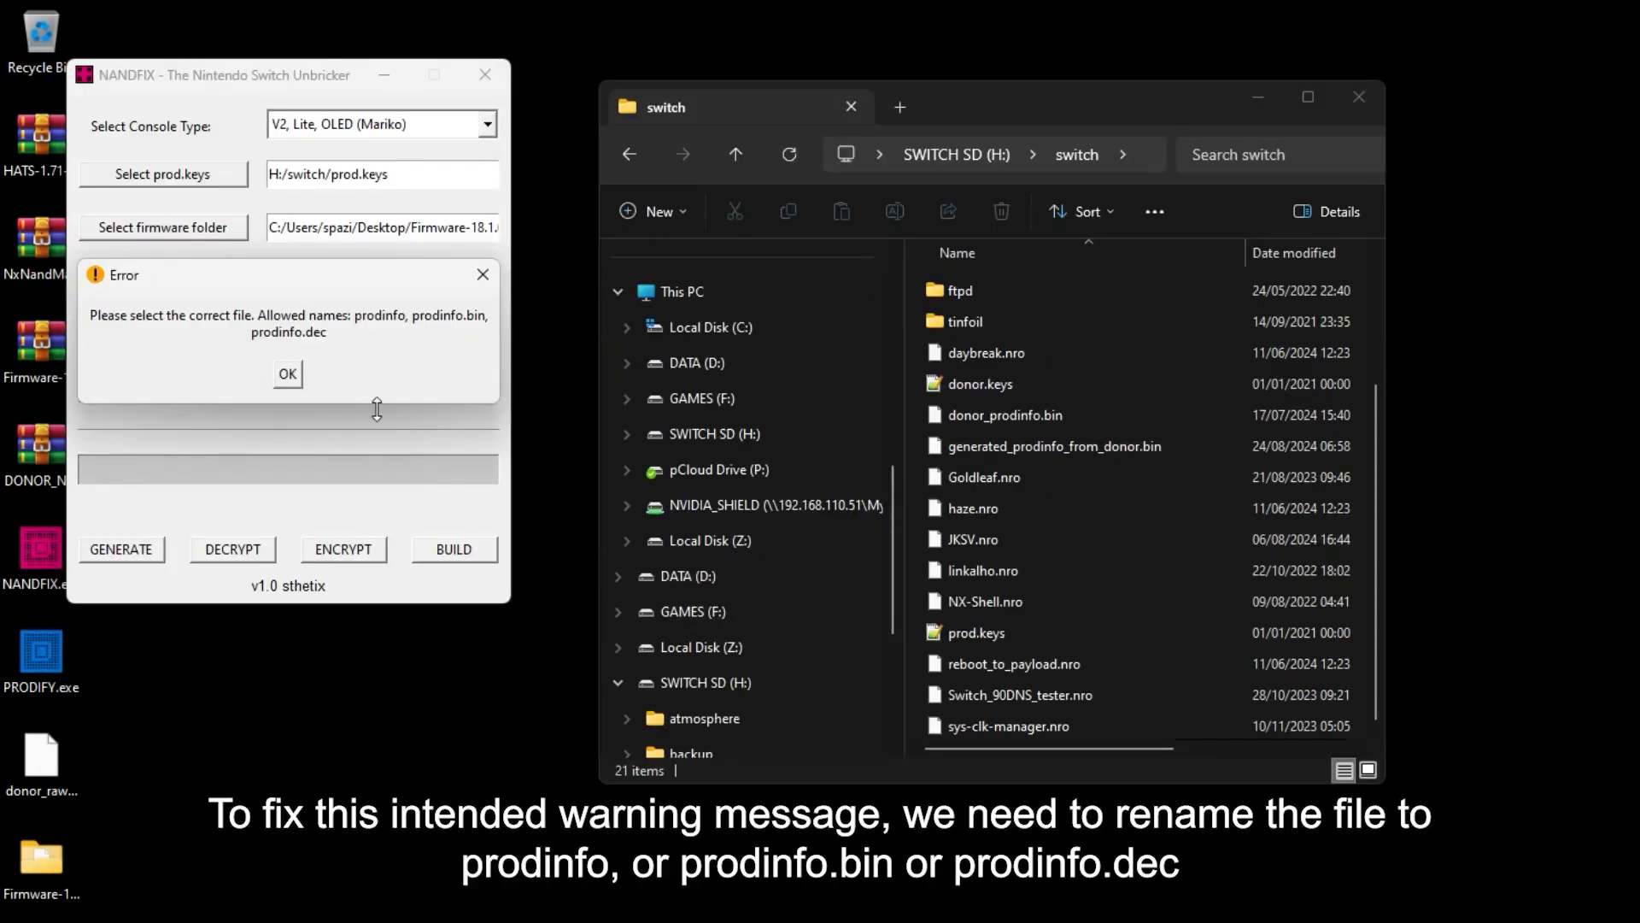
left_click(287, 374)
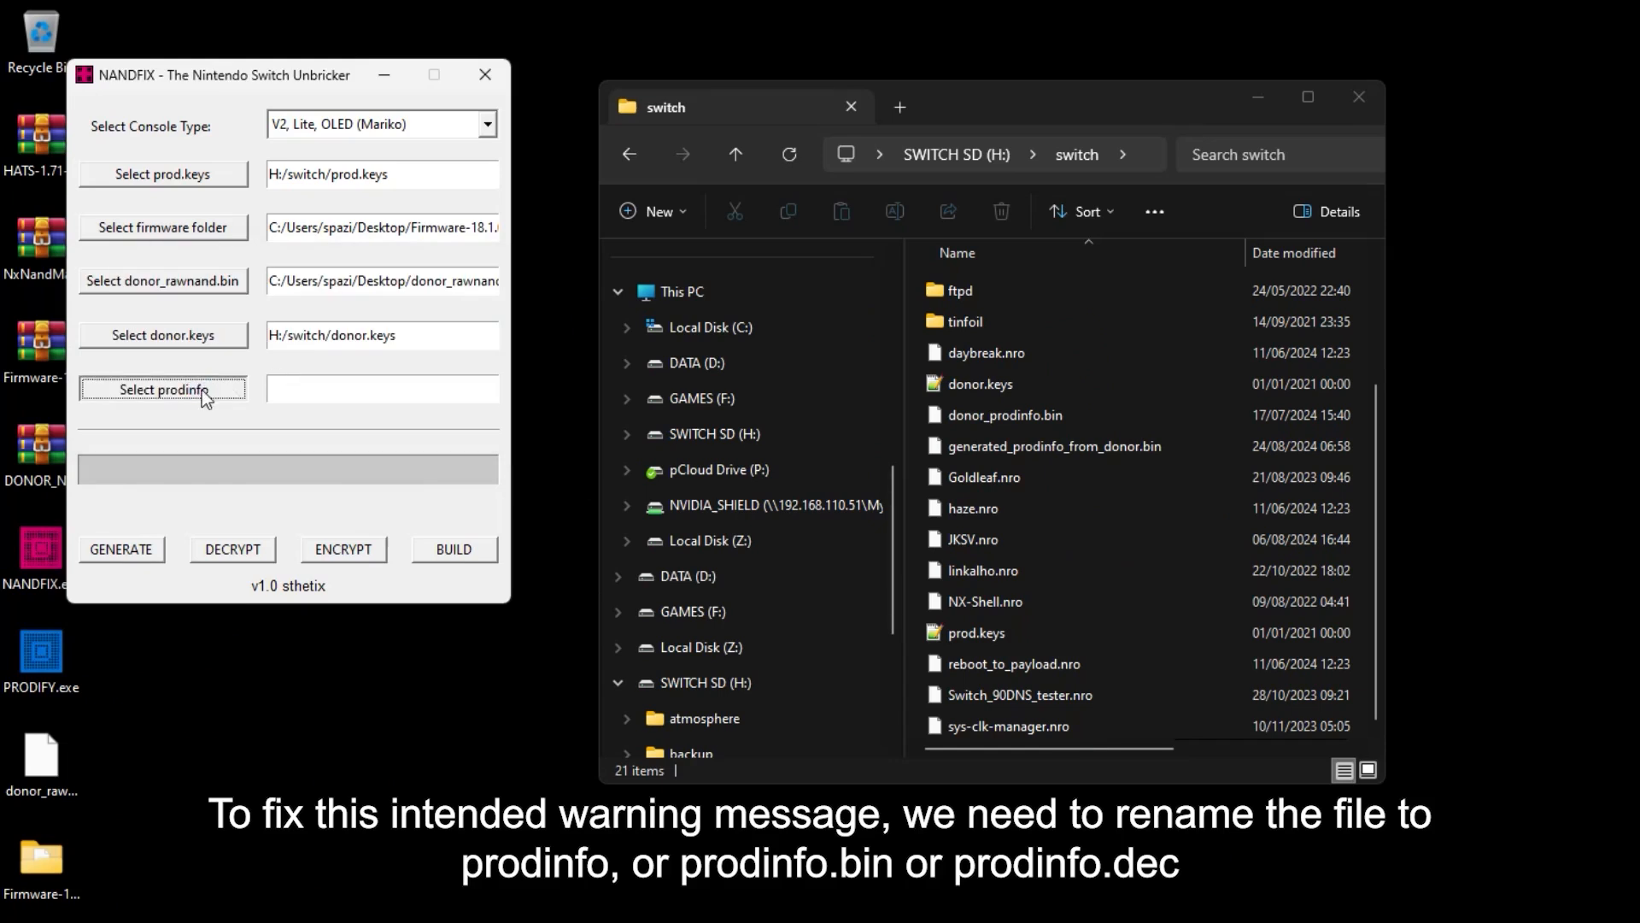
left_click(164, 390)
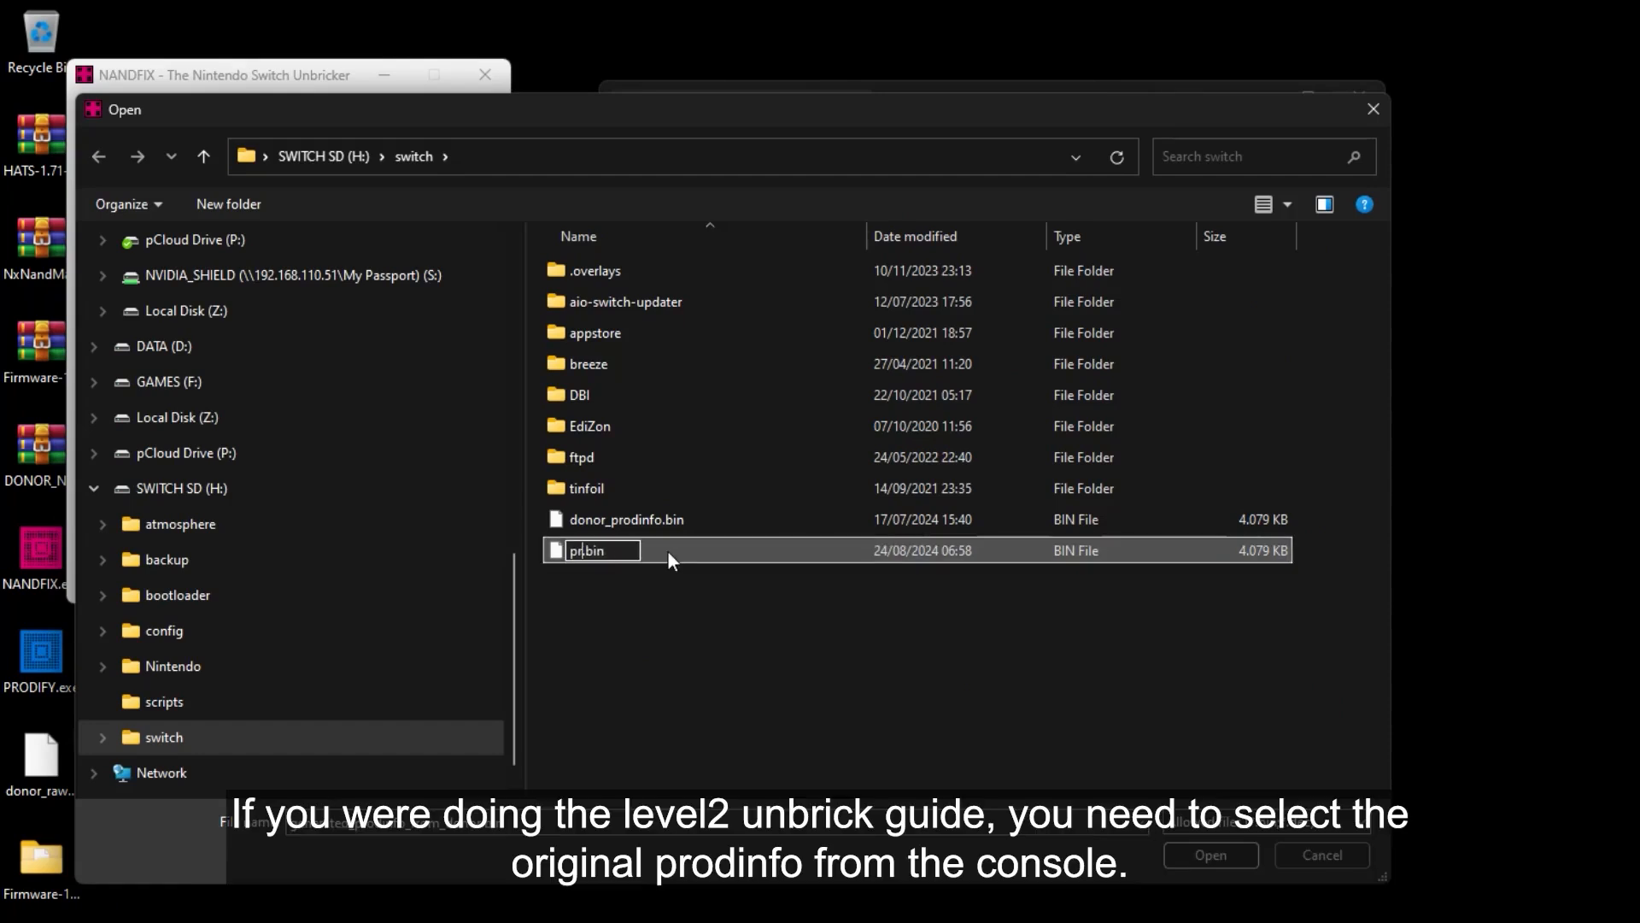
type("prodinfo.bin")
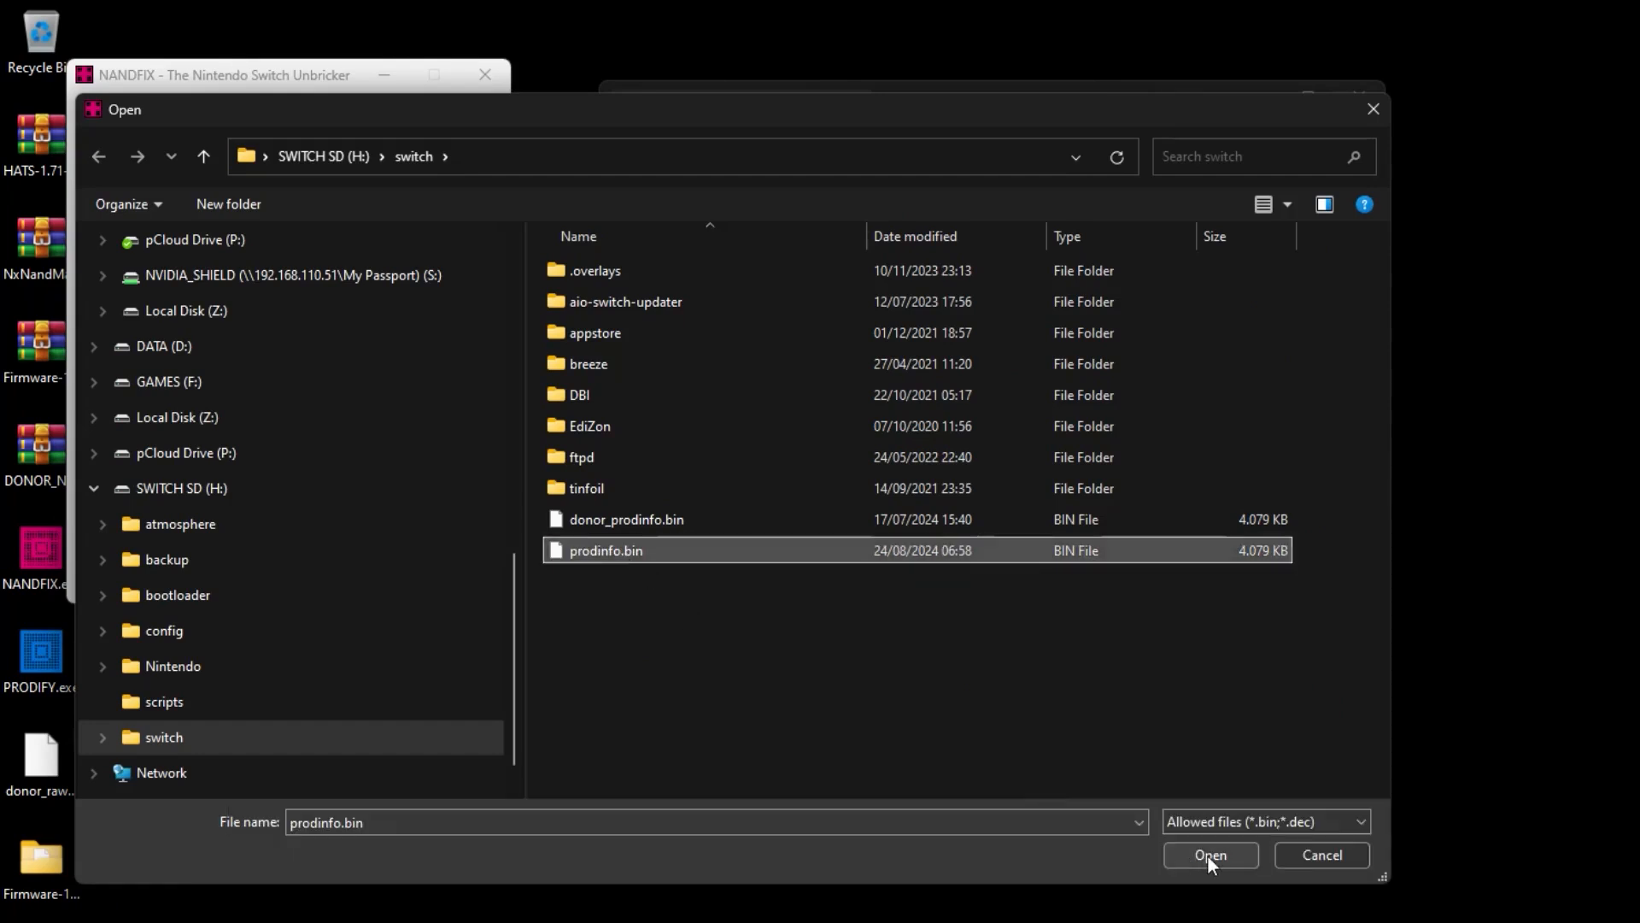
left_click(1209, 854)
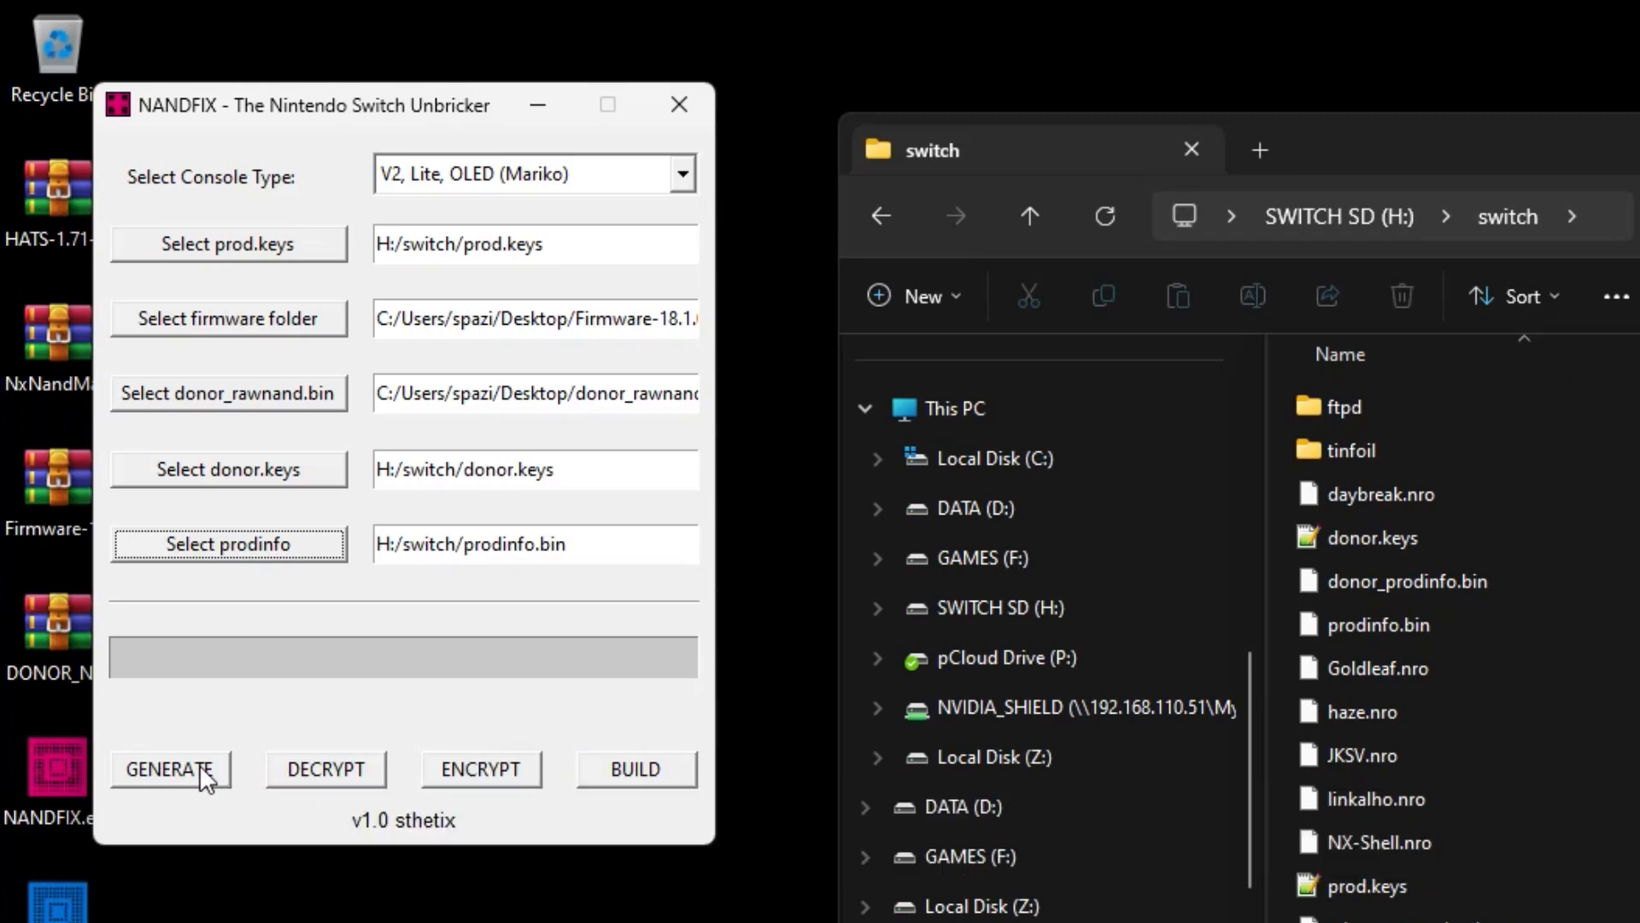
Step: Run GENERATE then DECRYPT on the donor NAND, acknowledging each completion message
left_click(174, 769)
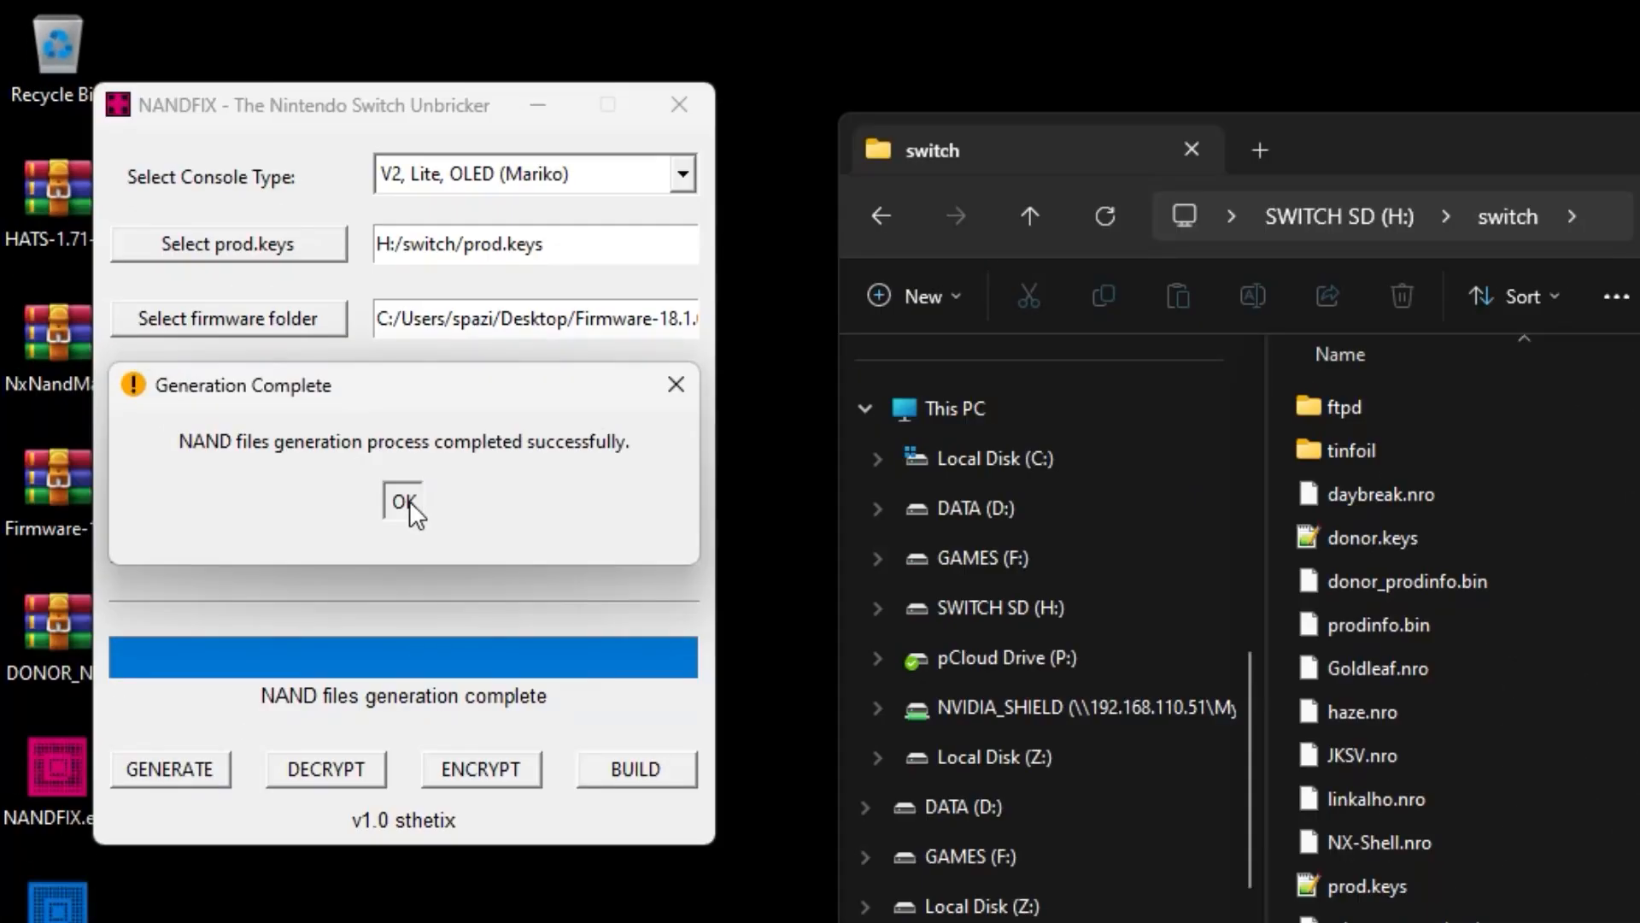
left_click(407, 503)
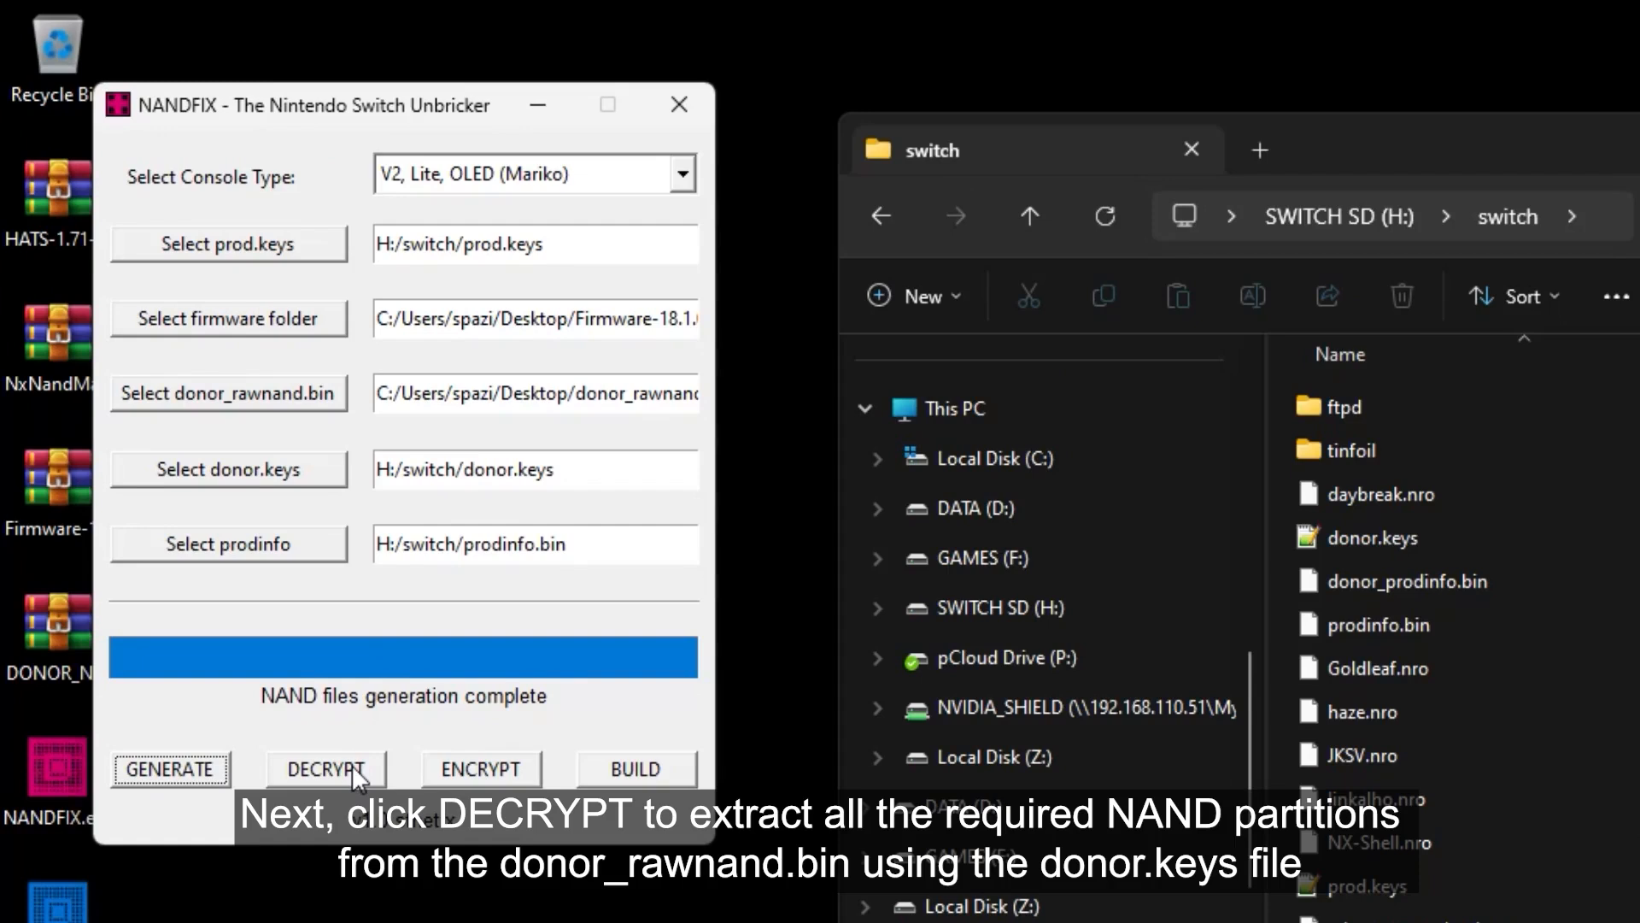
left_click(325, 769)
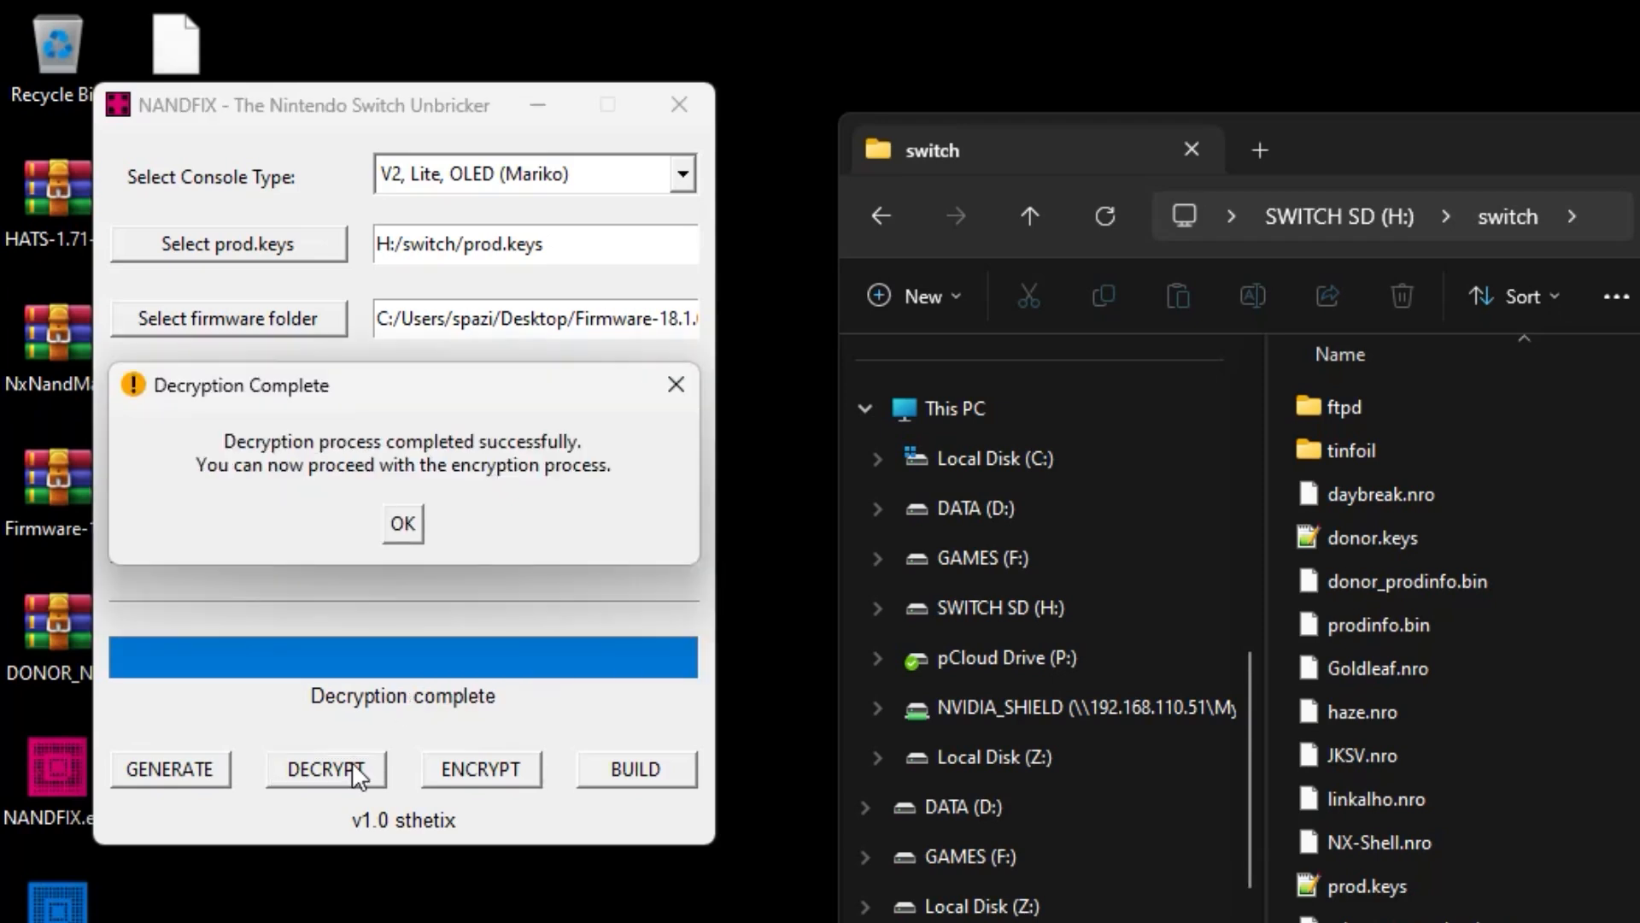
left_click(403, 525)
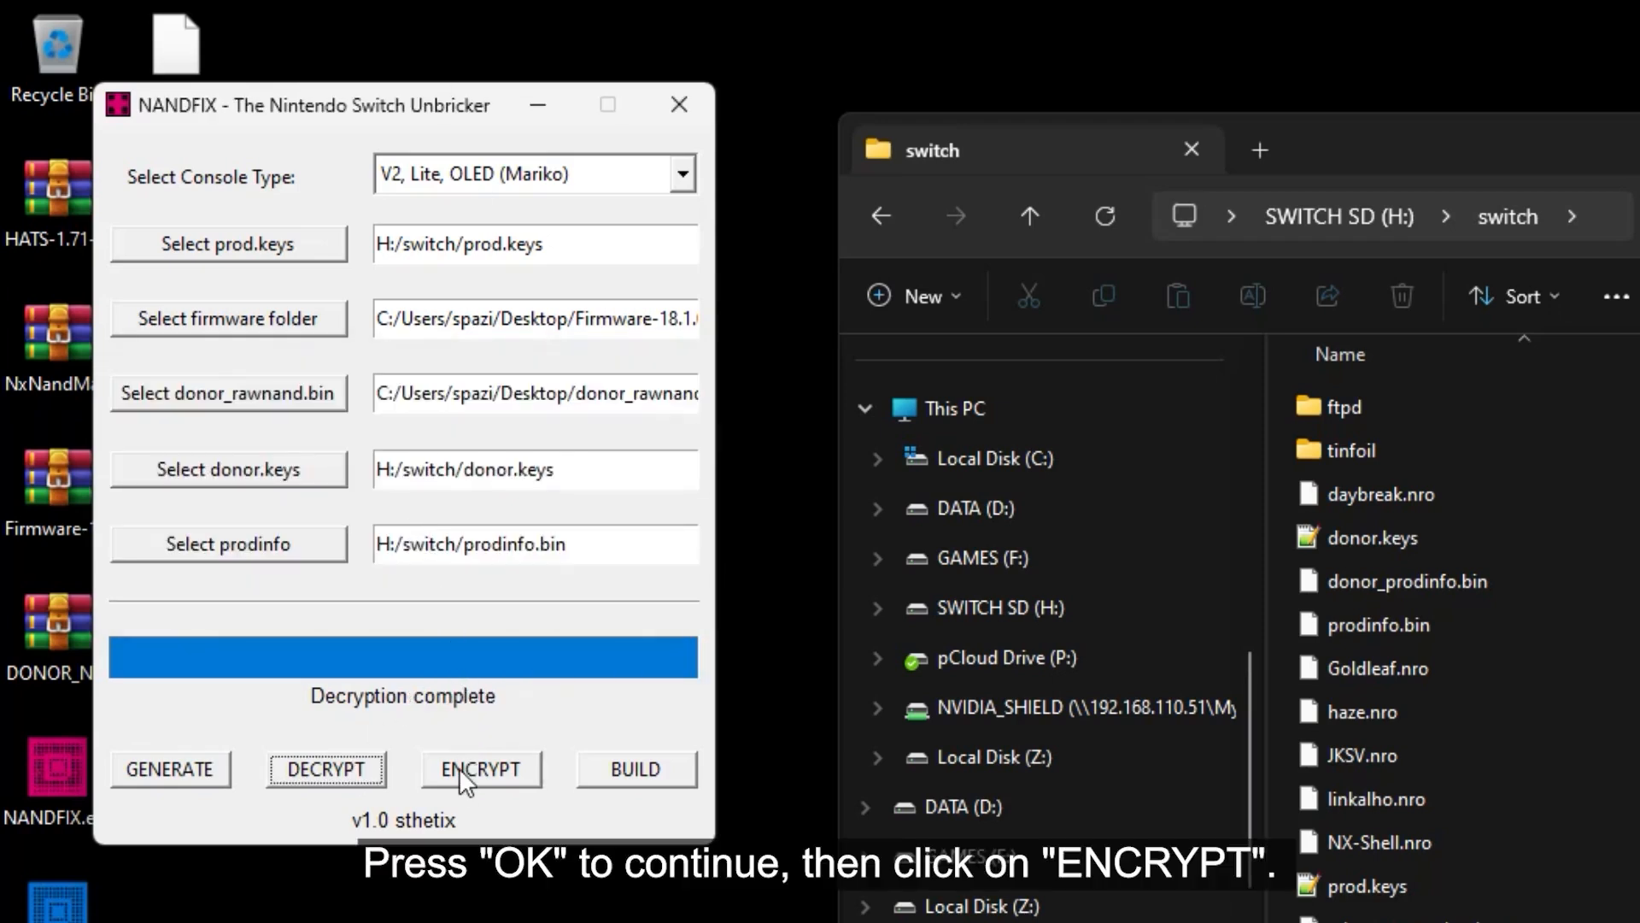
Step: Run ENCRYPT, acknowledge it, and BUILD the partitions into a new rawnand.bin
left_click(480, 769)
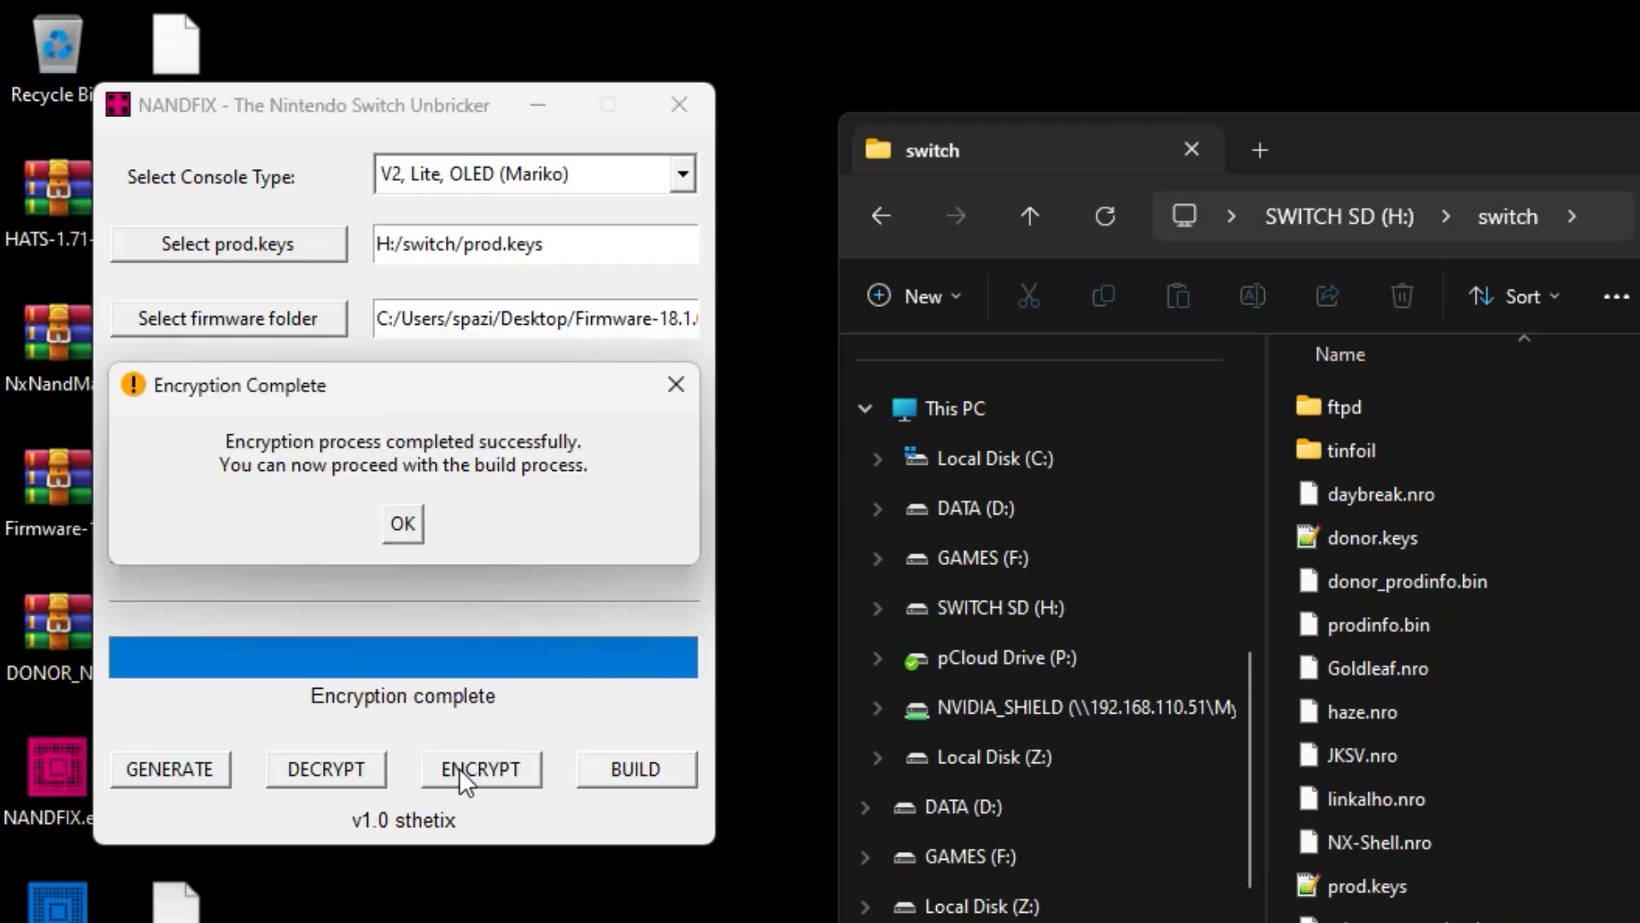
left_click(403, 525)
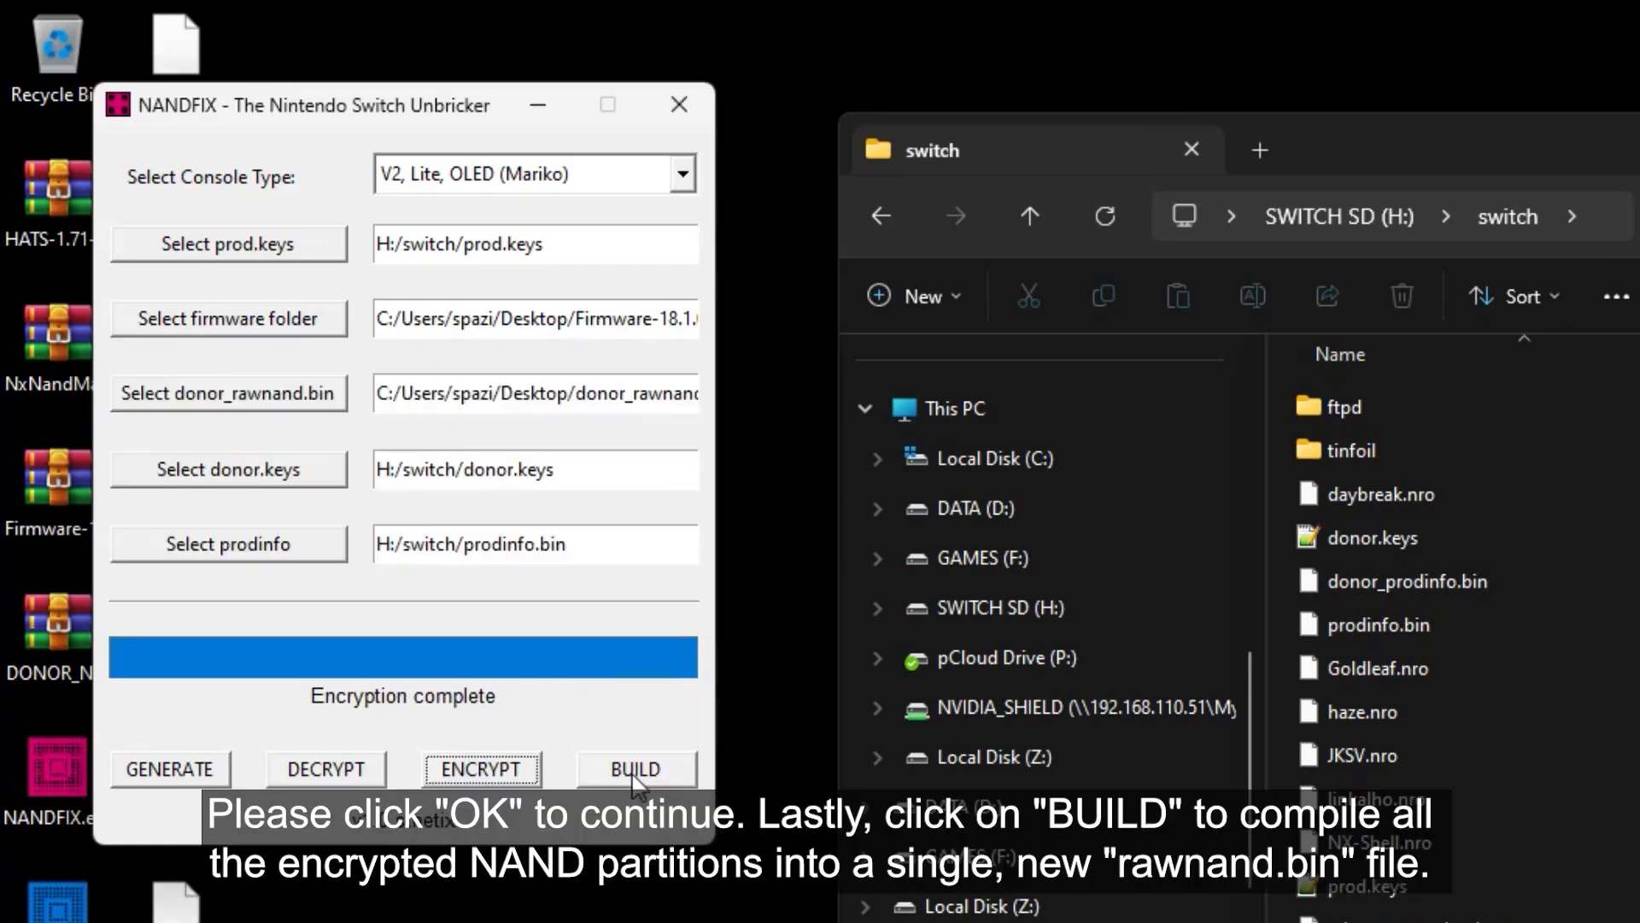
left_click(636, 769)
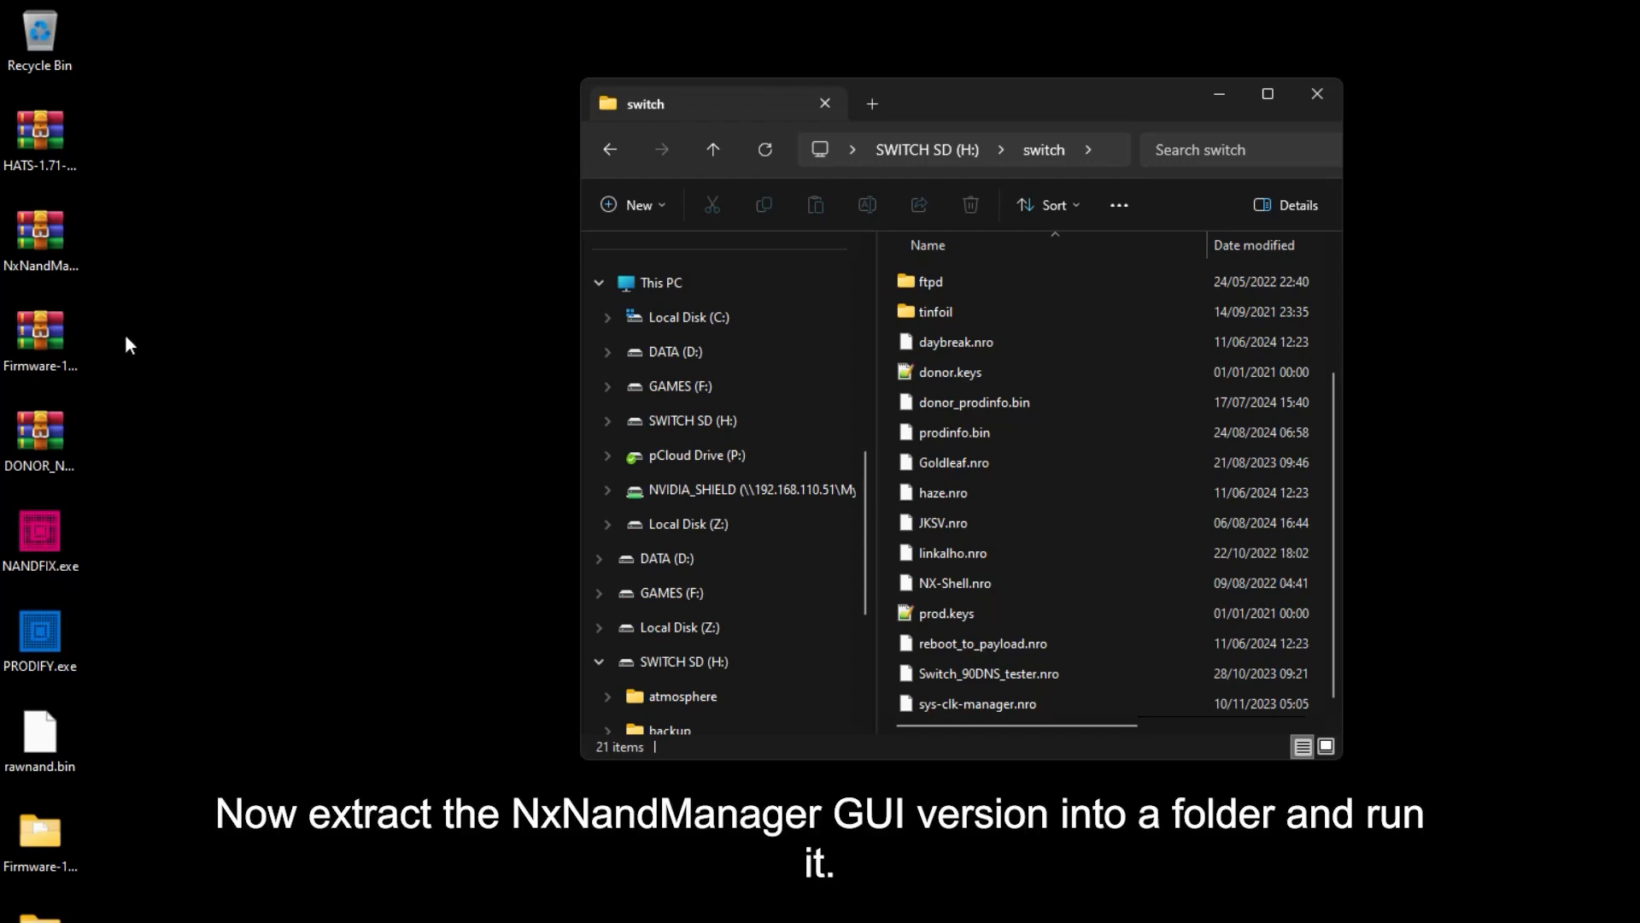
Step: Extract the NxNandManager archive with WinRAR, launch it and open rawnand.bin from the desktop
right_click(39, 229)
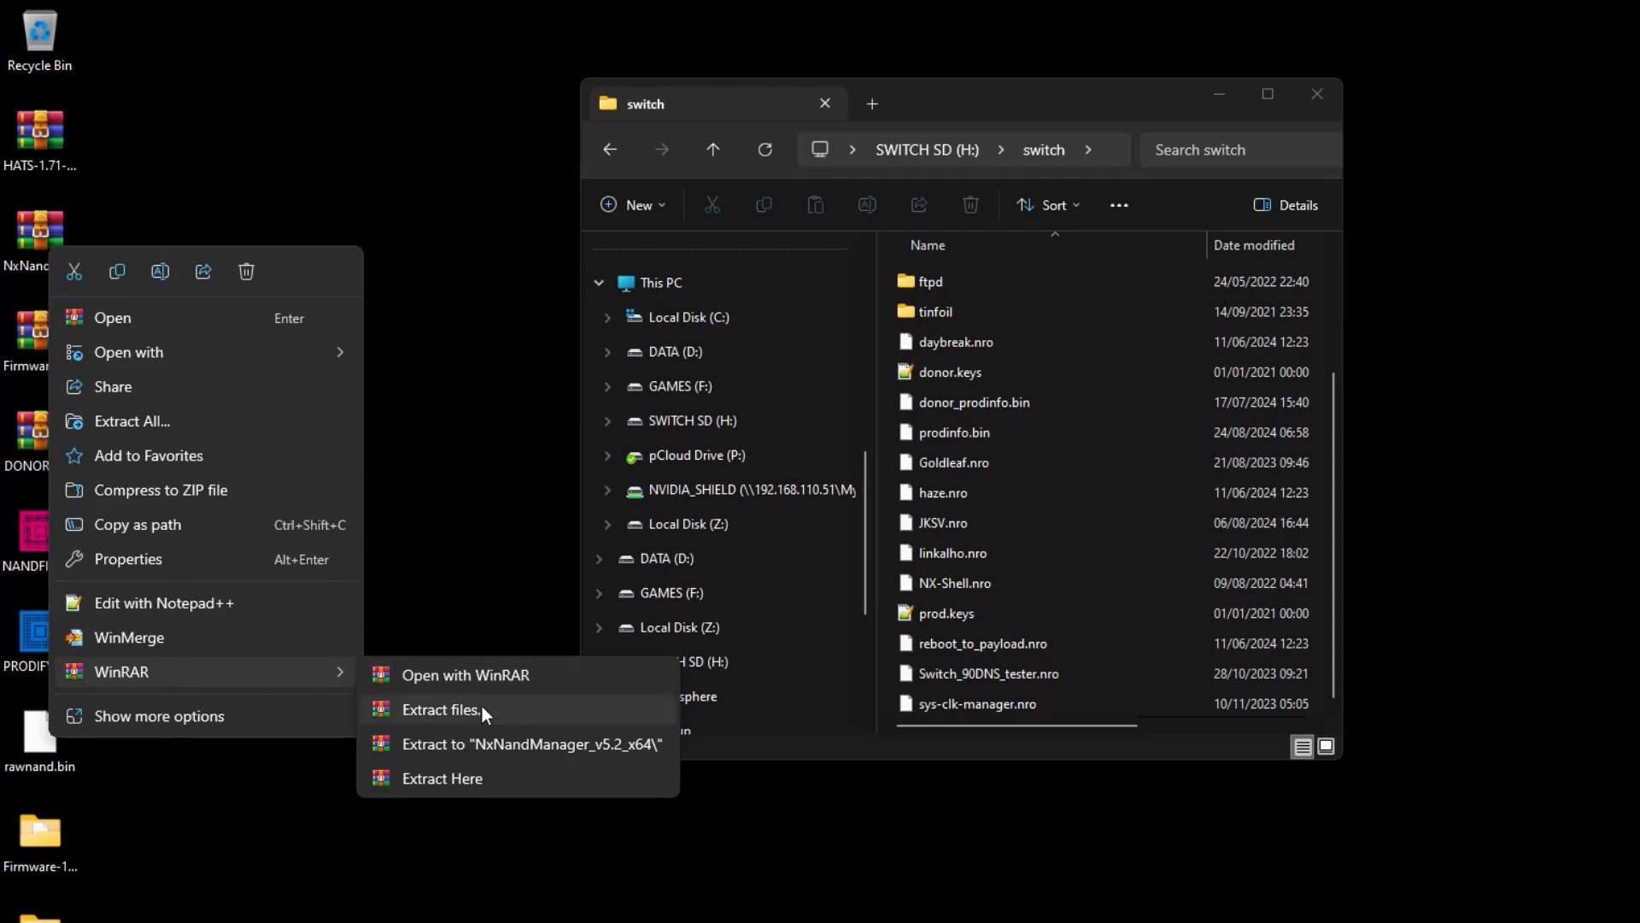
left_click(441, 709)
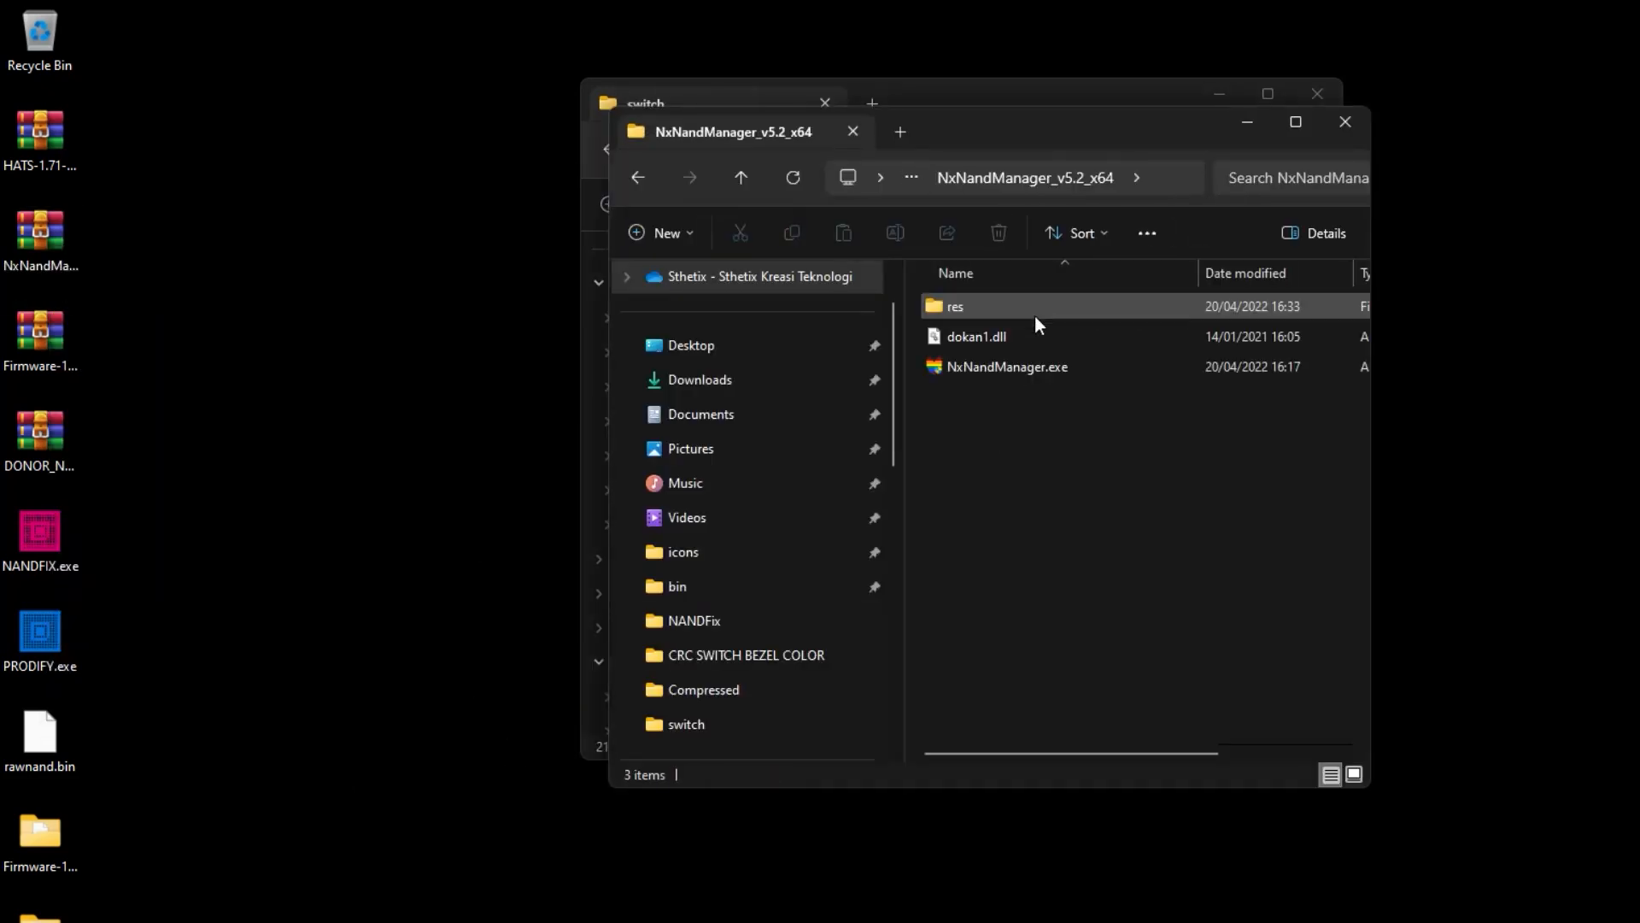
double_click(1008, 366)
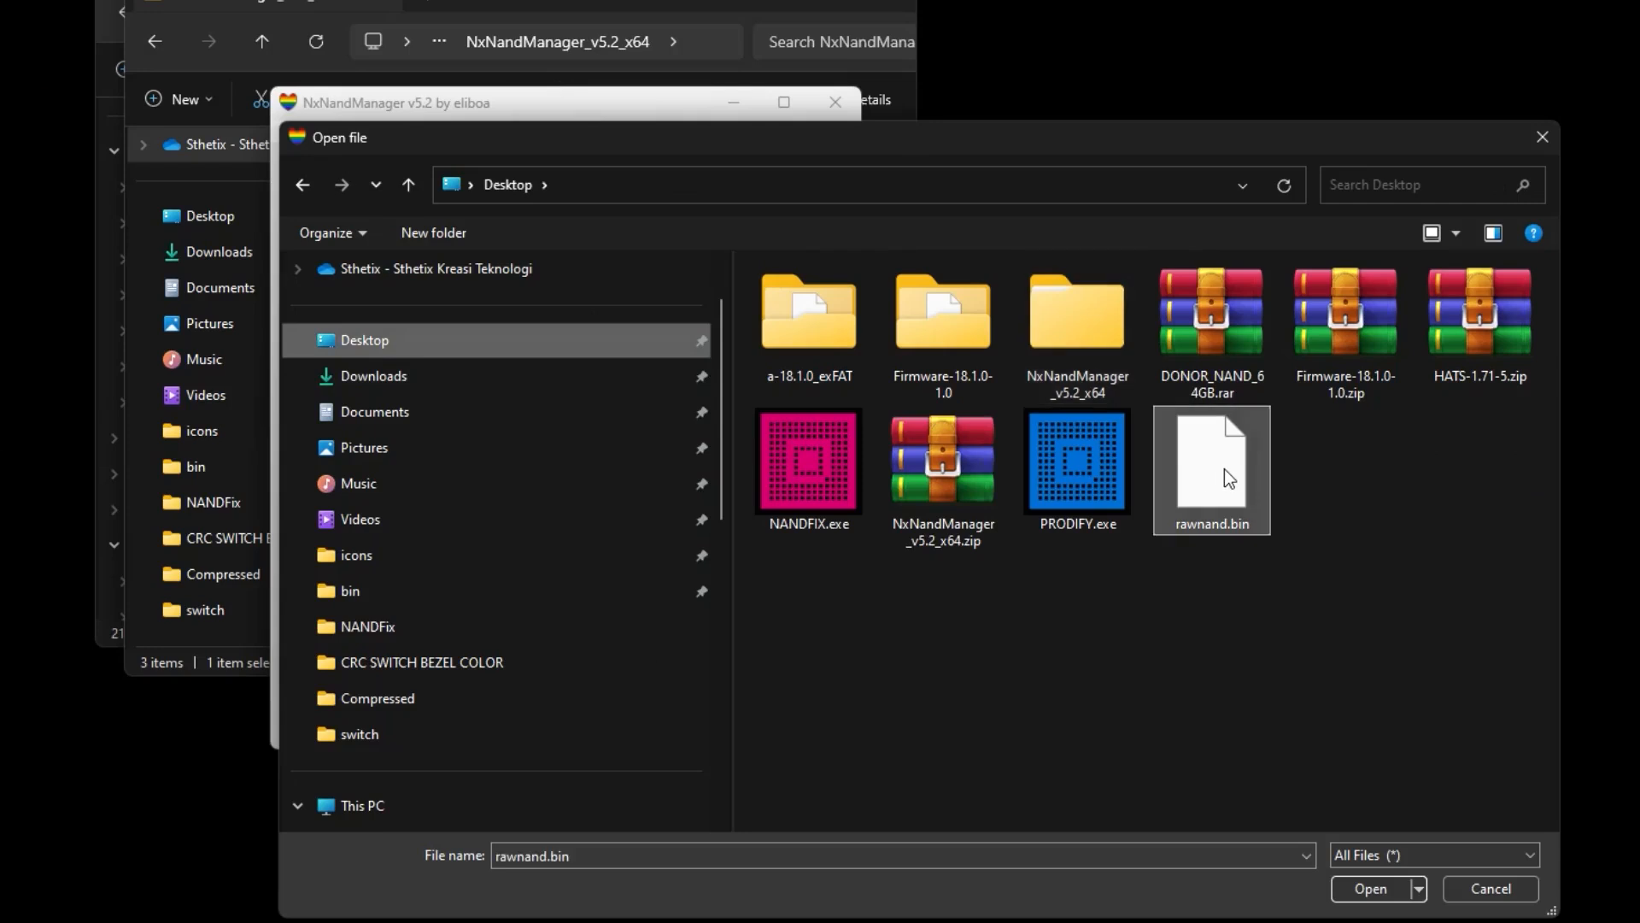
left_click(1370, 889)
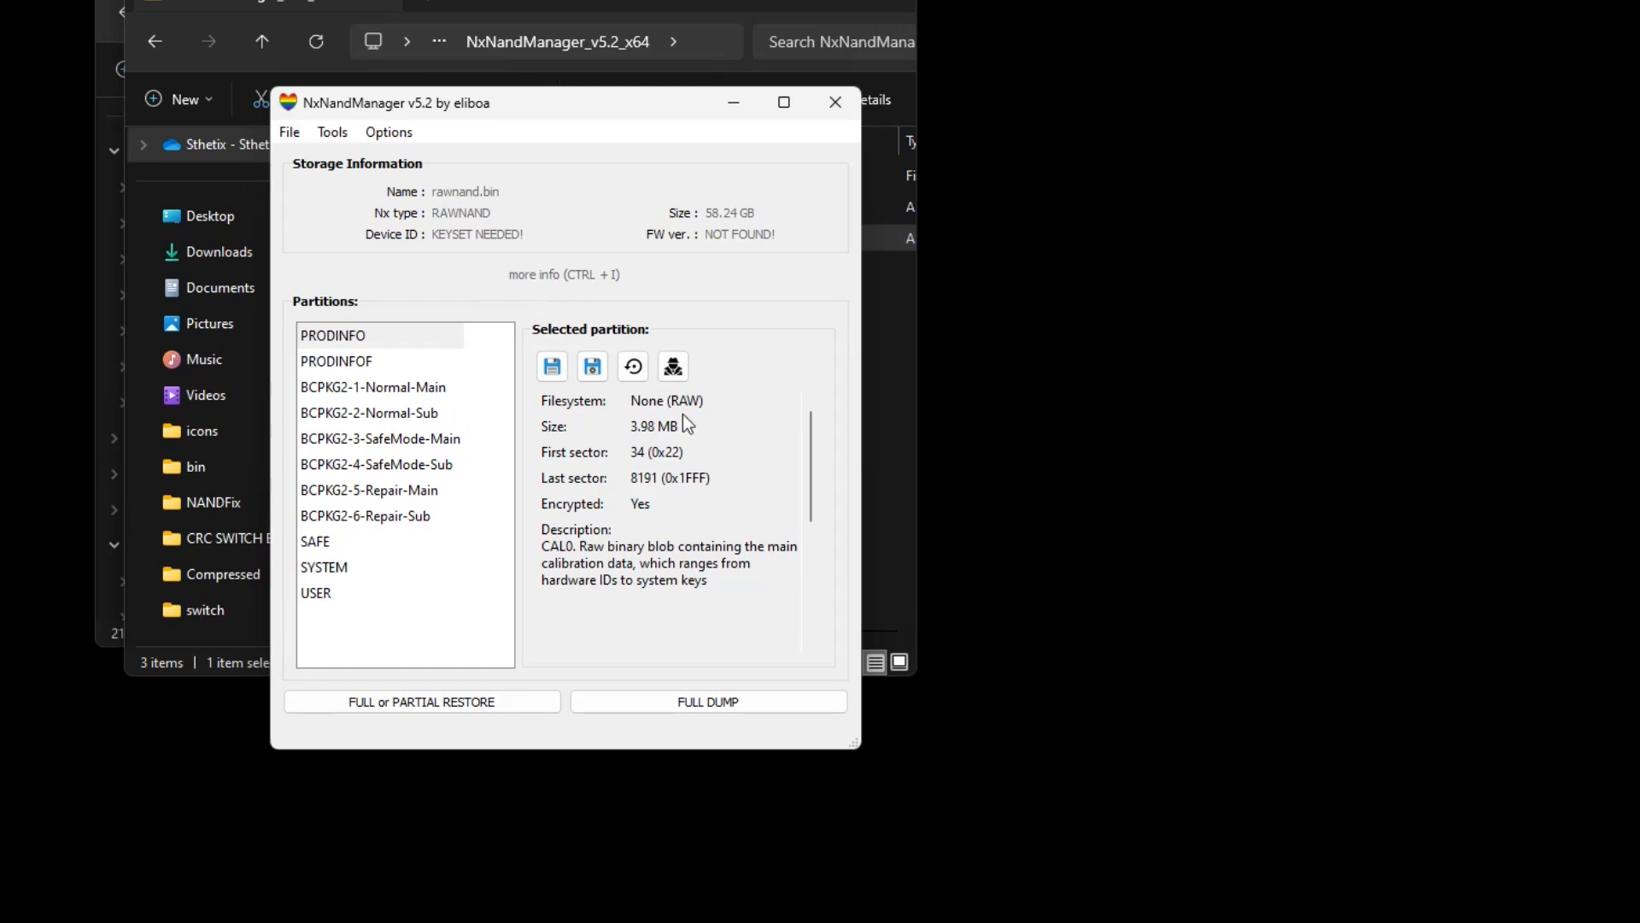
Step: Configure the keyset with prod.keys from the SD card's switch folder
left_click(390, 131)
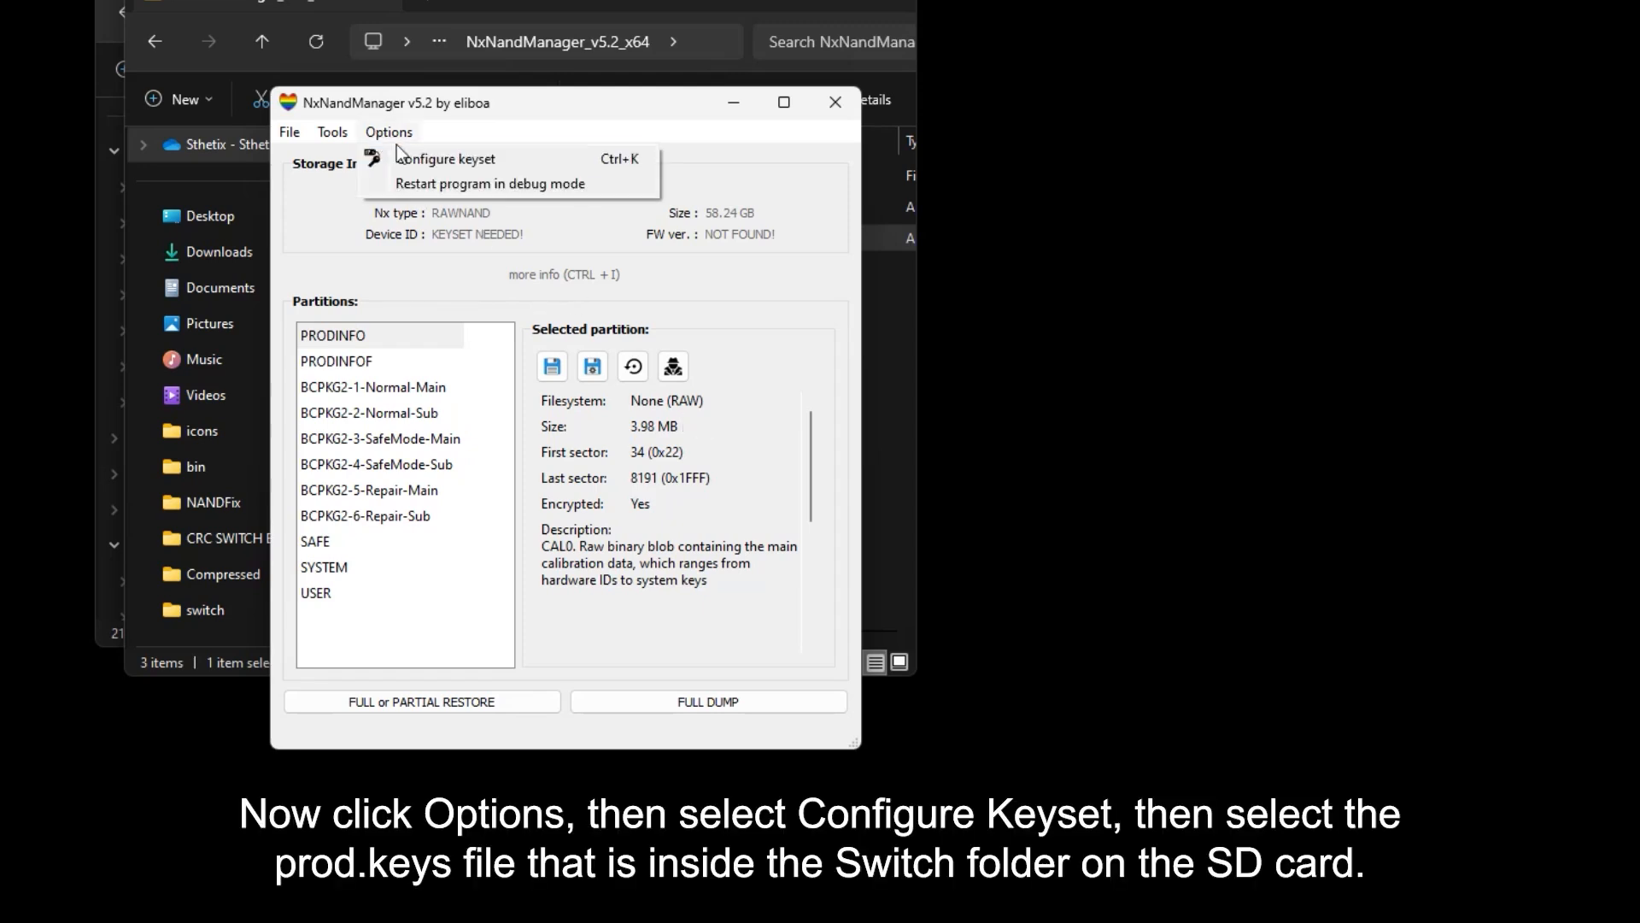
left_click(448, 159)
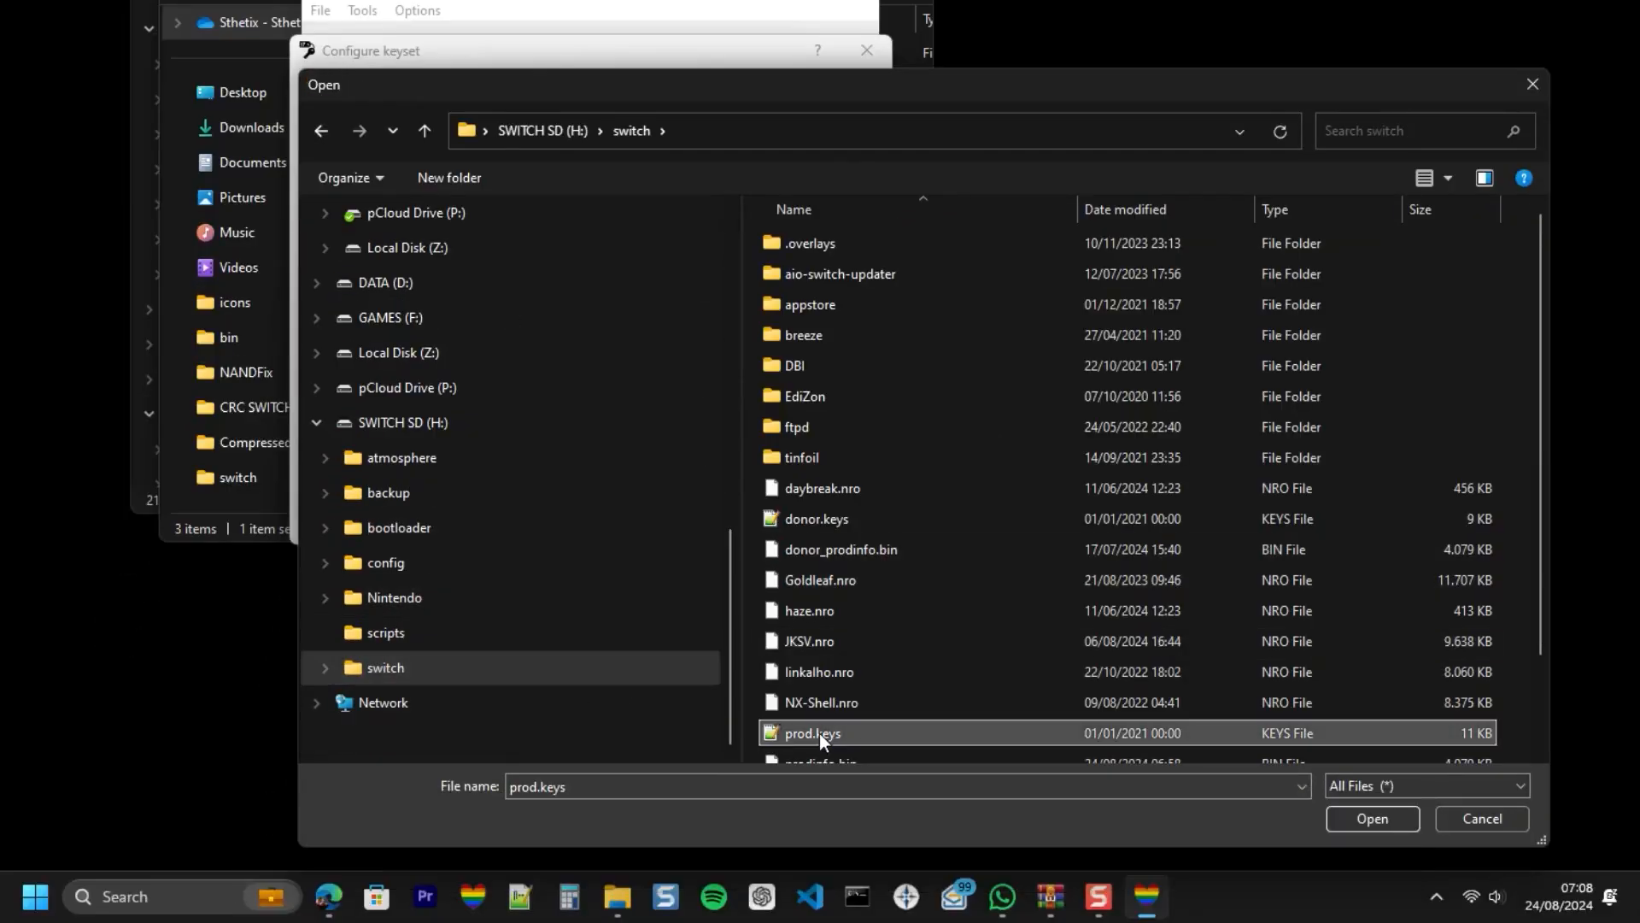
left_click(1373, 818)
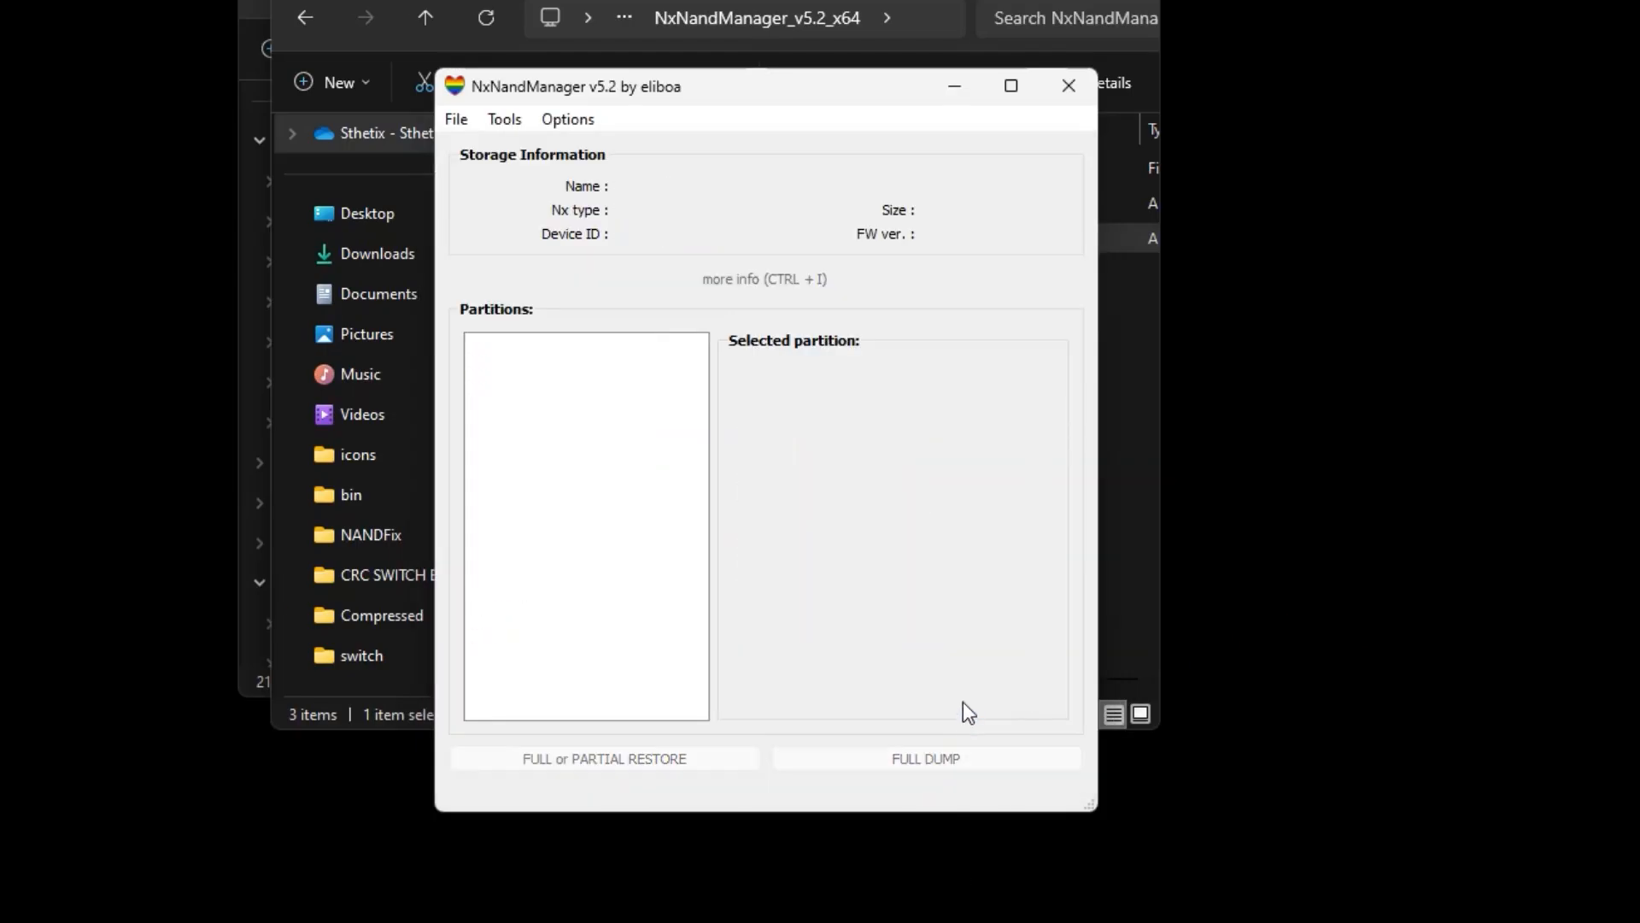
left_click(766, 279)
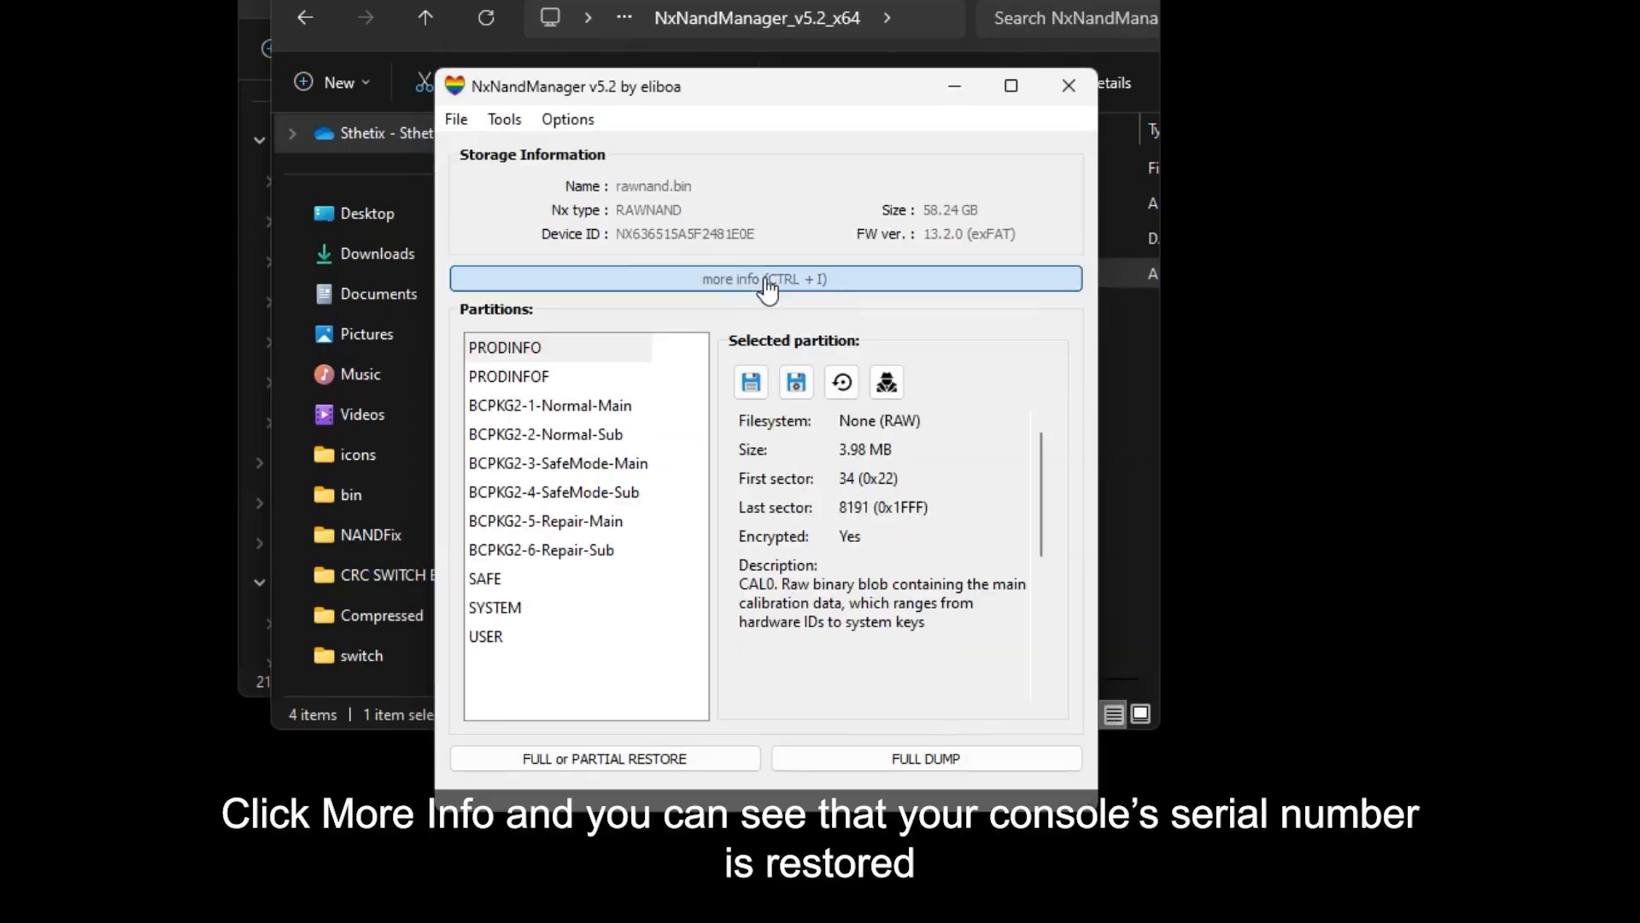
Step: View the dump's detailed properties showing device ID and firmware 13.2.0, then close them
left_click(766, 278)
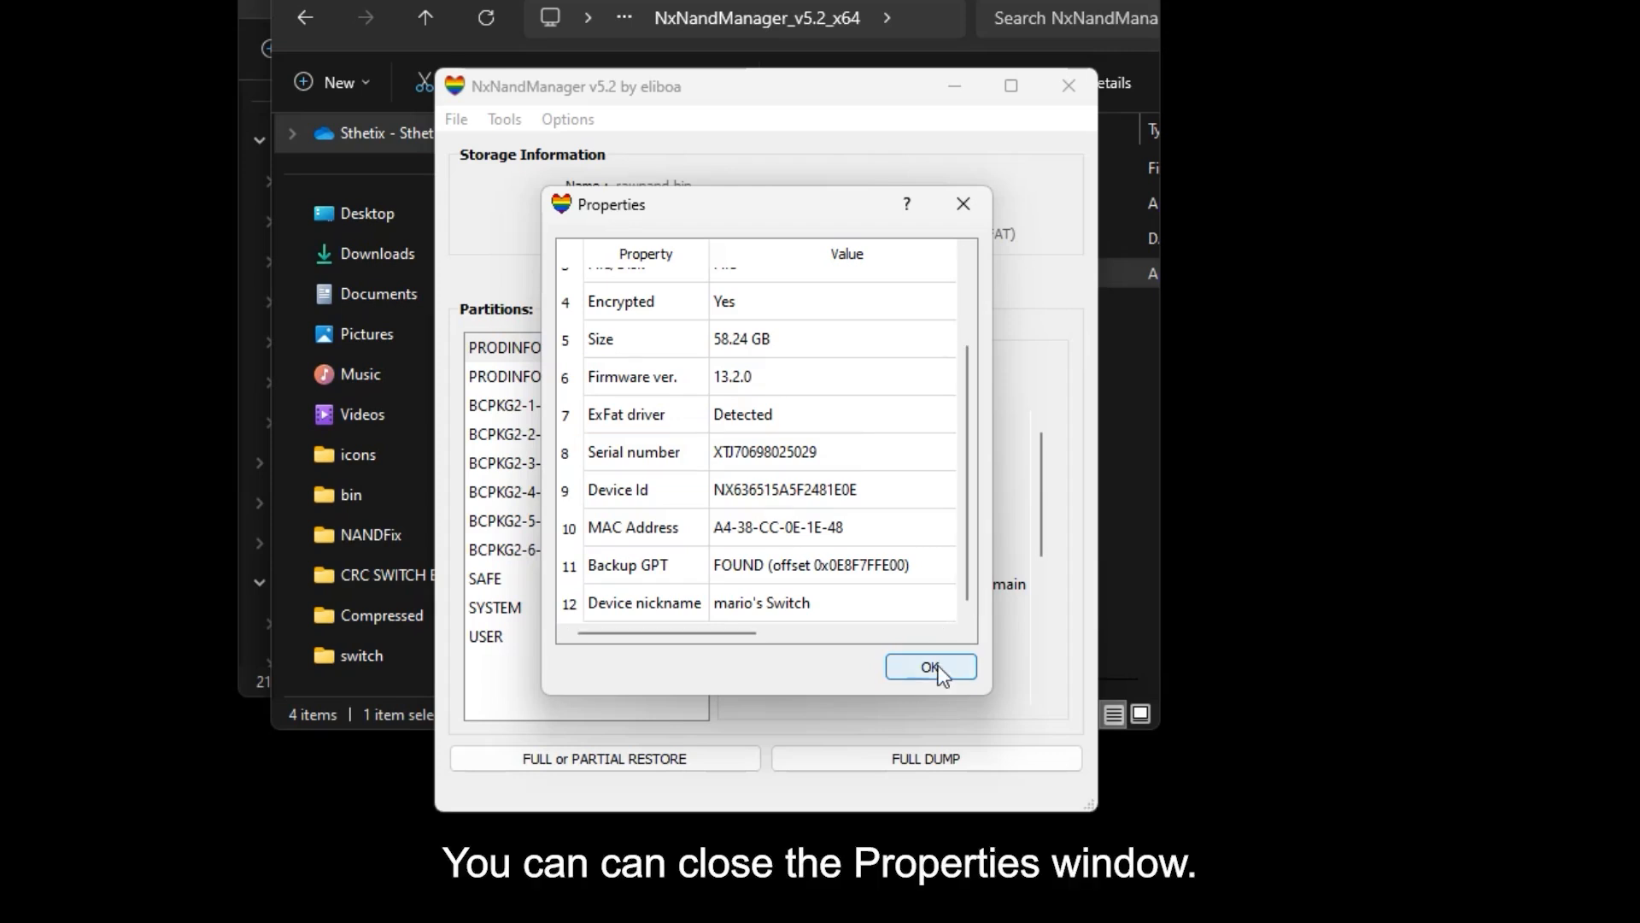
left_click(931, 666)
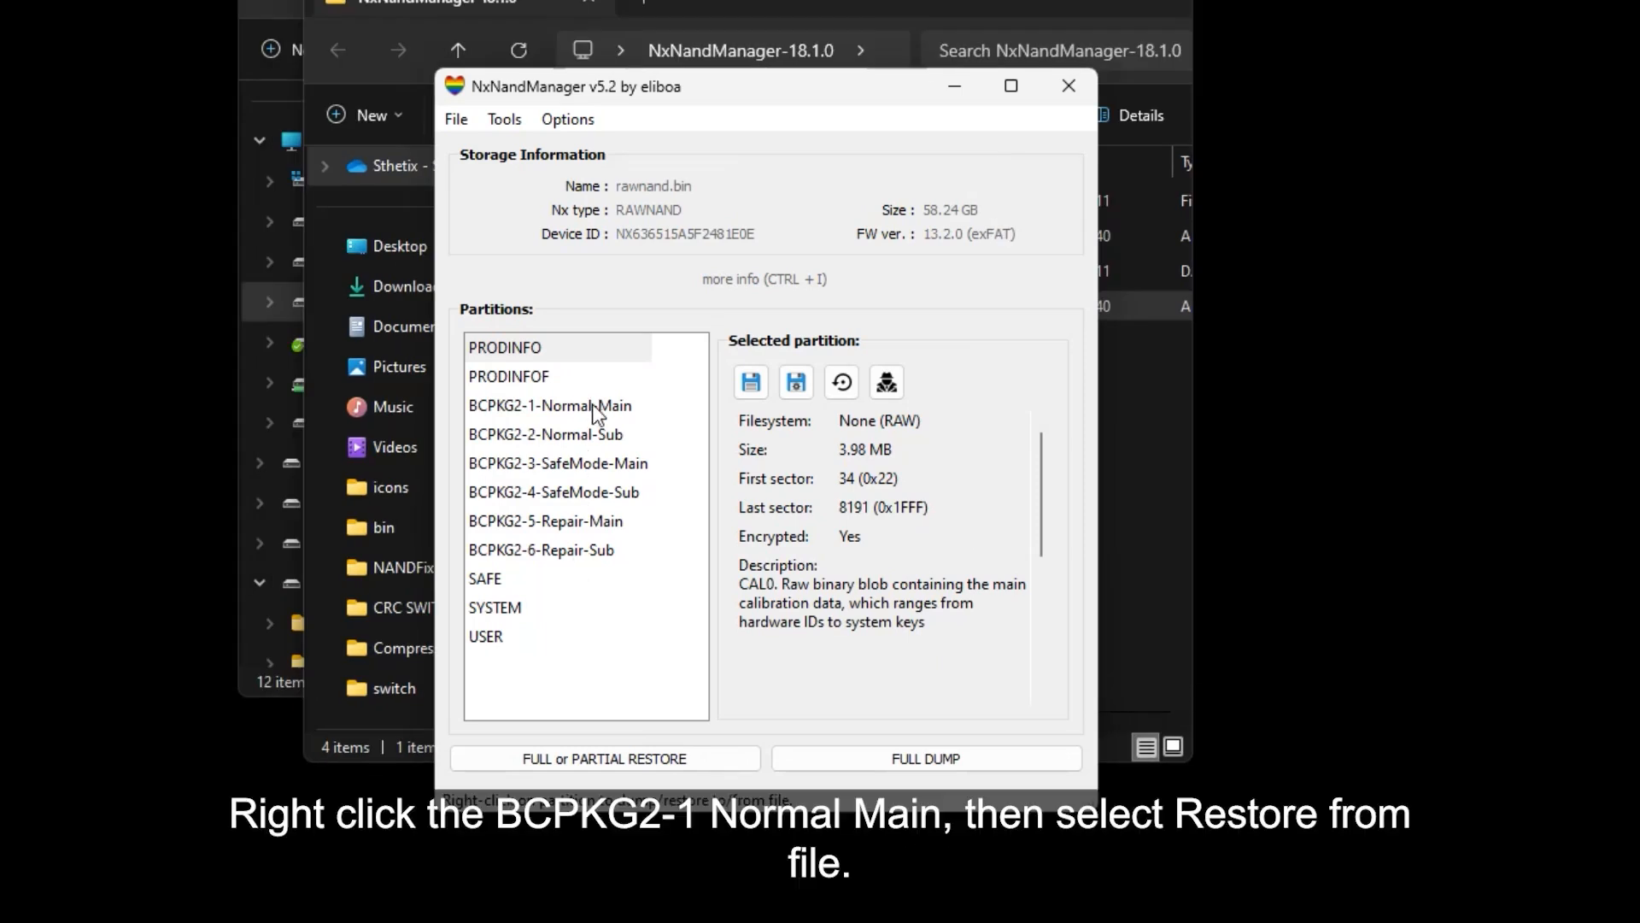
Step: Restore BCPKG2-1-Normal-Main from its .bin in the a-18.1.0_exFAT folder
left_click(550, 405)
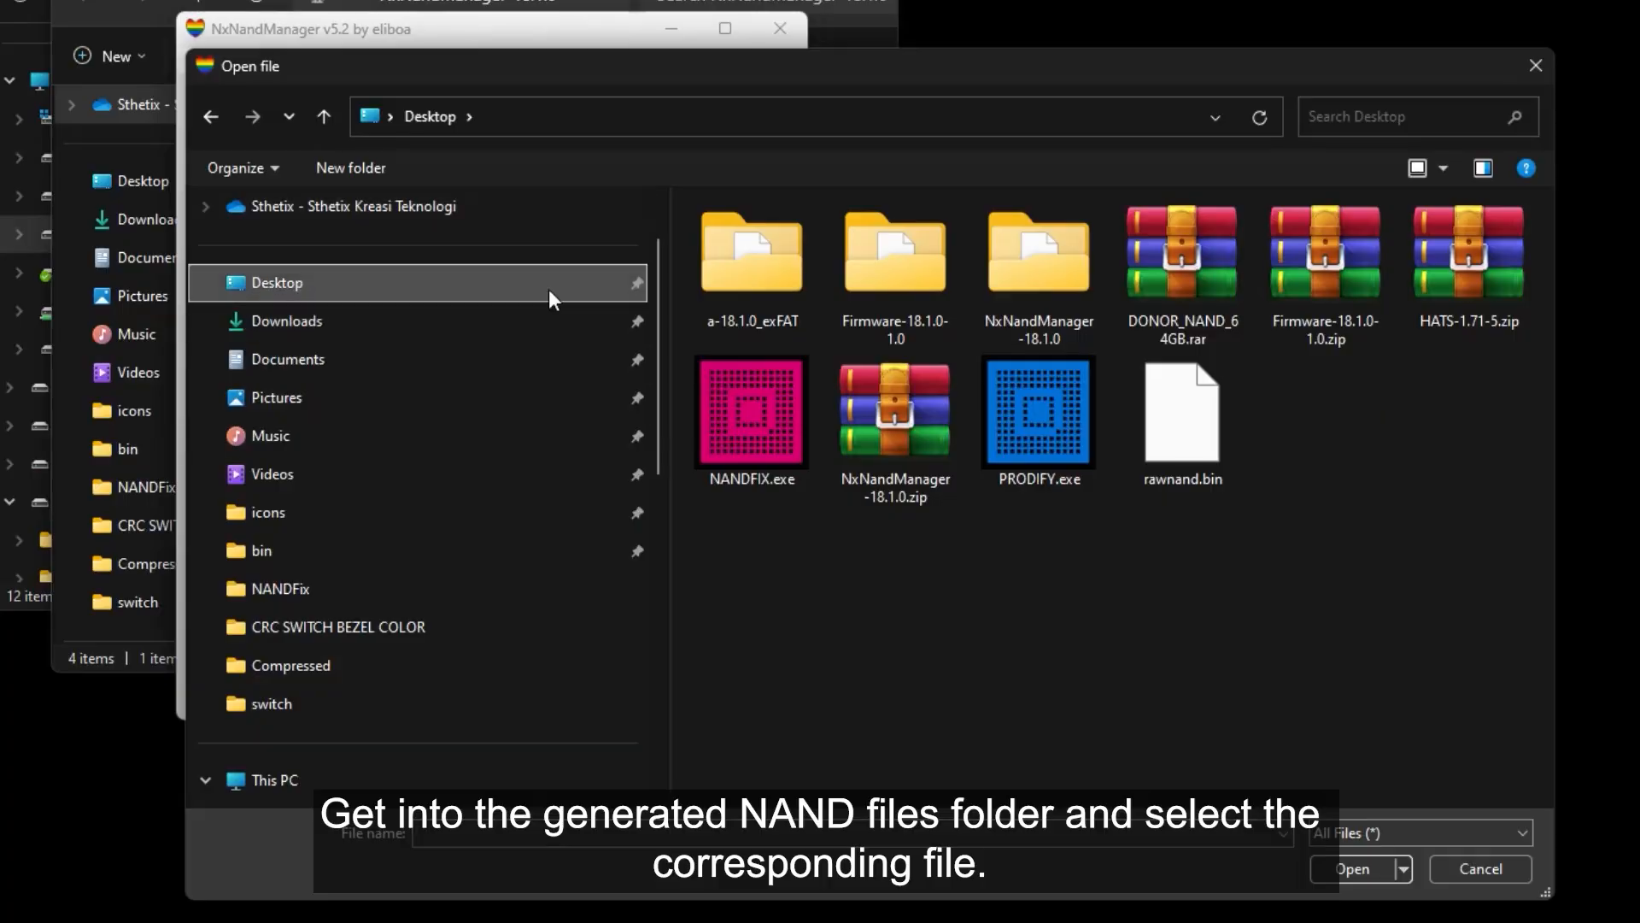
double_click(752, 248)
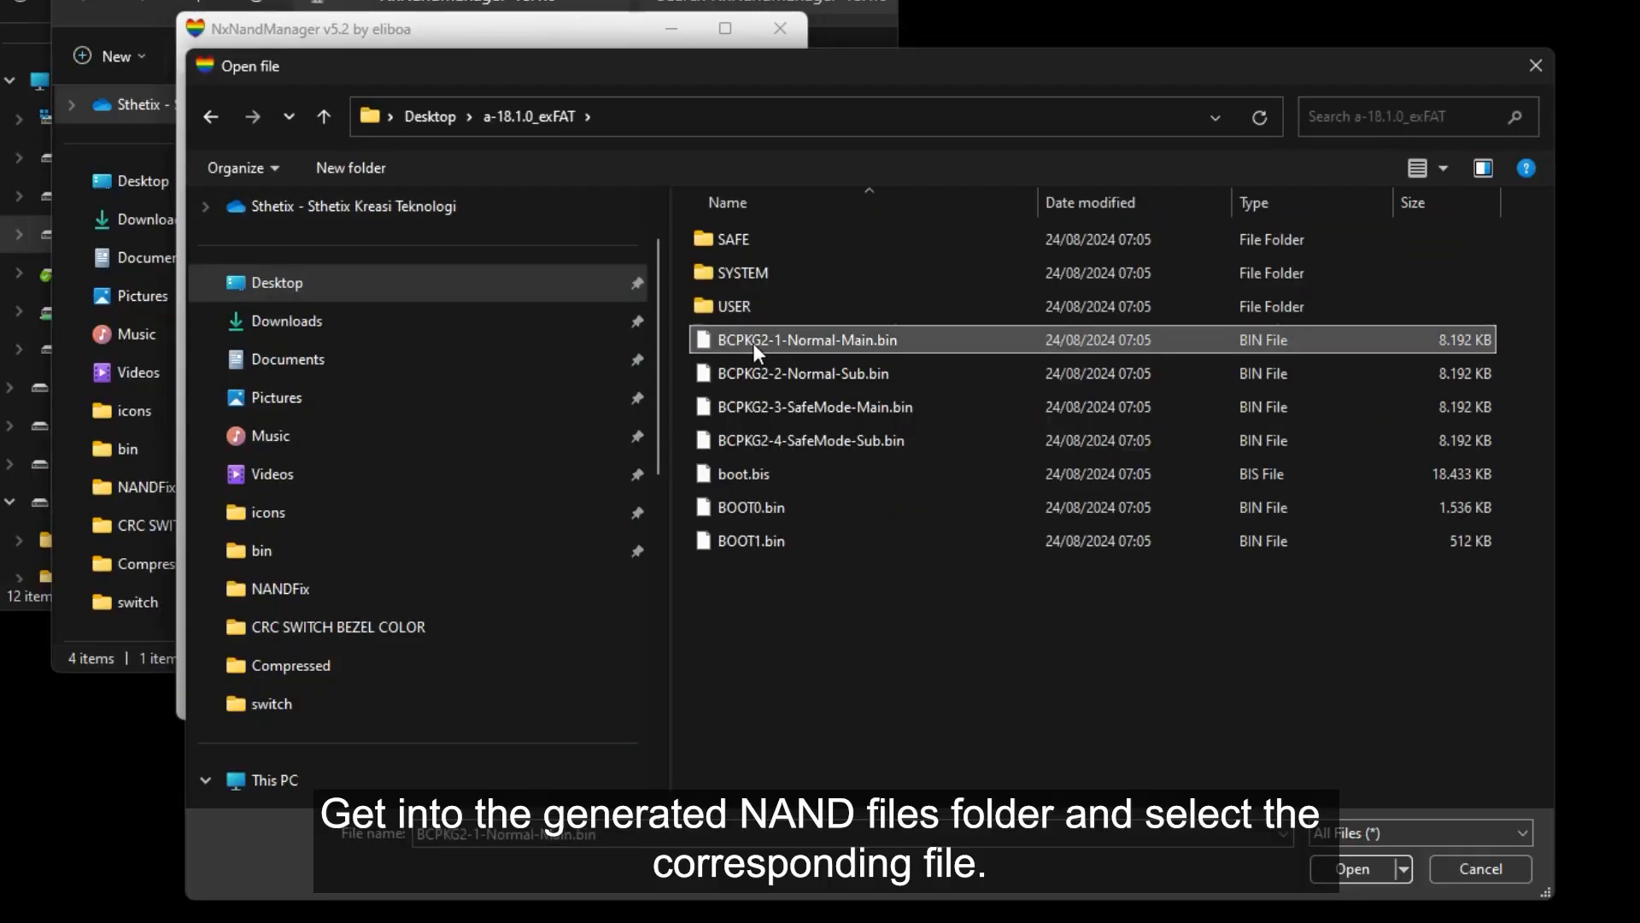
left_click(1354, 868)
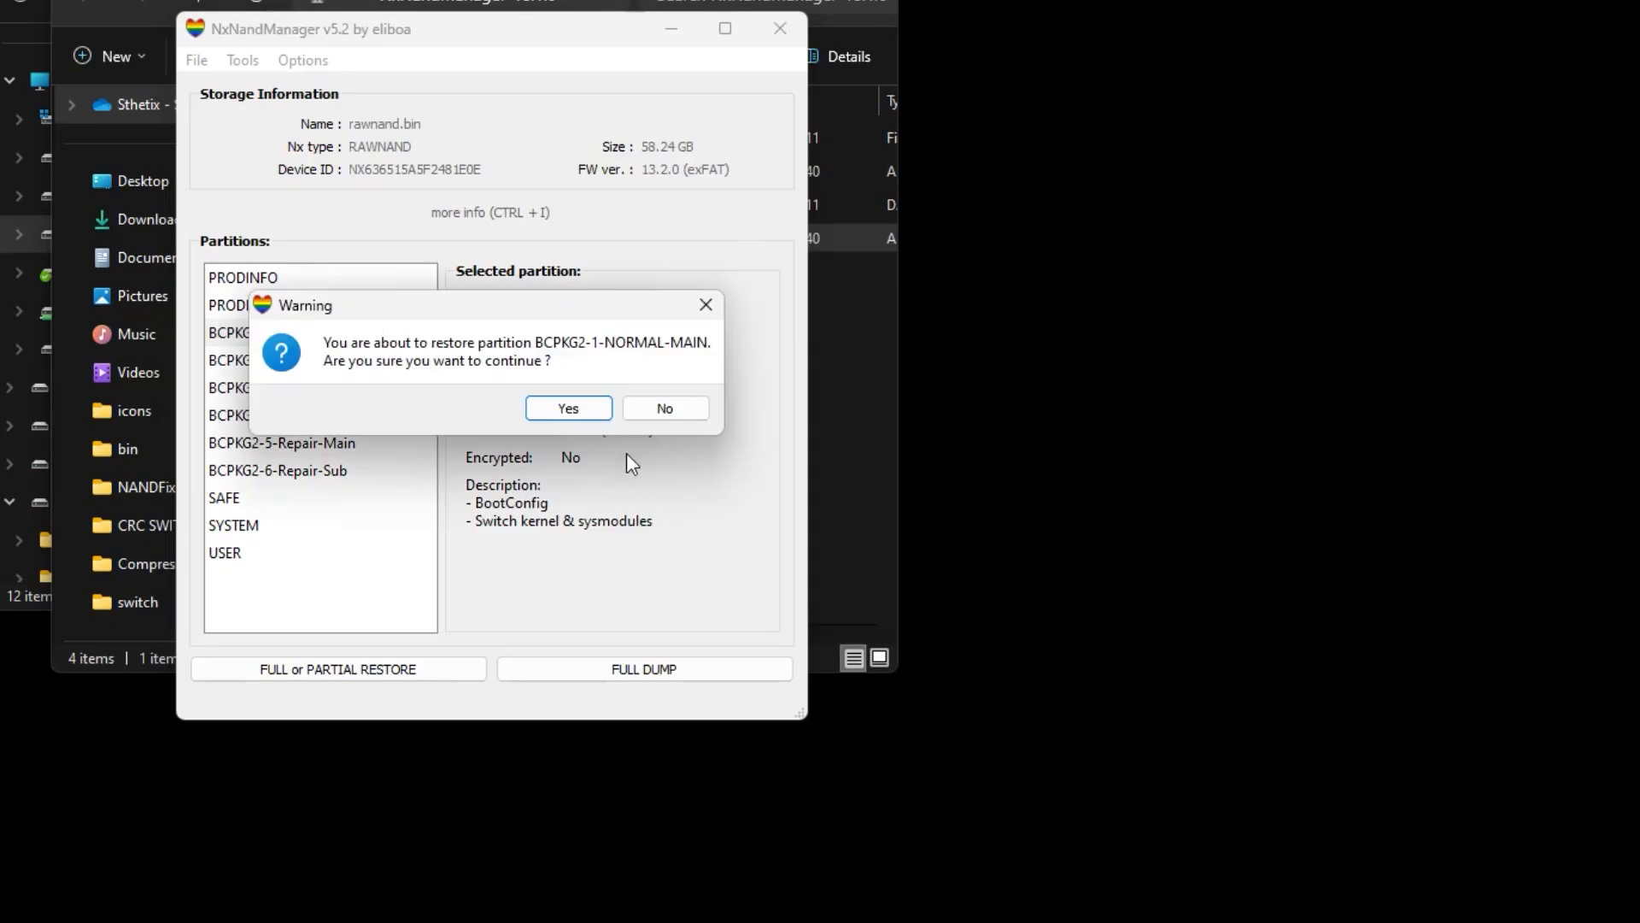
left_click(568, 407)
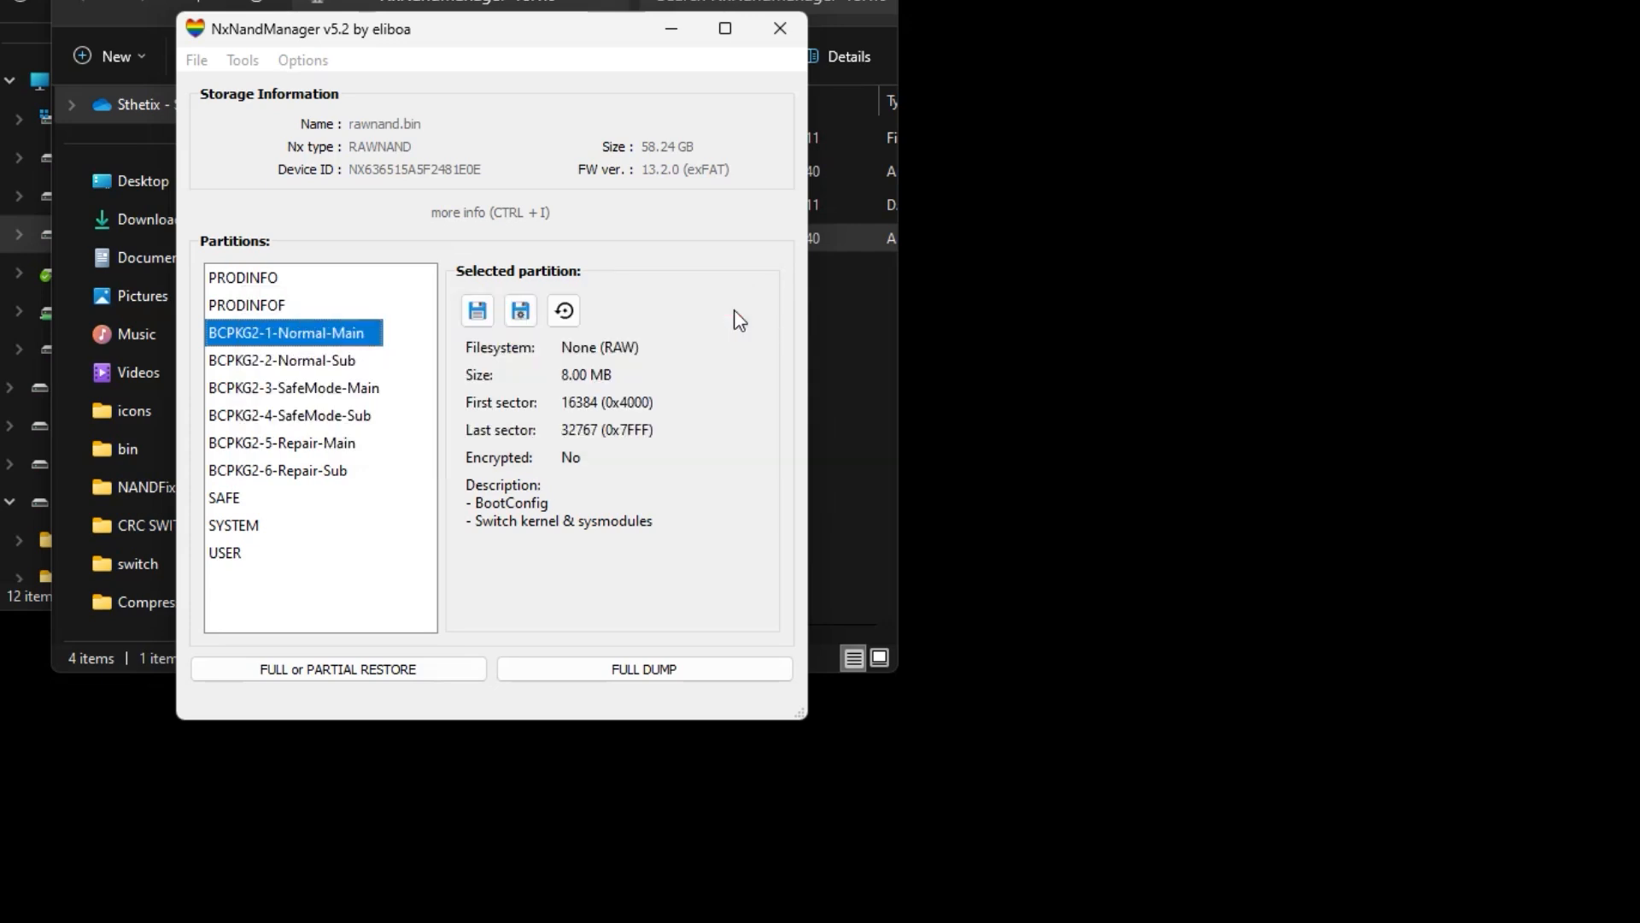
Step: Restore BCPKG2-2-Normal-Sub, BCPKG2-3-SafeMode-Main and BCPKG2-4-SafeMode-Sub from their matching .bin files
right_click(282, 359)
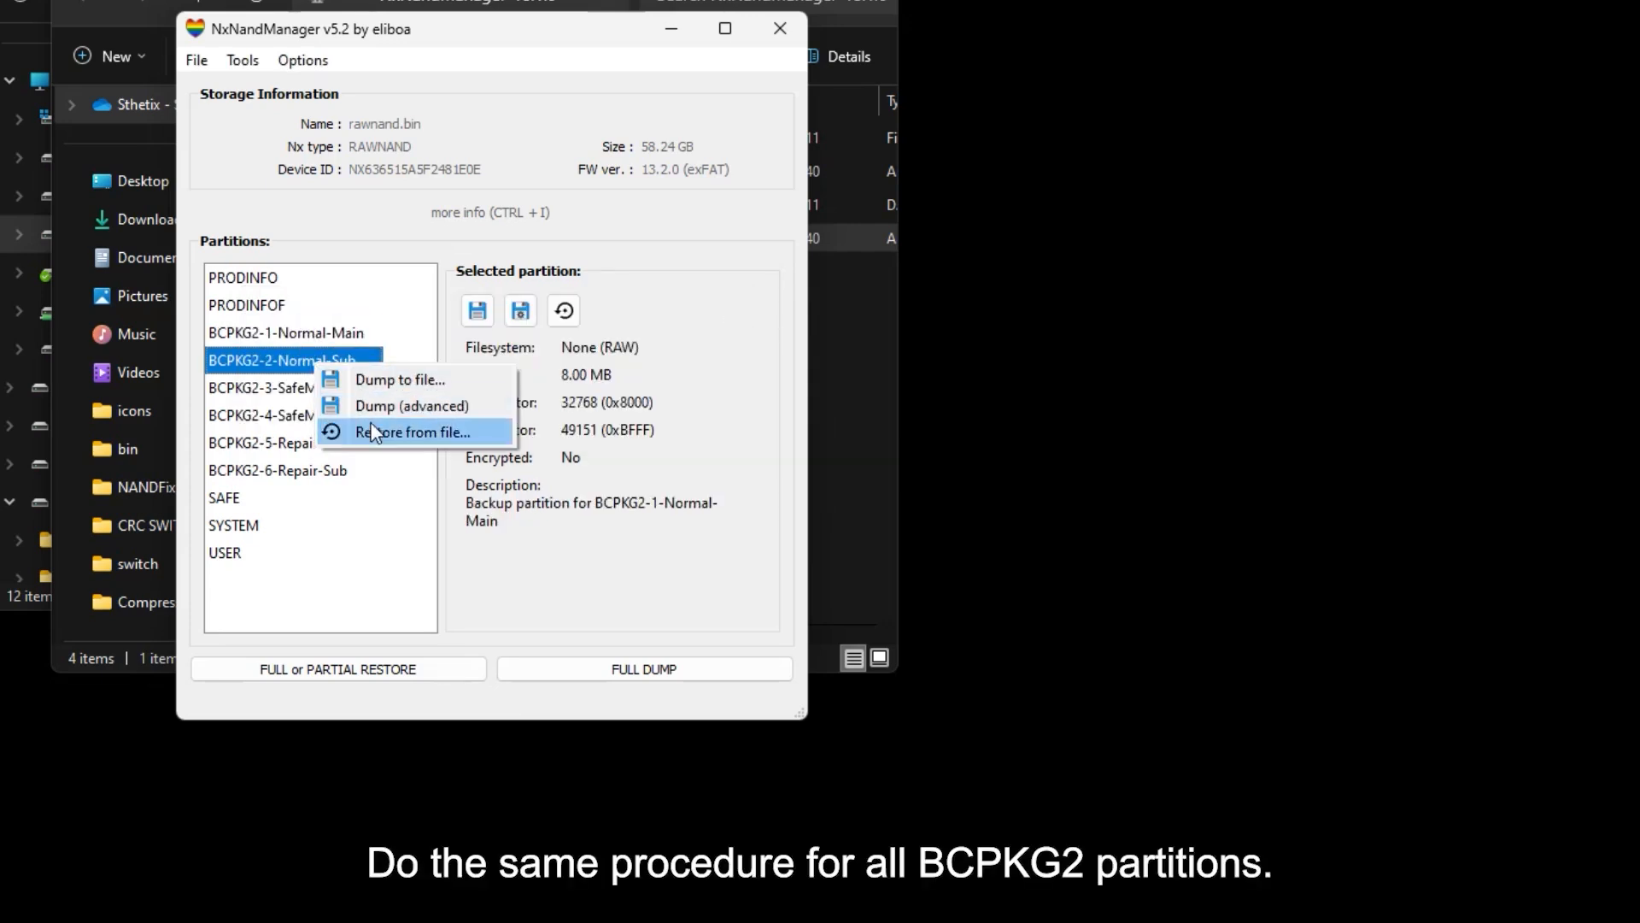
left_click(412, 430)
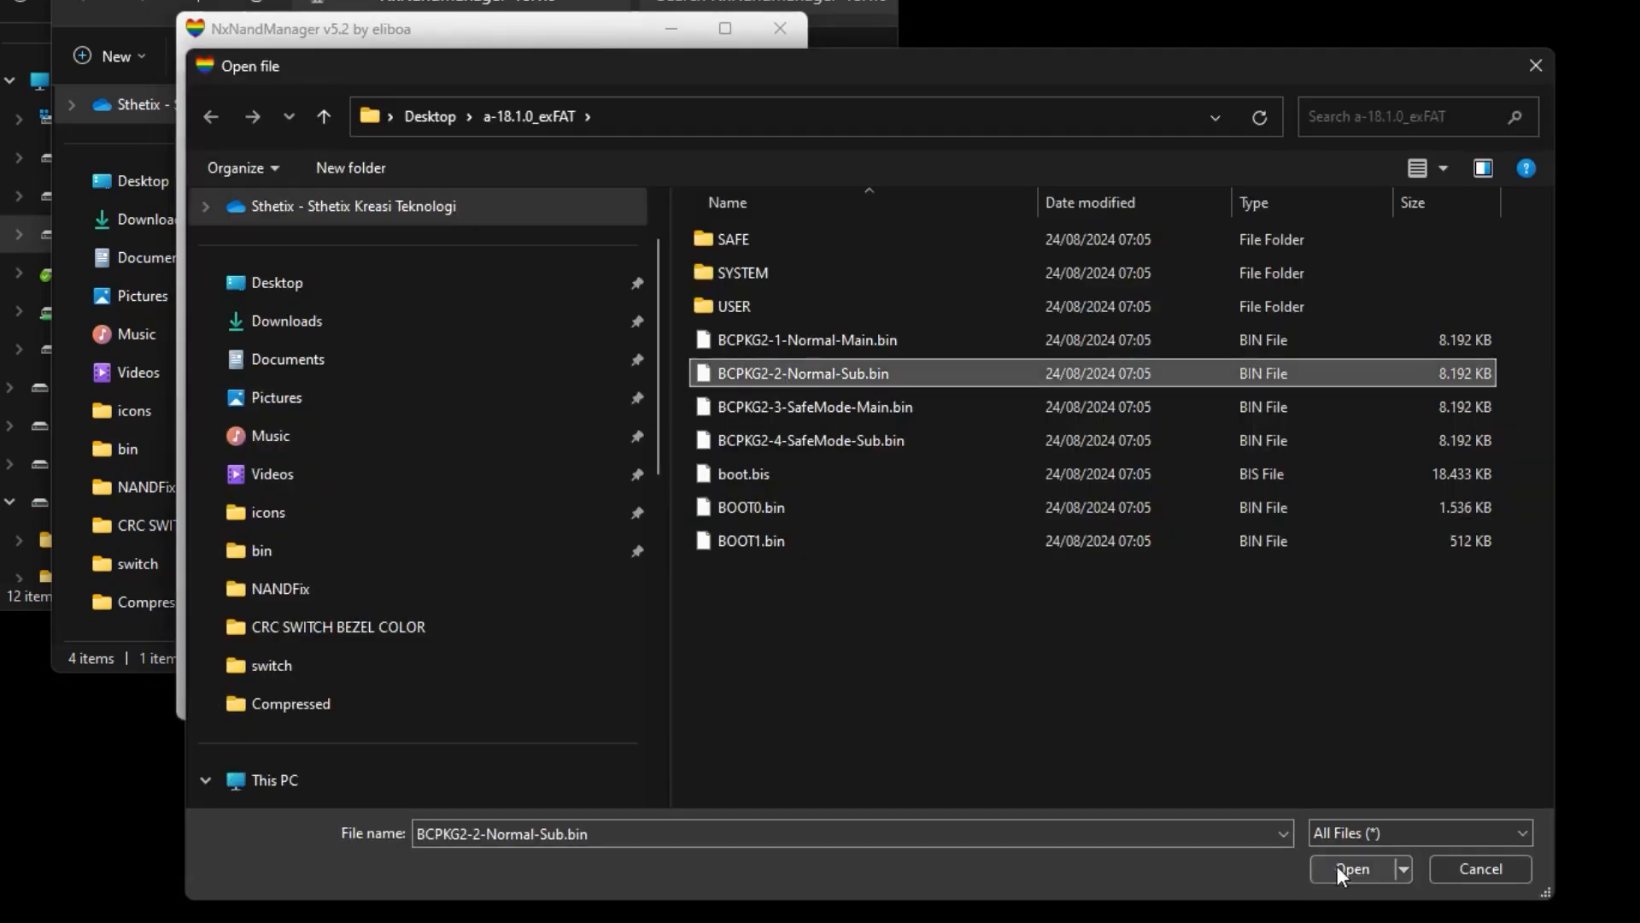
left_click(1353, 868)
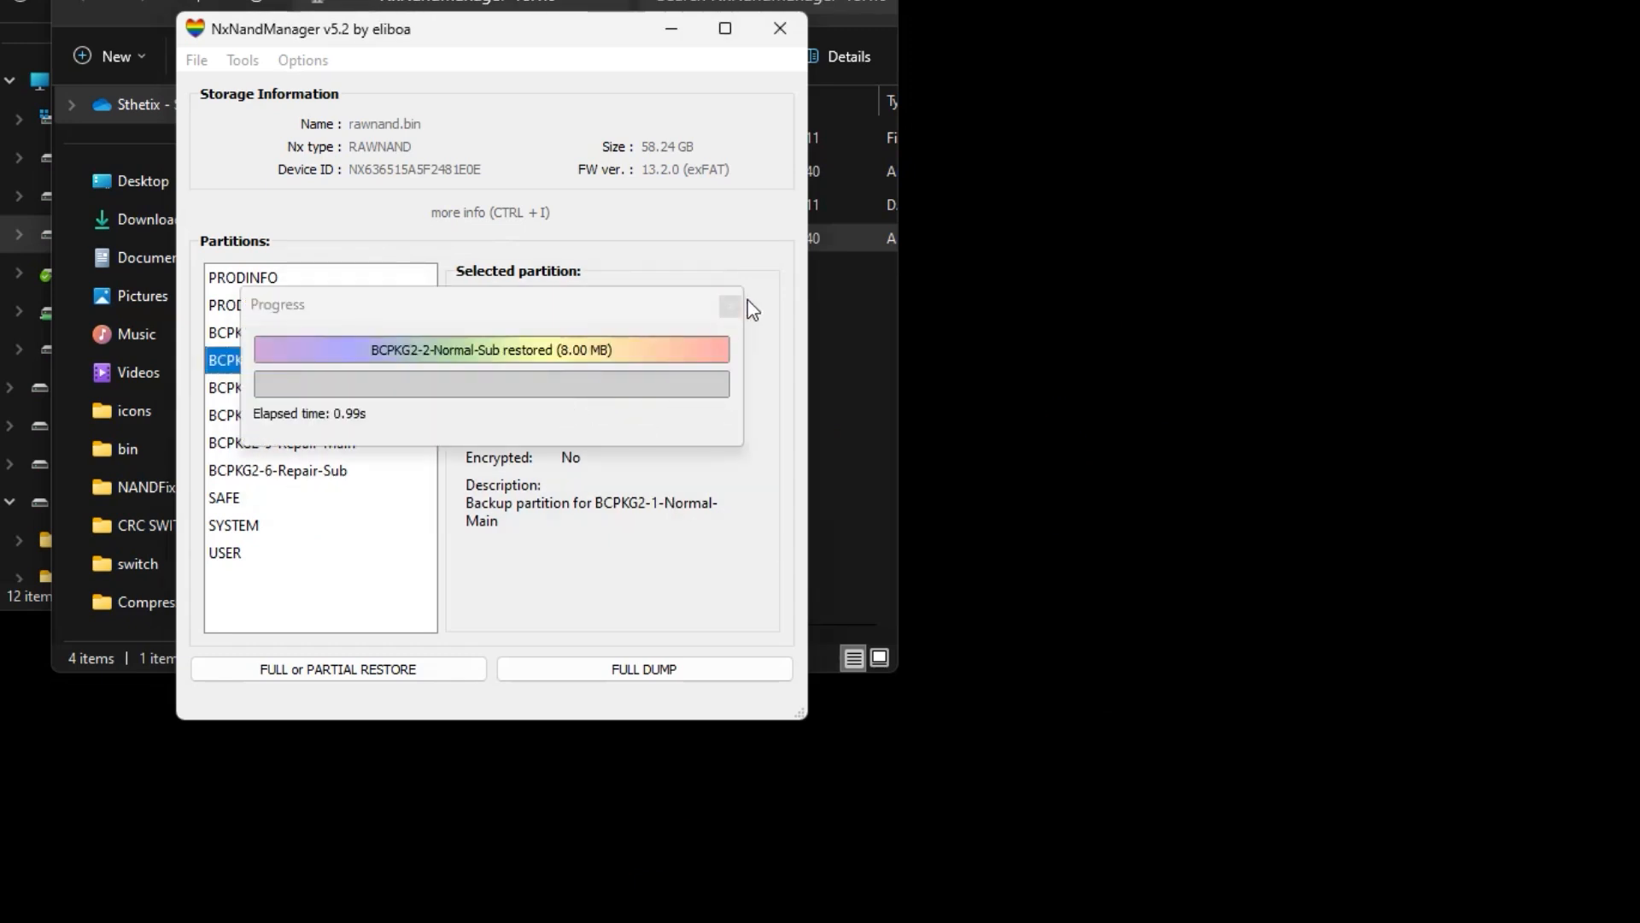
right_click(291, 386)
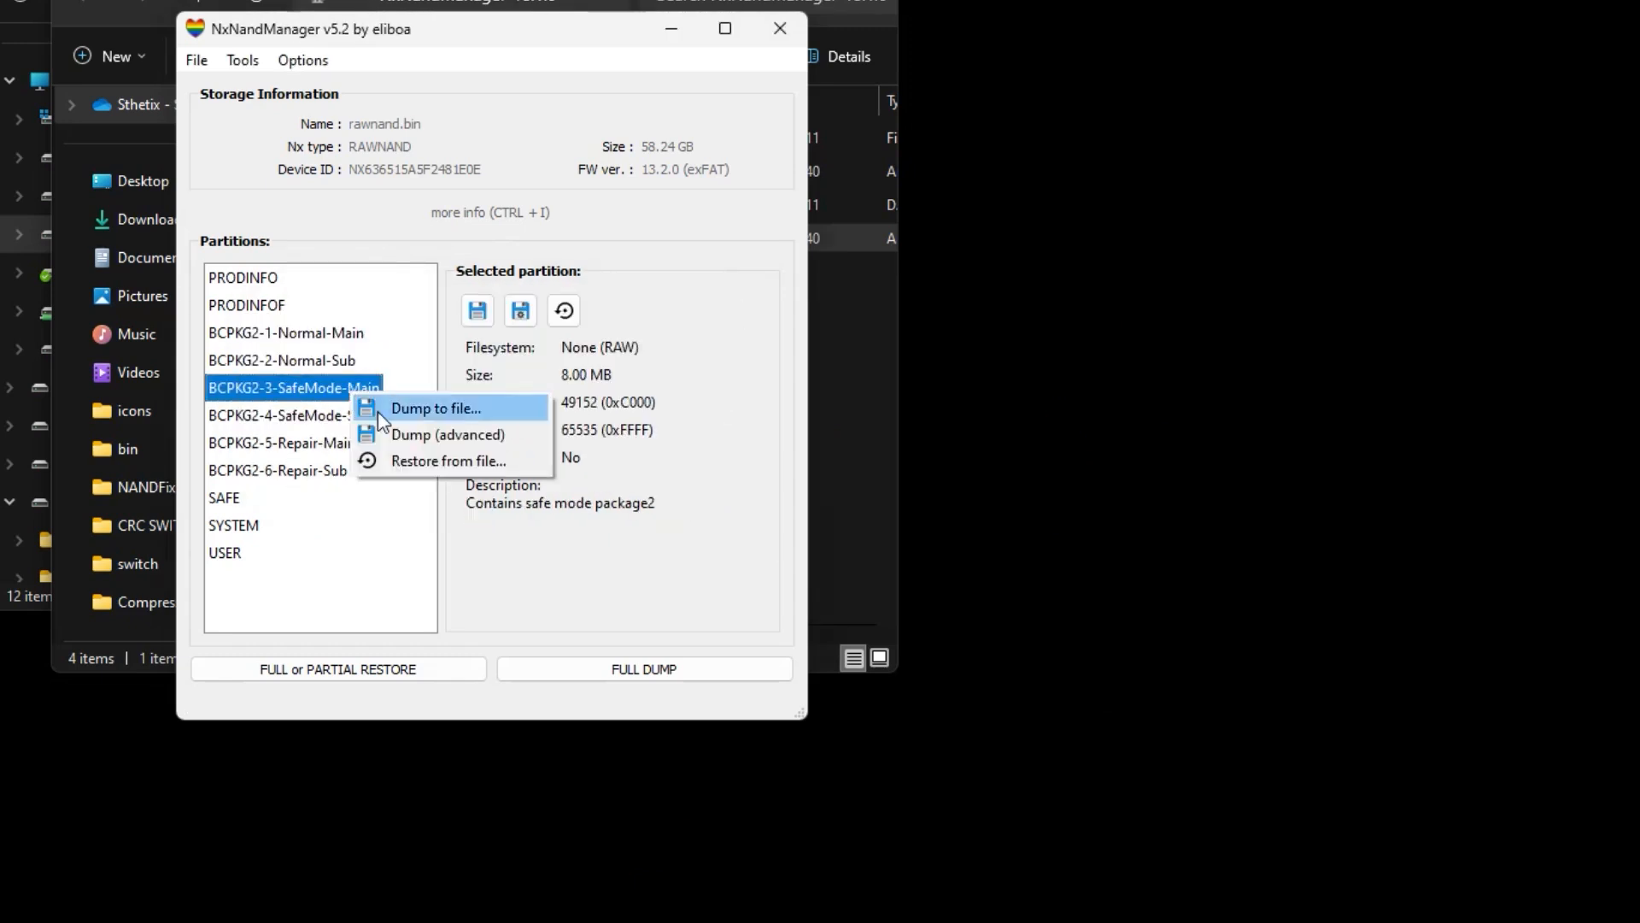
left_click(436, 406)
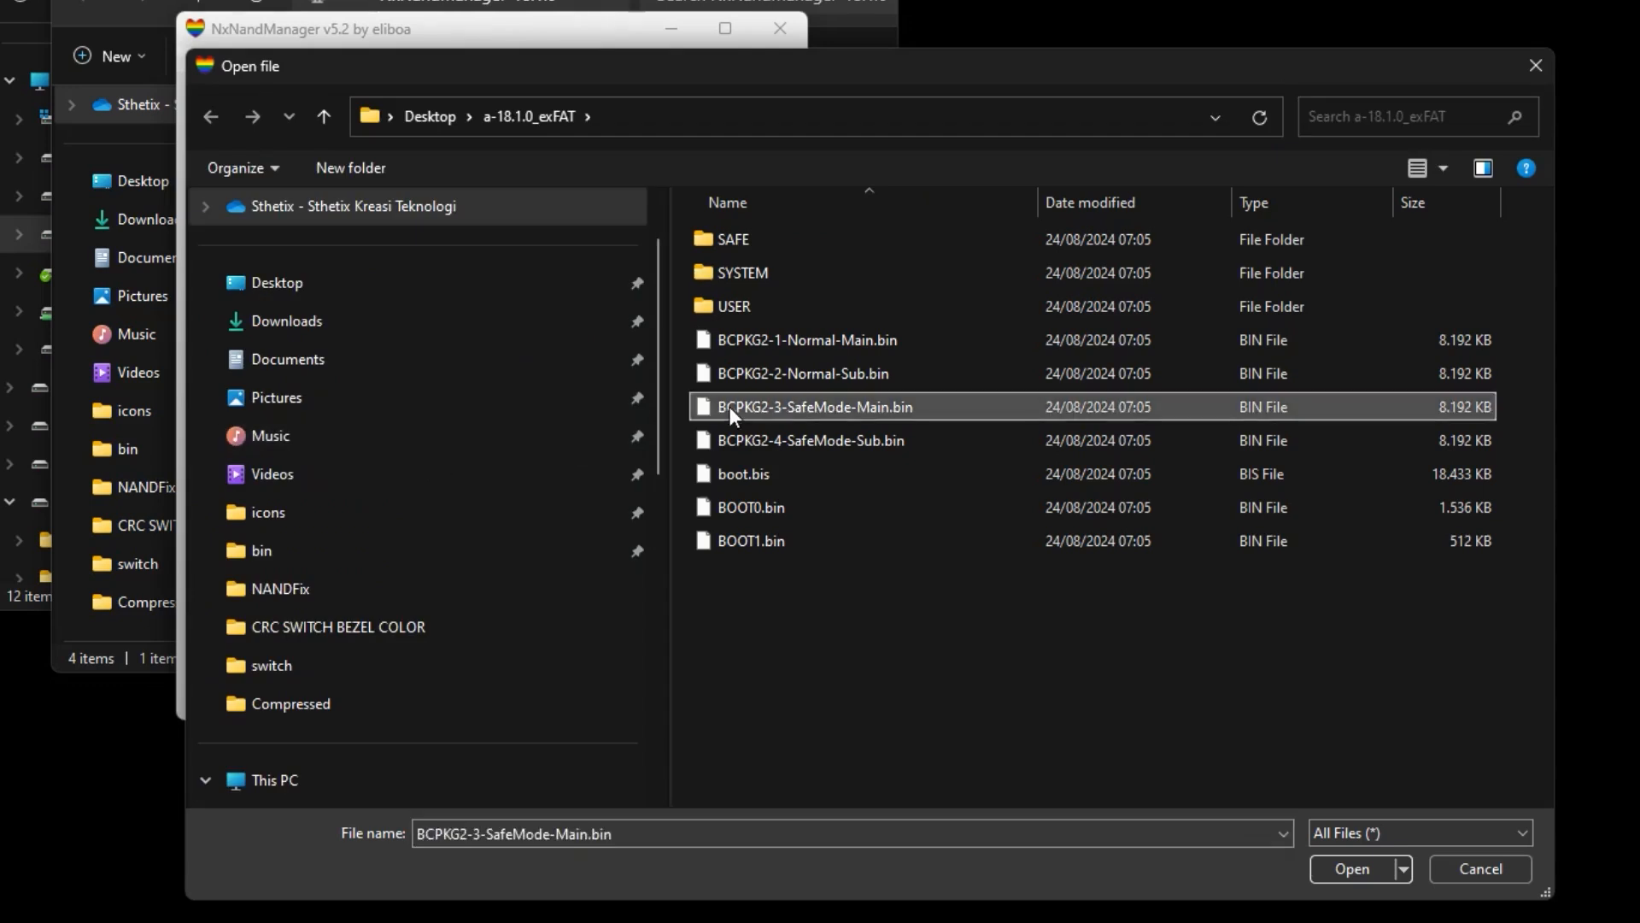
left_click(1353, 868)
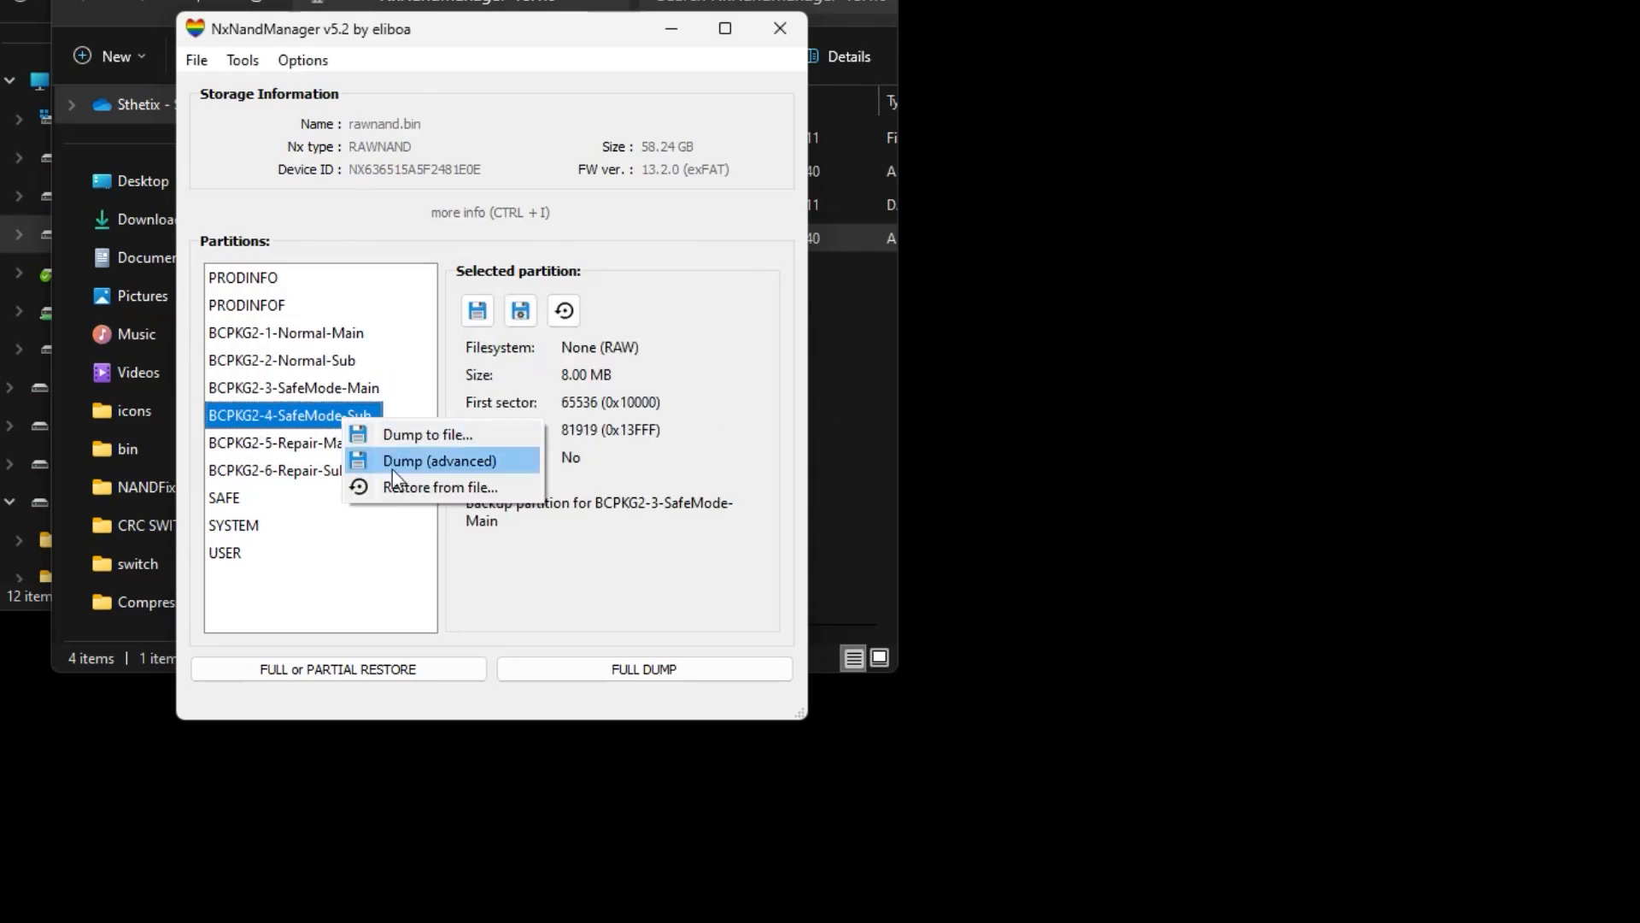
left_click(447, 461)
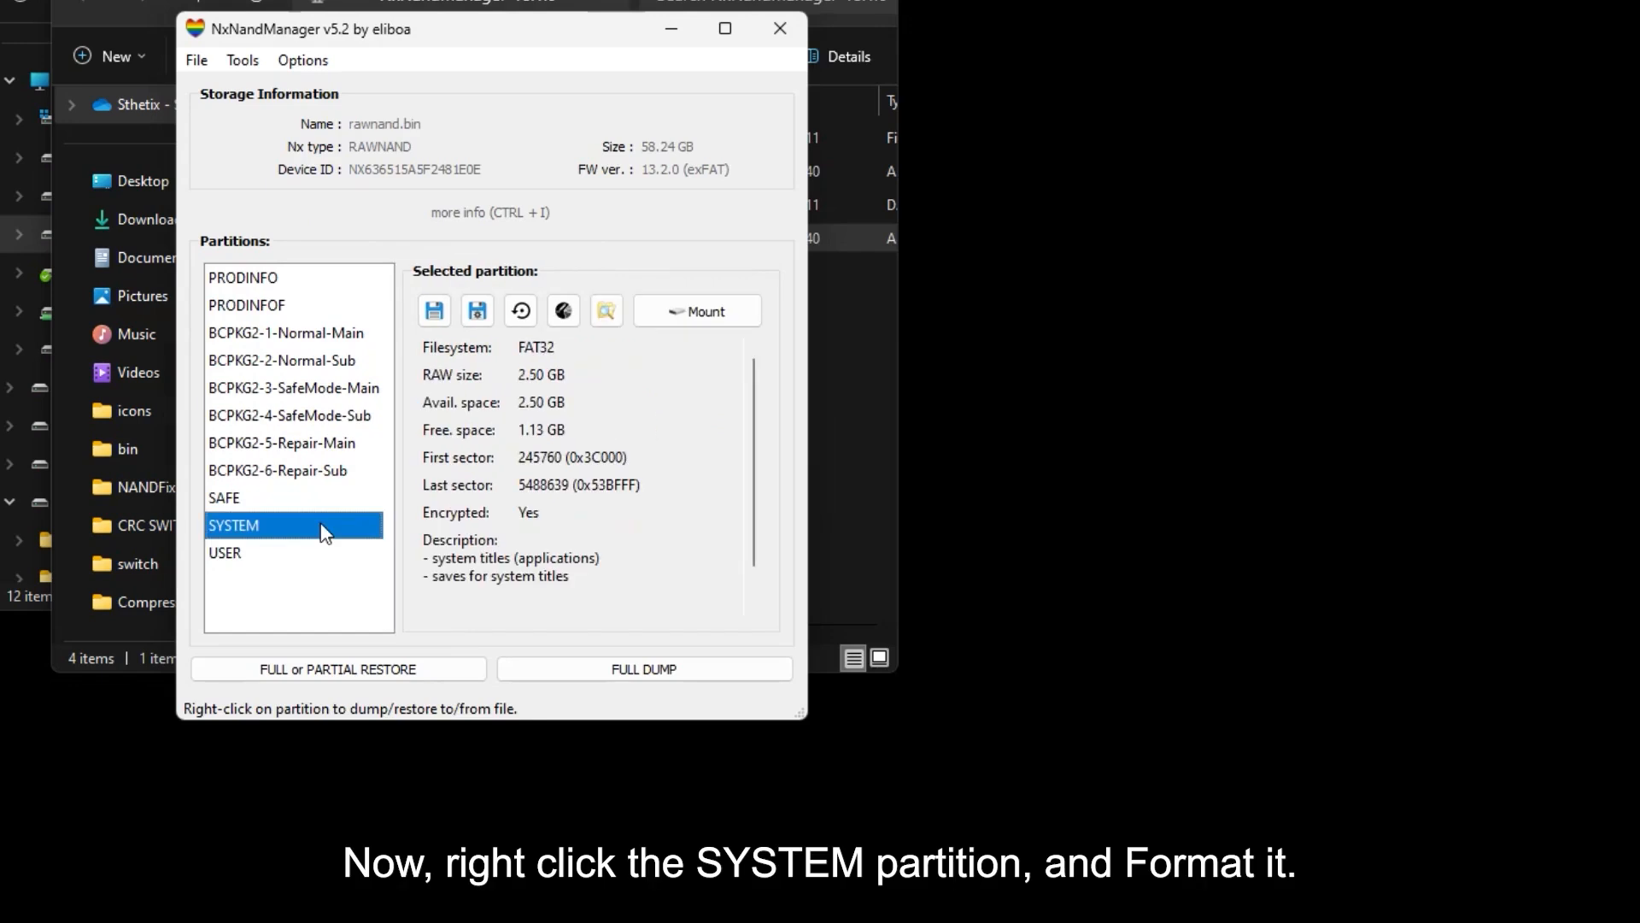
Step: Format the SYSTEM partition and then the USER partition as FAT32, confirming each
right_click(257, 526)
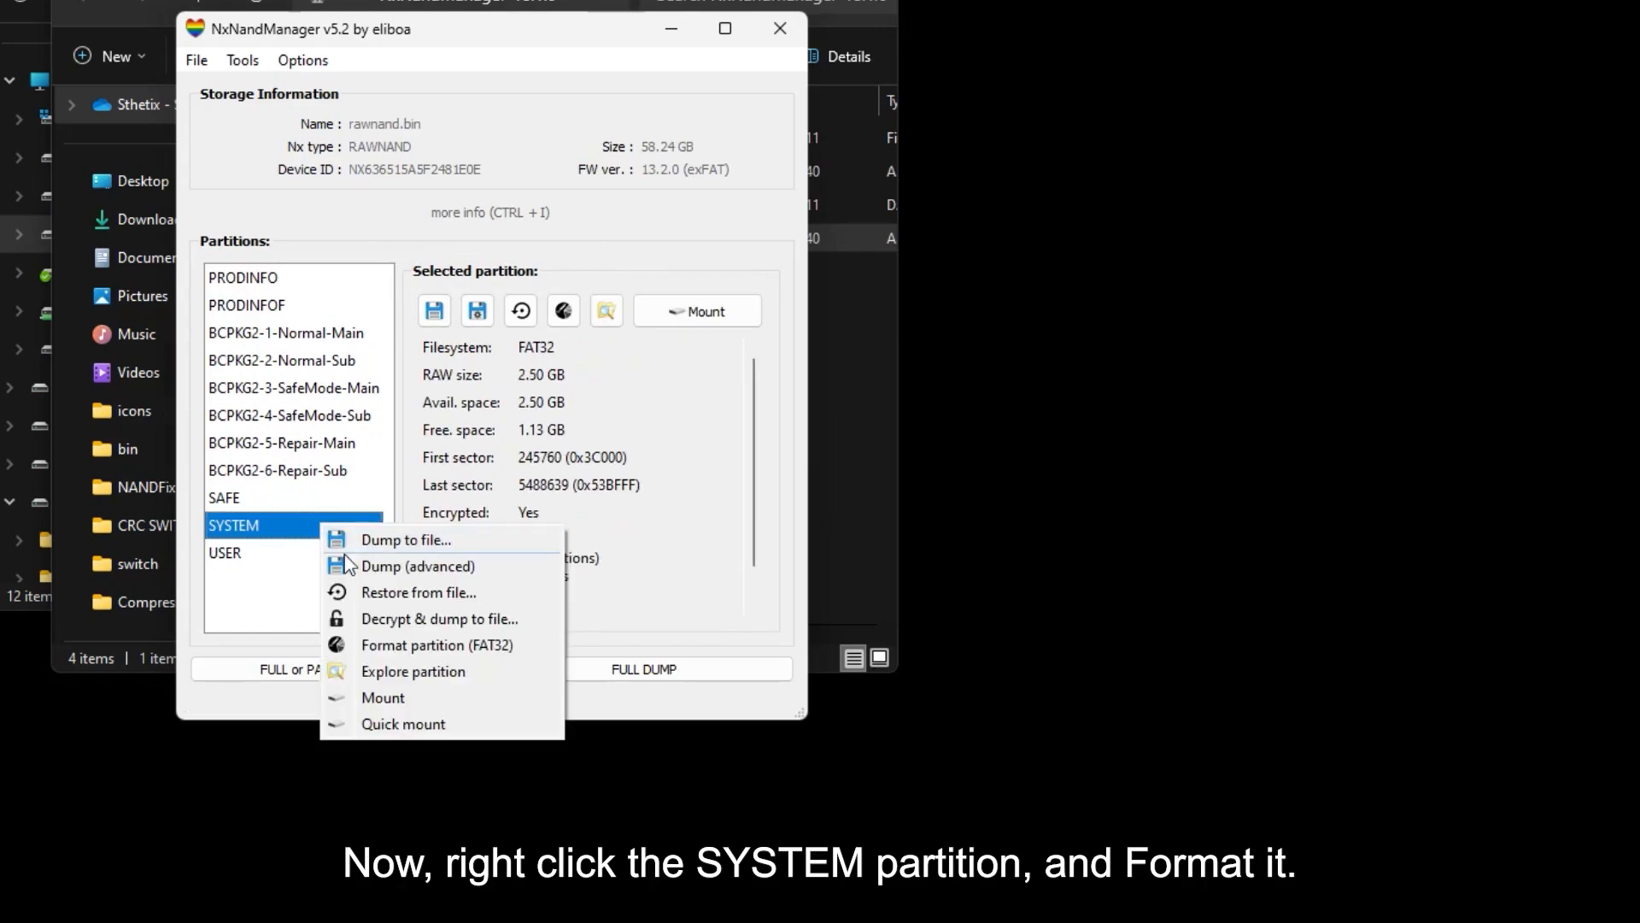
left_click(435, 646)
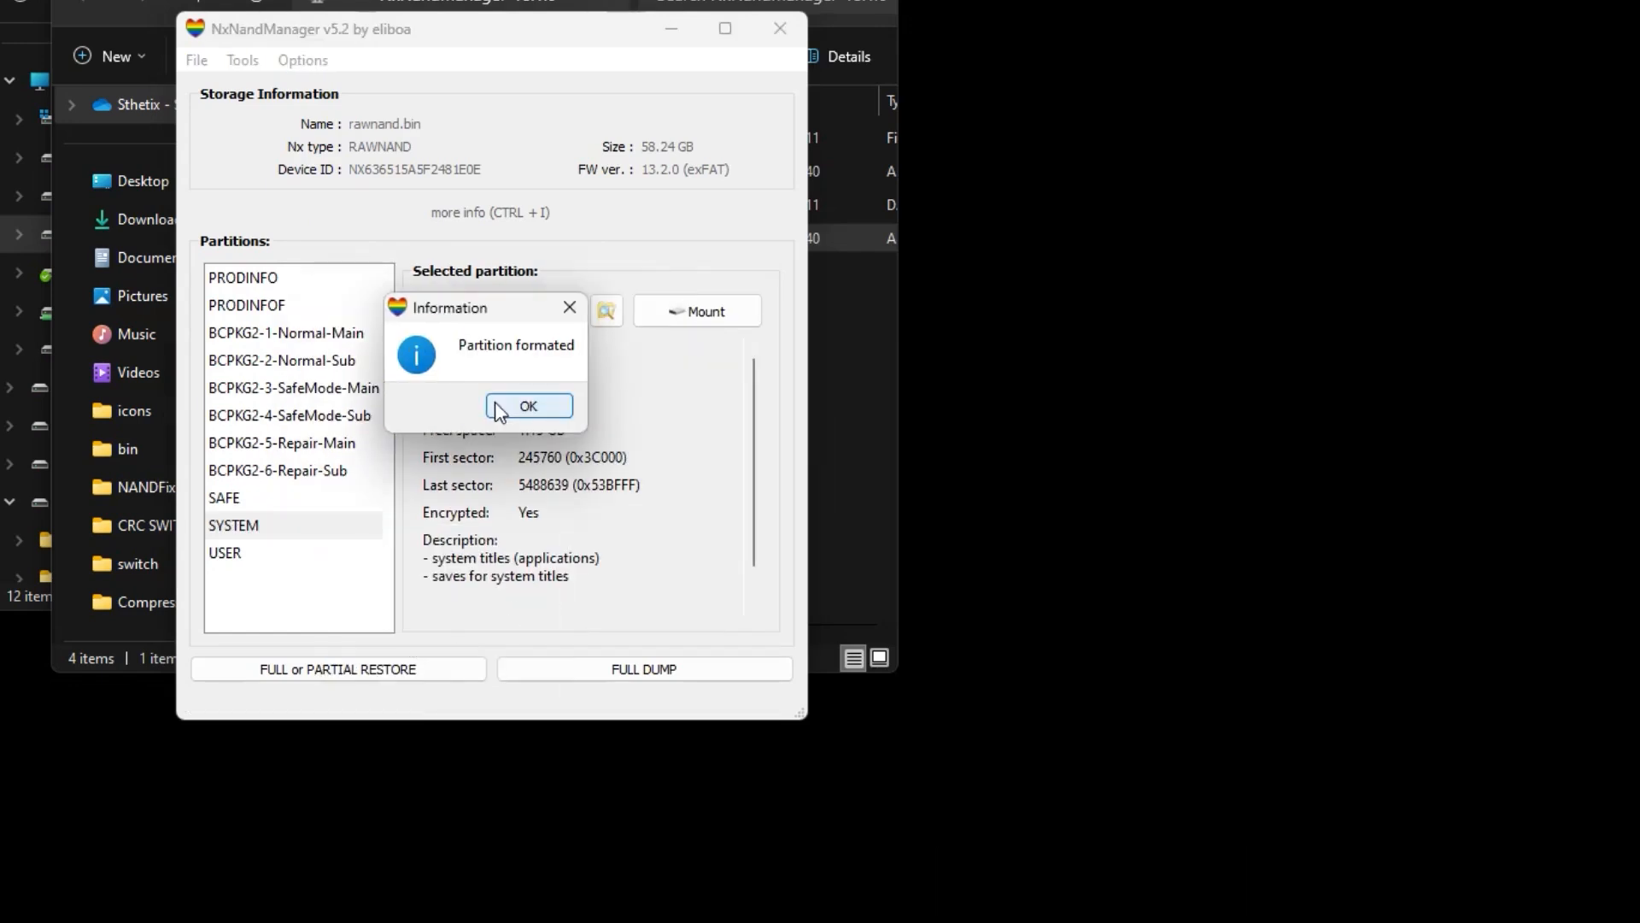
left_click(529, 407)
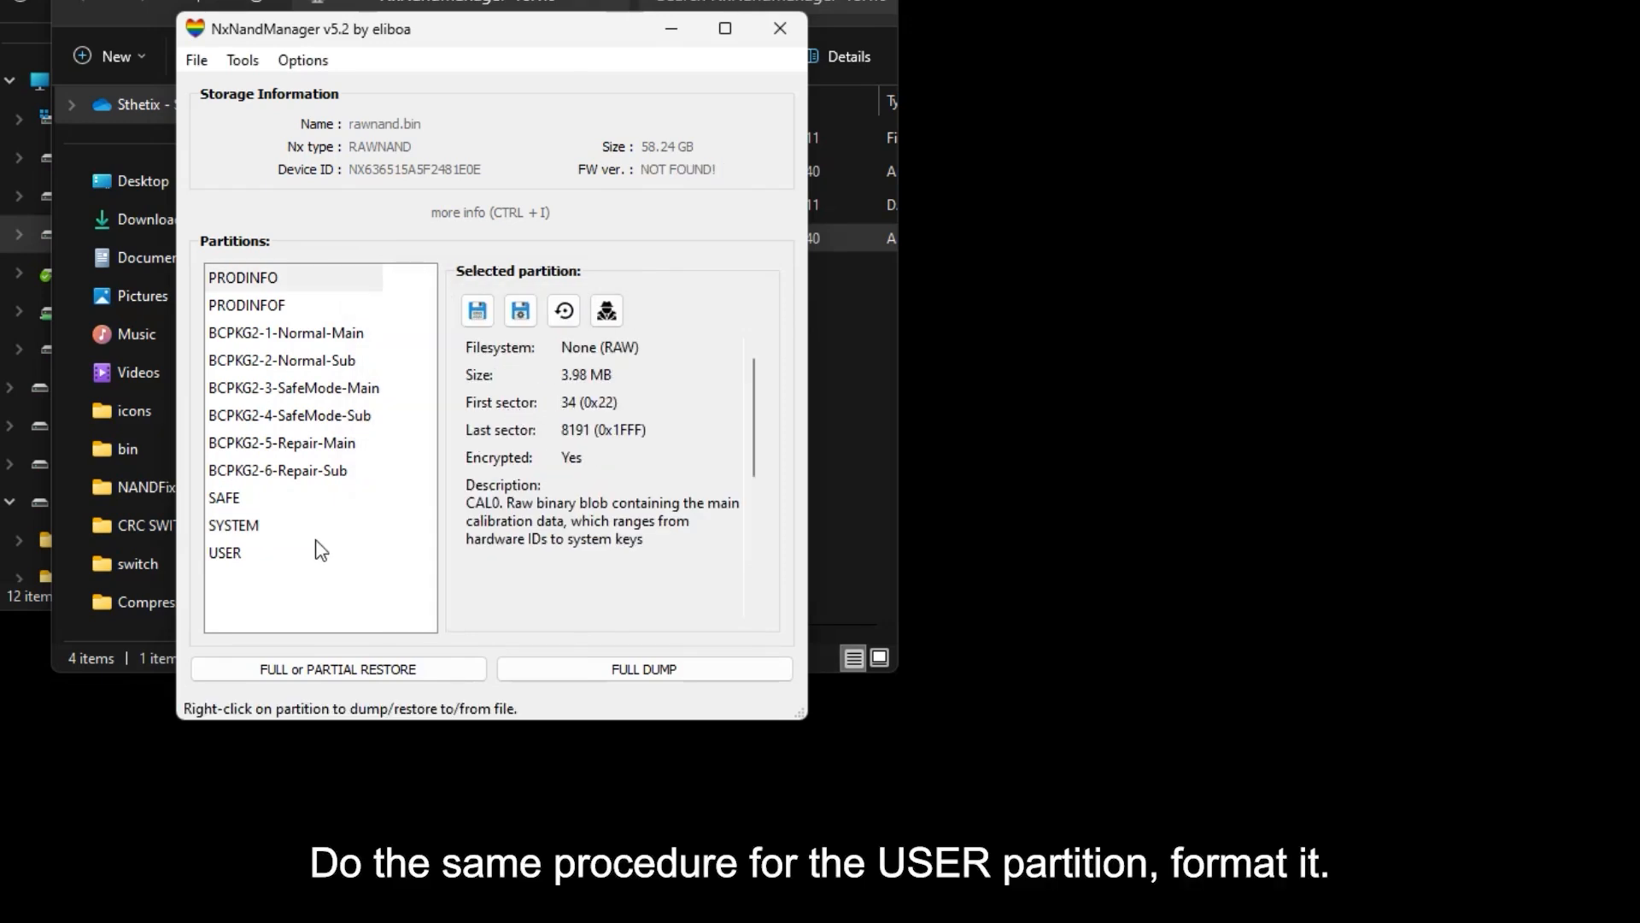
right_click(225, 554)
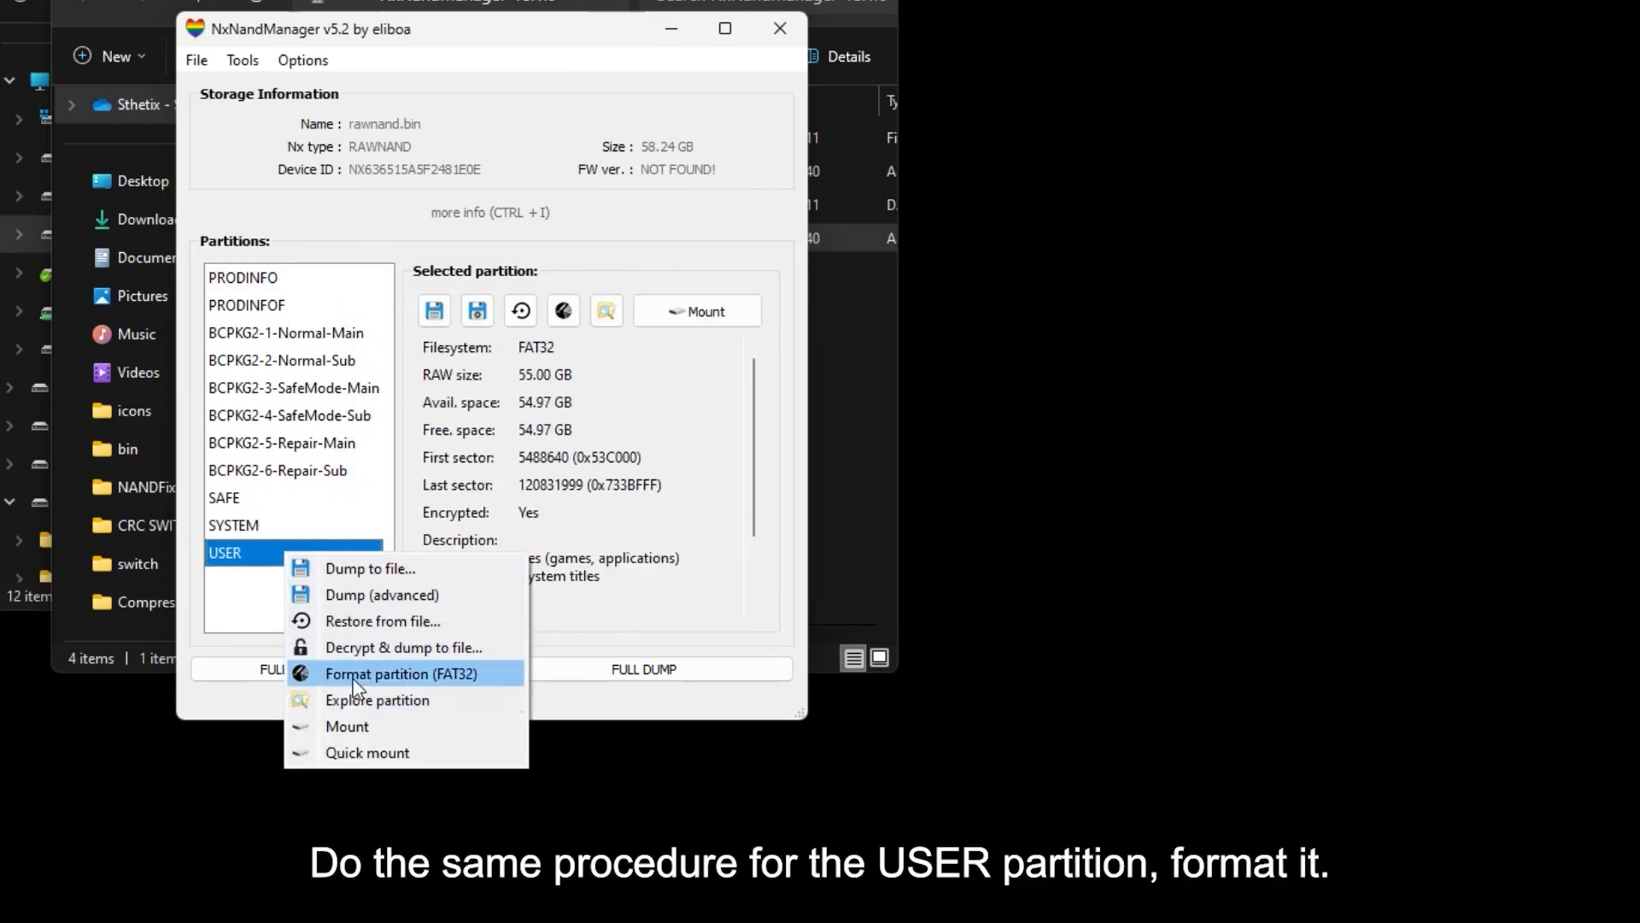
left_click(387, 673)
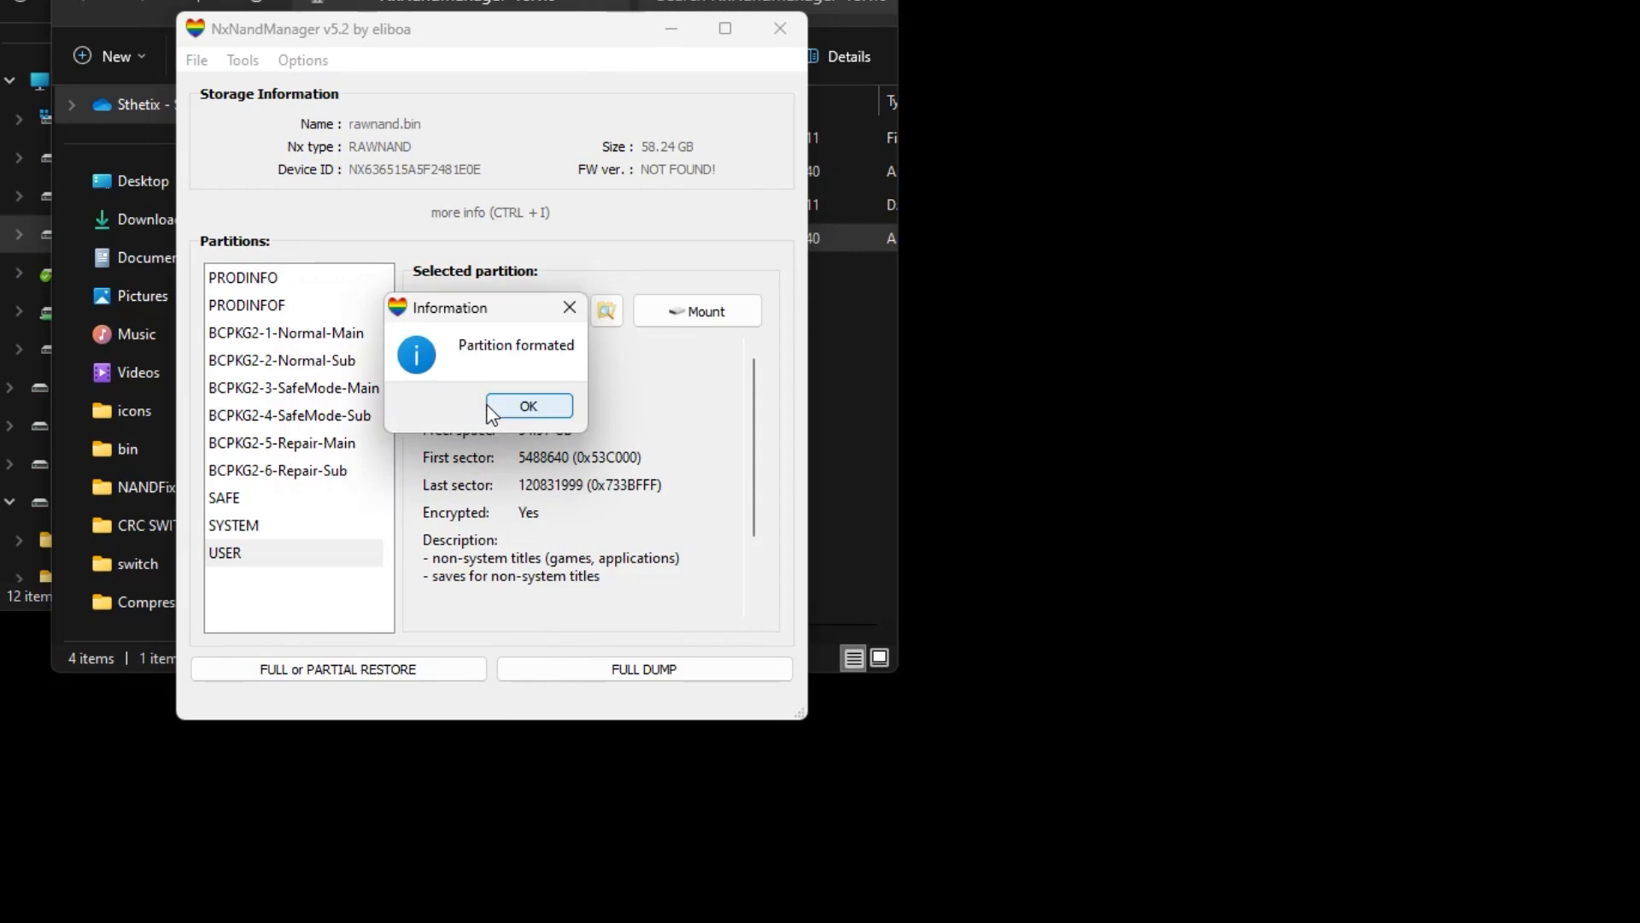
left_click(530, 407)
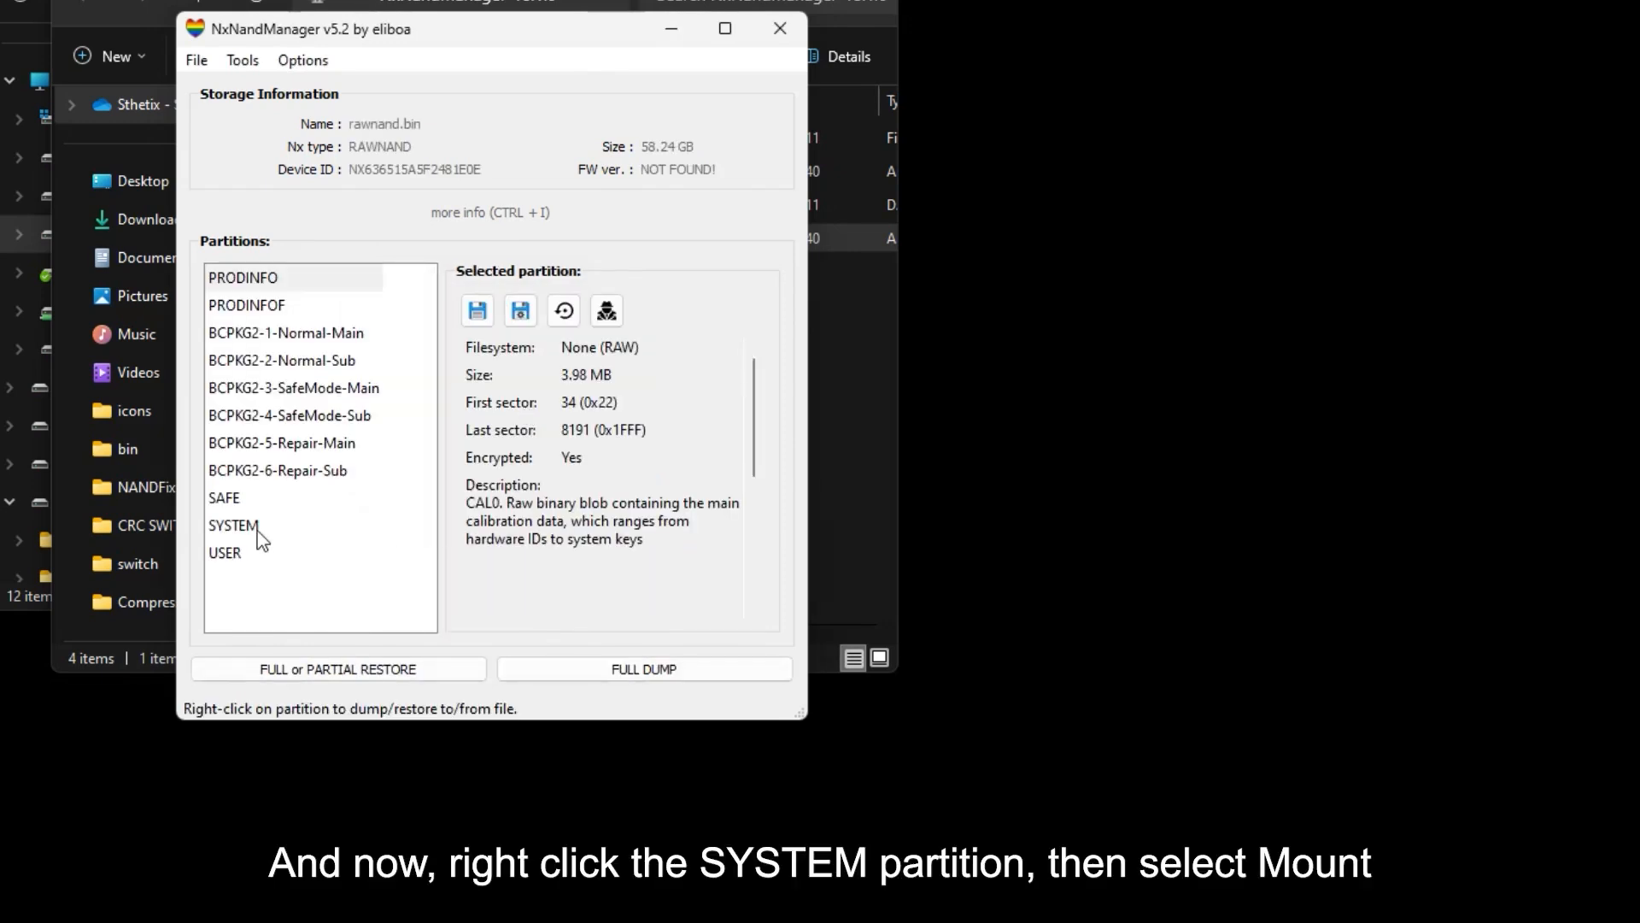
Step: Mount SYSTEM writable (Read-Only unchecked), installing the Dokan driver and retrying the mount
left_click(234, 526)
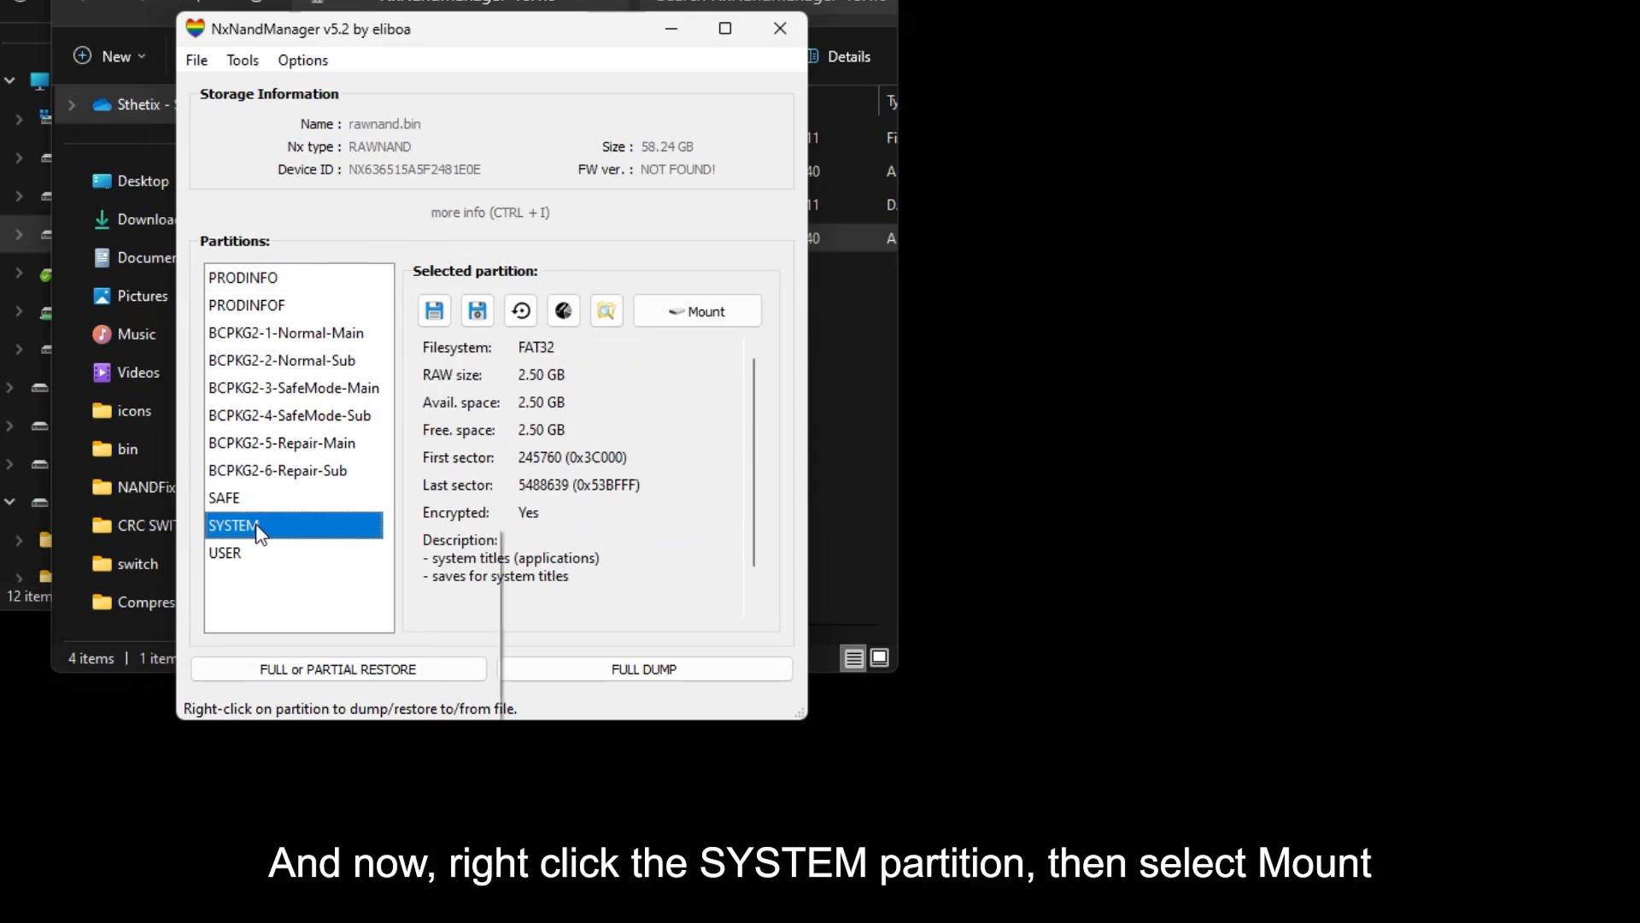
right_click(256, 526)
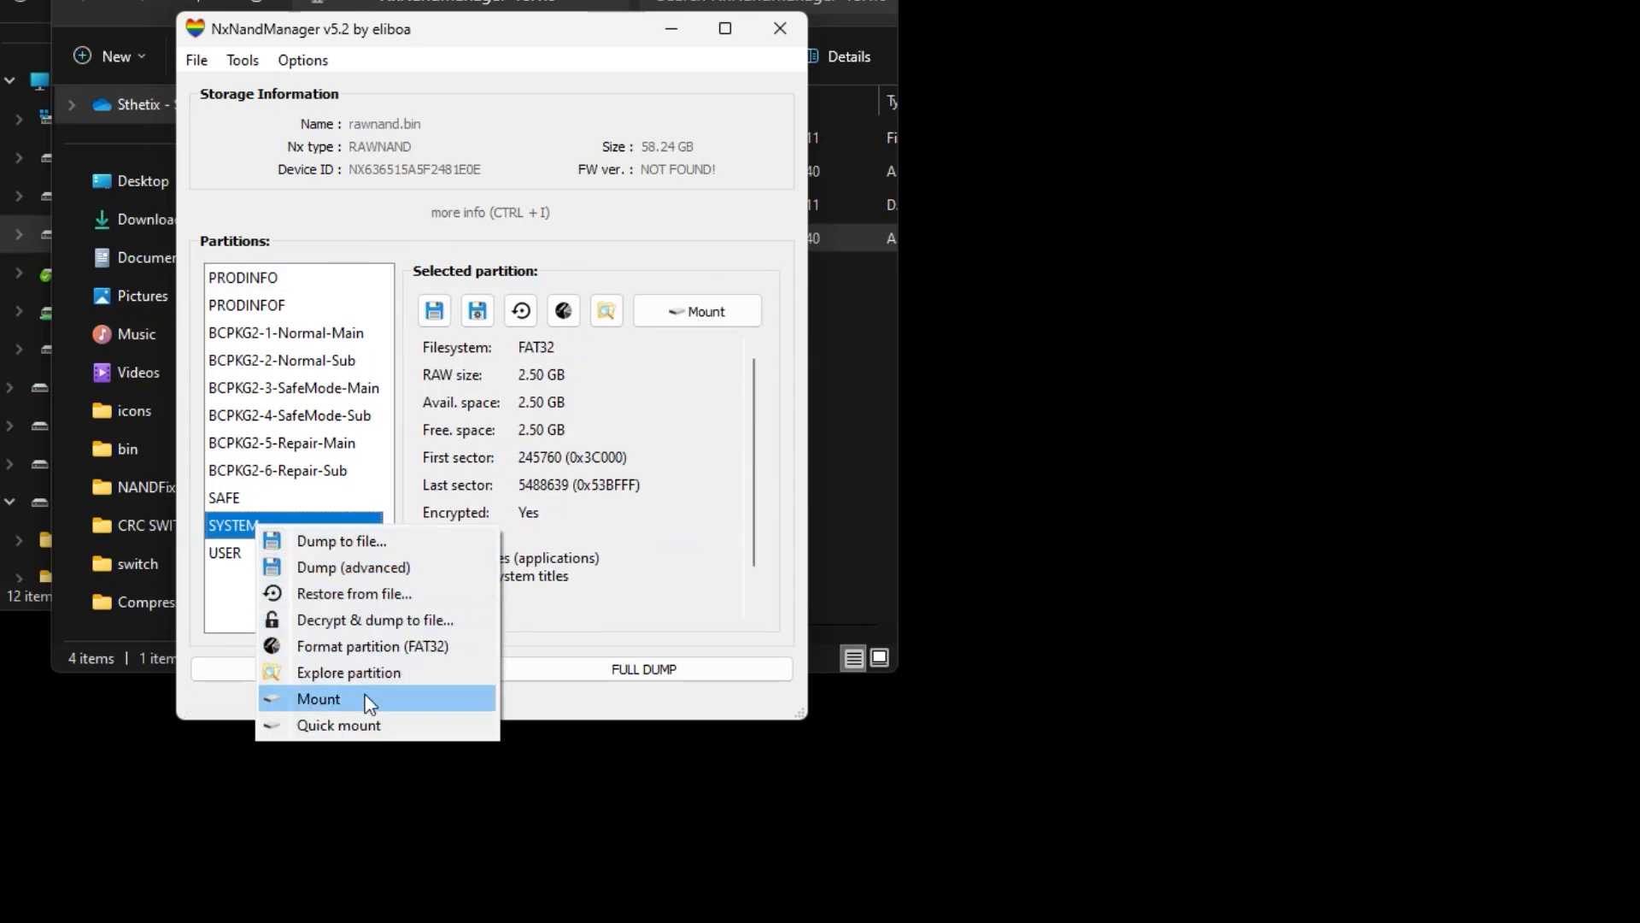
left_click(318, 697)
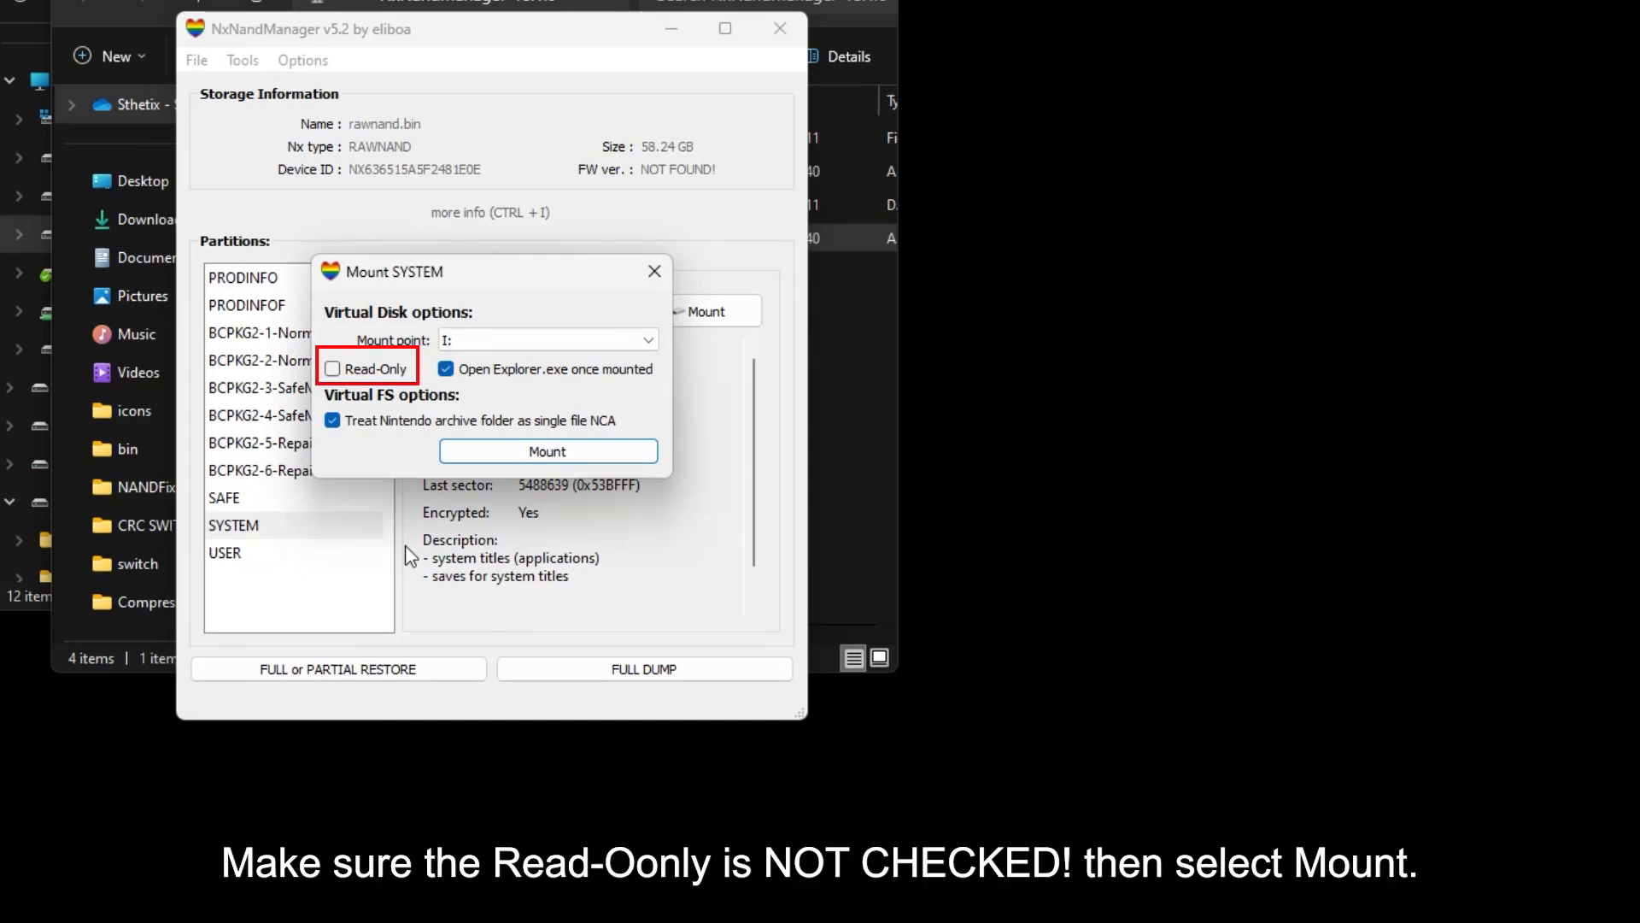
mouse_move(423, 516)
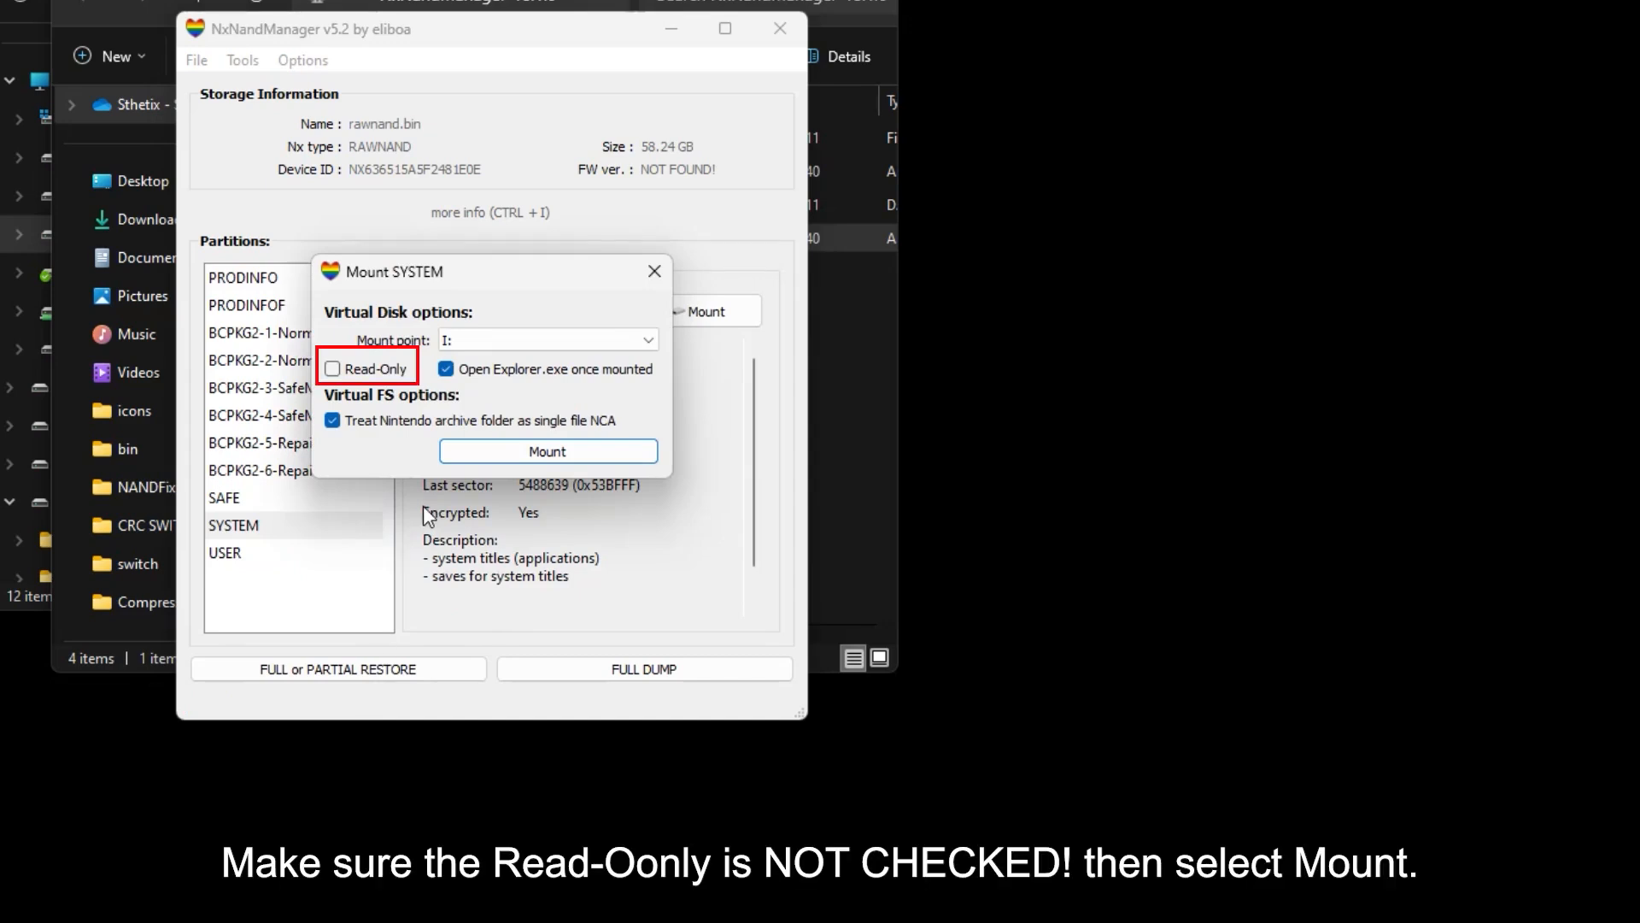
left_click(547, 451)
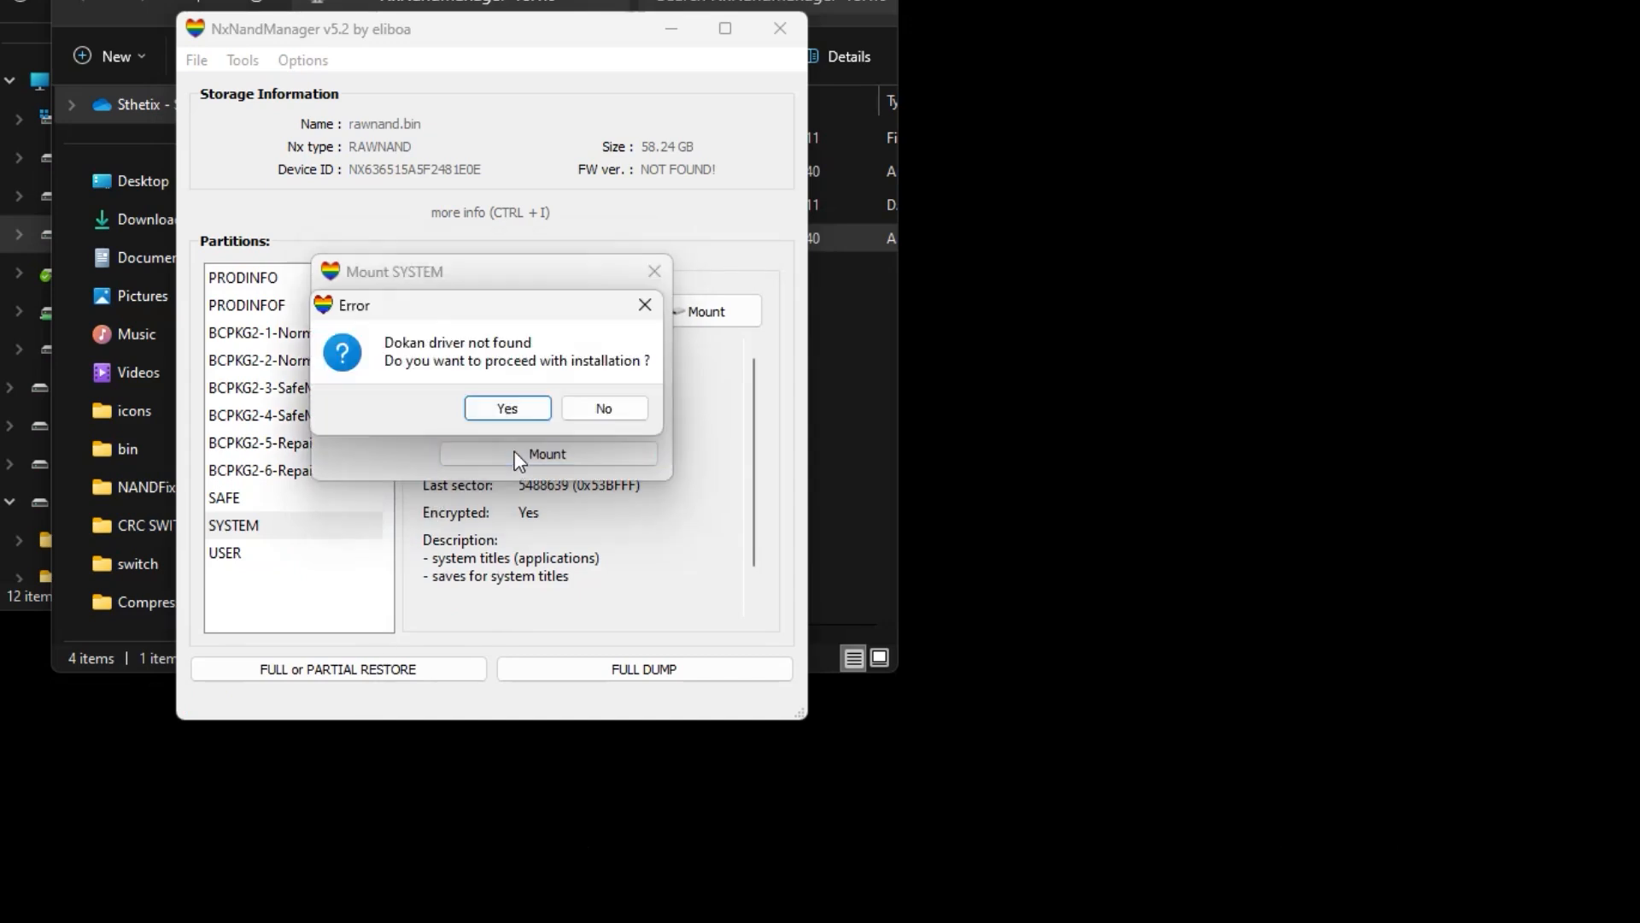
left_click(507, 406)
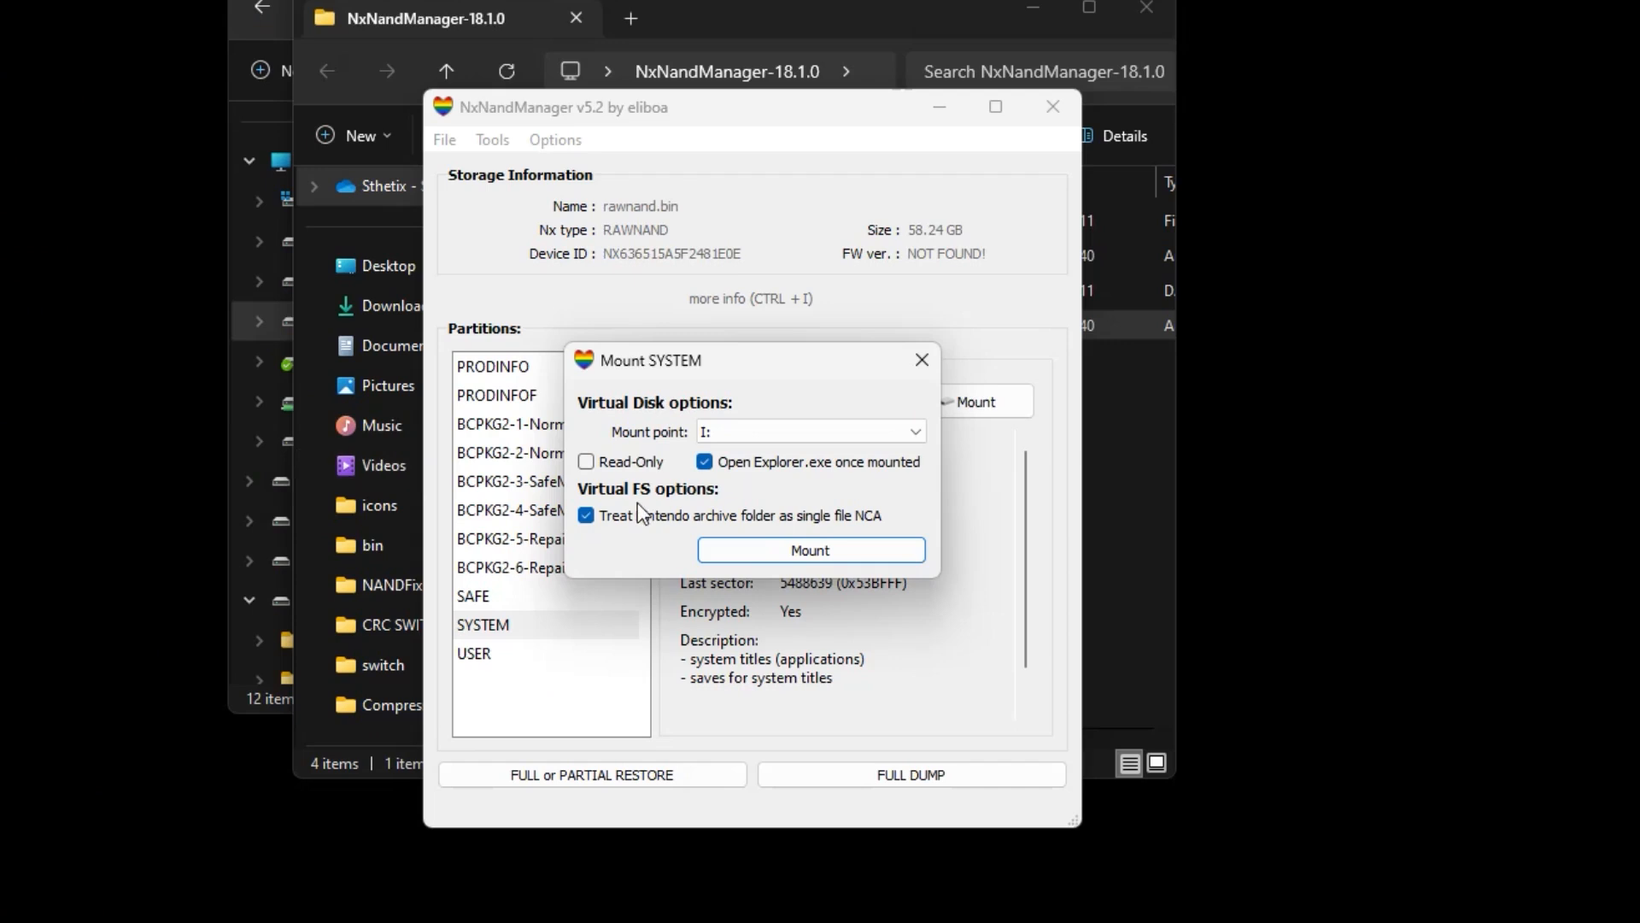
left_click(810, 550)
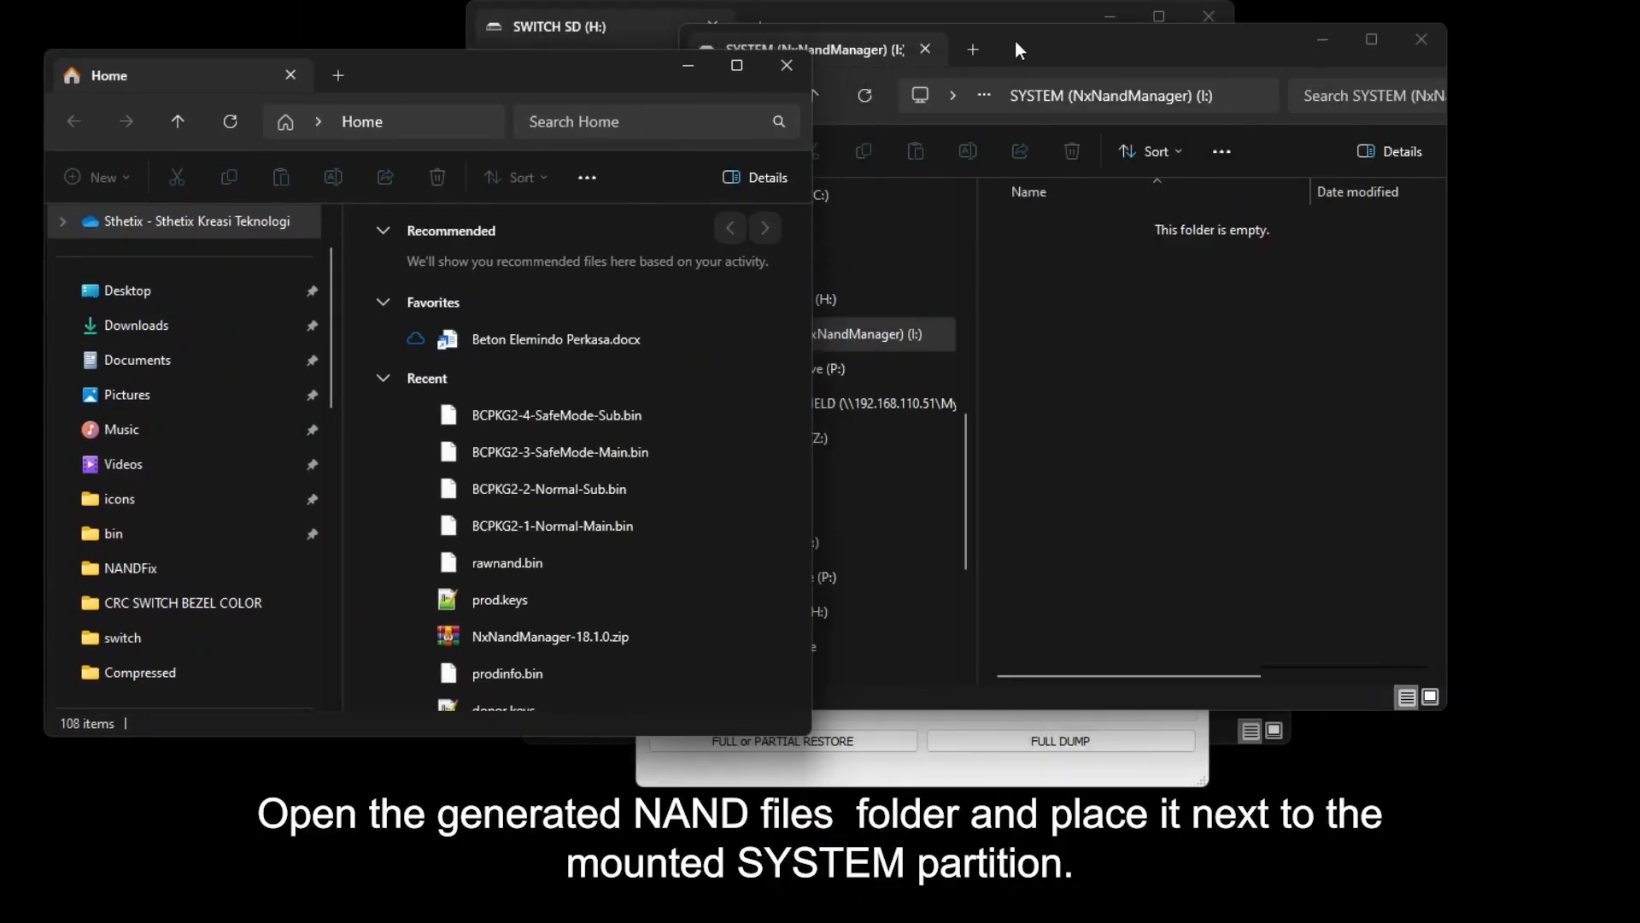
Step: Browse to Desktop > a-18.1.0_exFAT > SYSTEM and copy save and Contents into the mounted I: drive
left_click(126, 291)
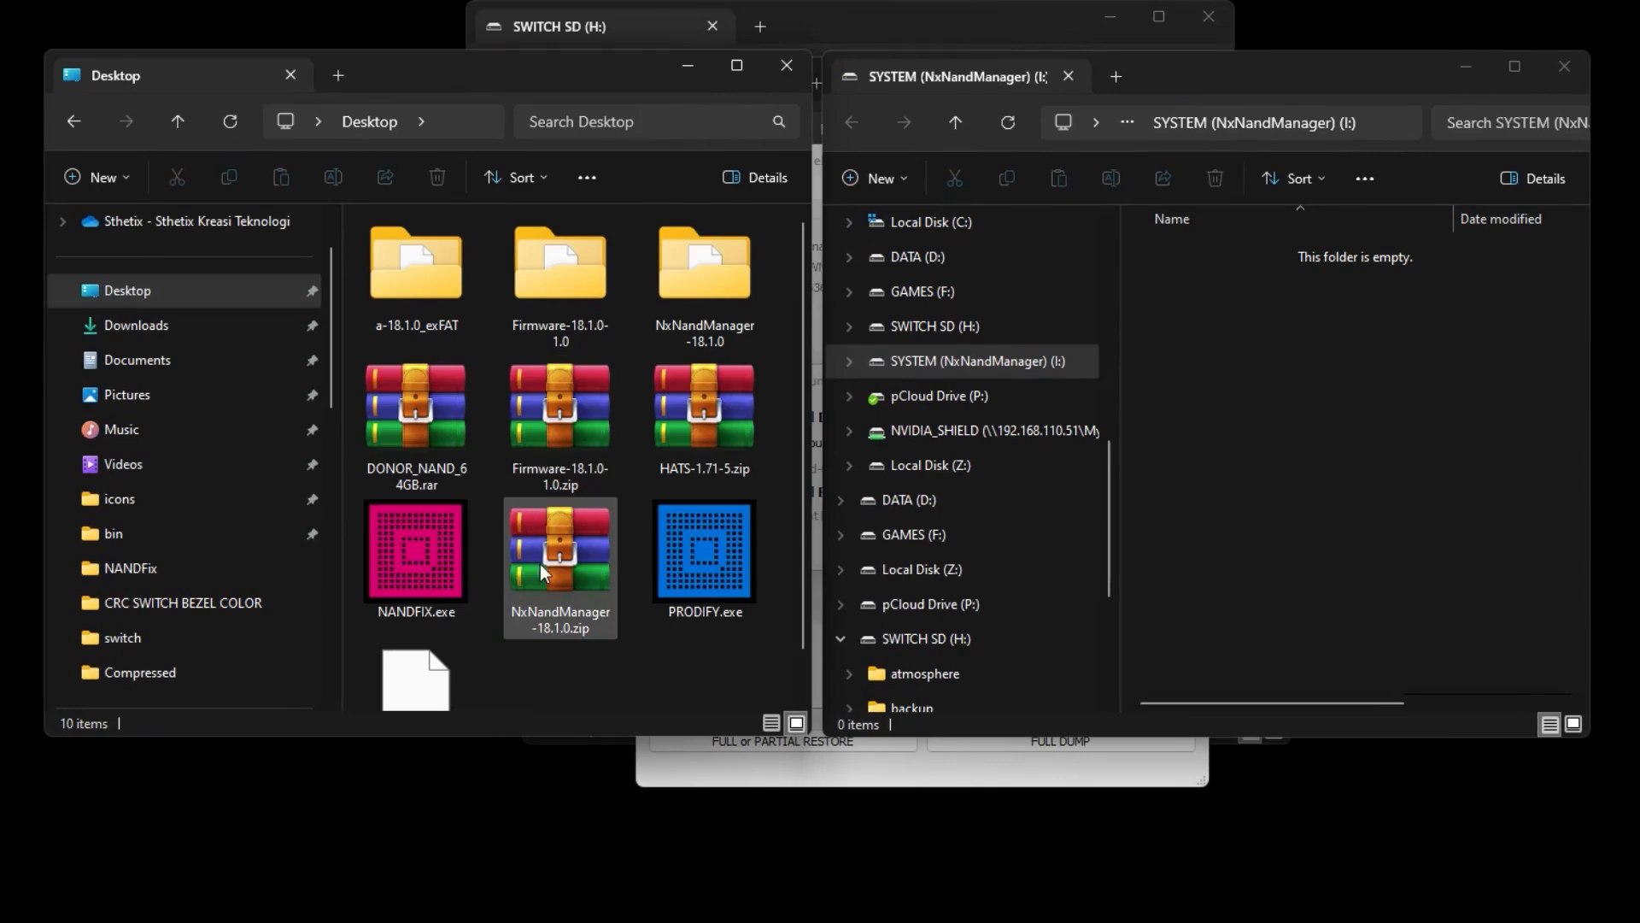
double_click(413, 263)
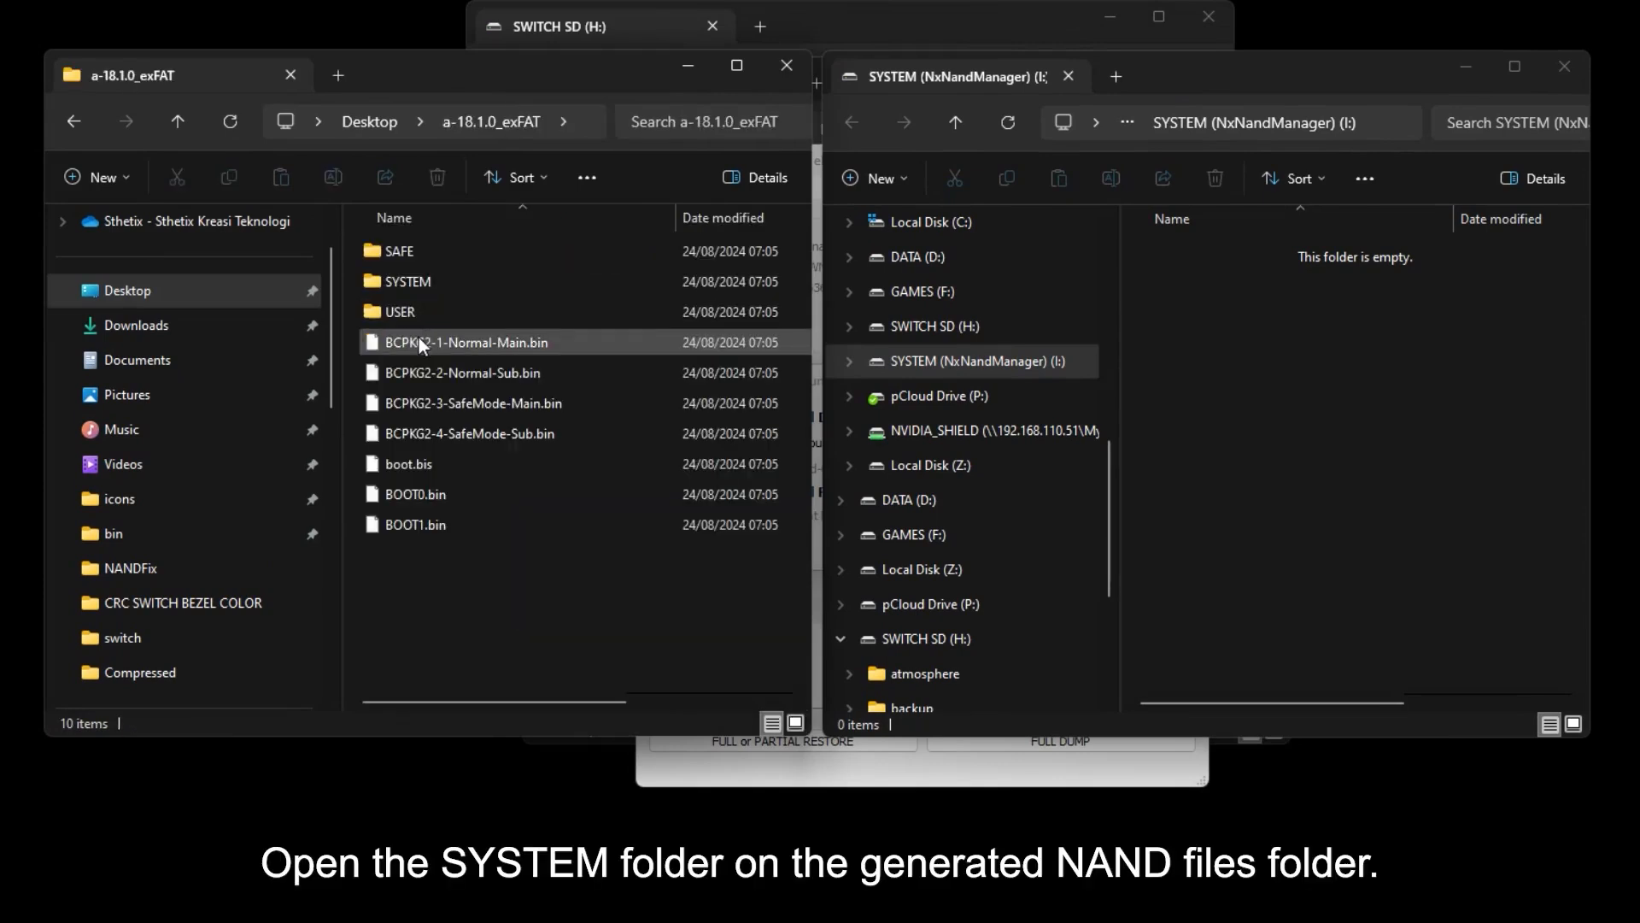
double_click(407, 280)
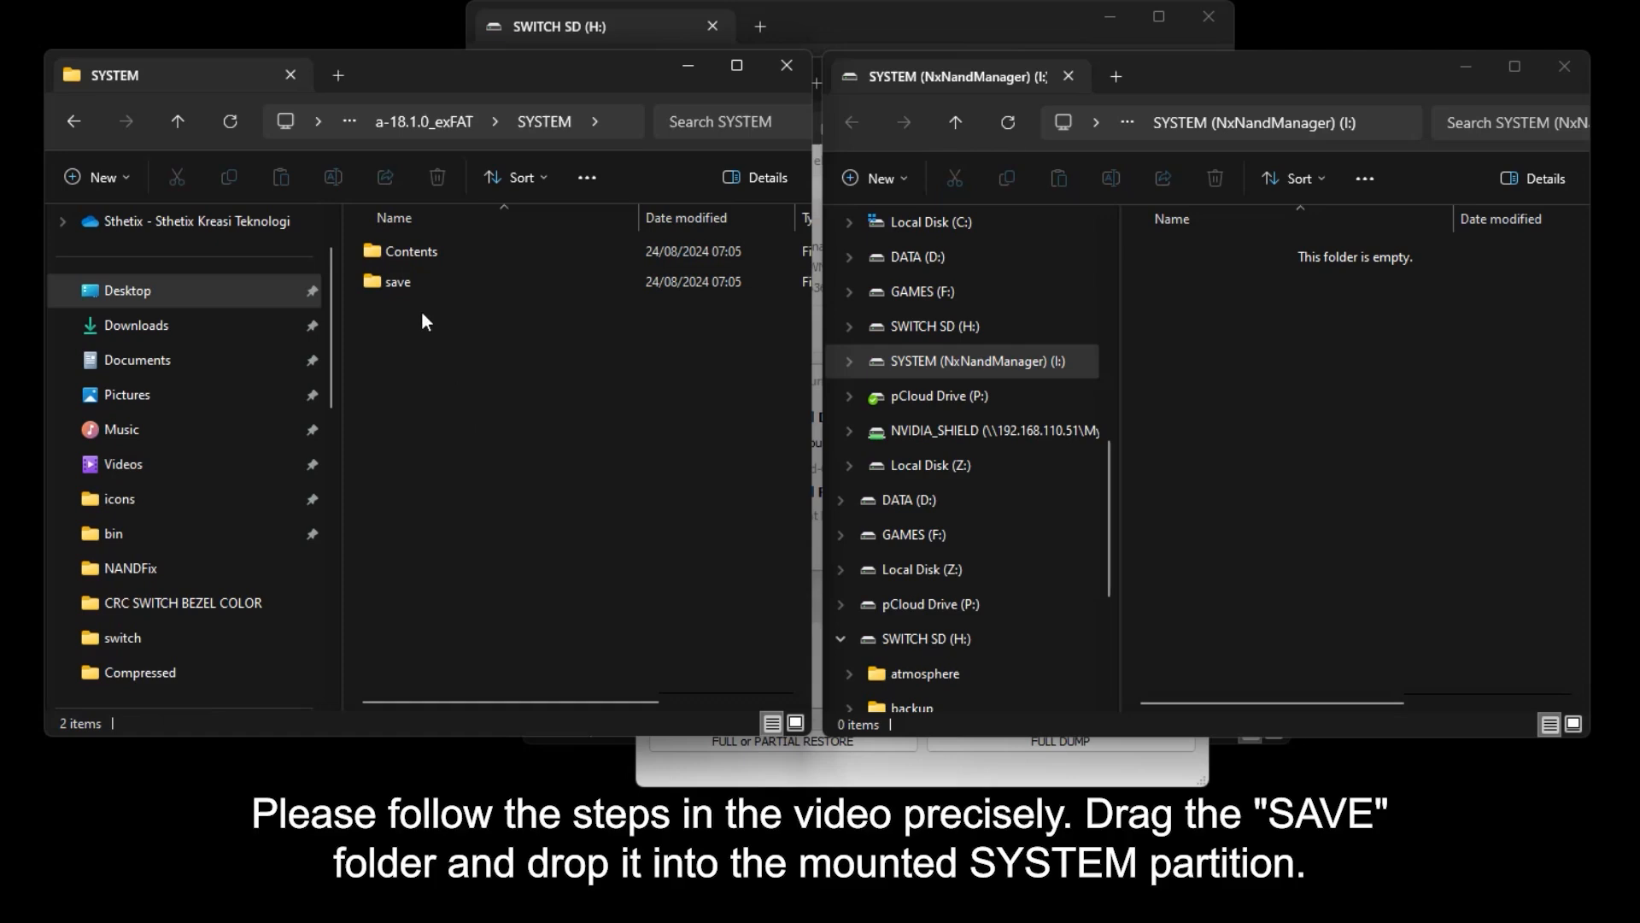
mouse_move(393, 287)
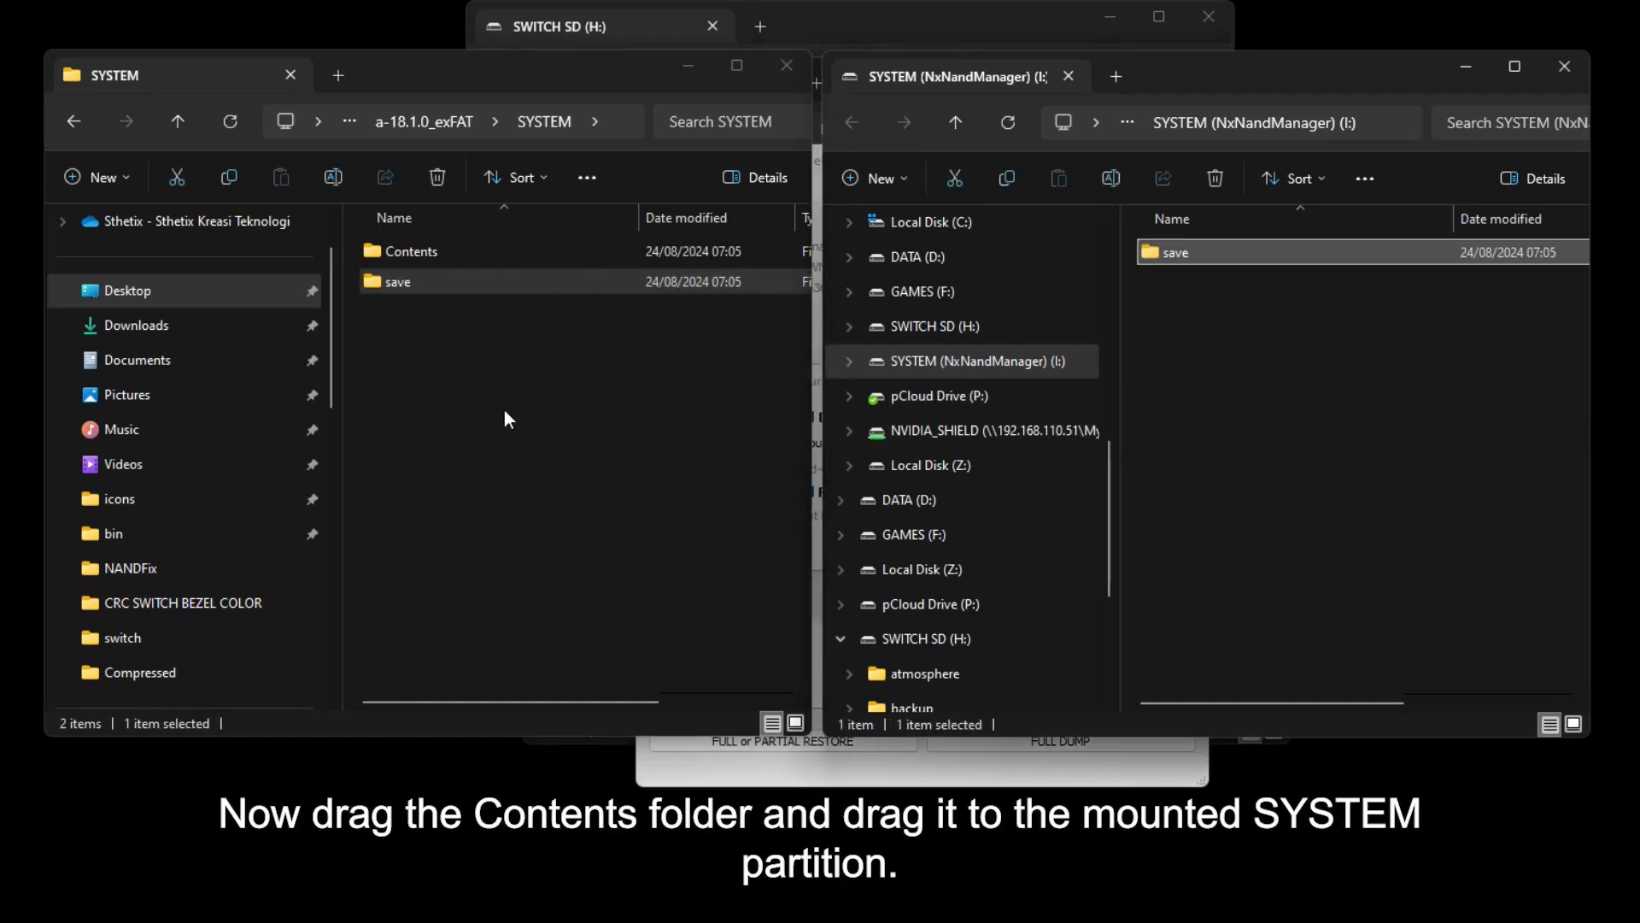
left_click(412, 252)
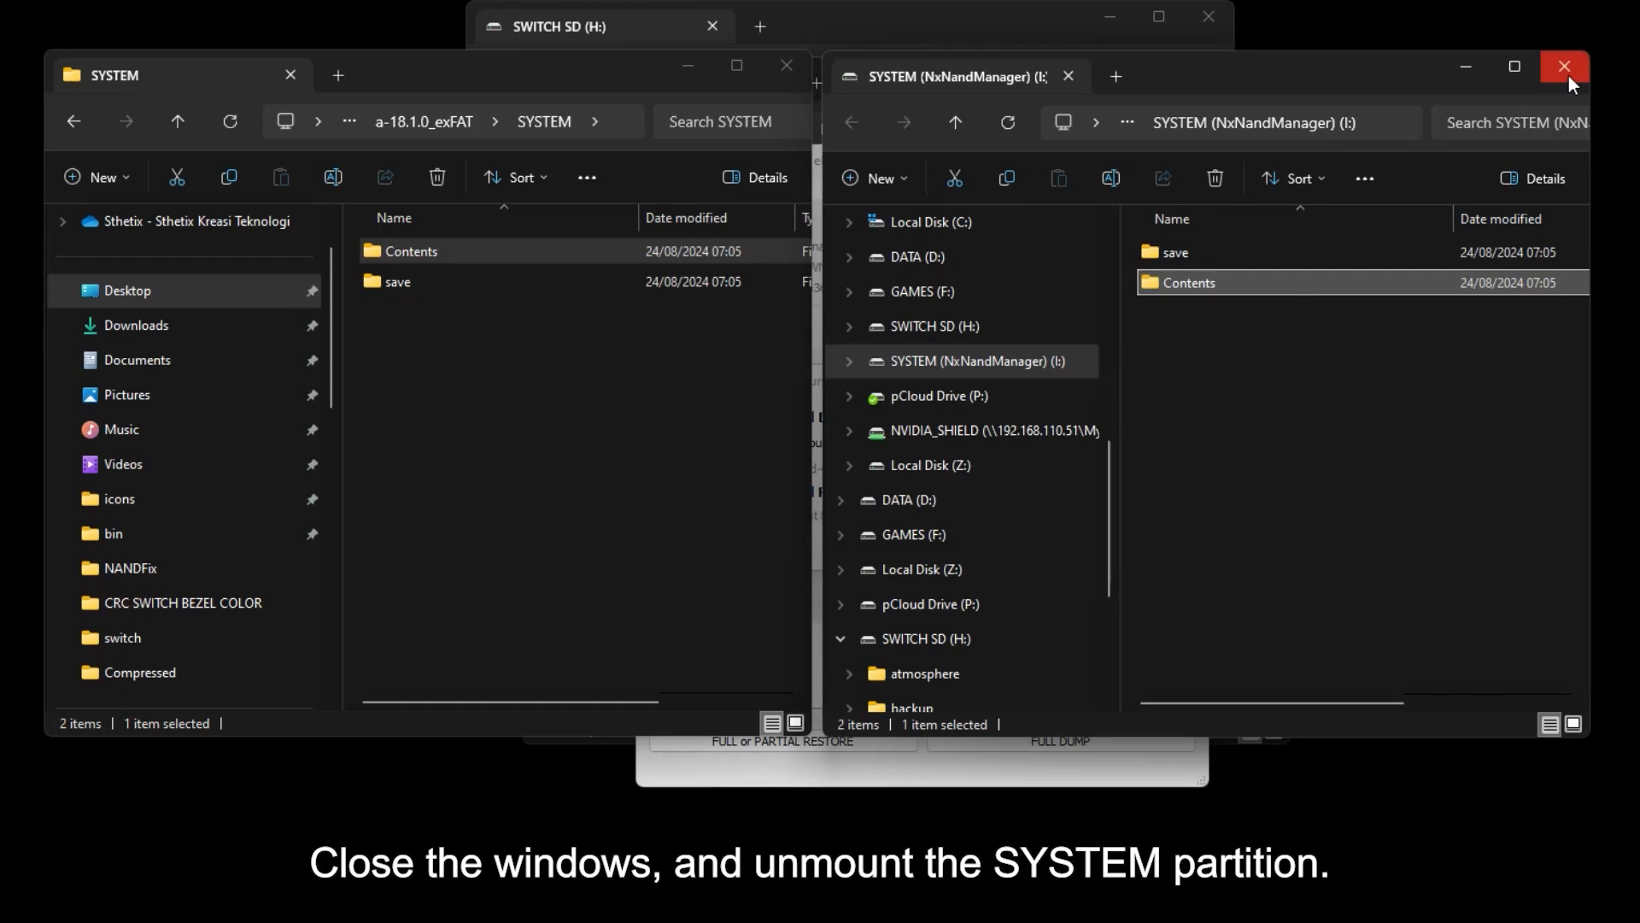
Step: Close the I: window, unmount SYSTEM and reopen rawnand.bin via File > Open file
left_click(1562, 65)
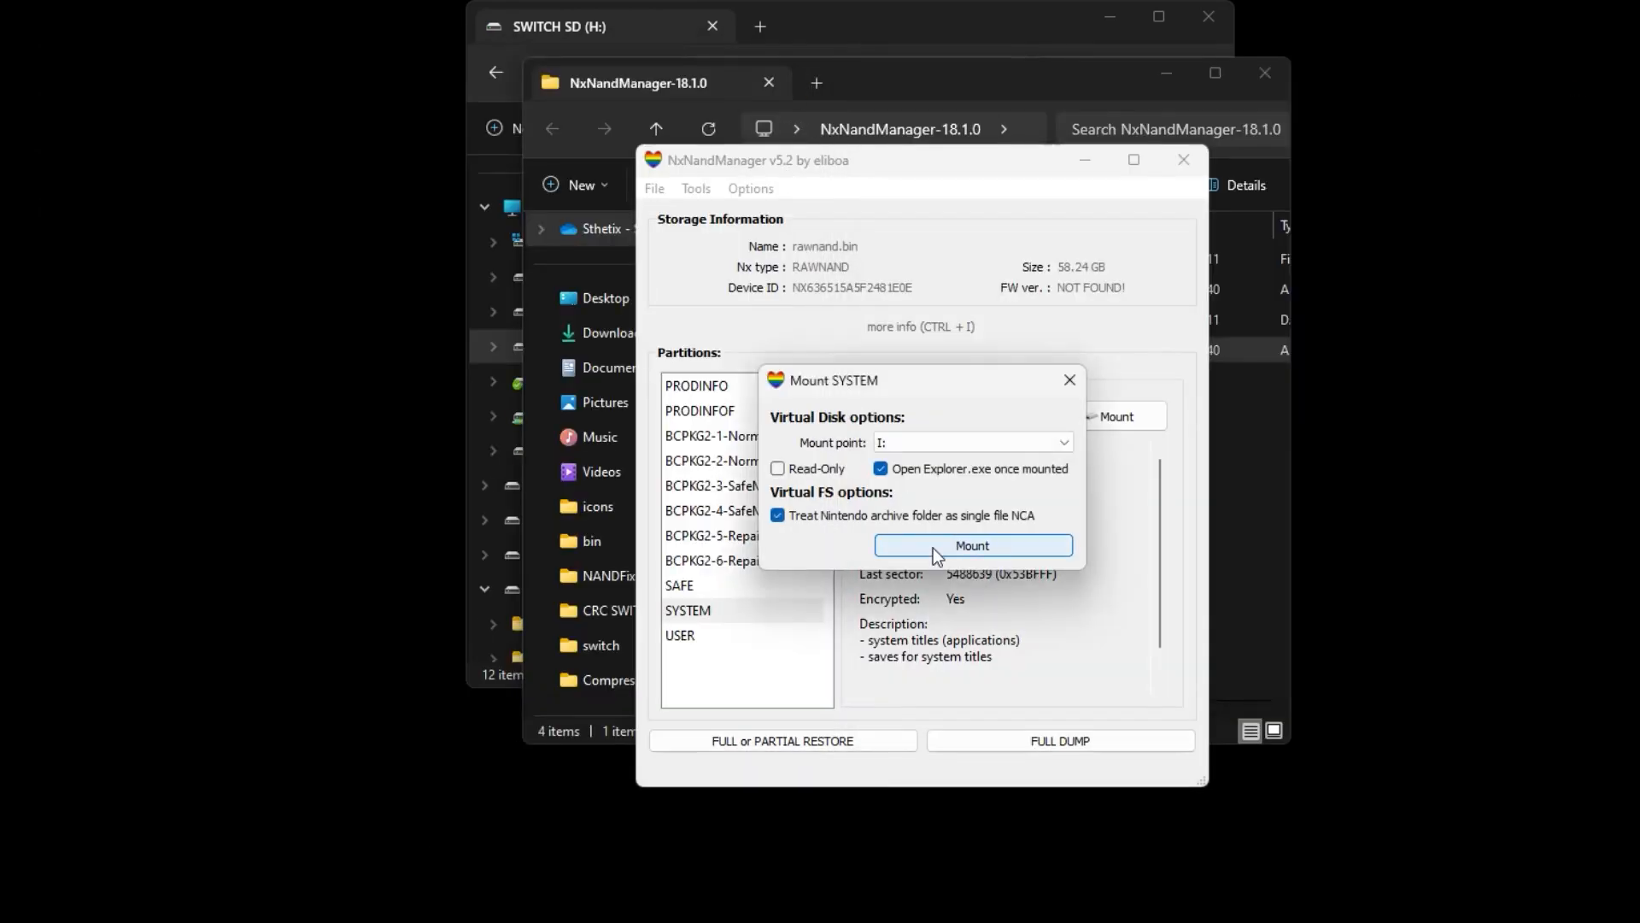
left_click(972, 545)
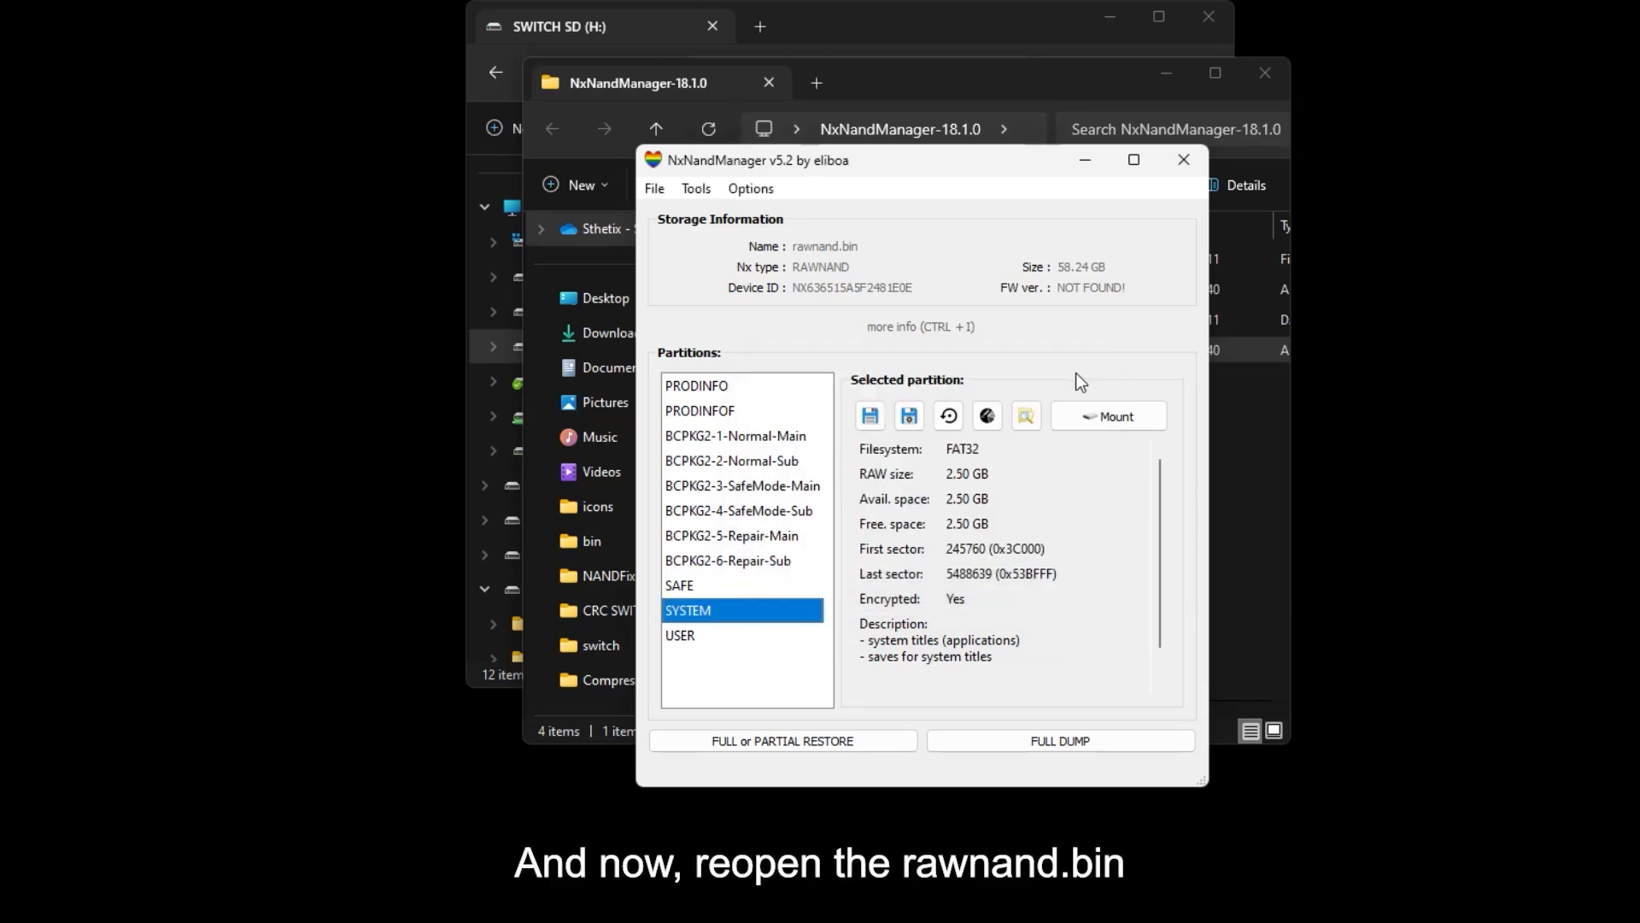
left_click(654, 188)
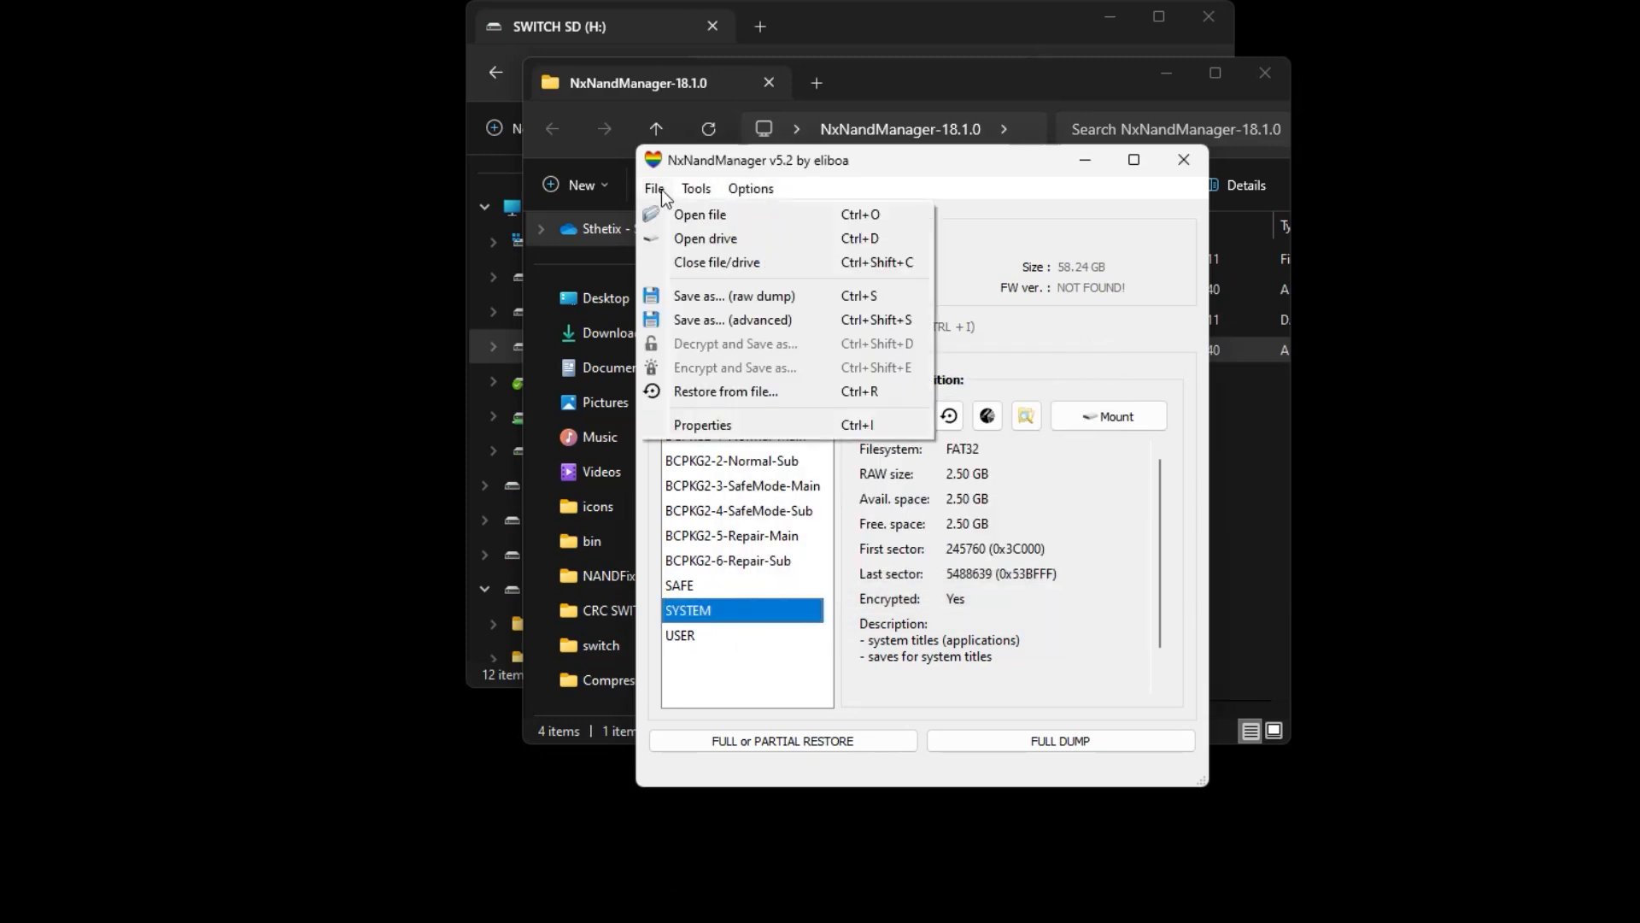
left_click(700, 215)
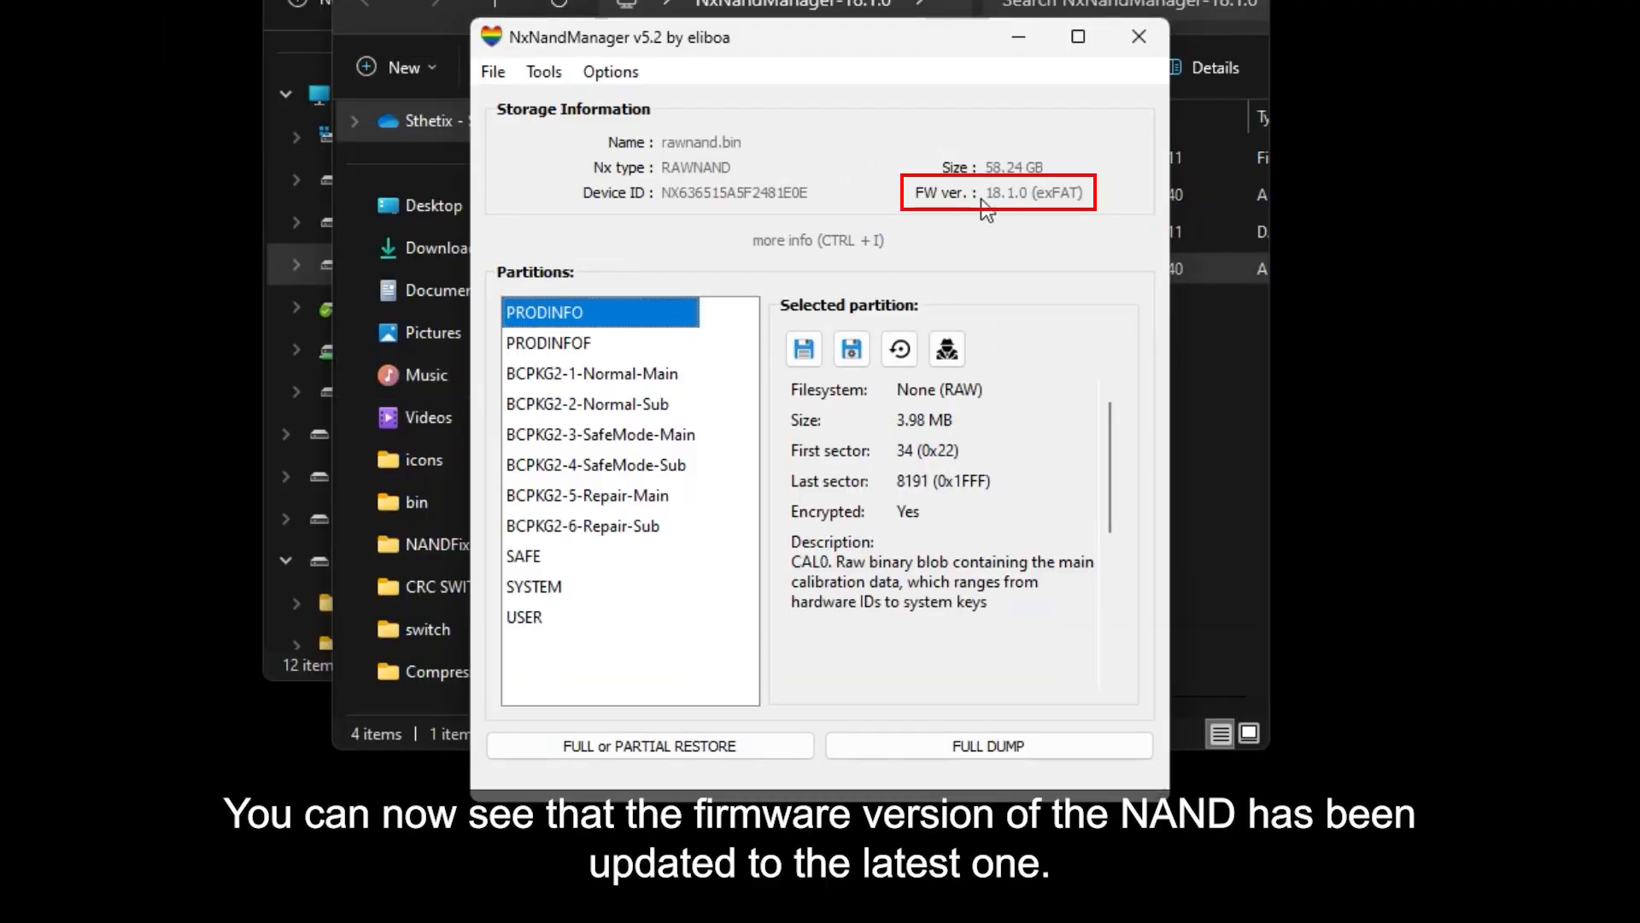
mouse_move(860, 246)
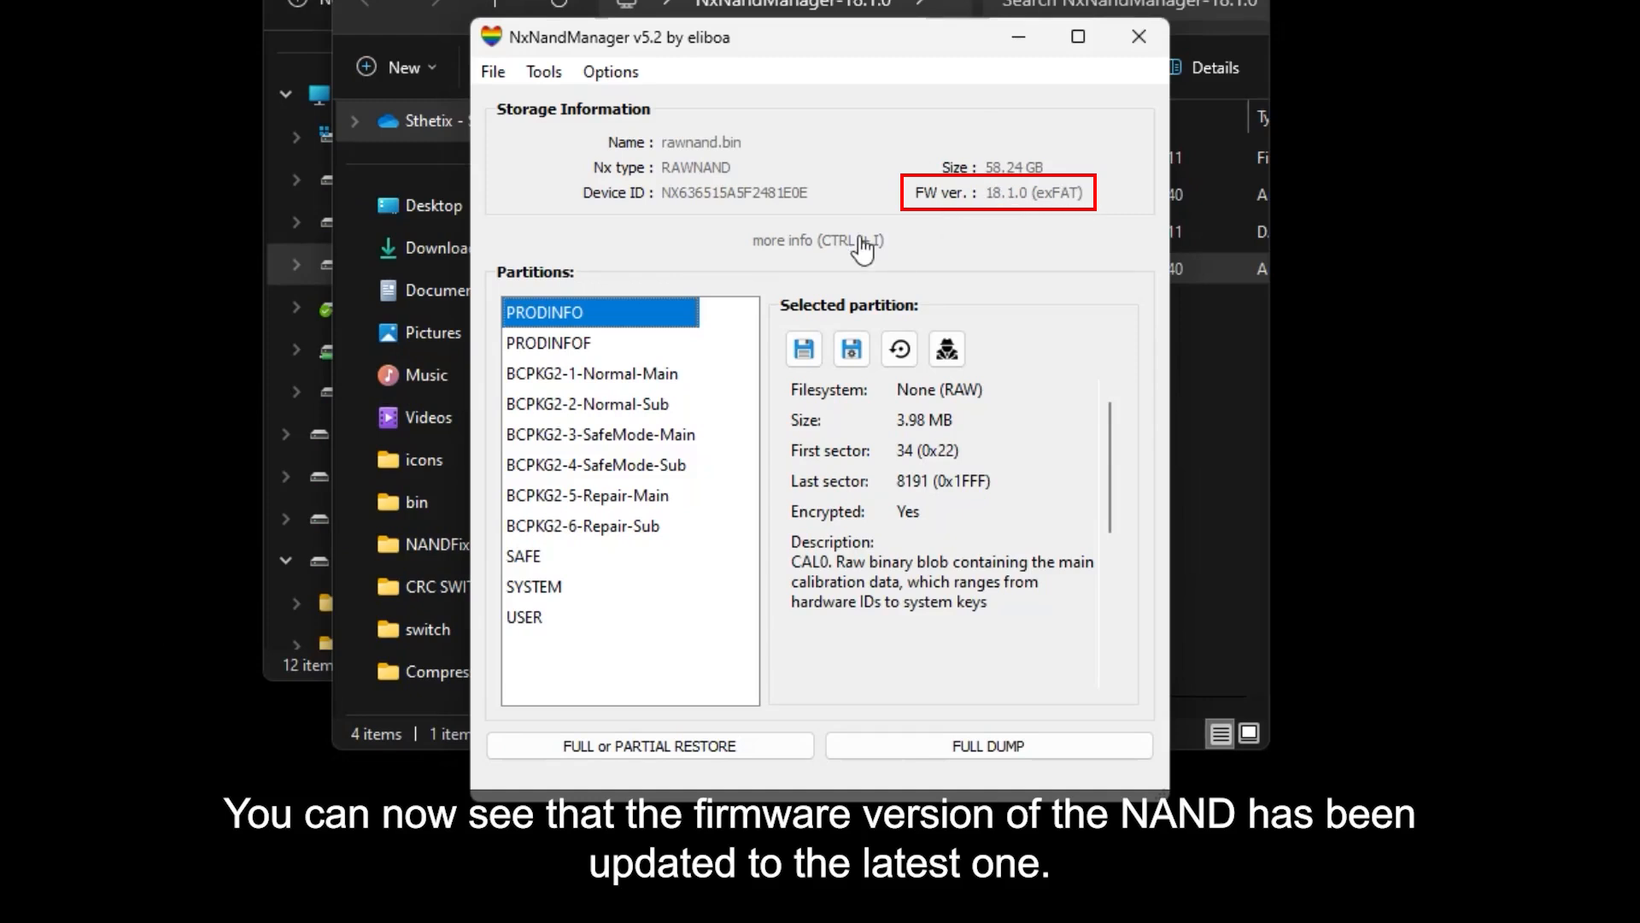
Step: Check the dump's detailed properties now reporting firmware 18.1.0 (exFAT), then close them
left_click(810, 239)
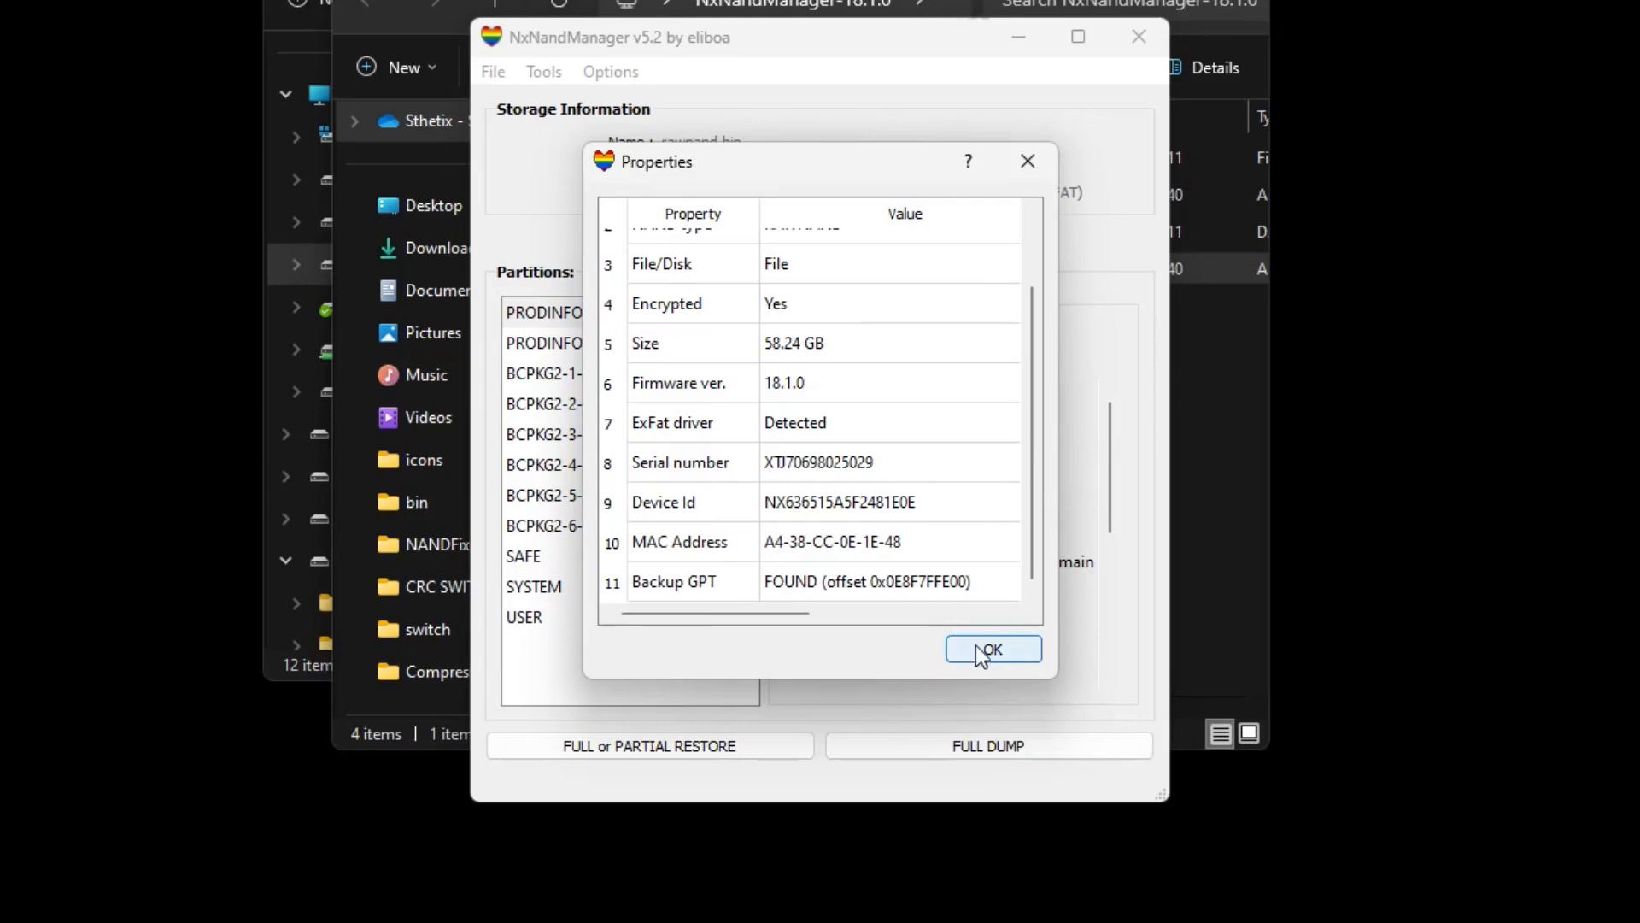
left_click(993, 649)
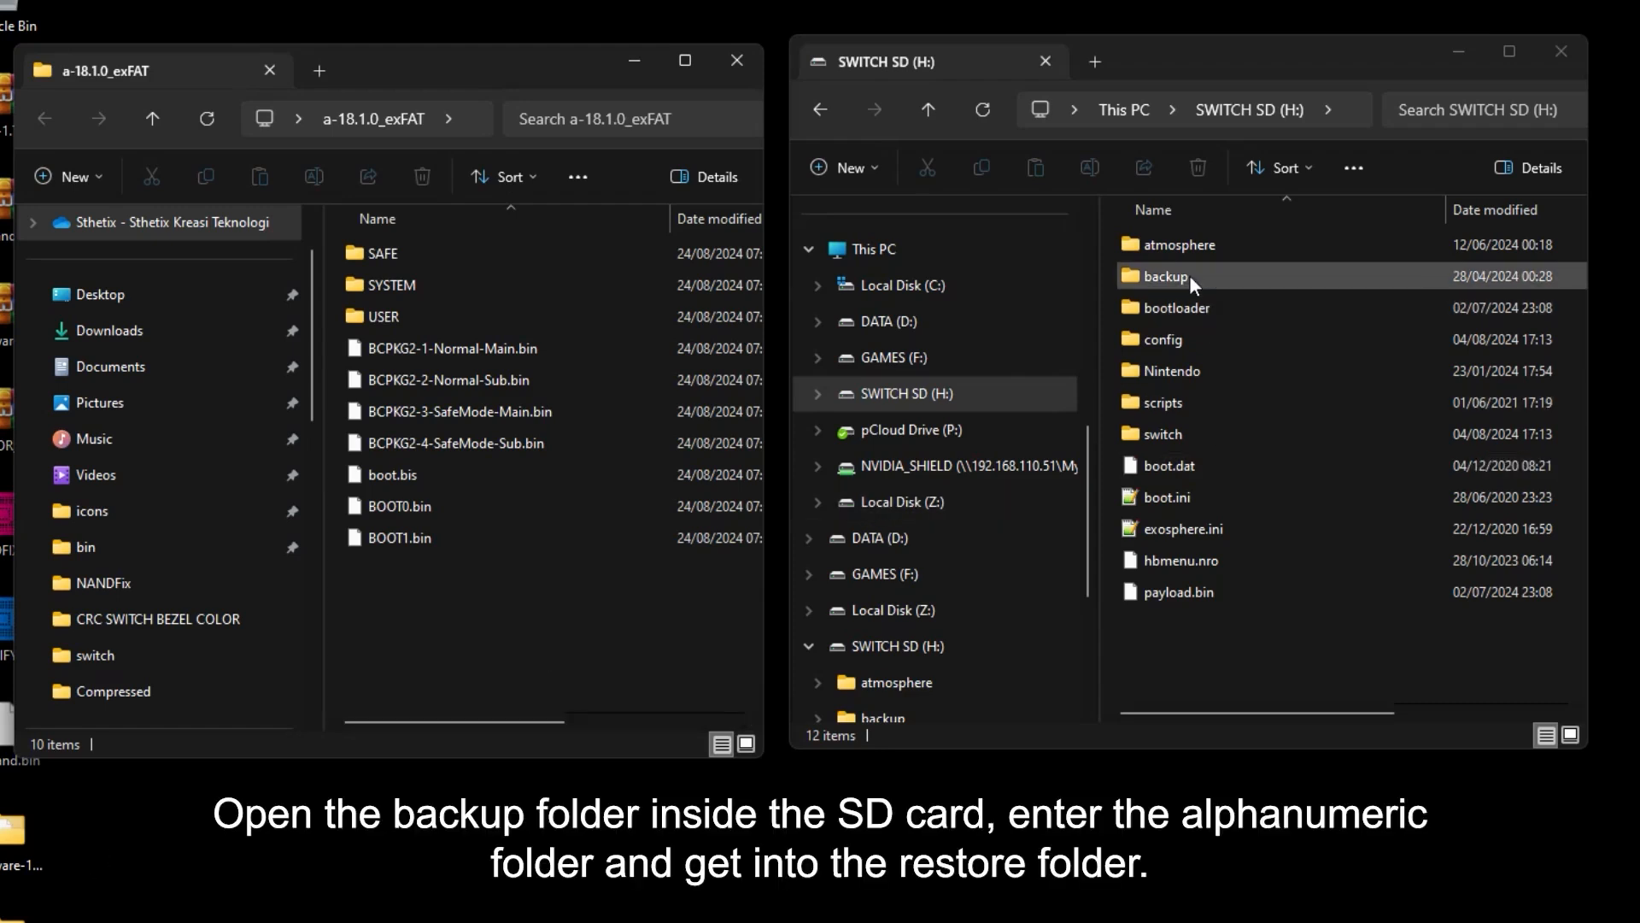
Step: Copy BOOT0.bin and BOOT1.bin into backup > e4ff5e48 > restore on the SWITCH SD (H:) card
double_click(1165, 277)
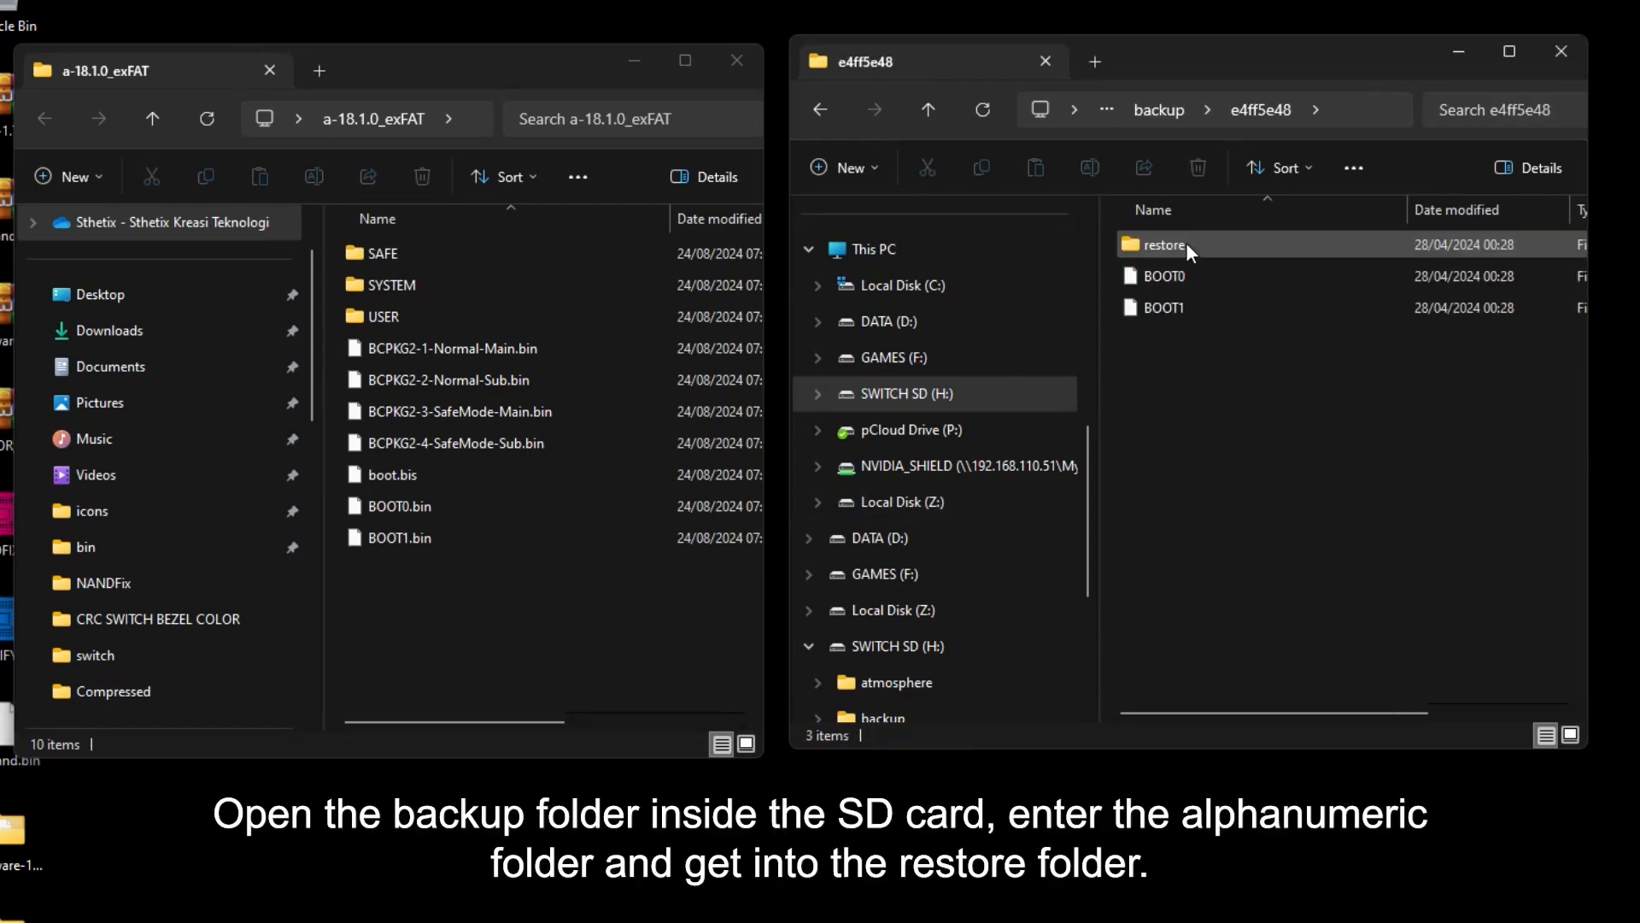
double_click(1161, 246)
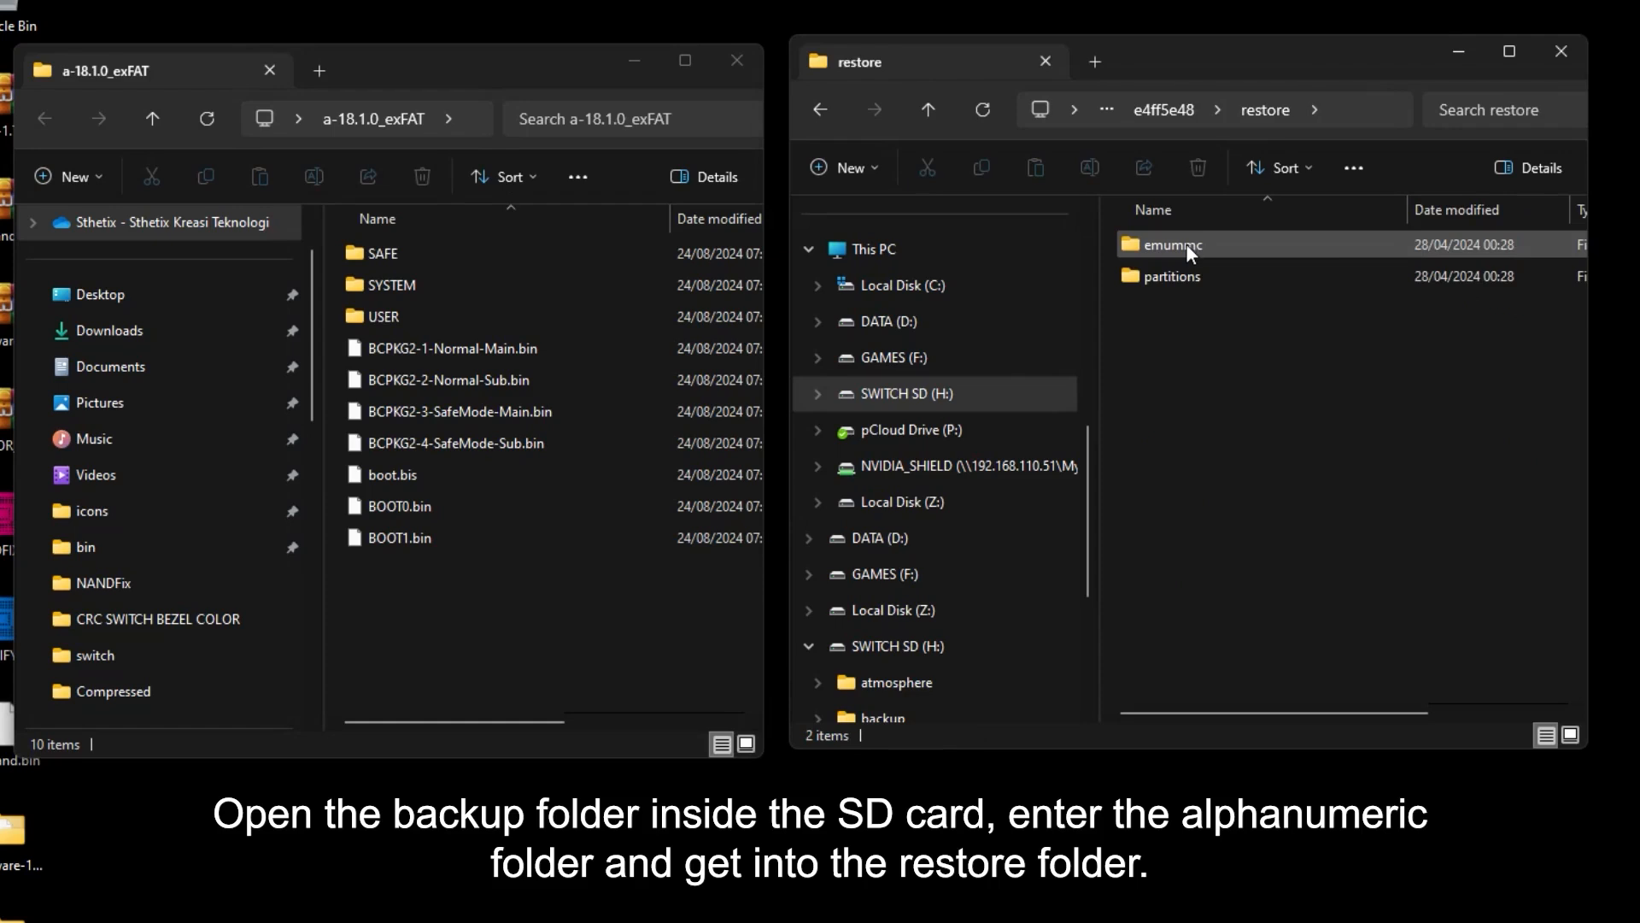
left_click(400, 506)
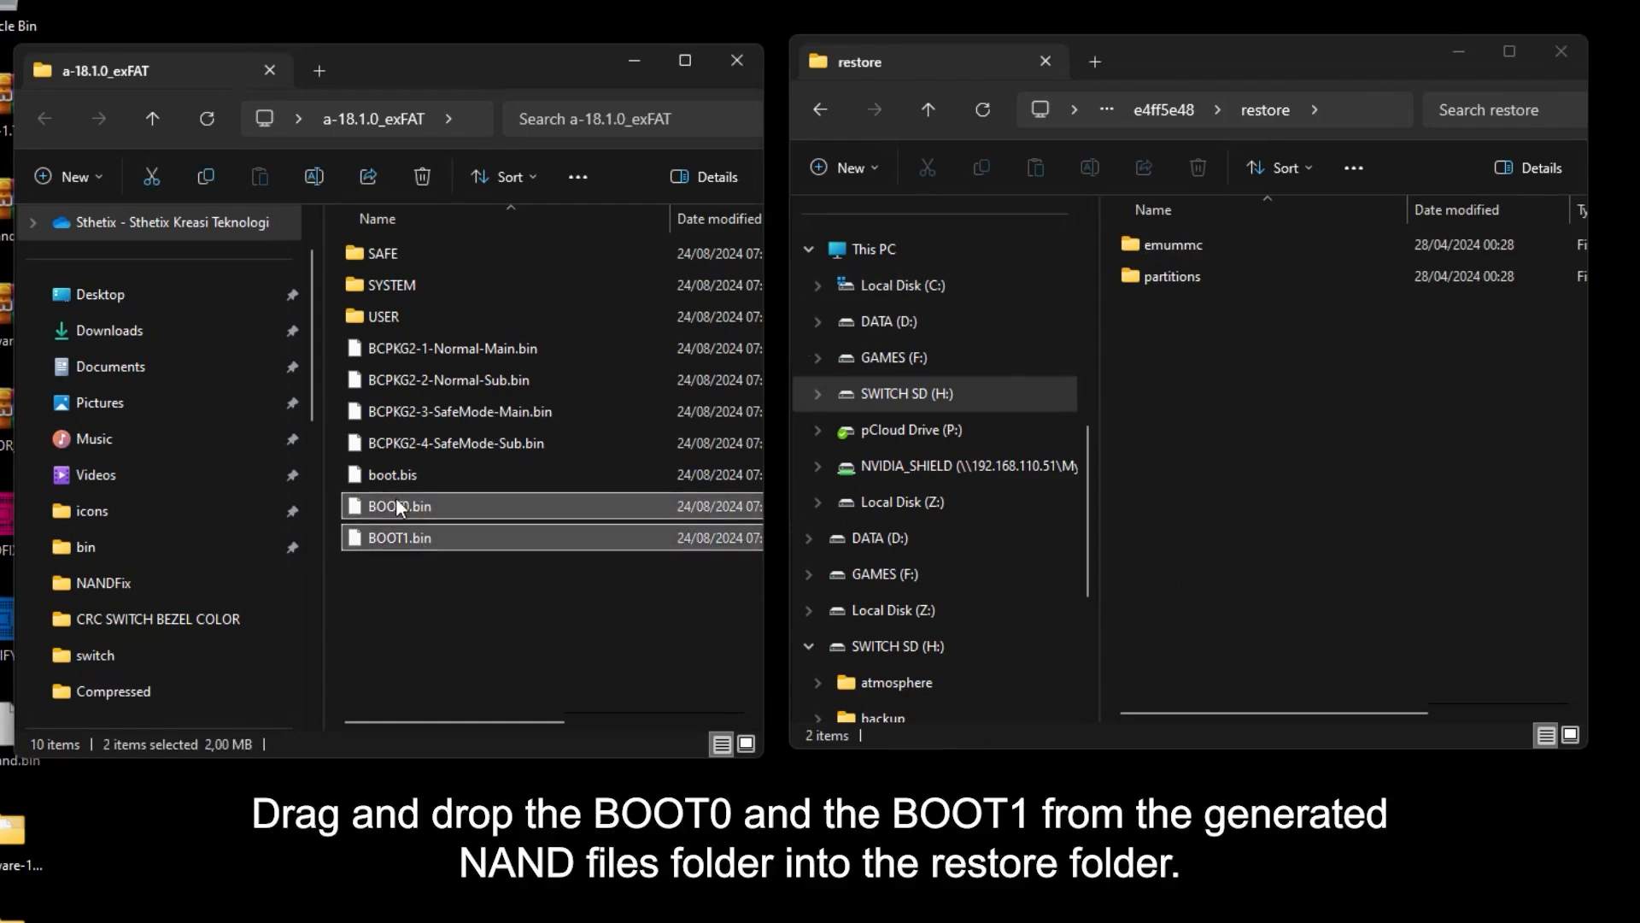
left_click_drag(418, 521, 1207, 334)
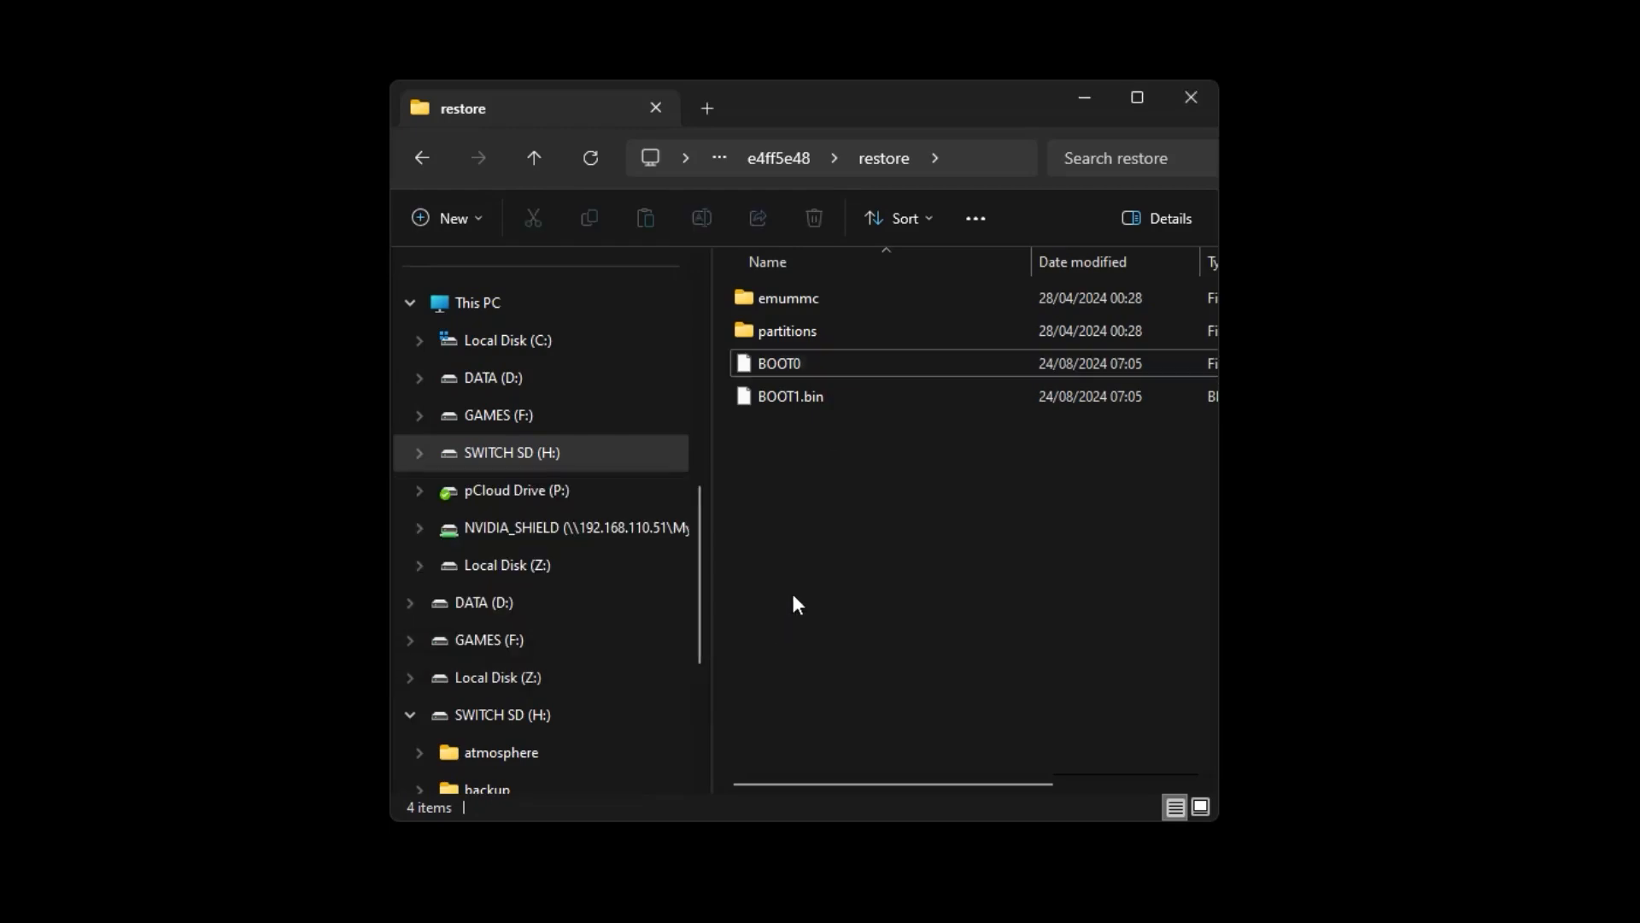
left_click(793, 396)
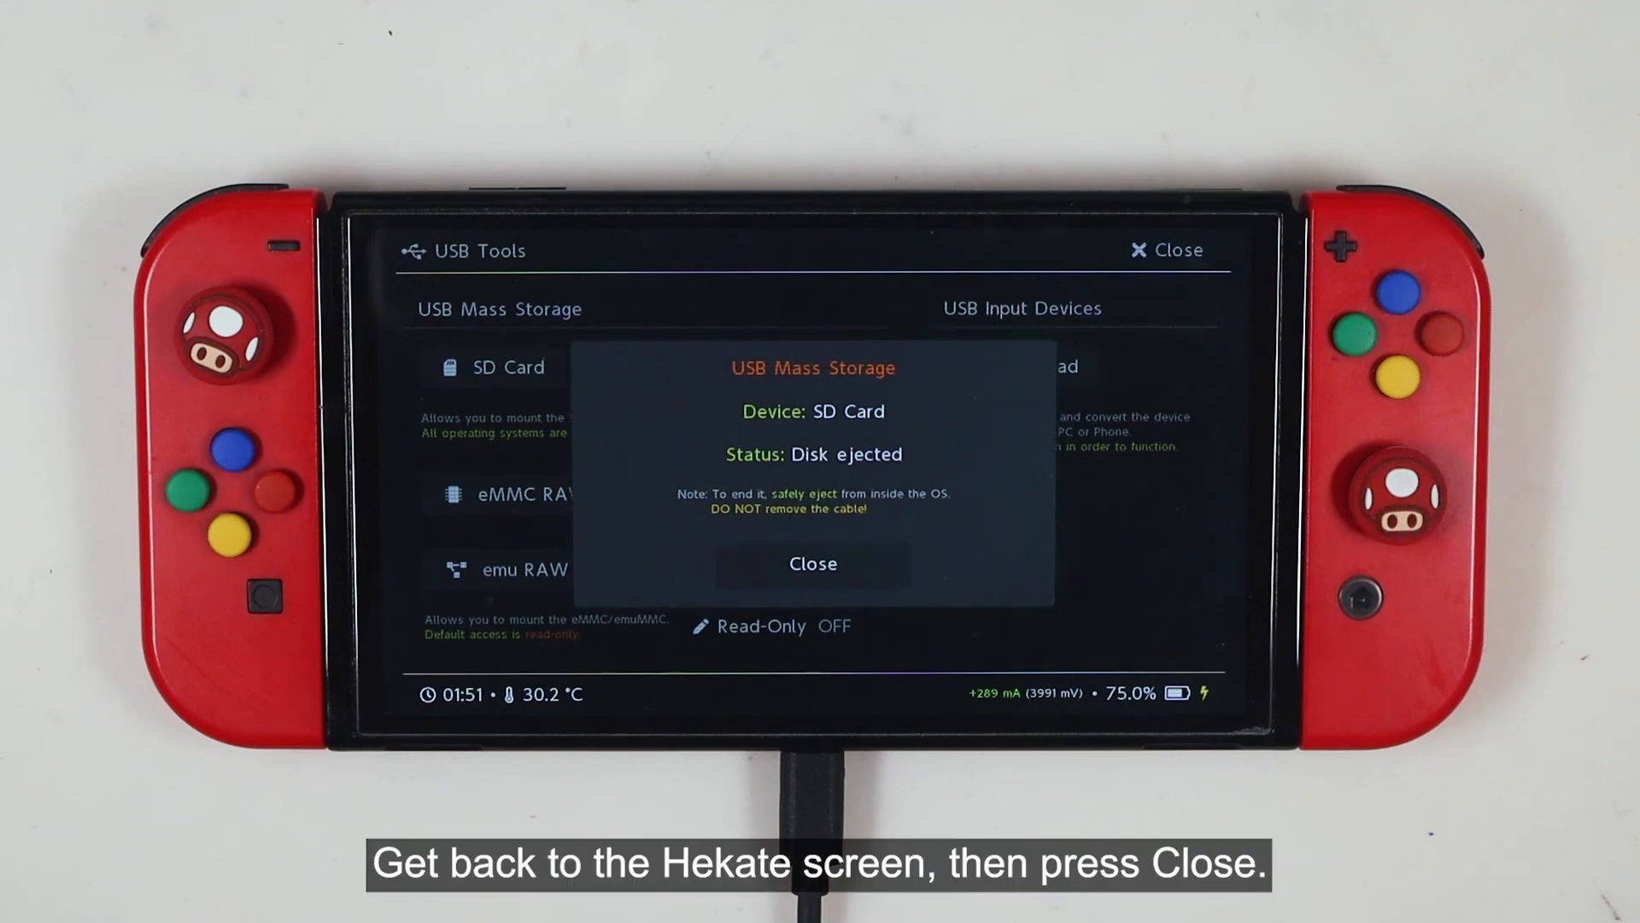
Step: Dismiss the ejected SD card notice and share eMMC RAW GPP over USB
left_click(814, 564)
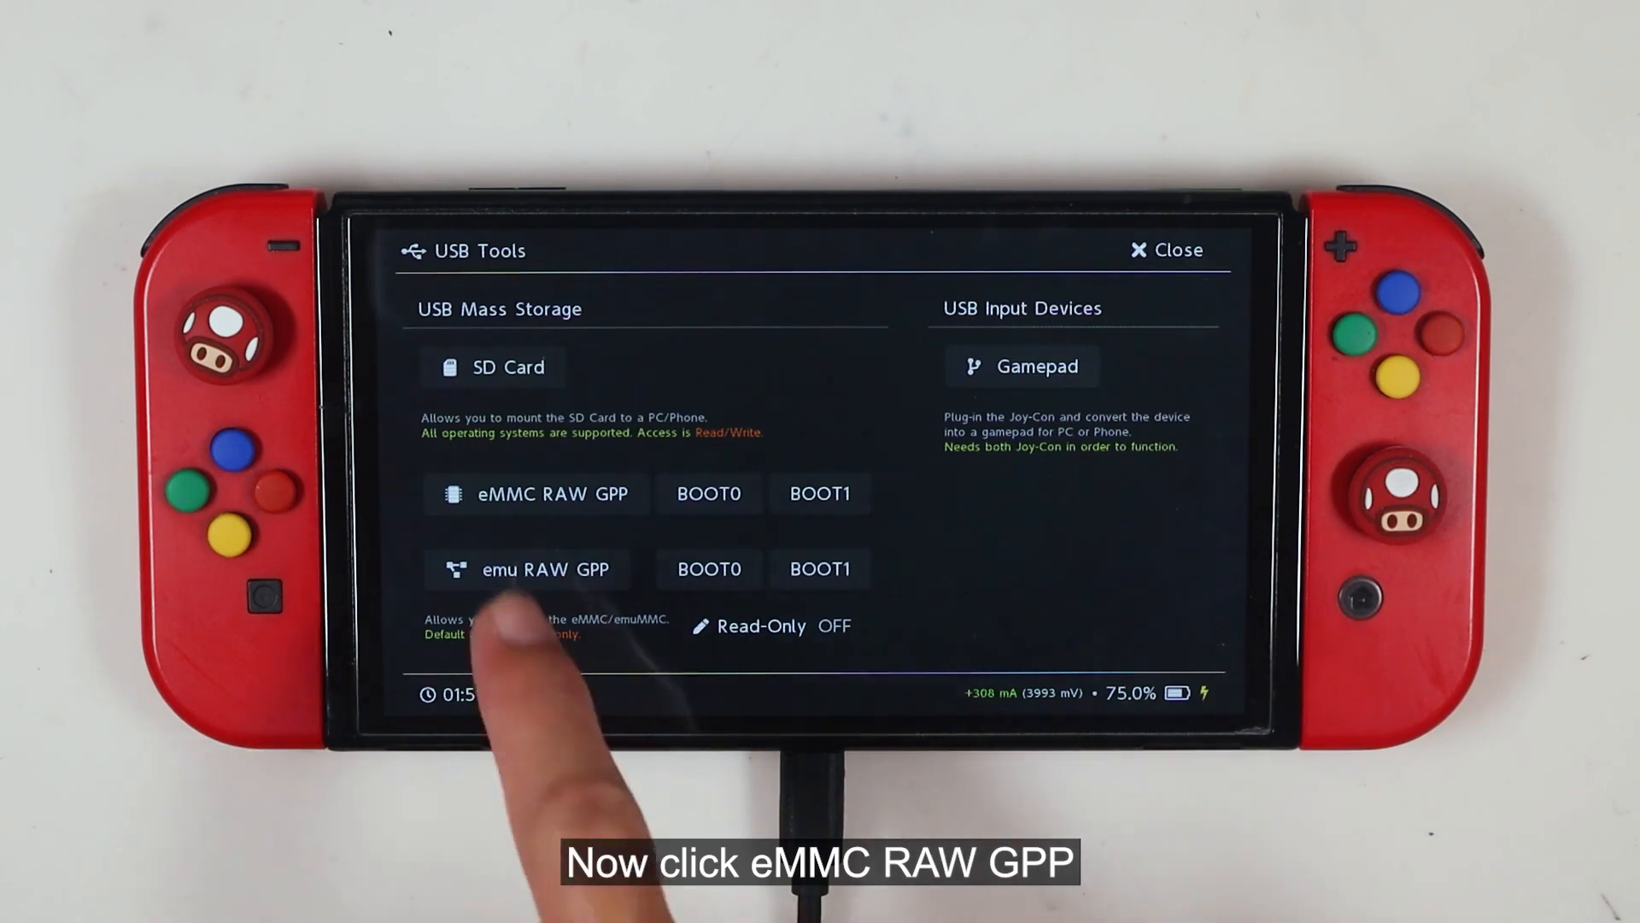
left_click(535, 494)
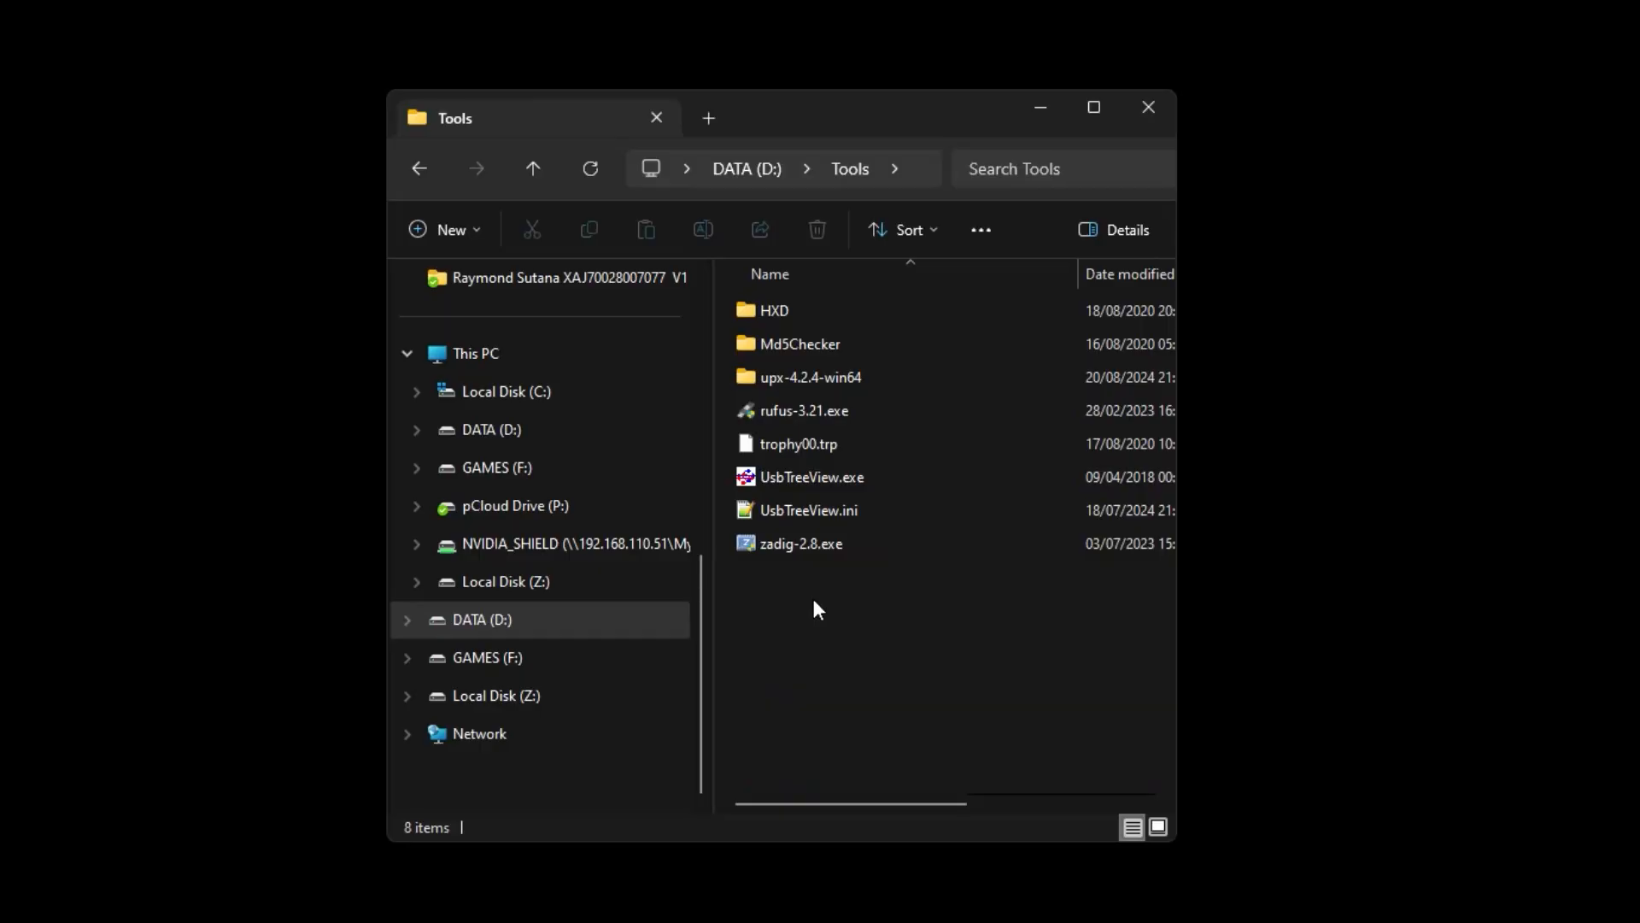
Step: Launch Rufus and choose NO_LABEL (Disk 5) [64 GB] as the target device
left_click(805, 410)
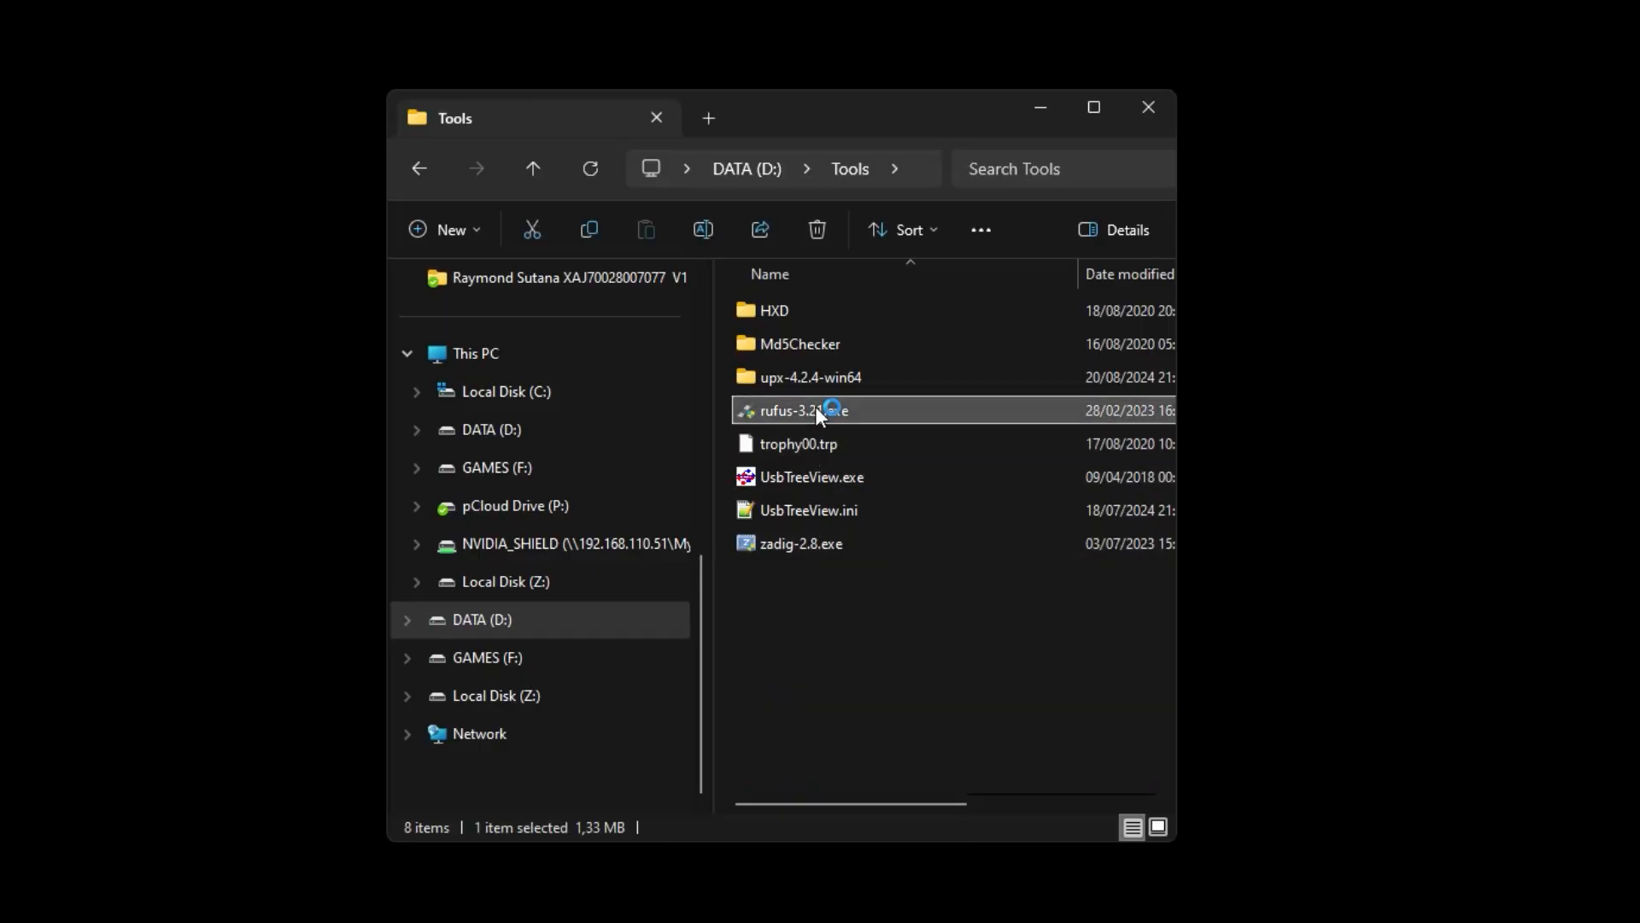
double_click(820, 410)
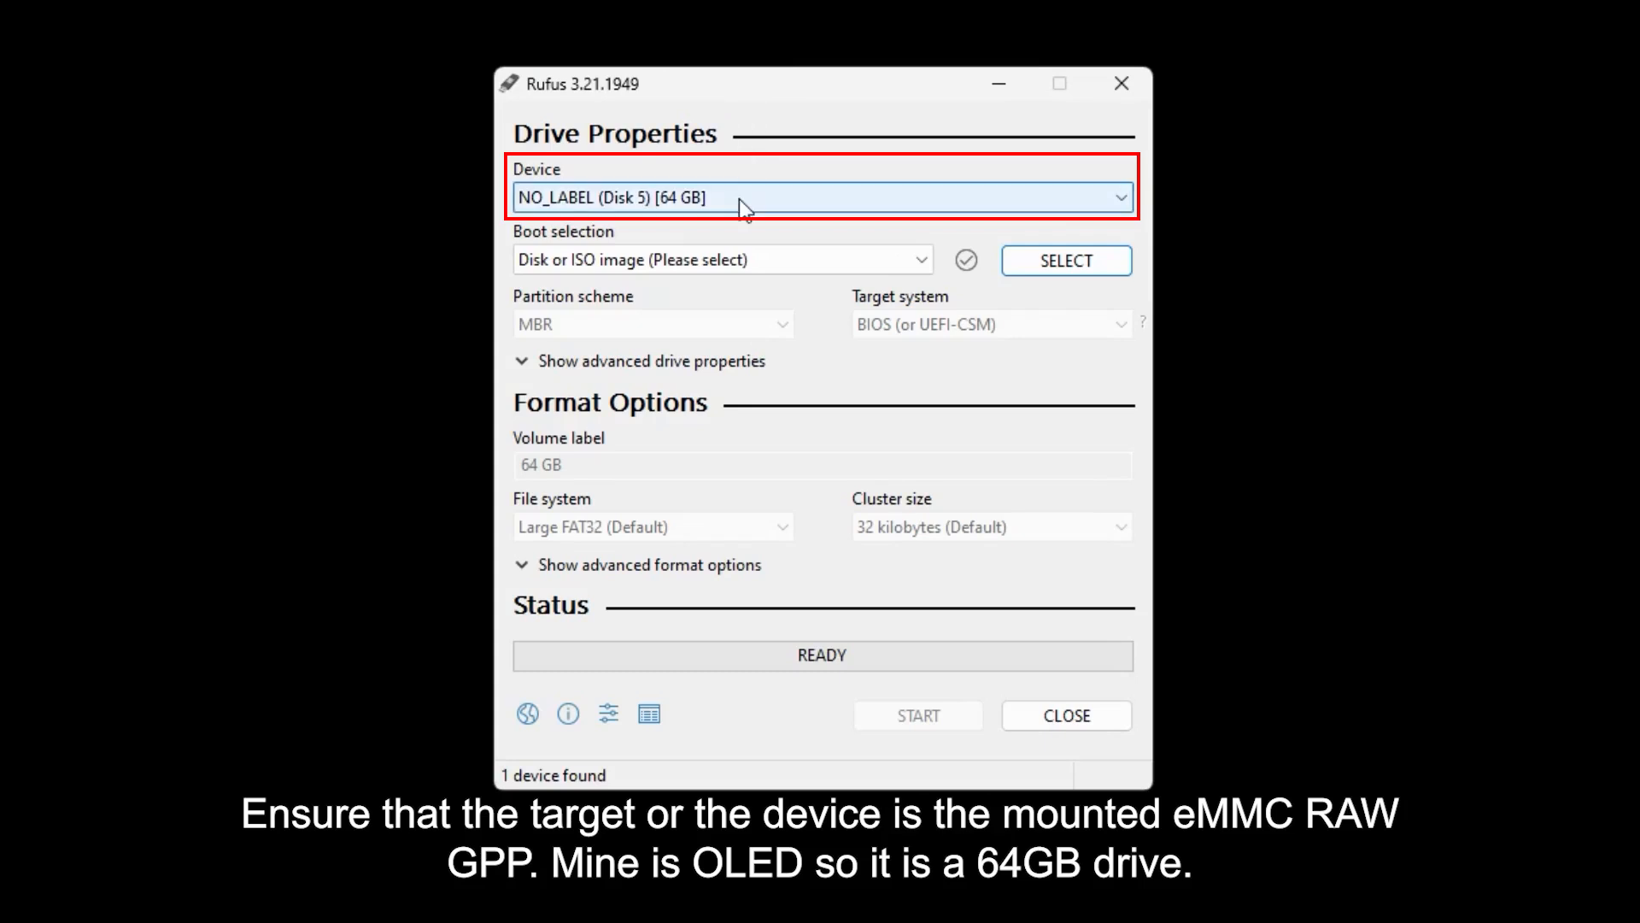
left_click(817, 198)
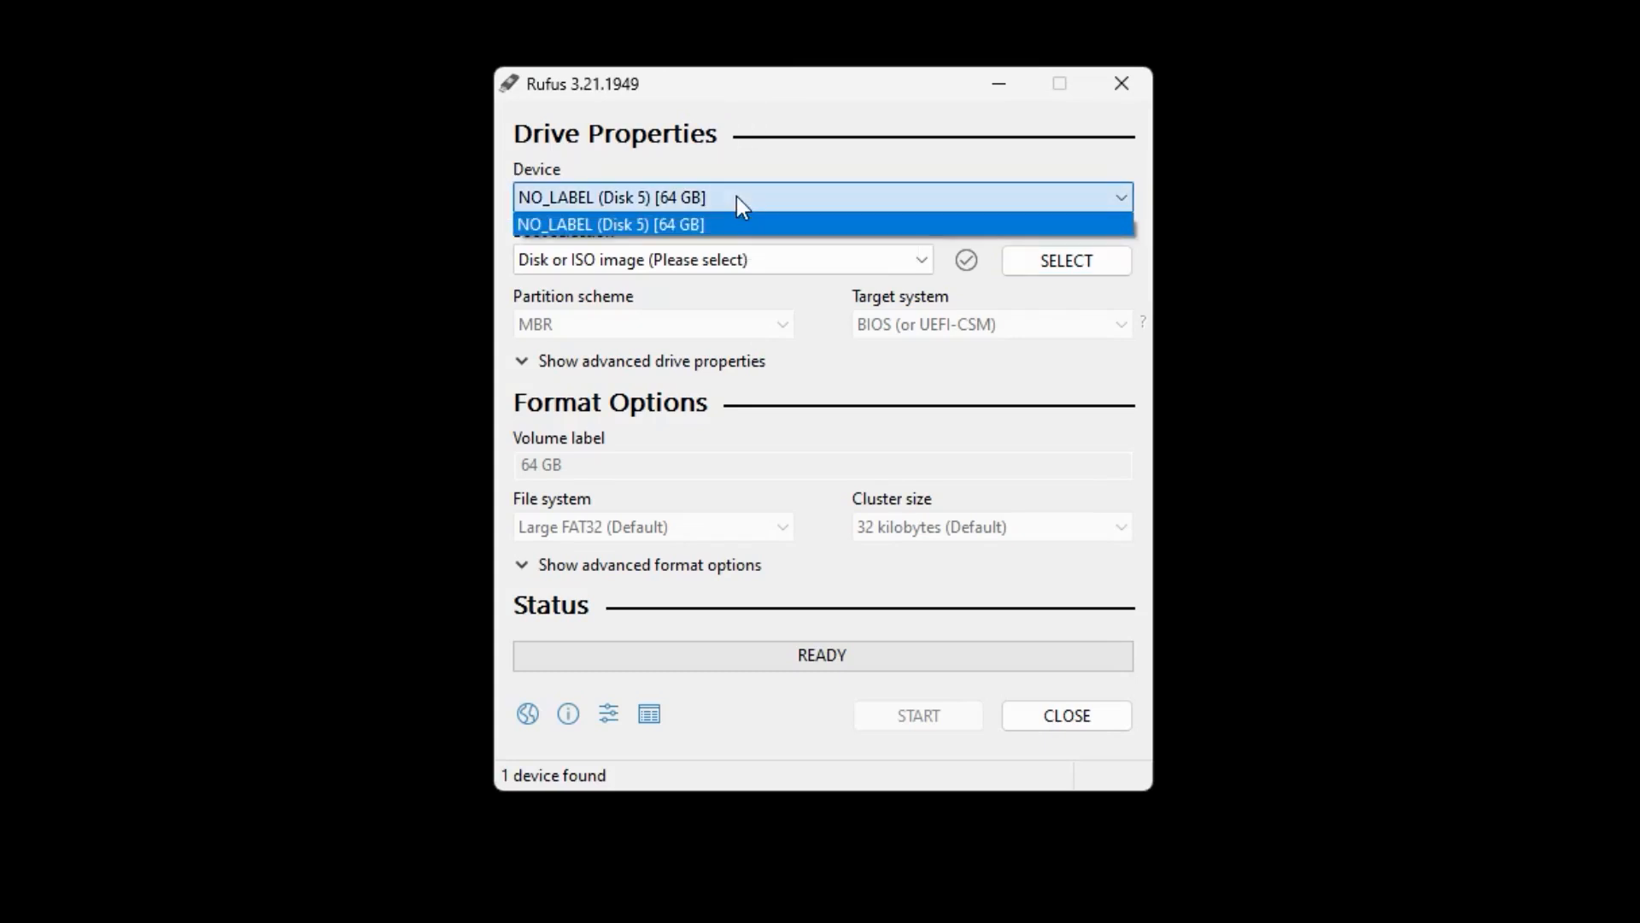
left_click(609, 223)
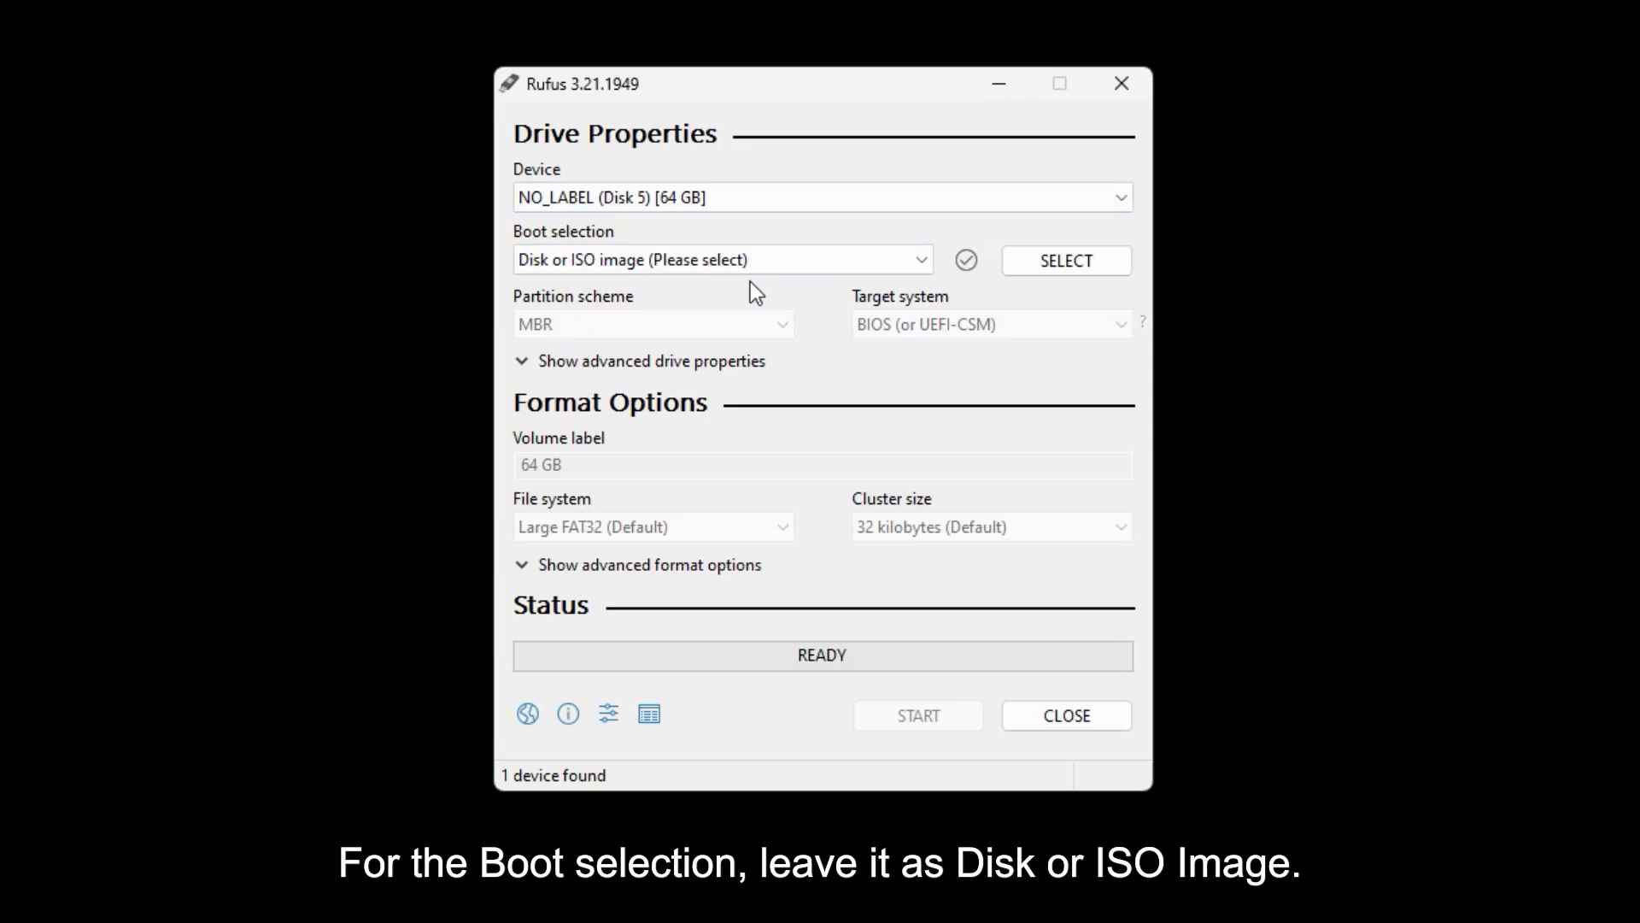
mouse_move(762, 264)
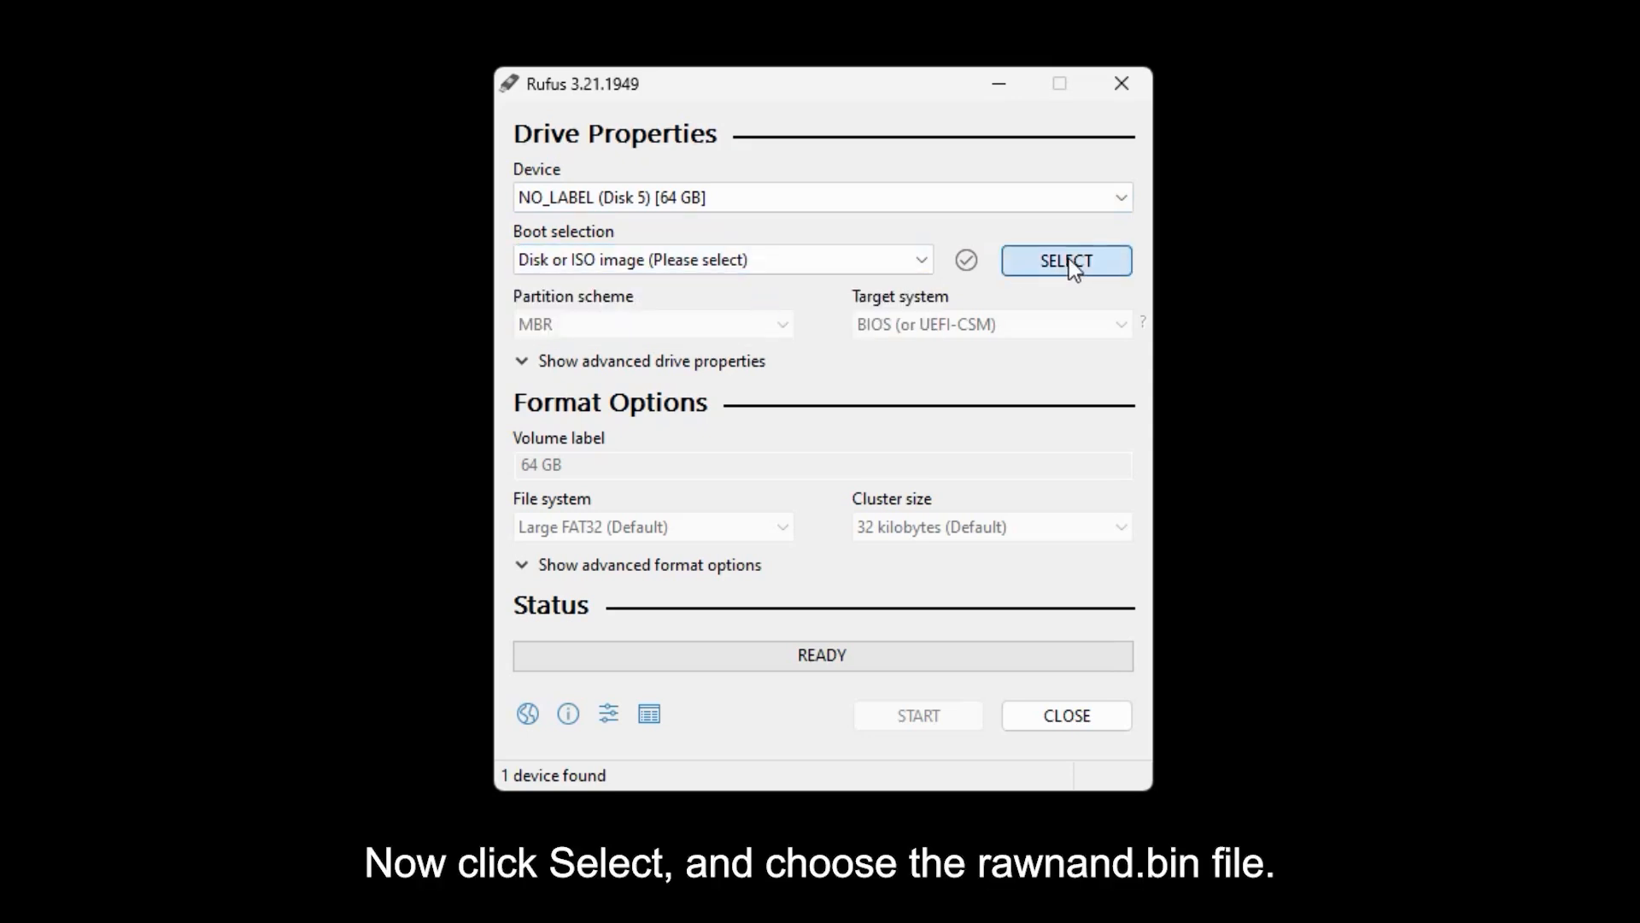
Step: Load rawnand.bin from the Desktop as the image to write
left_click(1066, 260)
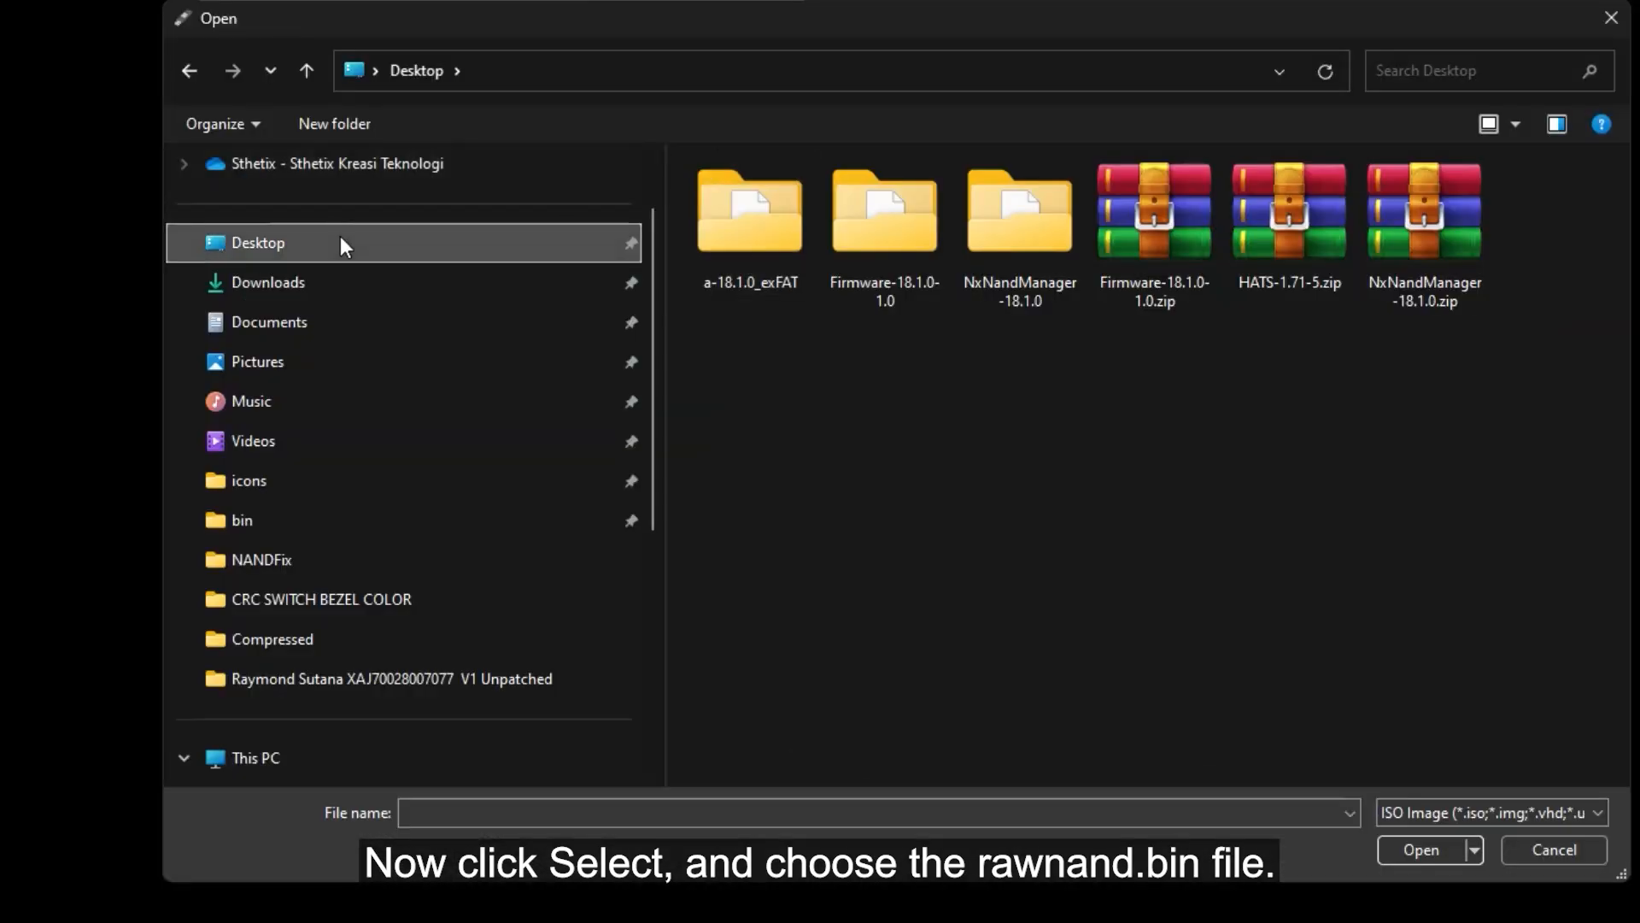
left_click(1499, 813)
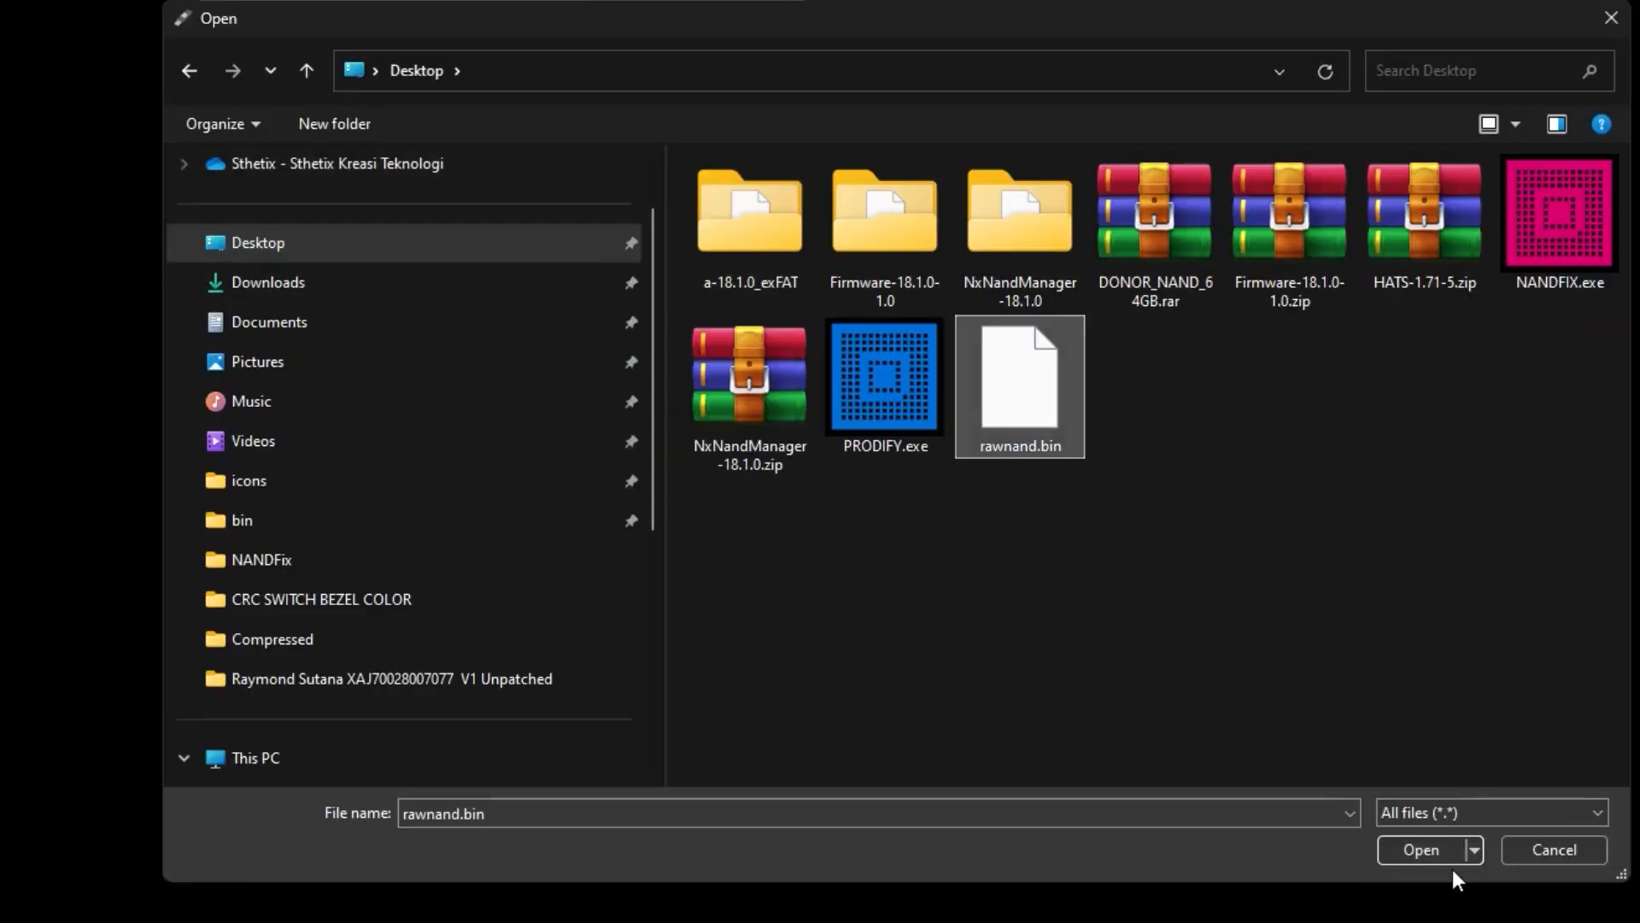
left_click(1421, 849)
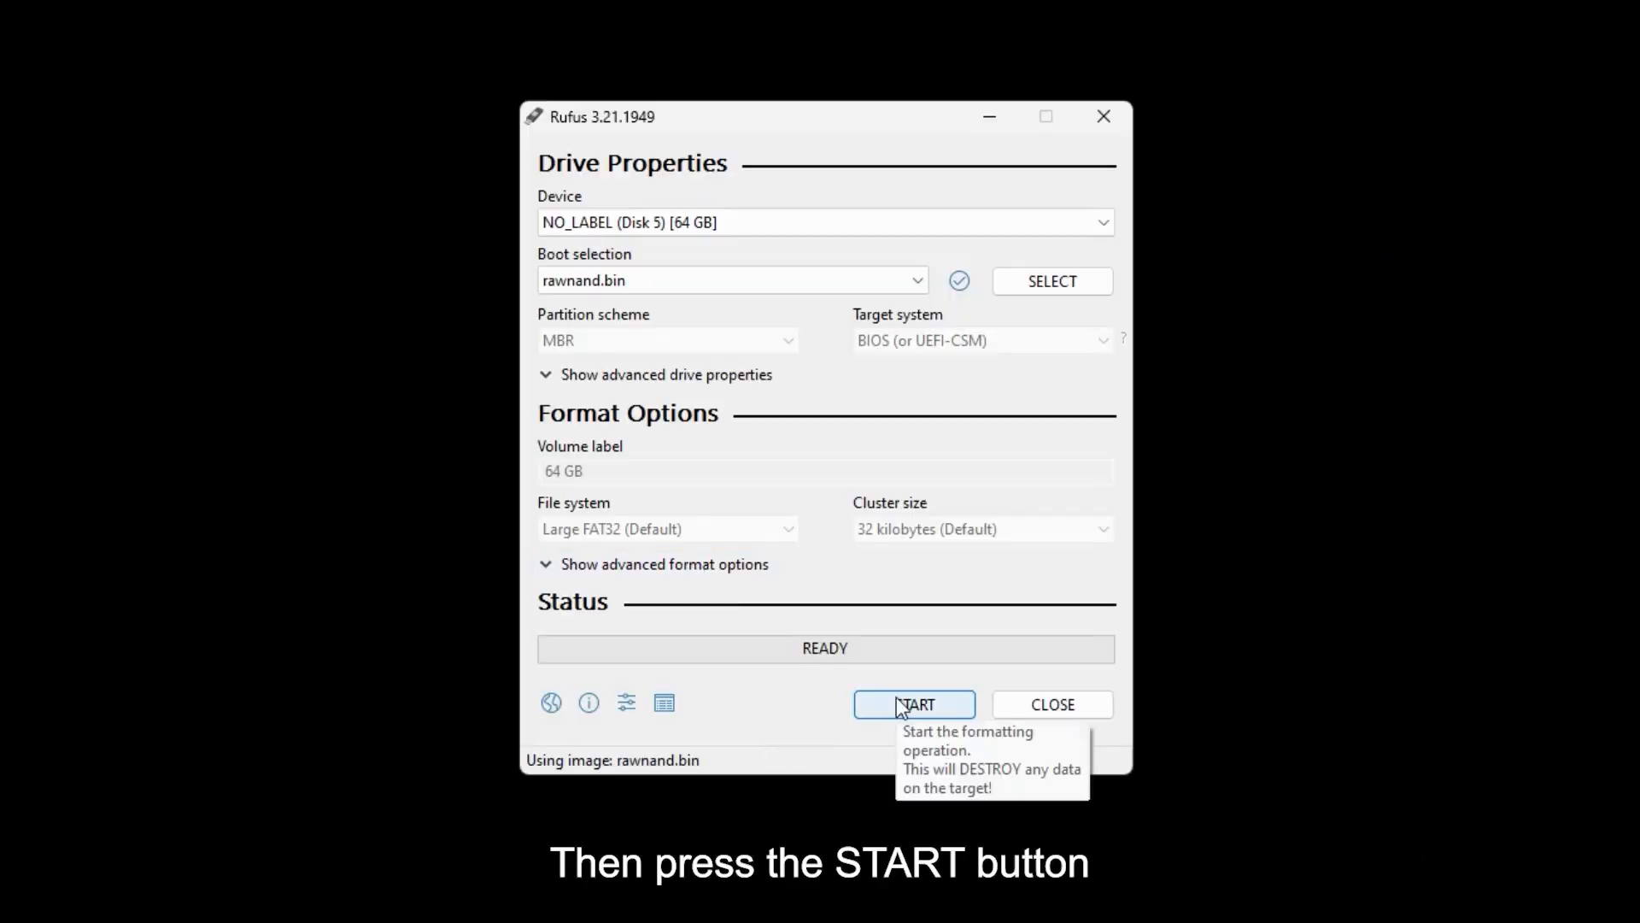
Step: Start writing rawnand.bin to the 64 GB drive, accepting the data-erase warning
left_click(914, 703)
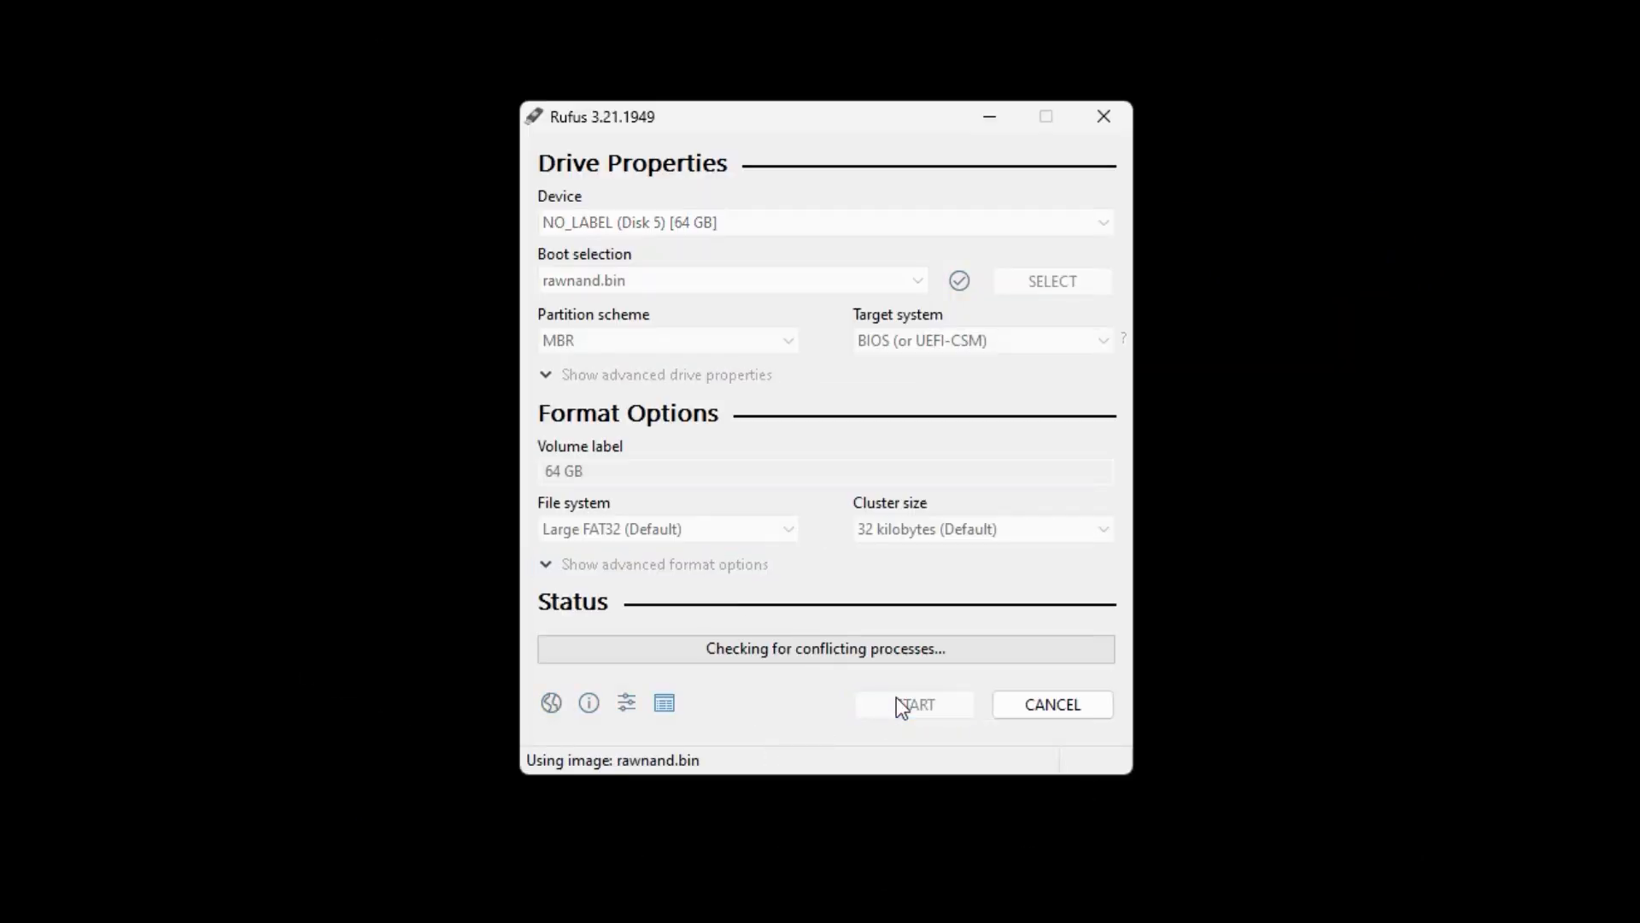
left_click(914, 704)
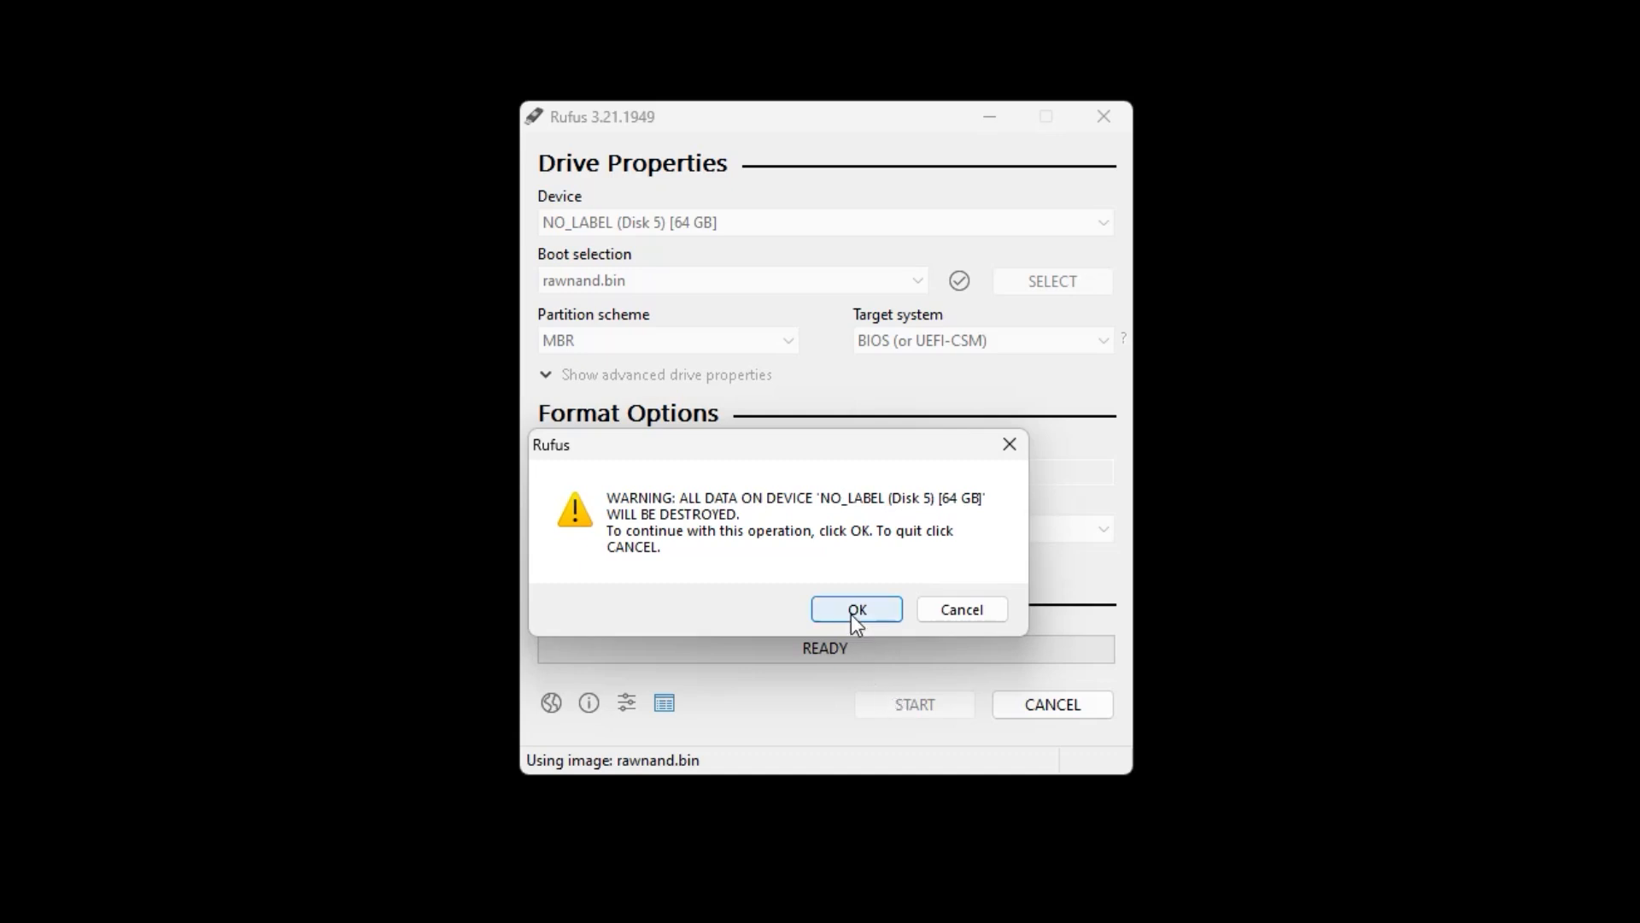
left_click(856, 608)
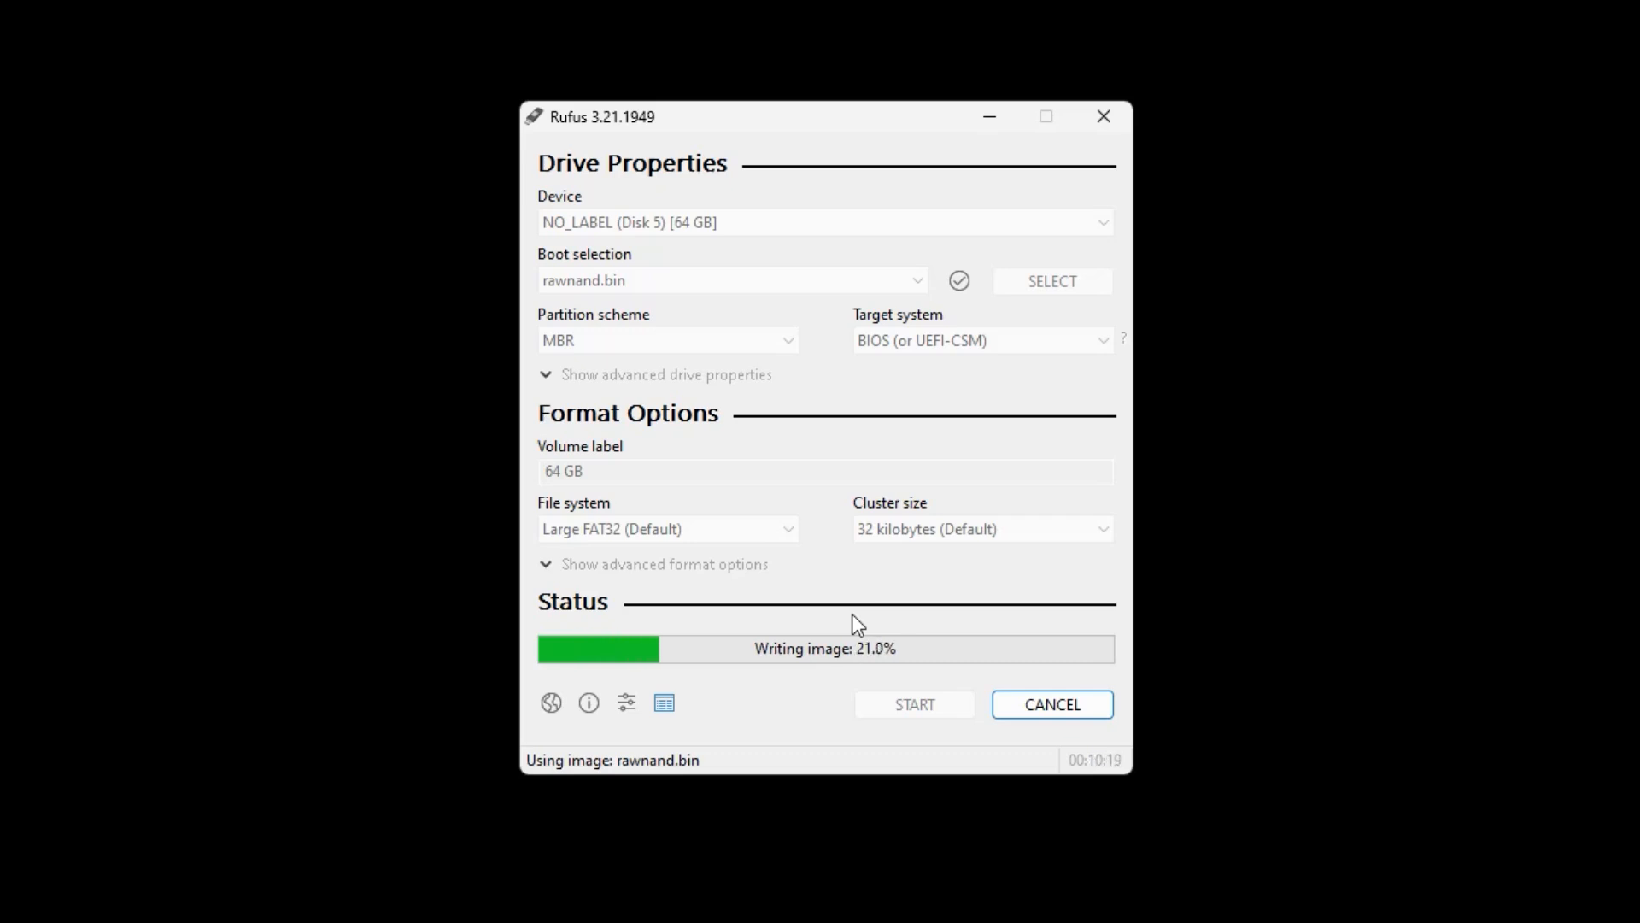
mouse_move(1045, 400)
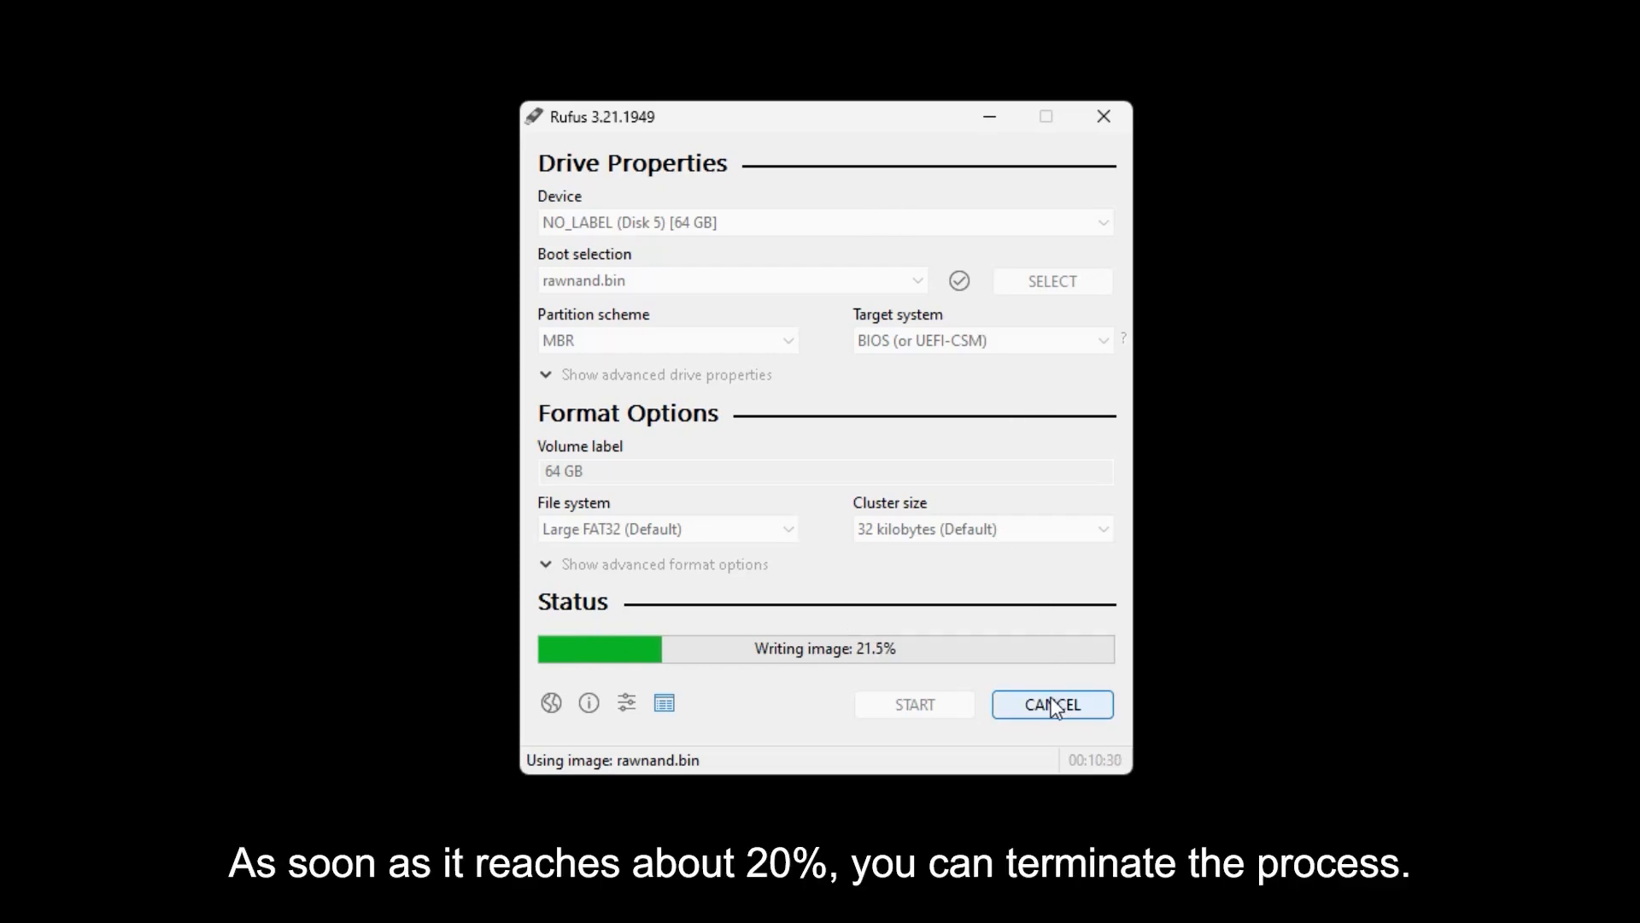
Step: Cancel the write at about 21% and dismiss the cancellation notice
left_click(1052, 704)
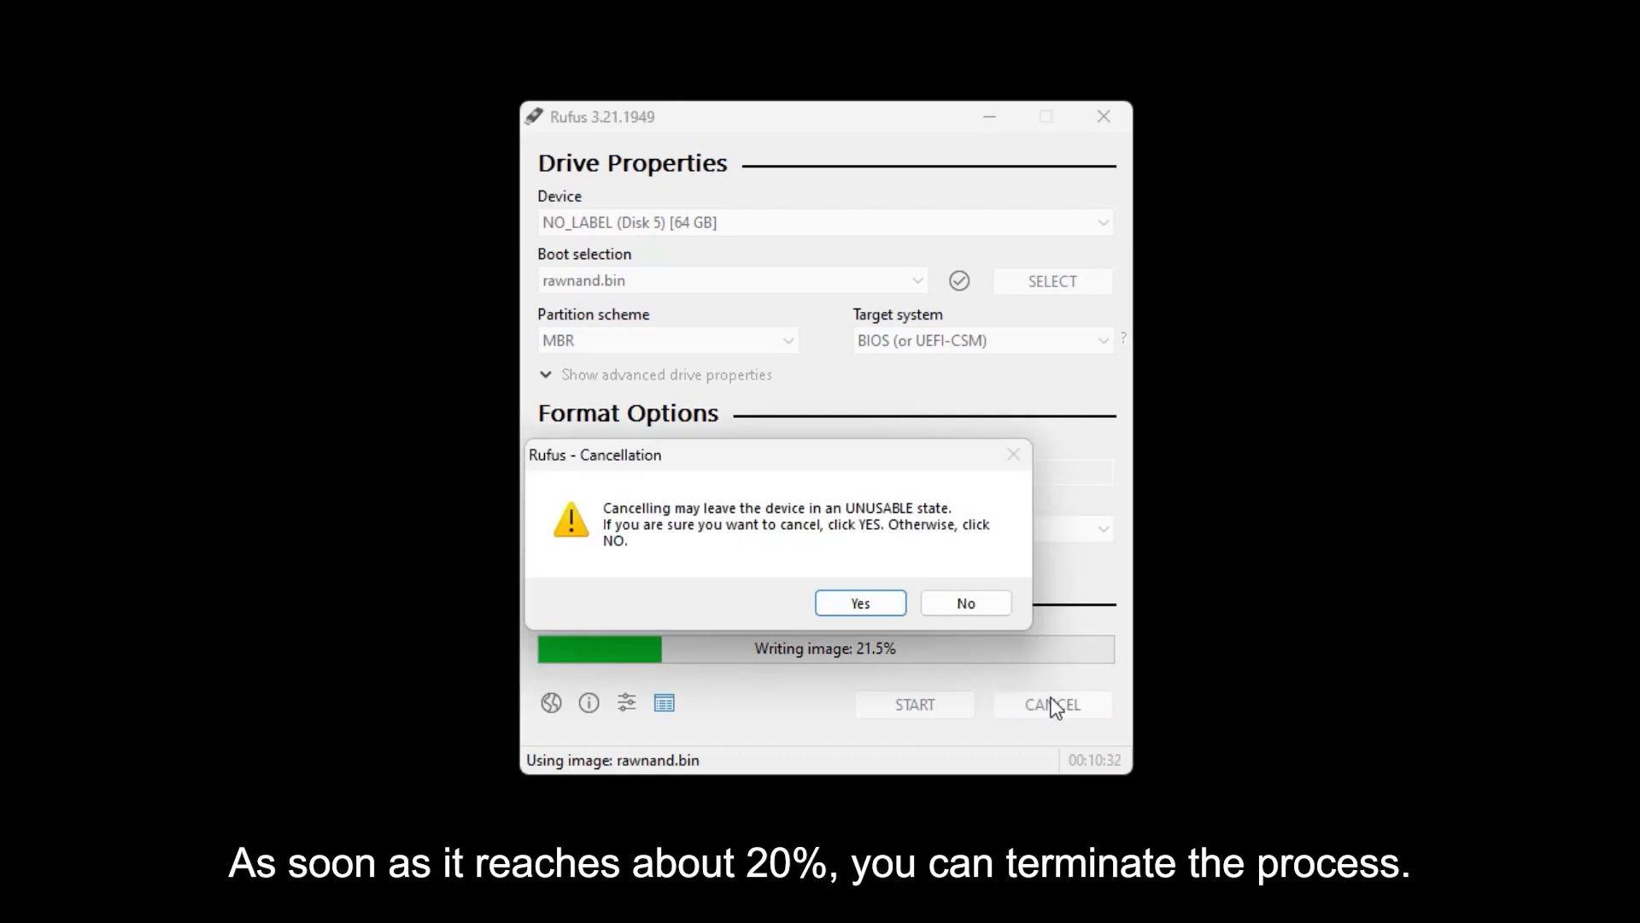
mouse_move(873, 608)
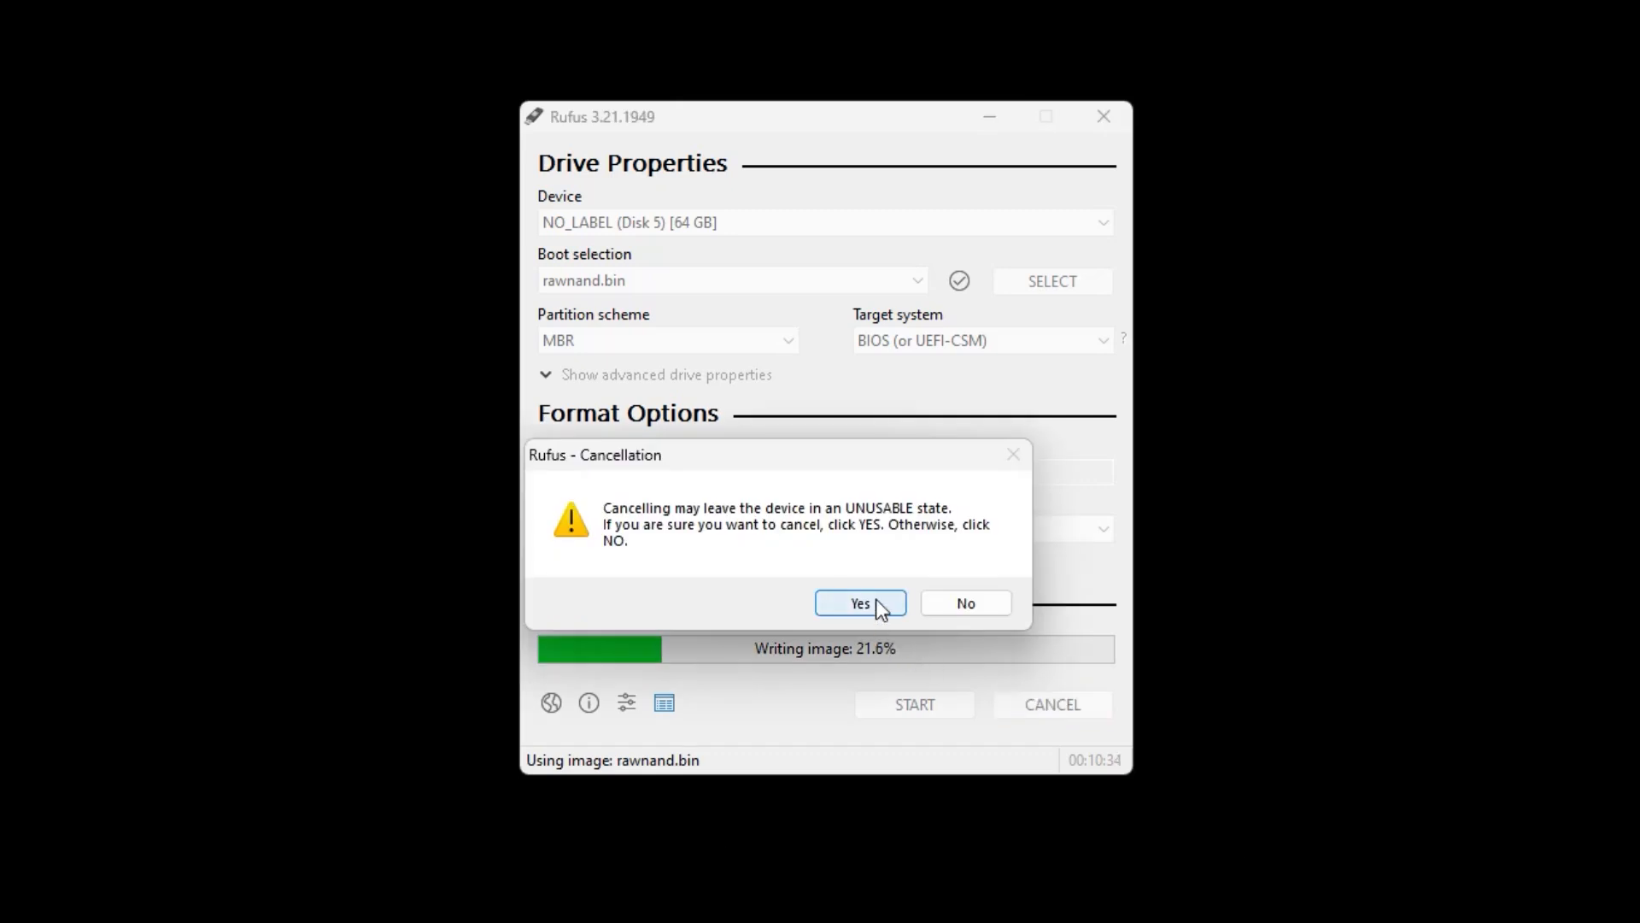
left_click(860, 601)
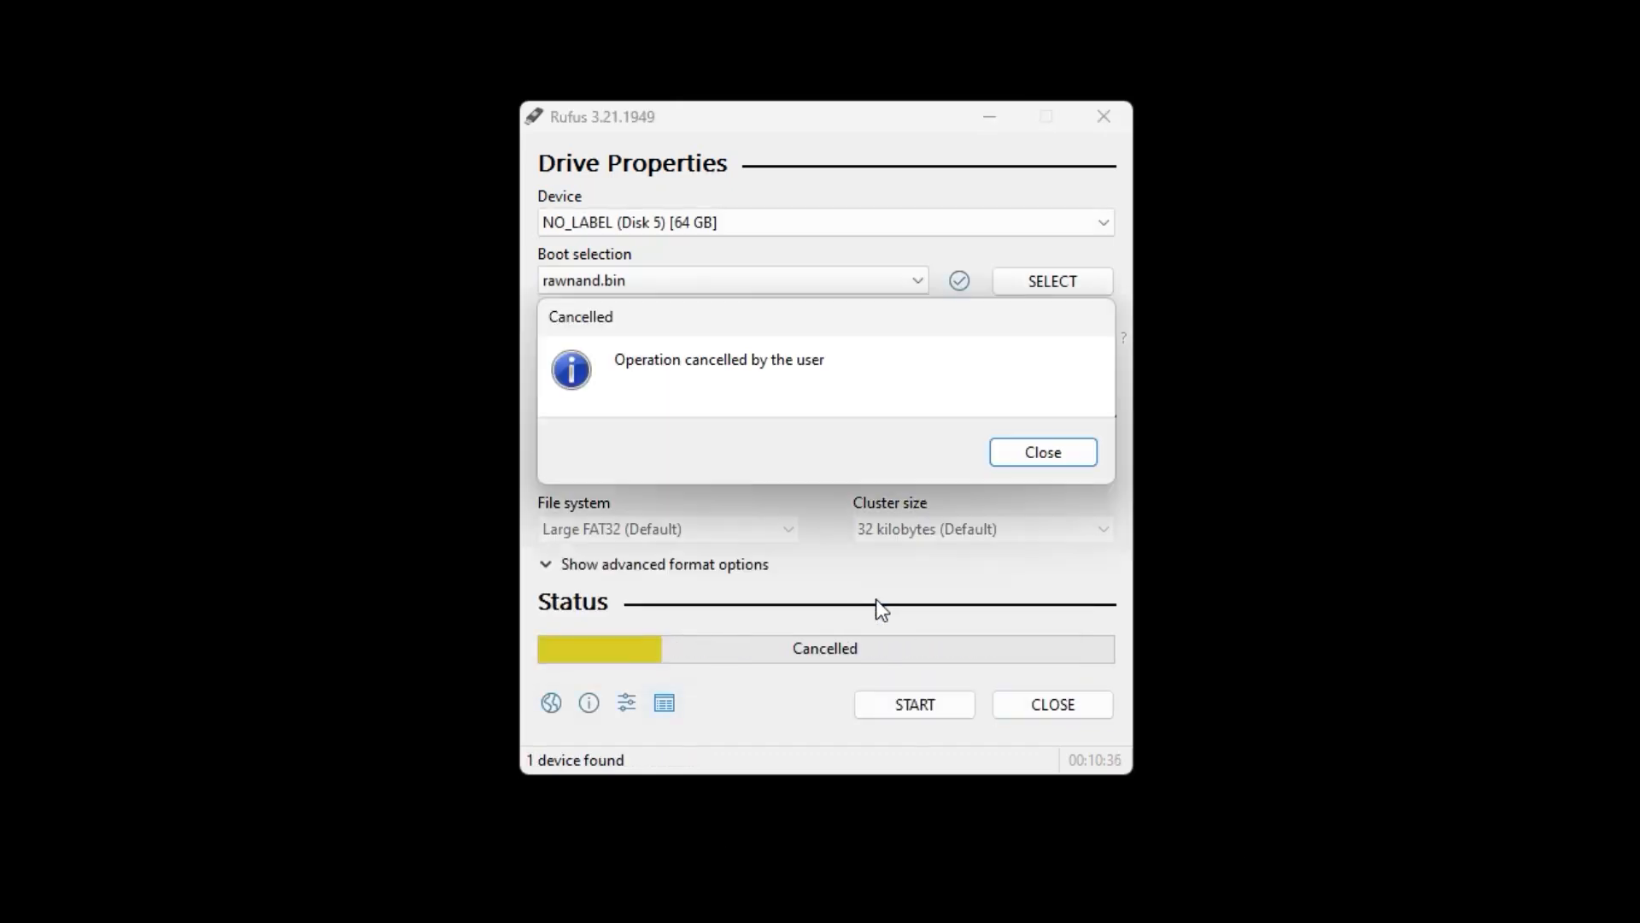
left_click(1042, 451)
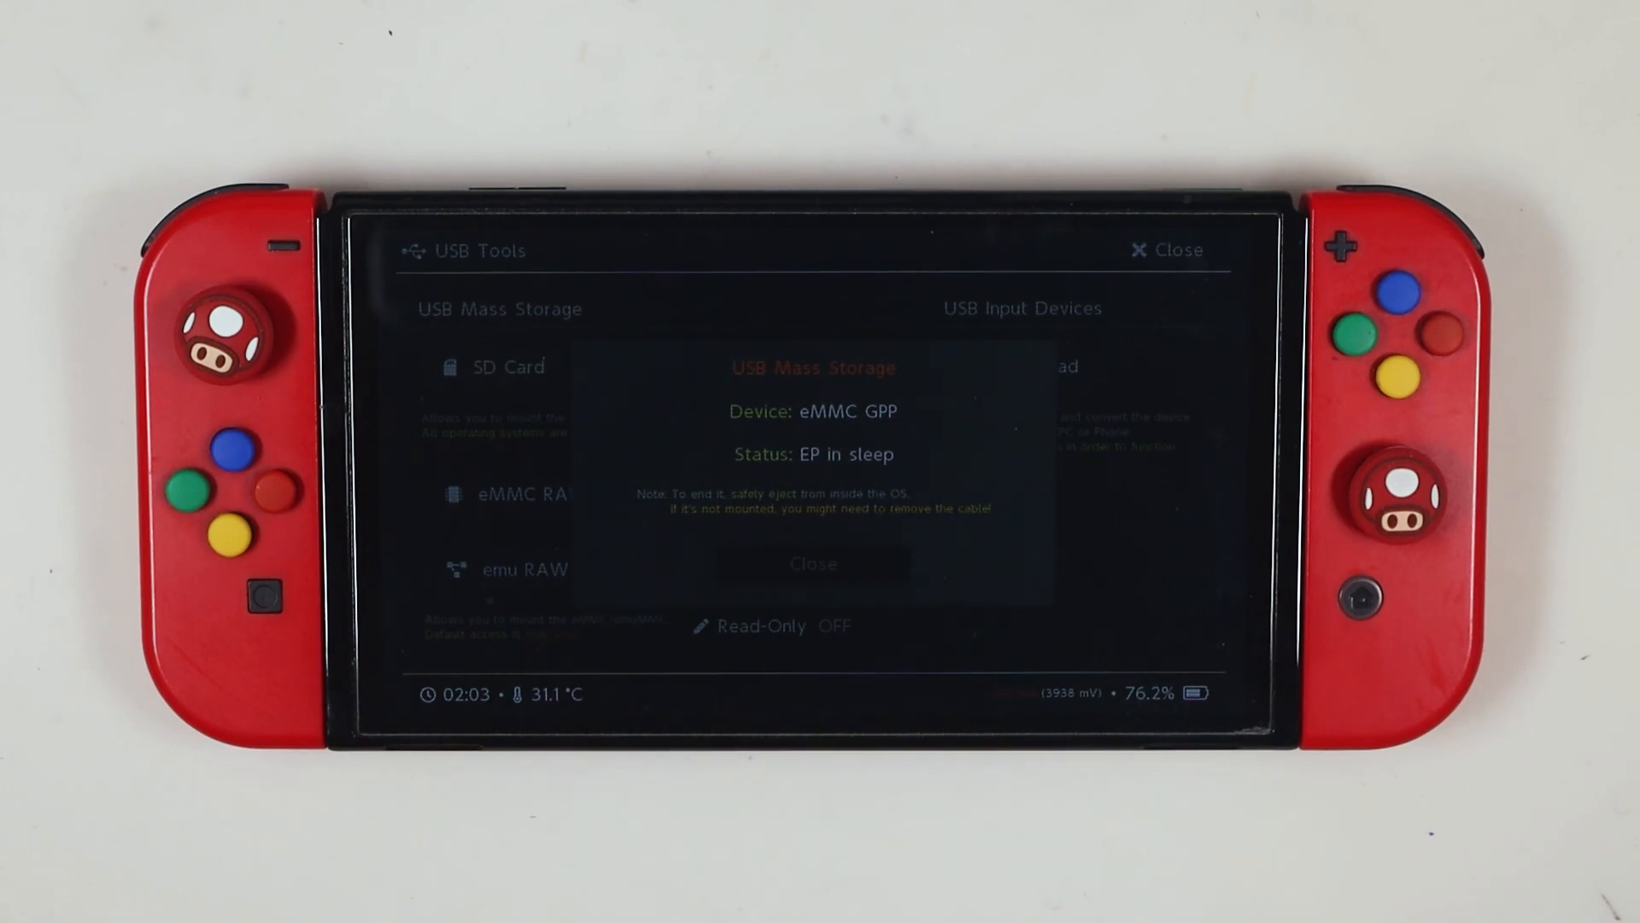
Step: Close the USB notice, restore eMMC BOOT0 & BOOT1 until verified, and return to Hekate home
left_click(814, 564)
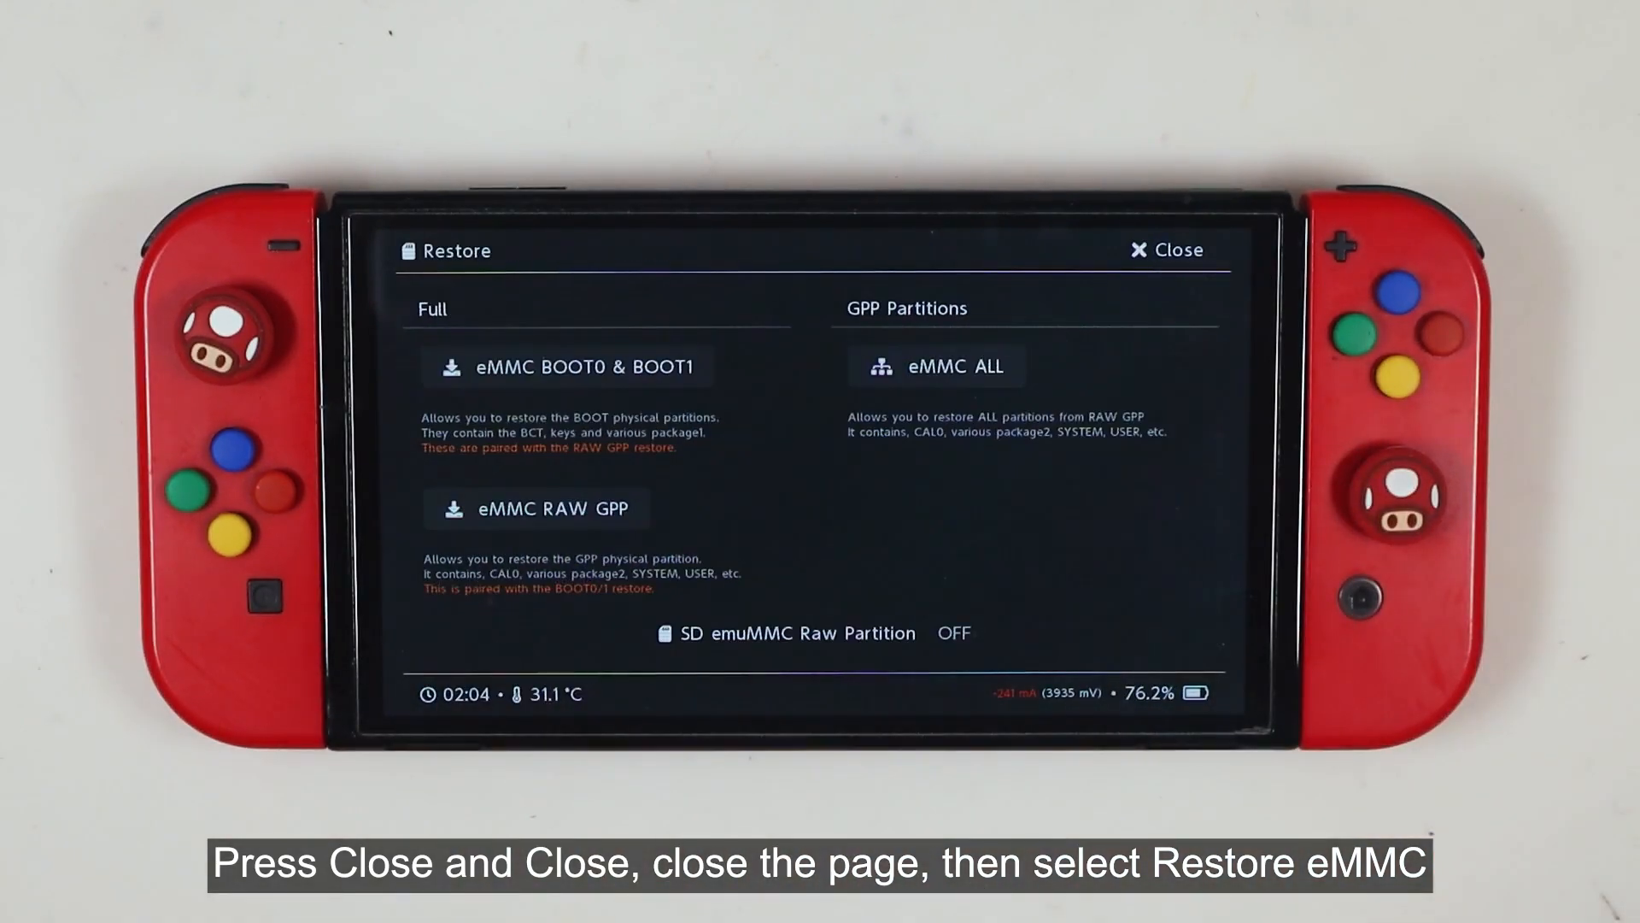
left_click(567, 365)
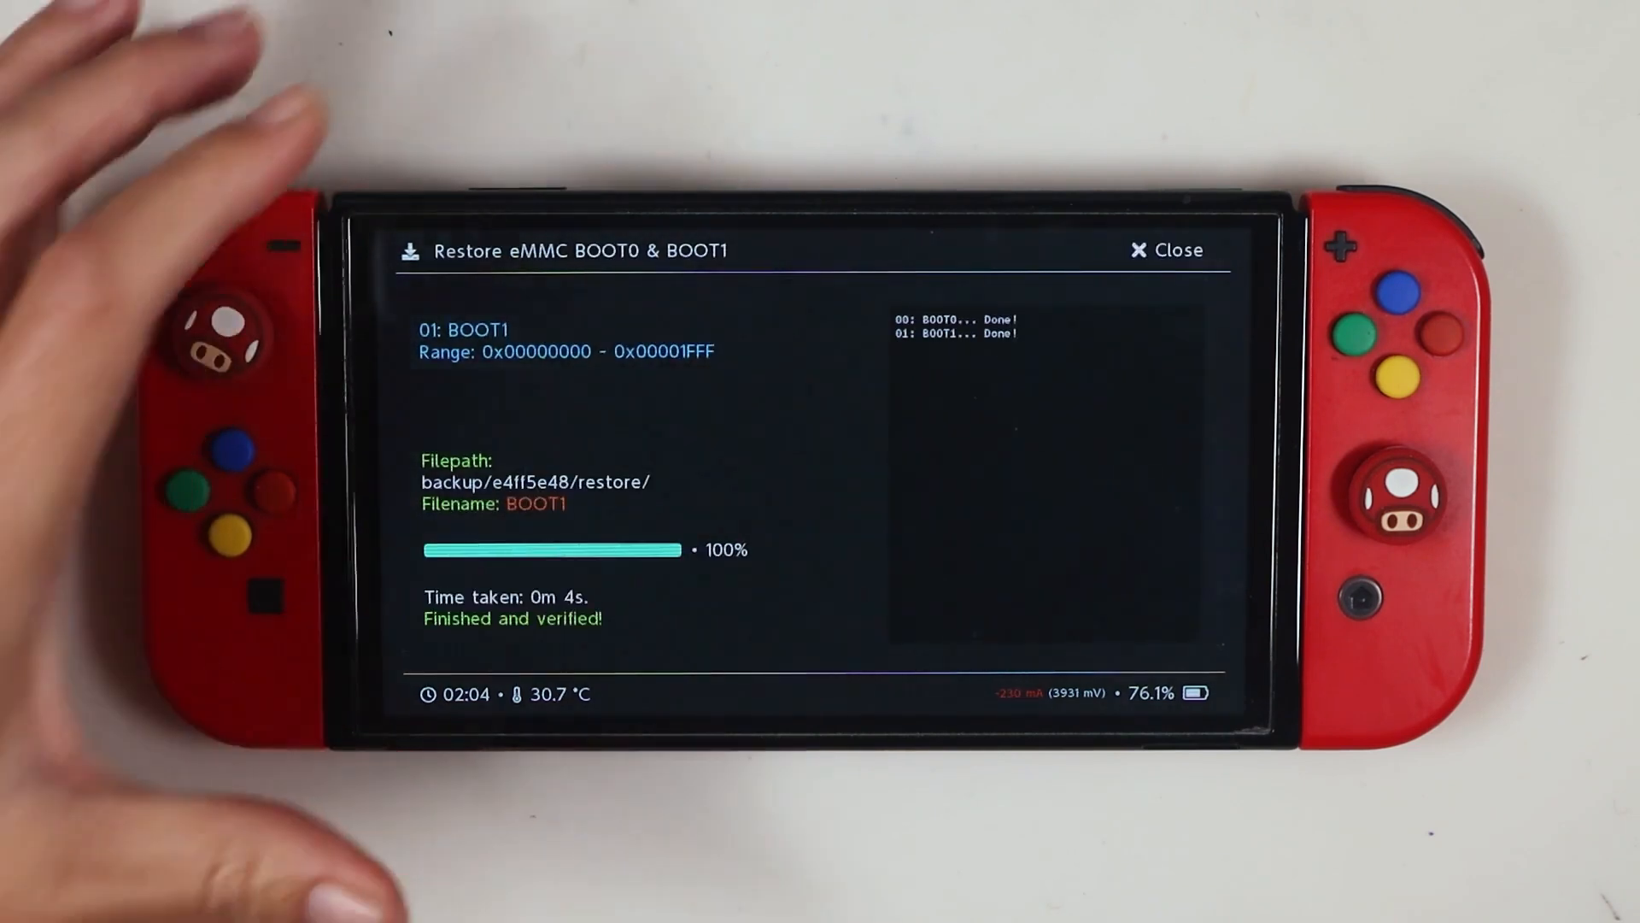
left_click(1167, 249)
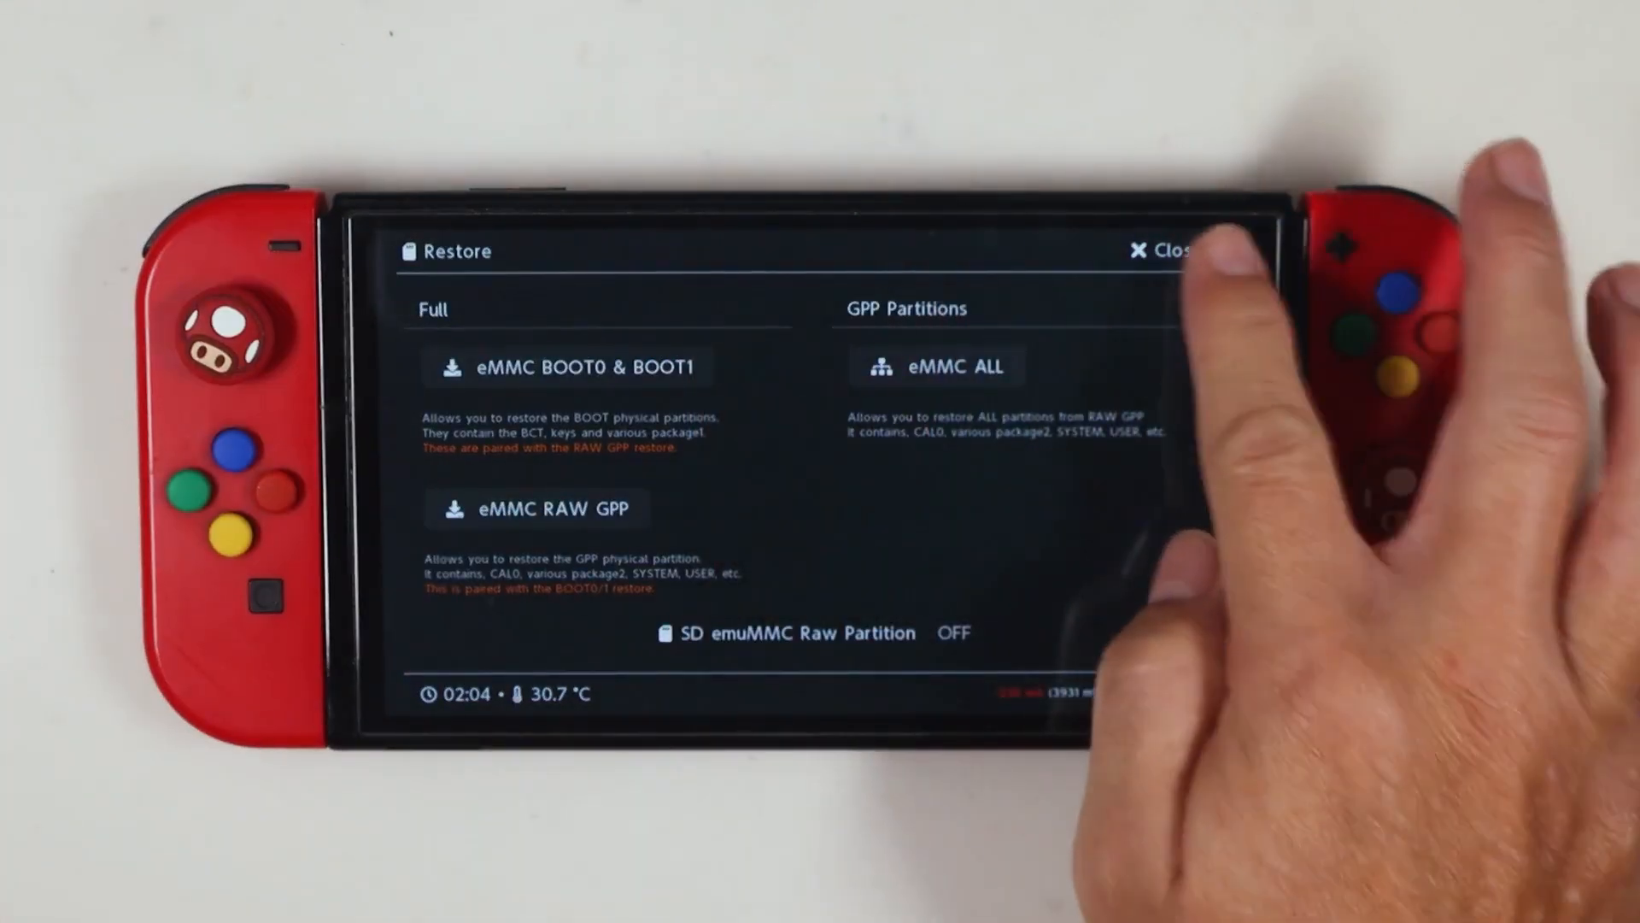
left_click(1158, 253)
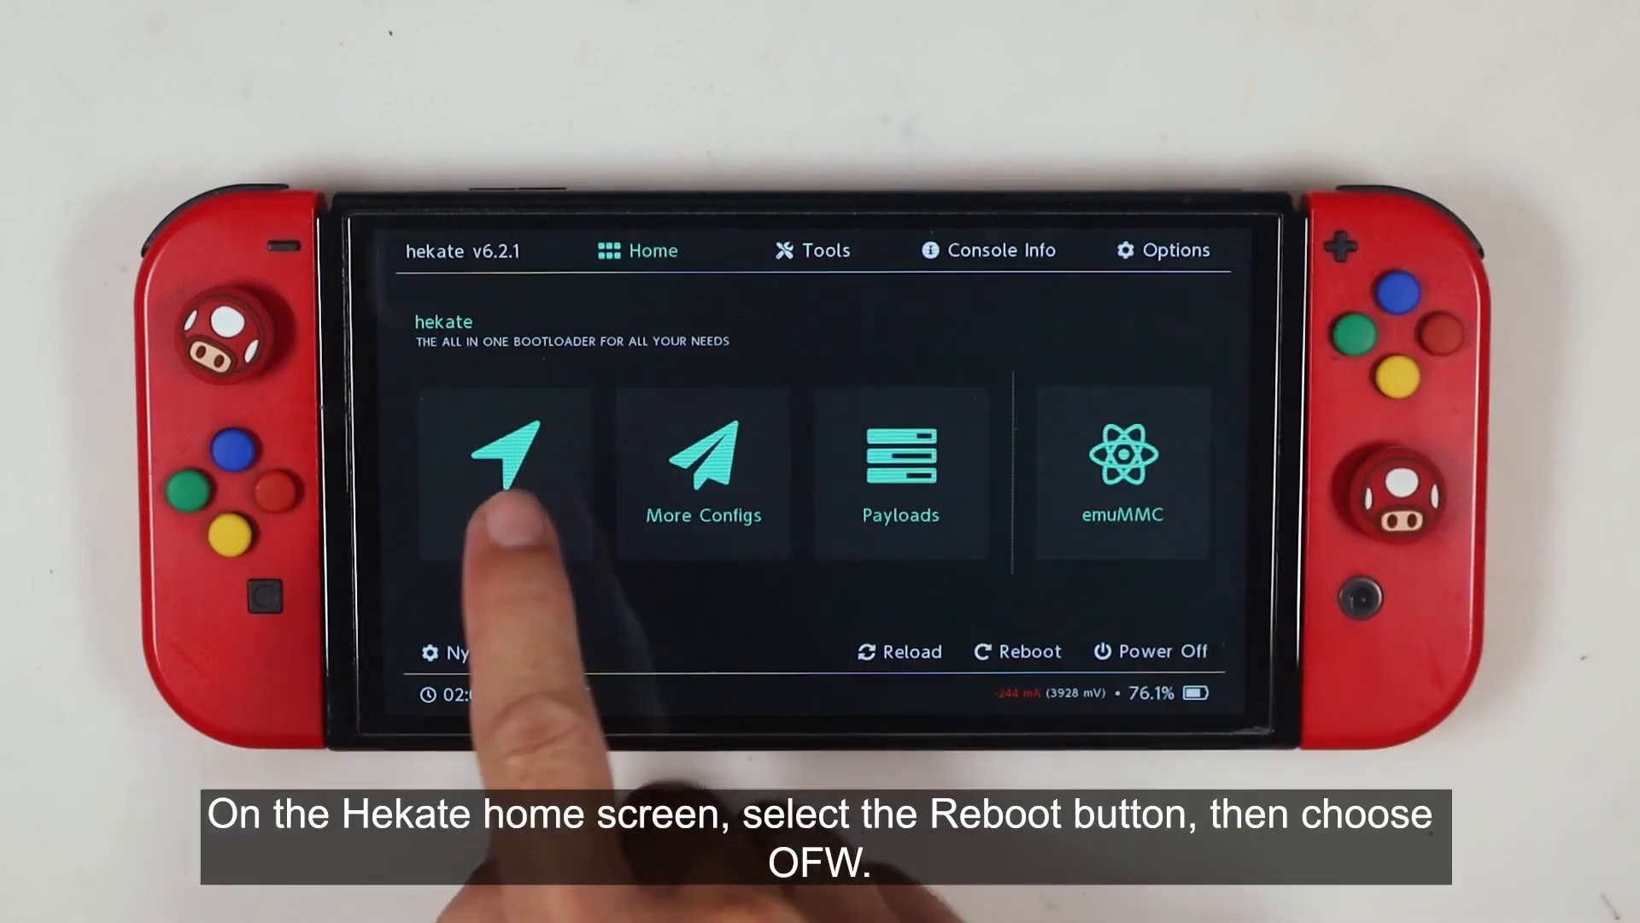
Step: Use Reboot / Launch to boot the Semi-Stock (OFW) entry
left_click(1016, 651)
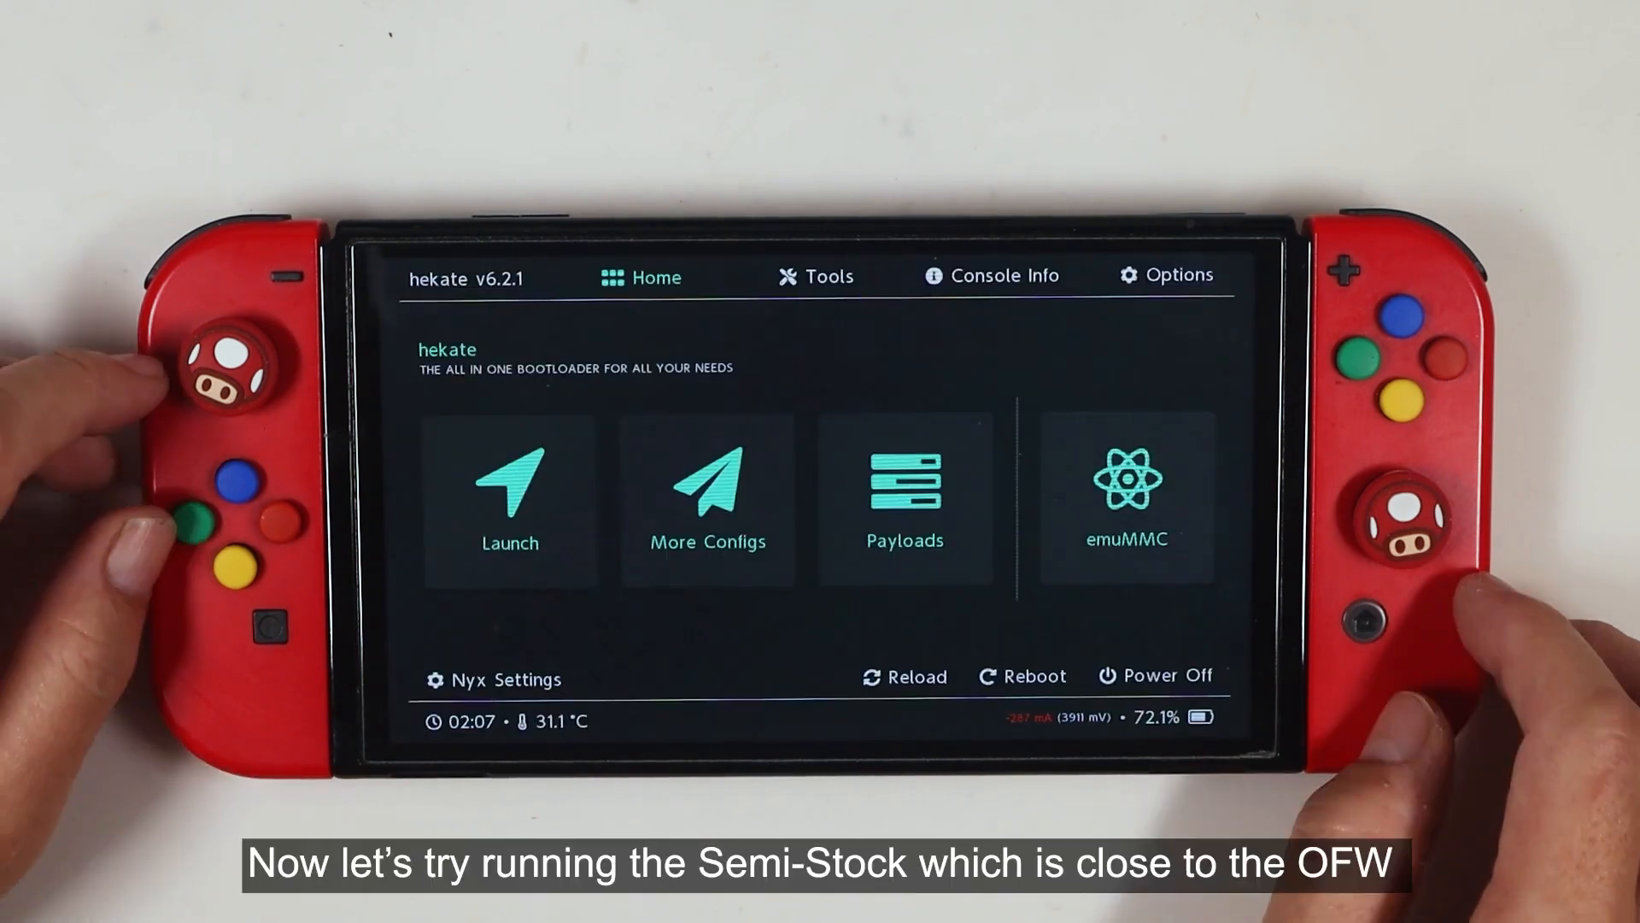
left_click(509, 499)
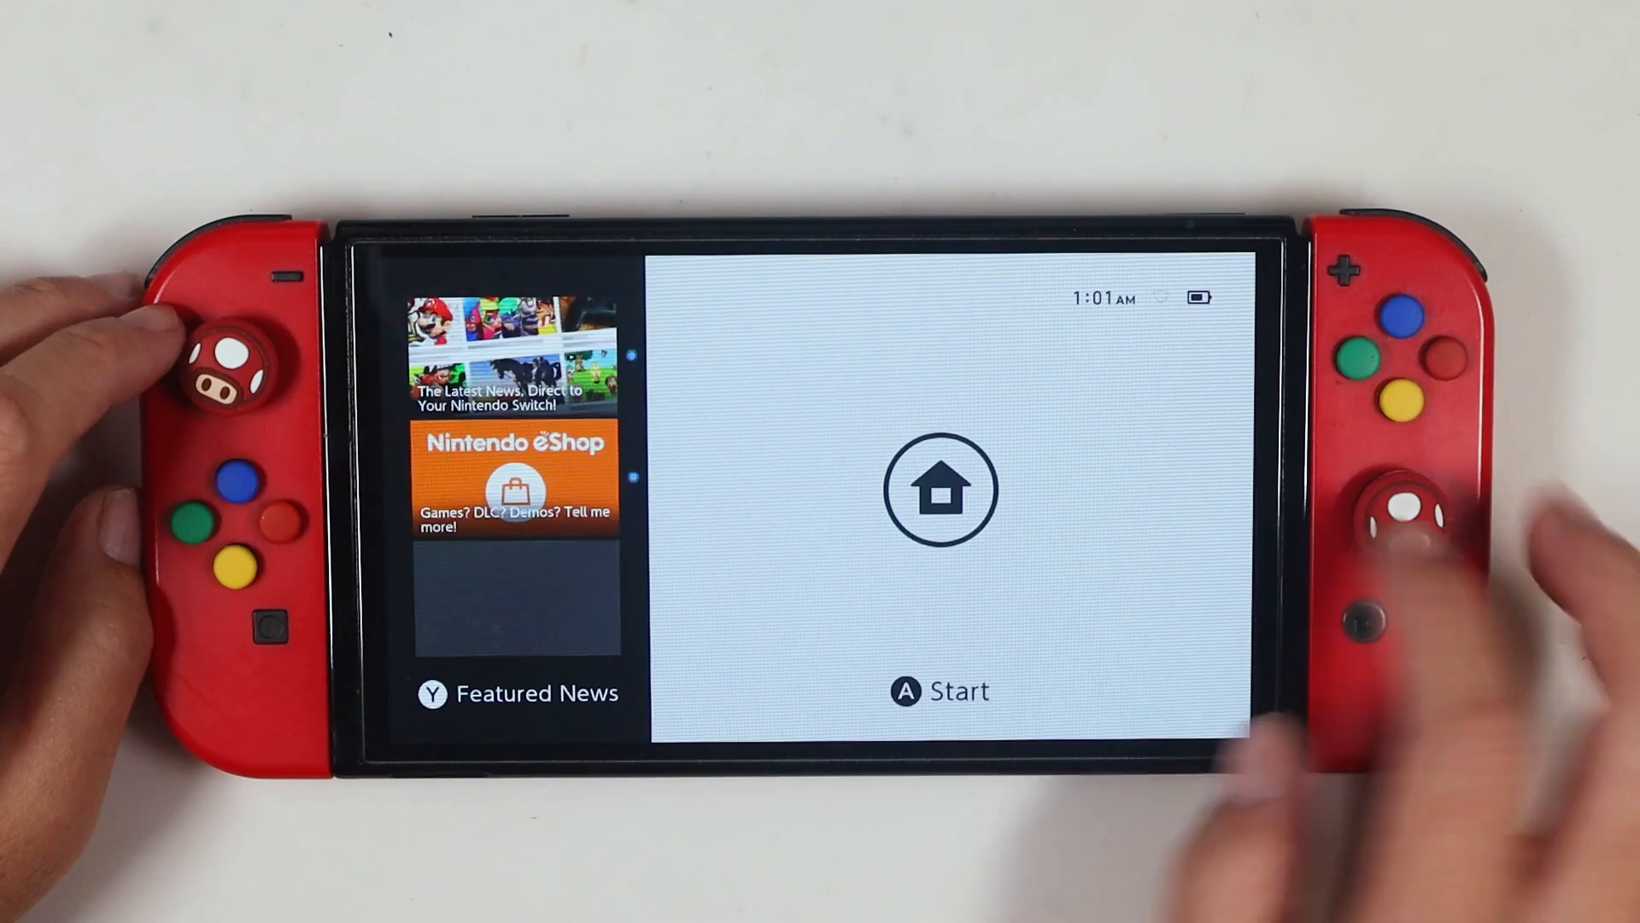
Step: Enter the HOME Menu from the start screen and open System Settings
left_click(940, 488)
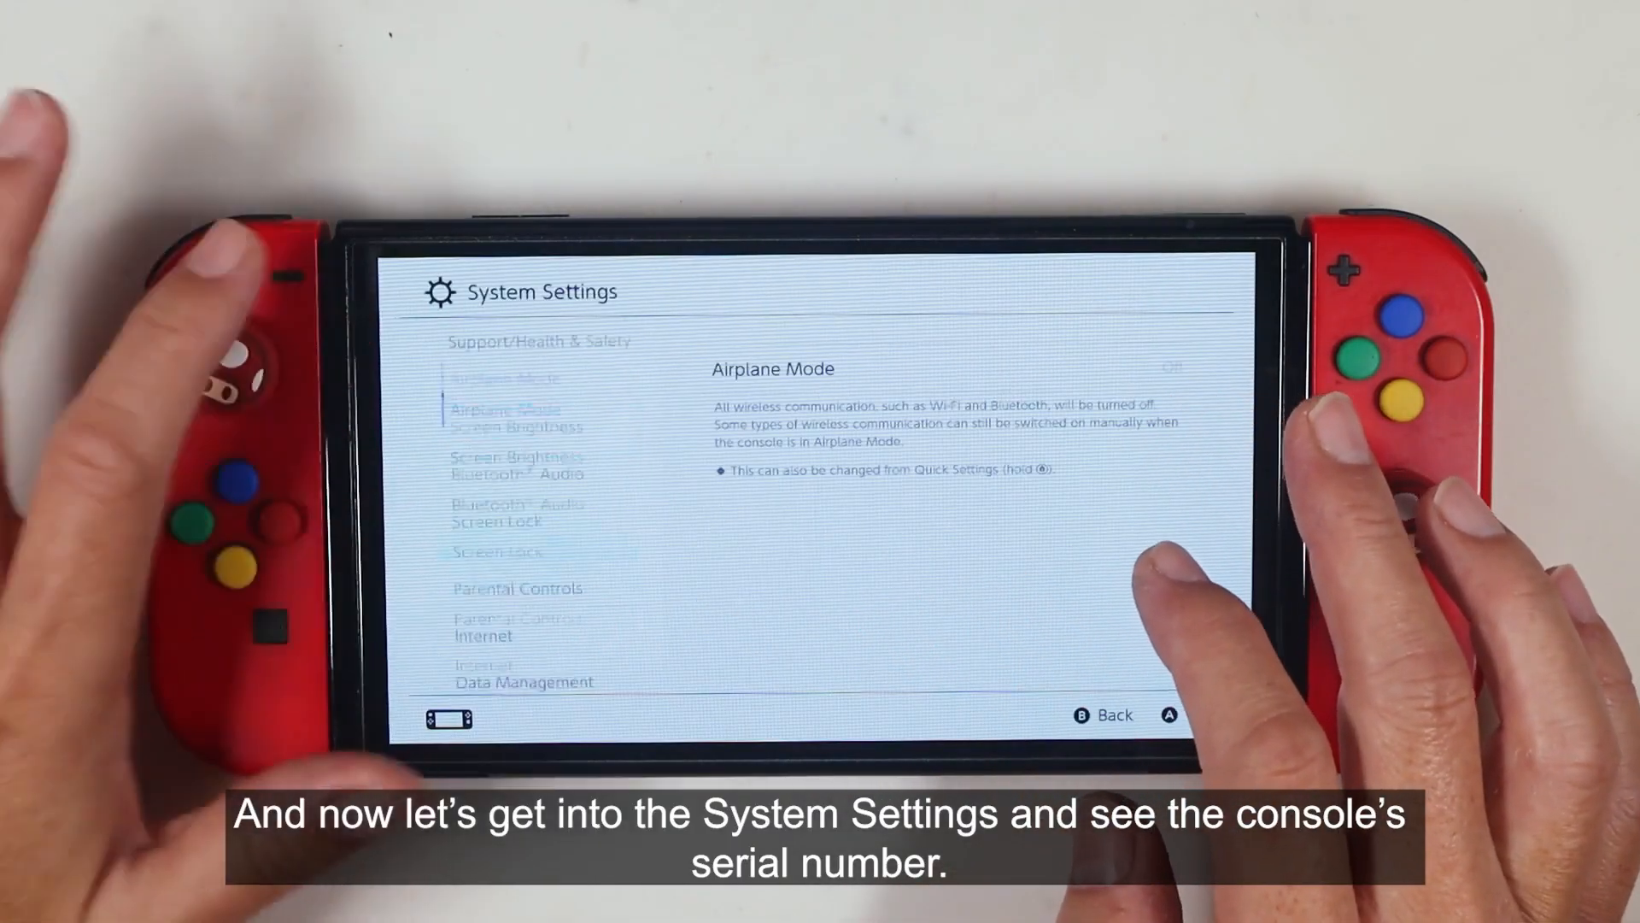
scroll("down", 3)
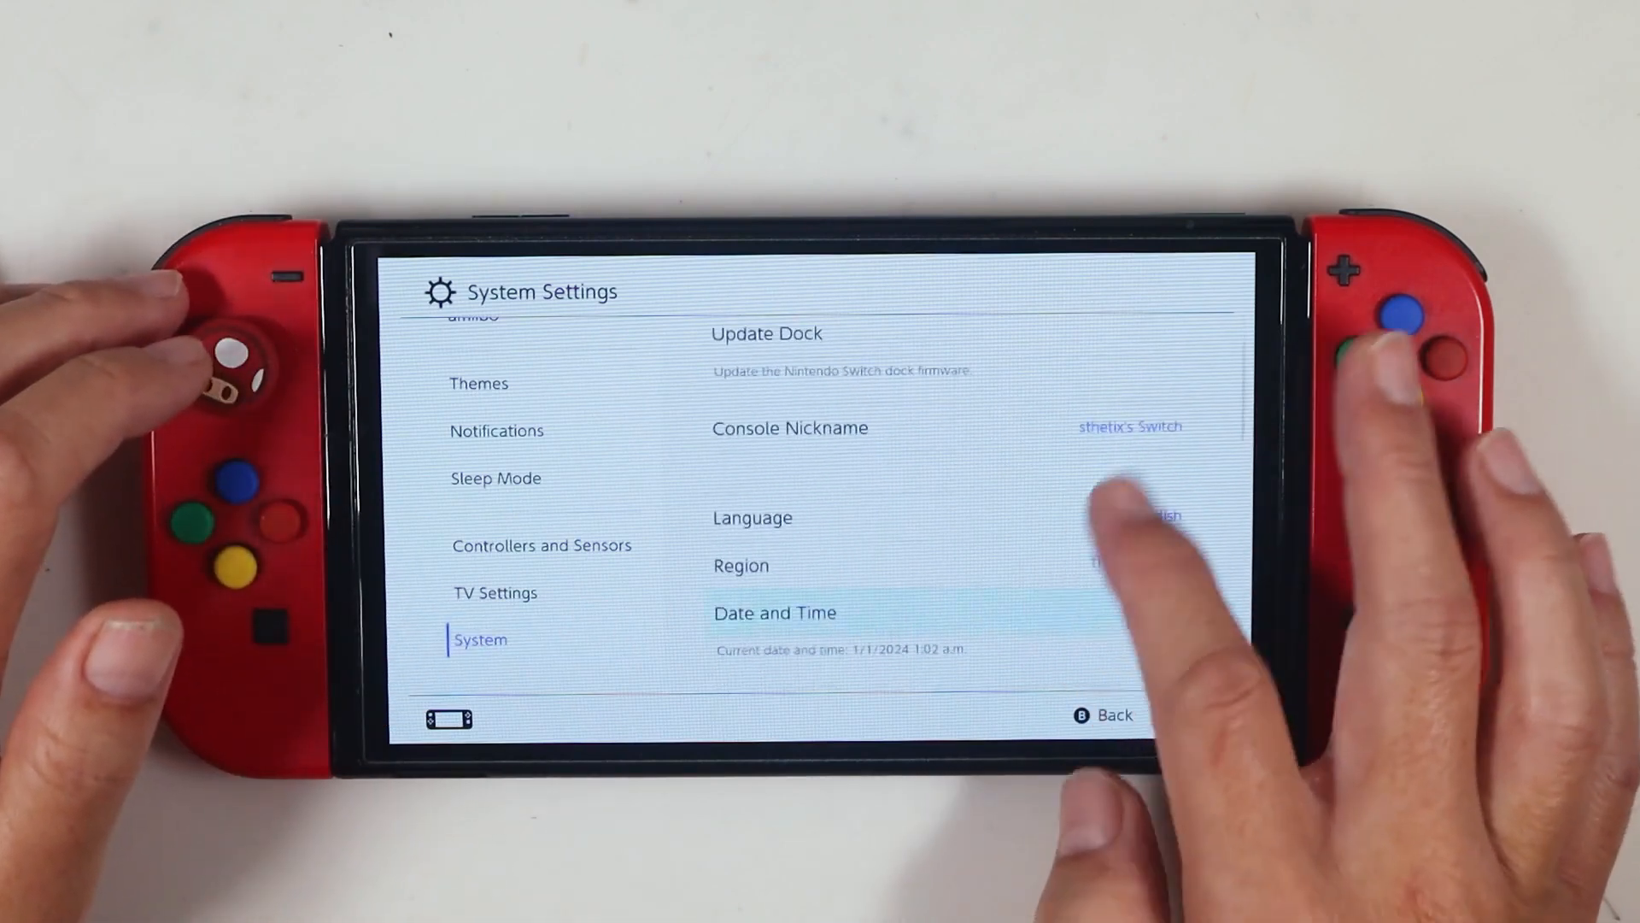
scroll("down", 3)
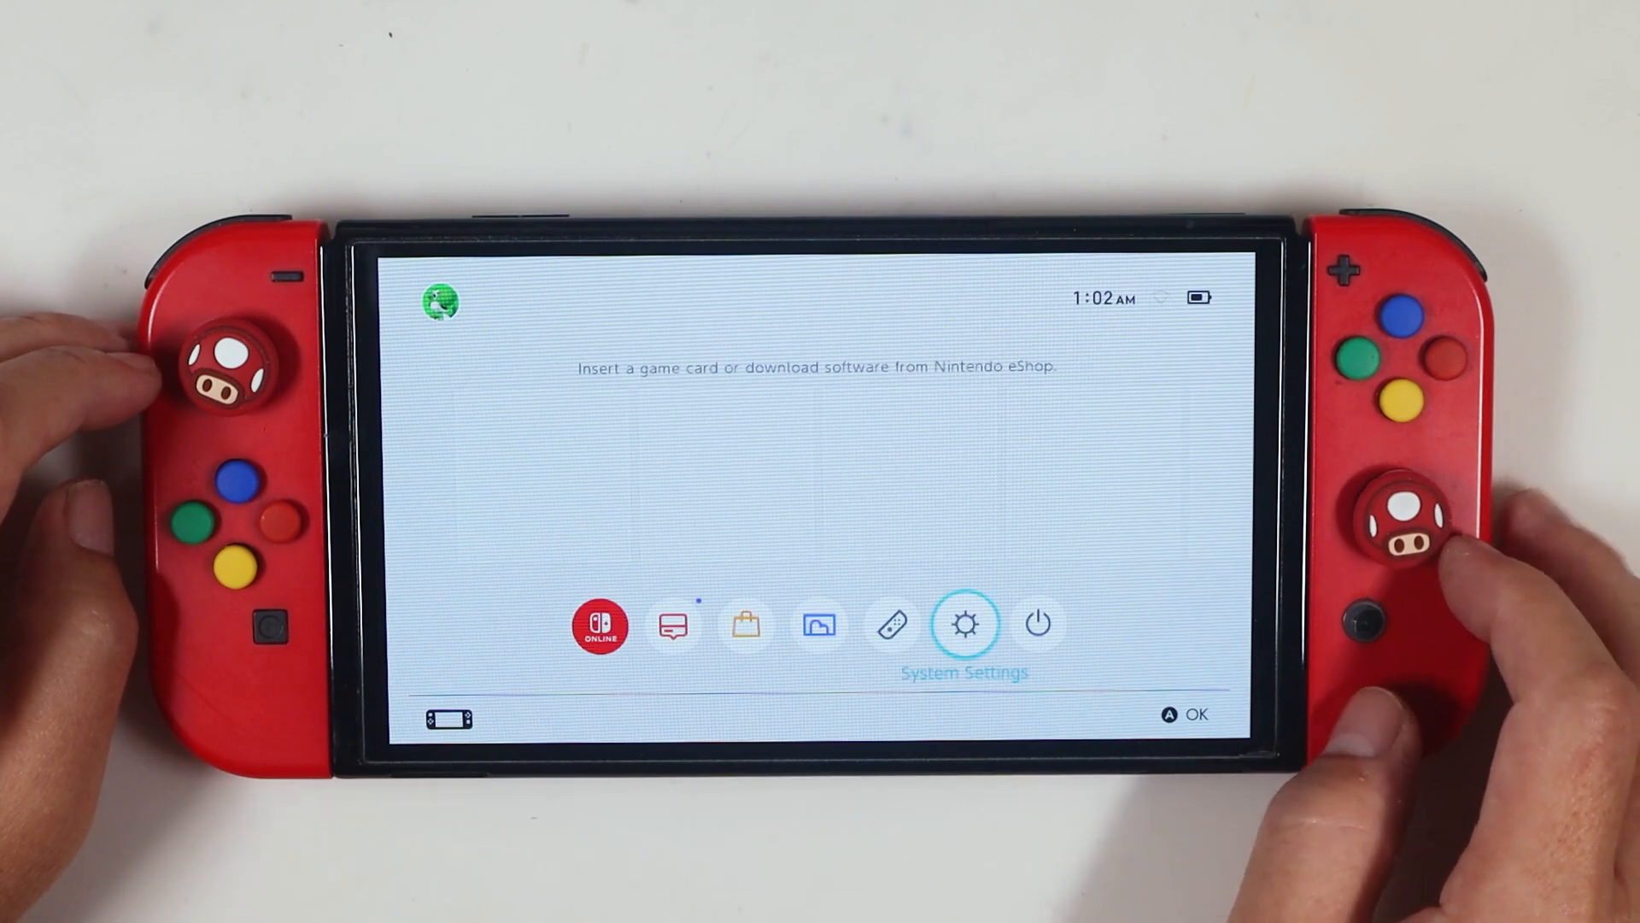
left_click(965, 624)
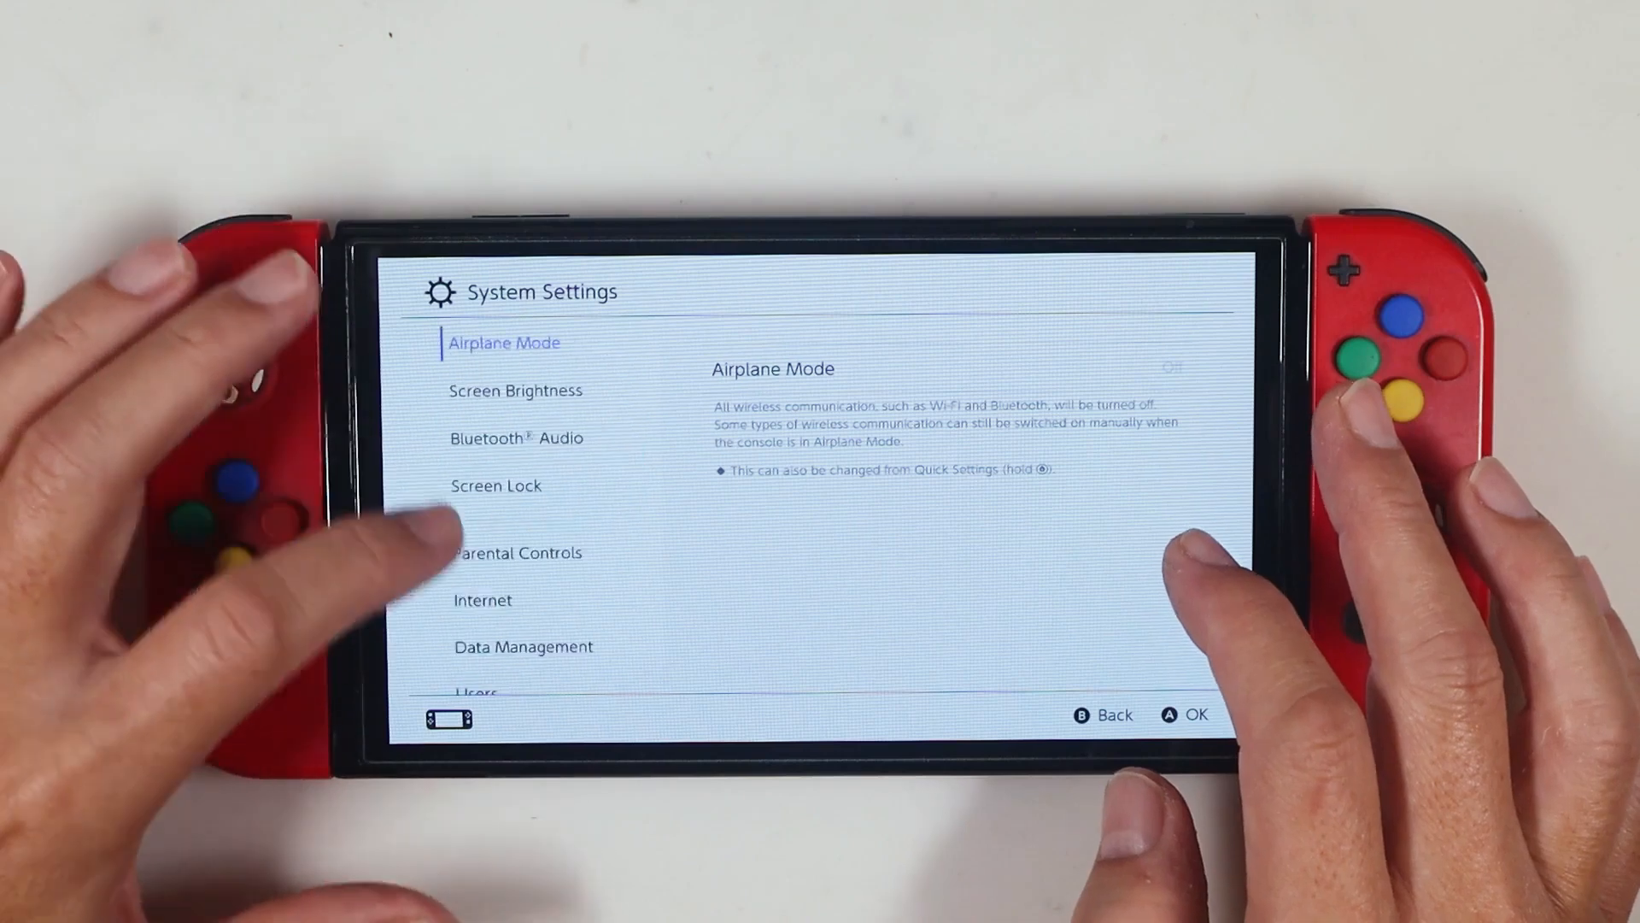